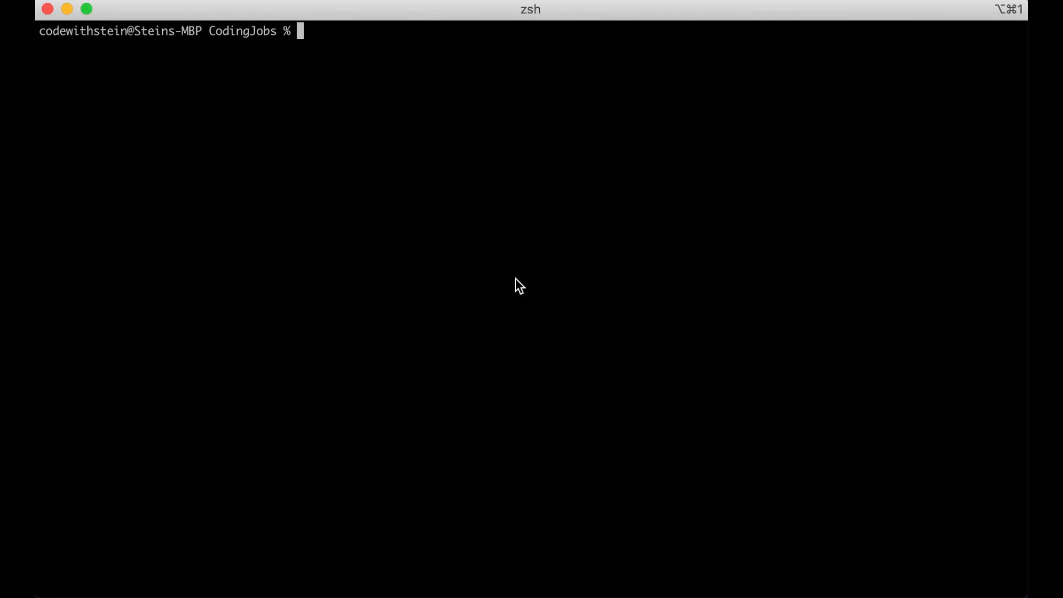
{"action": "mouse_move", "coordinate": [576, 309]}
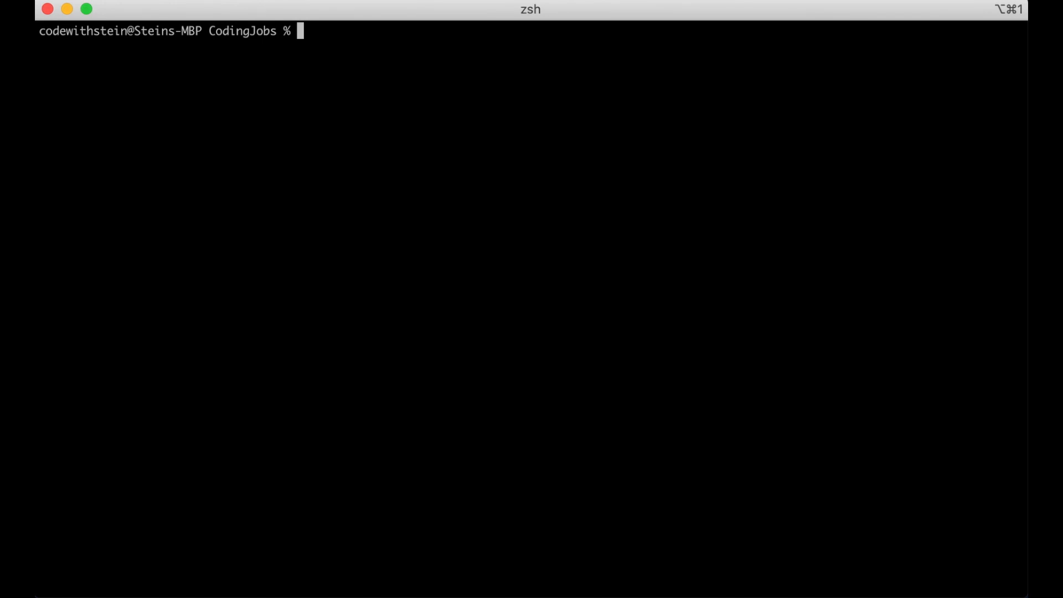
Install virtualenv with pip in the CodingJobs folder.
{"action": "type", "text": "pip install"}
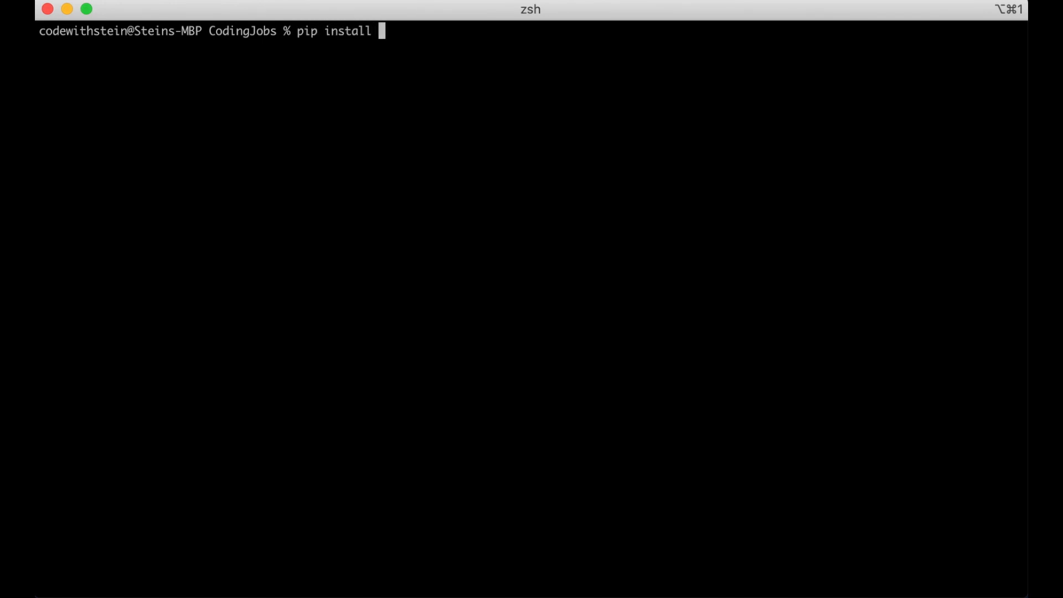
{"action": "type", "text": "virtualenv"}
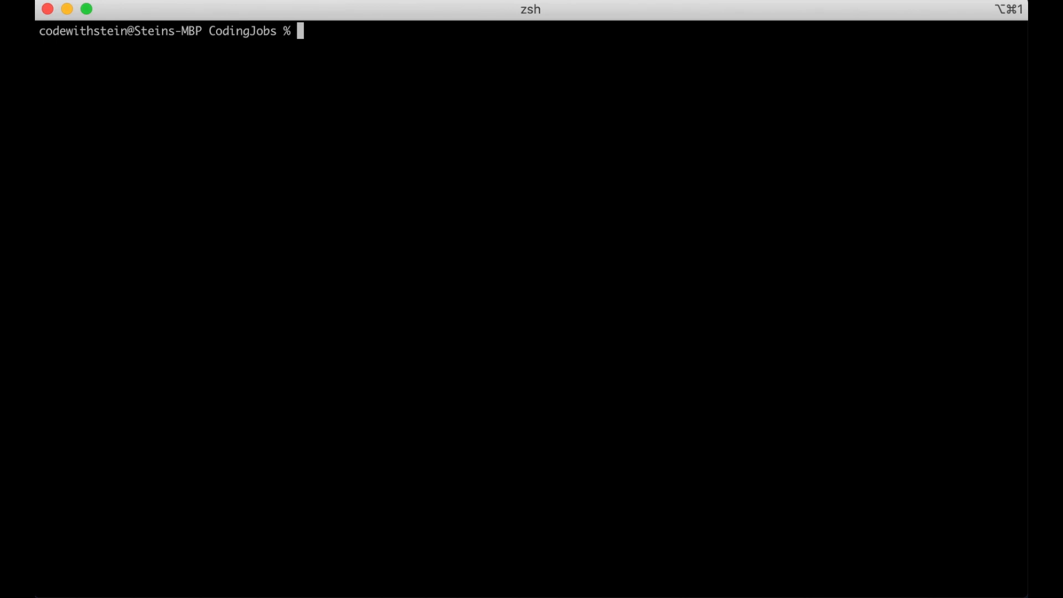
Create a virtual environment named codingjobs_3_6_4 with virtualenv.
{"action": "type", "text": "vir"}
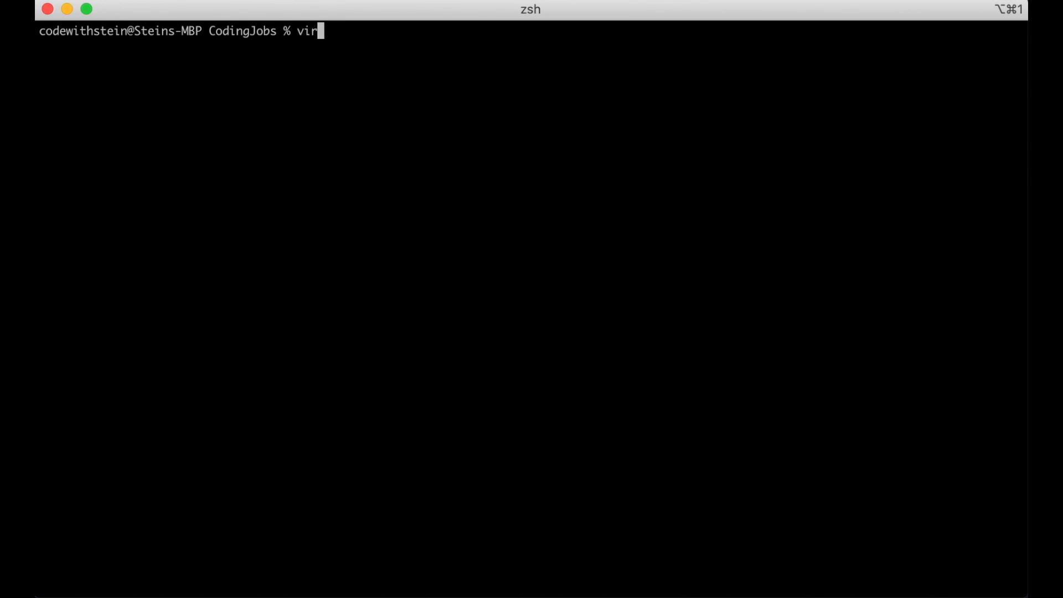
{"action": "type", "text": "tualenv co"}
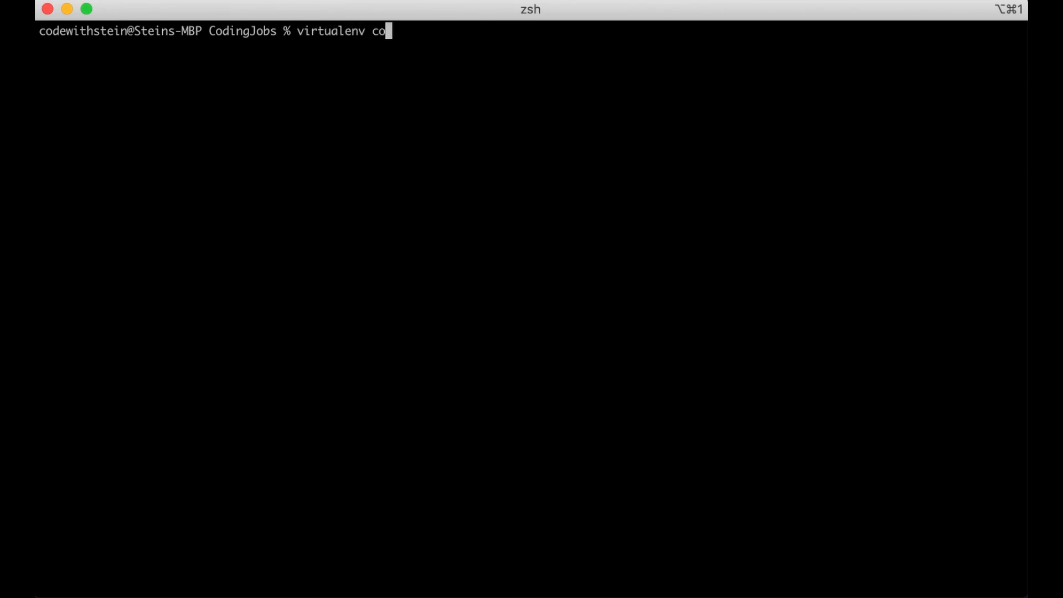
{"action": "type", "text": "dingjobs_3_"}
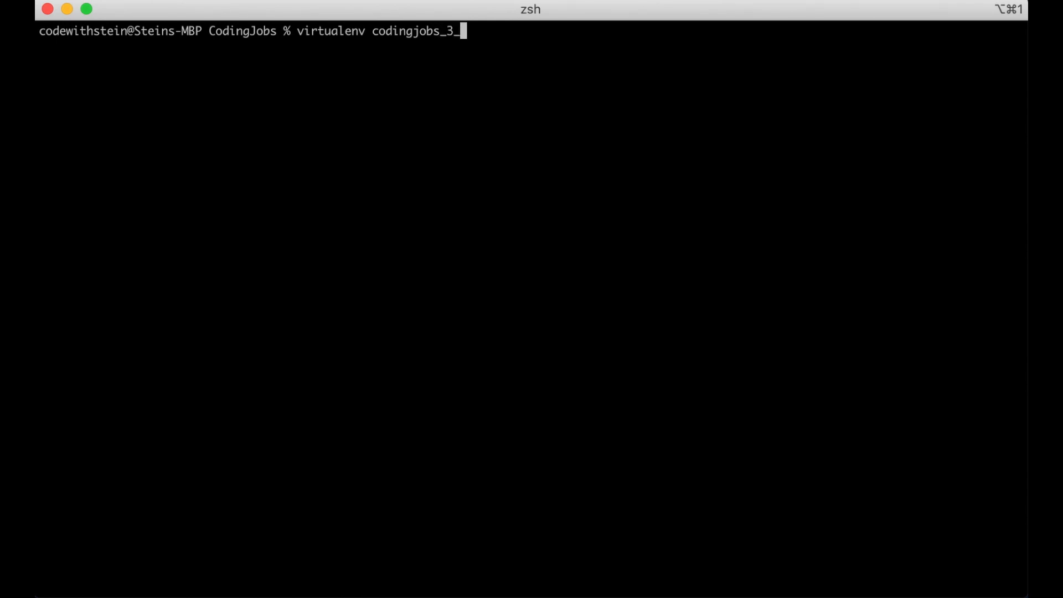
{"action": "type", "text": "6_4"}
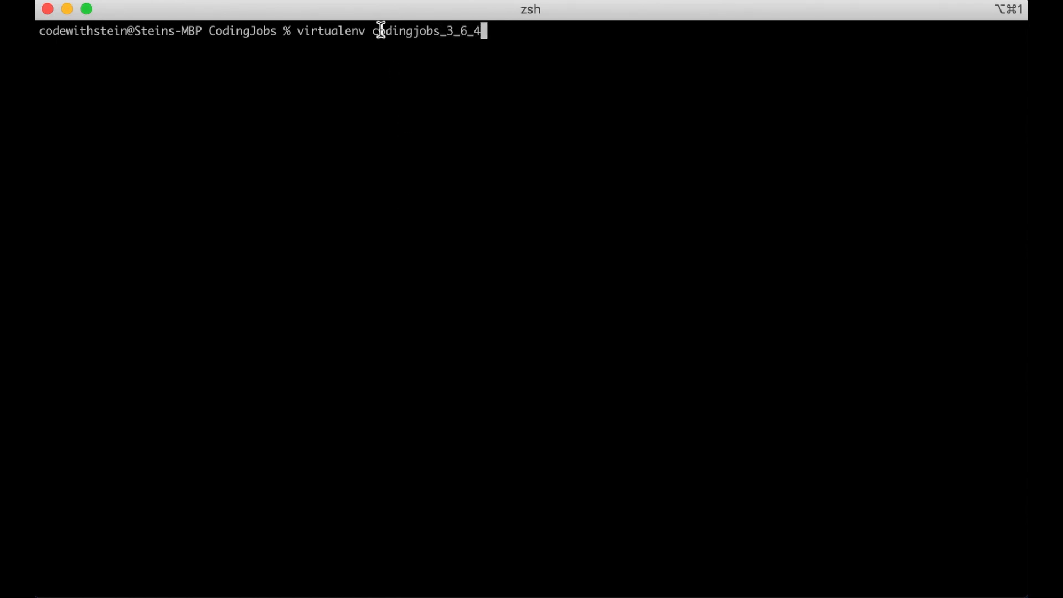
{"action": "double_click", "coordinate": [406, 30]}
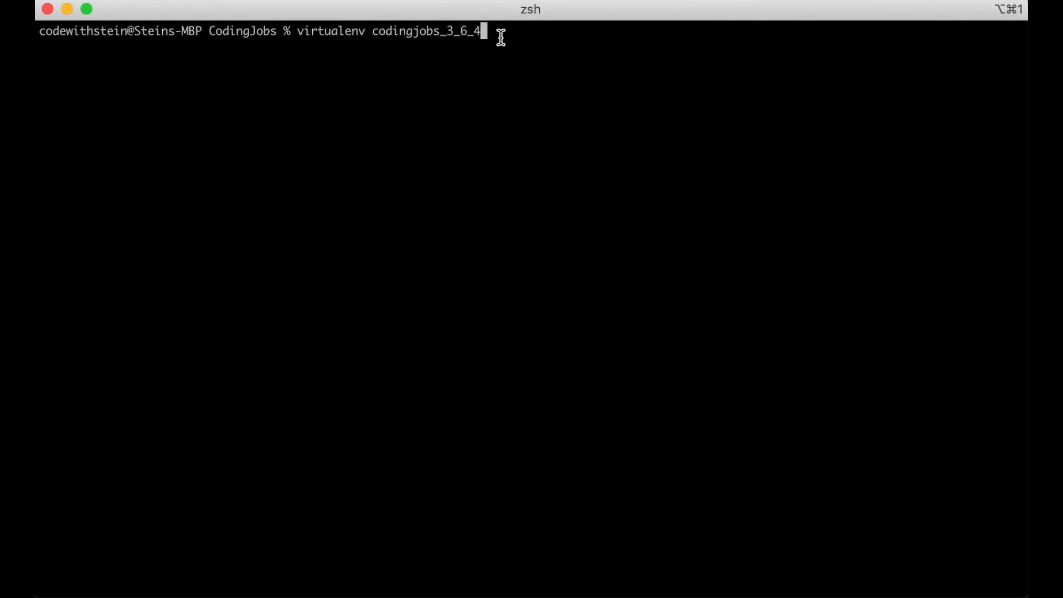
{"action": "key", "text": "Return"}
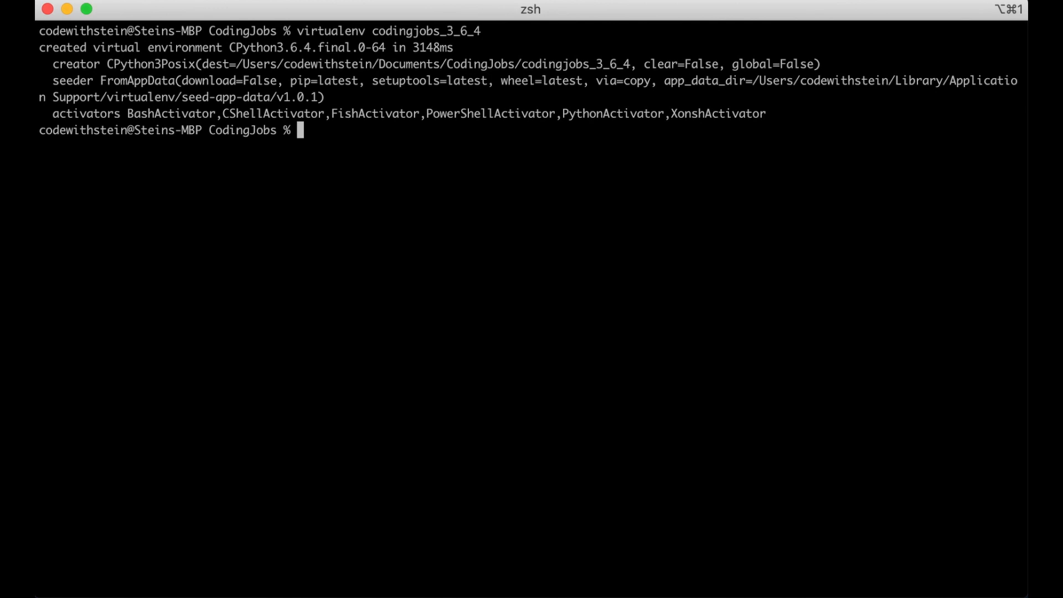
Enter codingjobs_3_6_4, activate it via bin/activate and pip install django.
{"action": "type", "text": "cd codingjobs_3_6_4"}
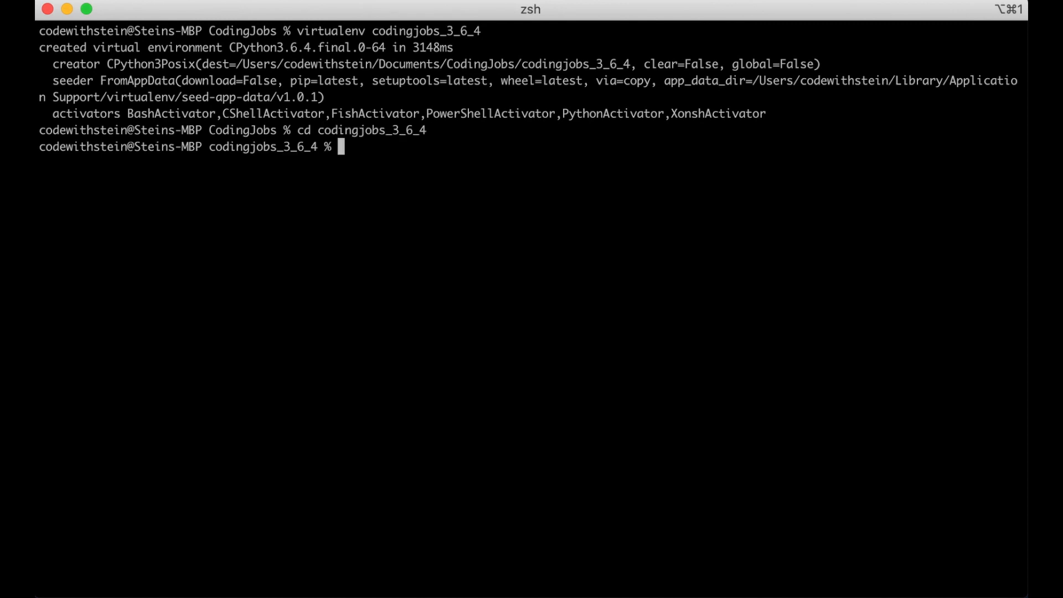
{"action": "type", "text": "source"}
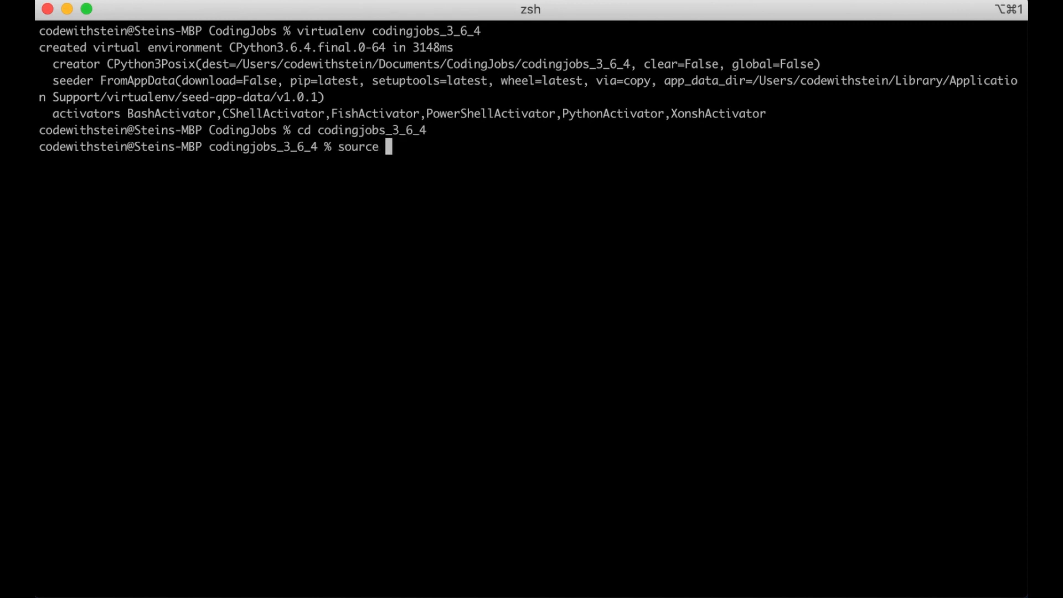
{"action": "type", "text": "bin/activate"}
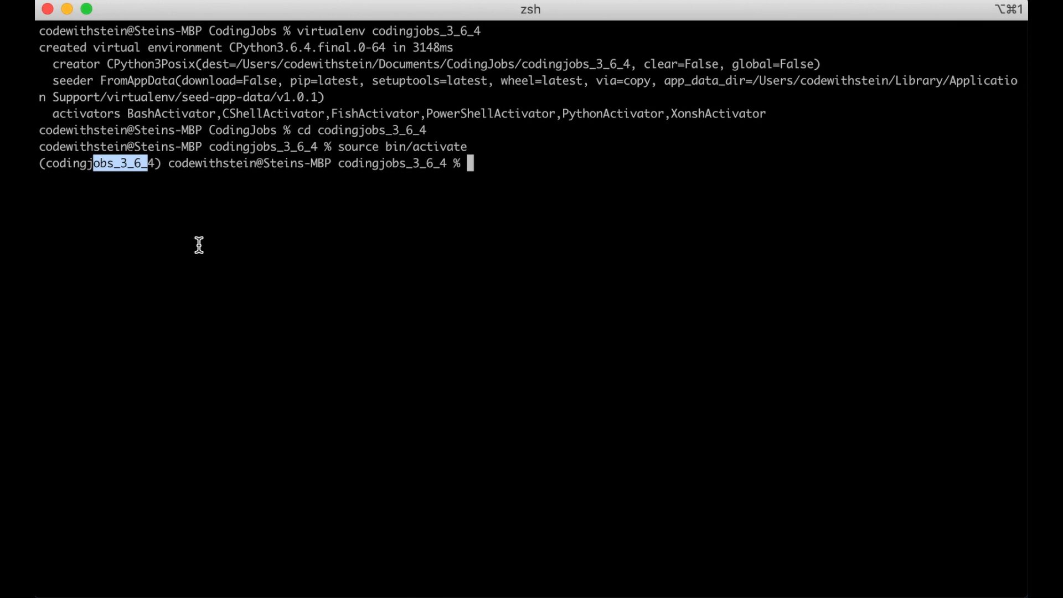
{"action": "type", "text": "pip install"}
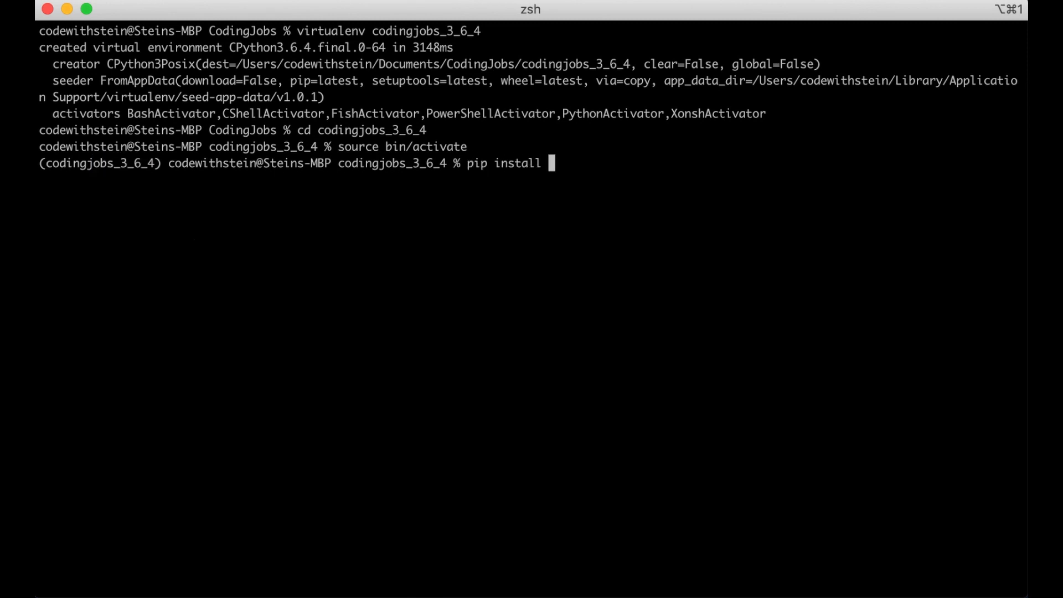
{"action": "type", "text": "django"}
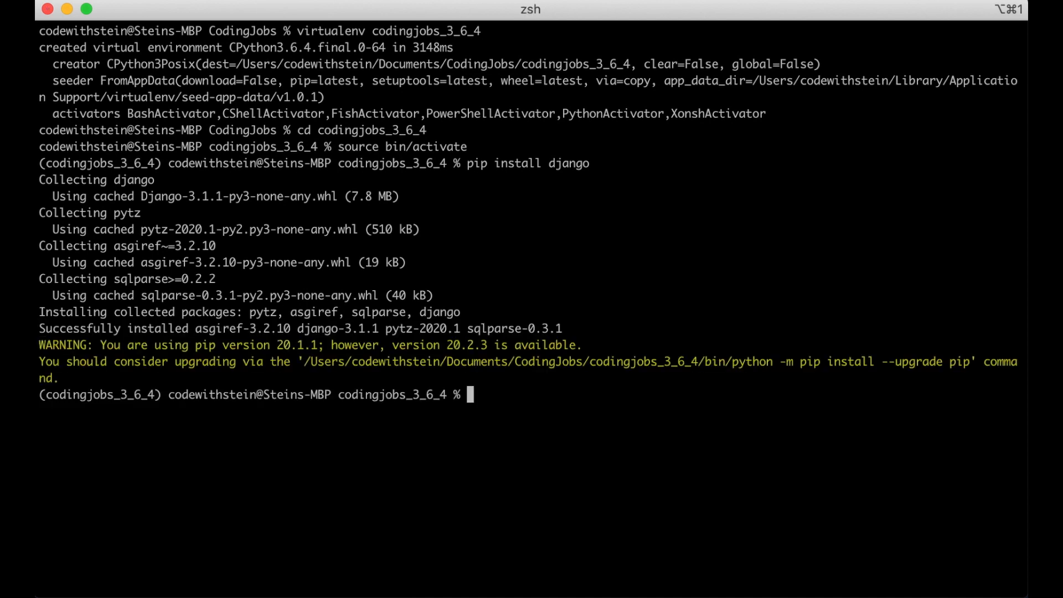
Generate a Django project named codingjobs with django-admin startproject.
{"action": "type", "text": "djan"}
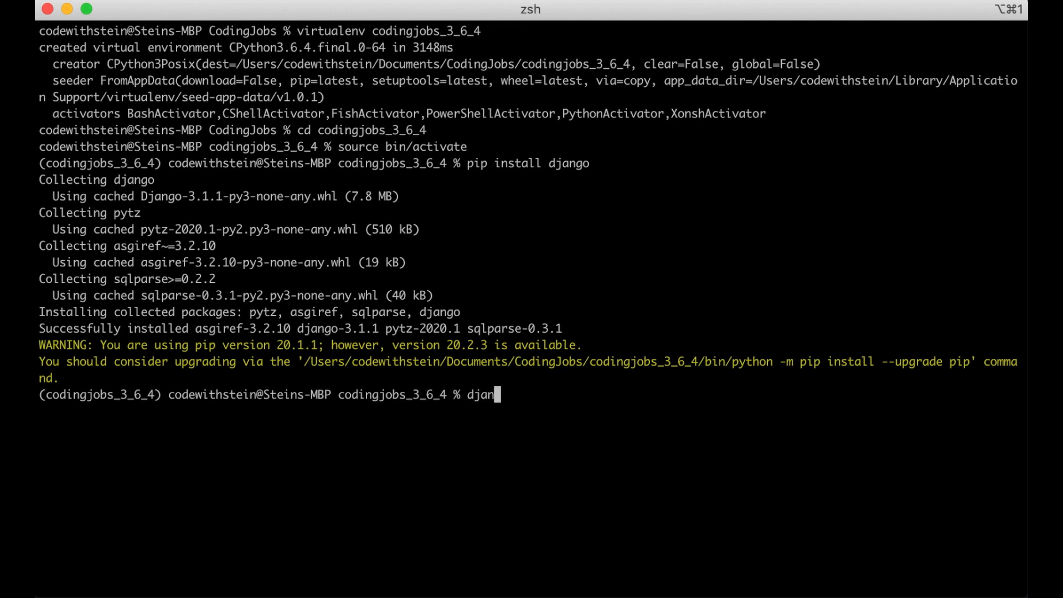
{"action": "type", "text": "go-admin"}
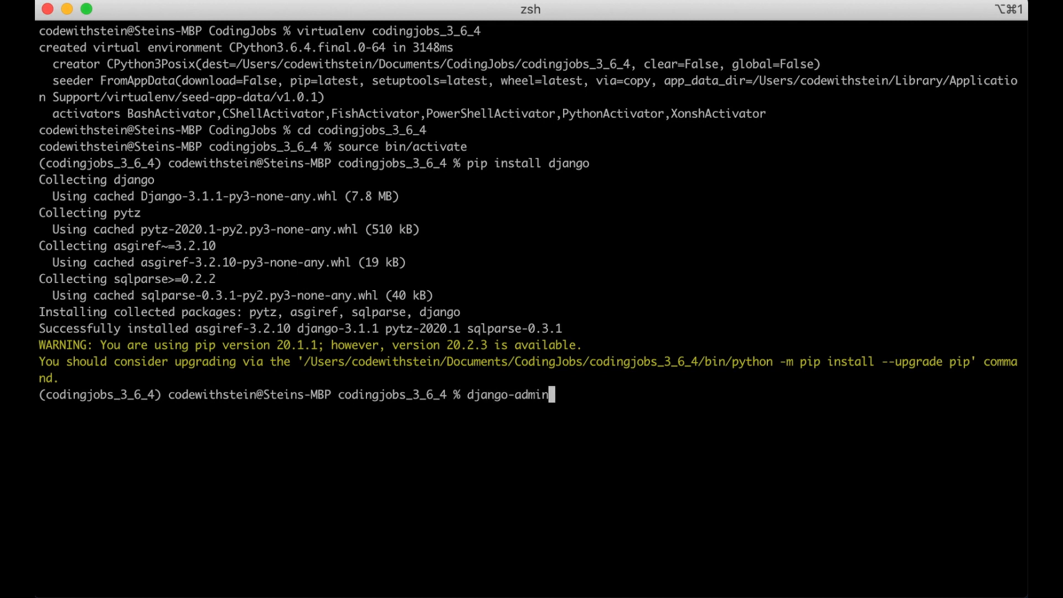
{"action": "type", "text": "startproject codingjobs"}
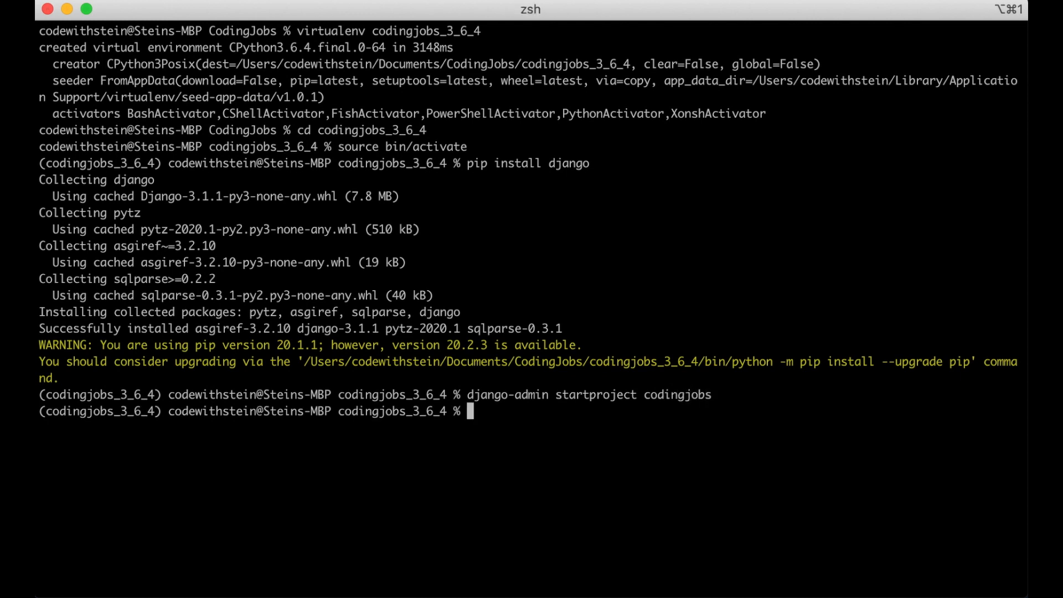
{"action": "type", "text": "cd"}
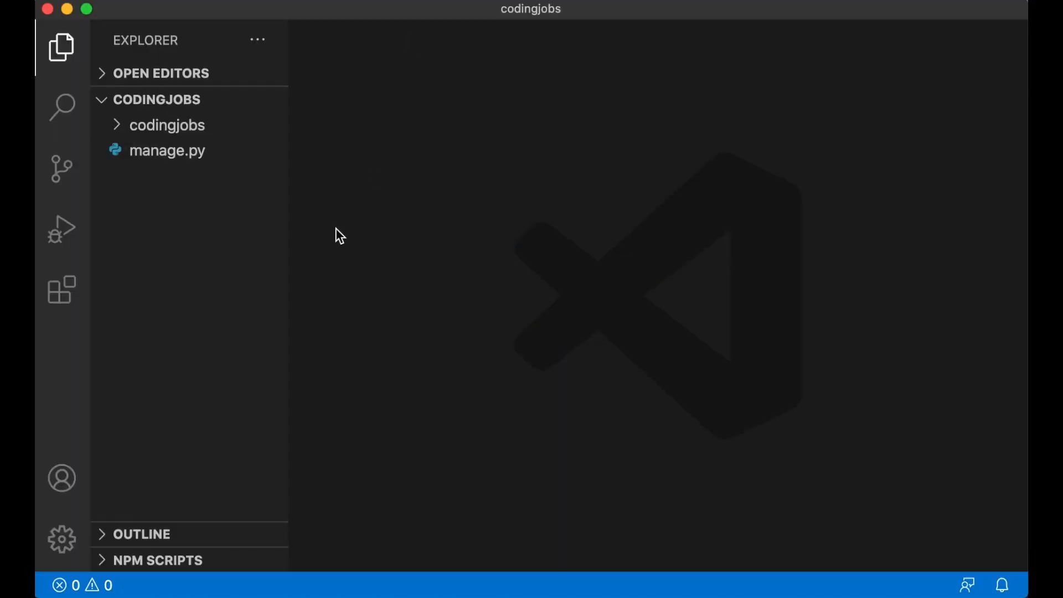
{"action": "mouse_move", "coordinate": [166, 150]}
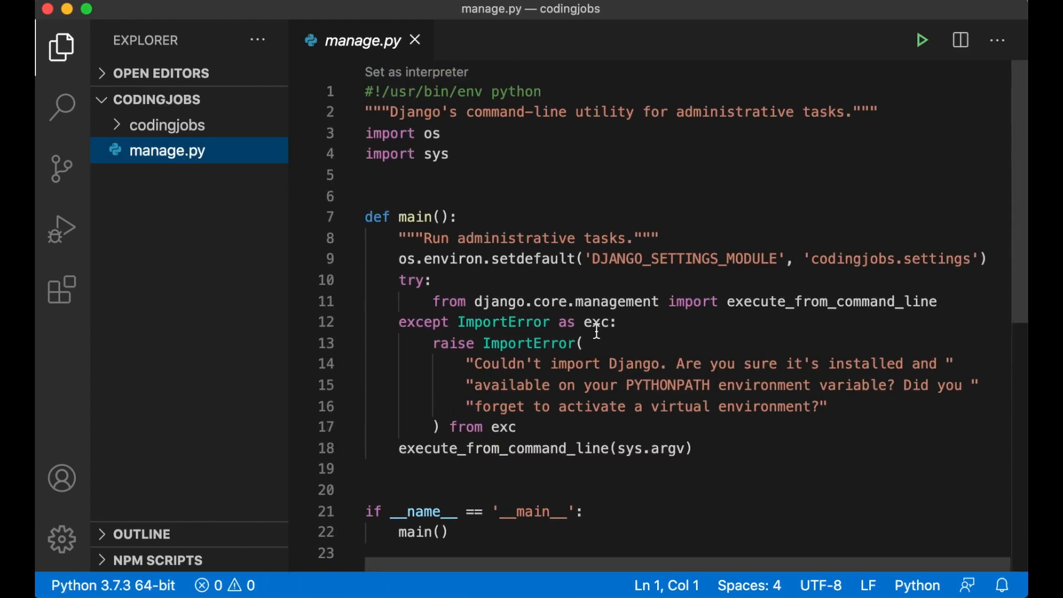
Scroll through the generated manage.py for the codingjobs project.
{"action": "scroll", "scroll_direction": "down", "scroll_amount": 3}
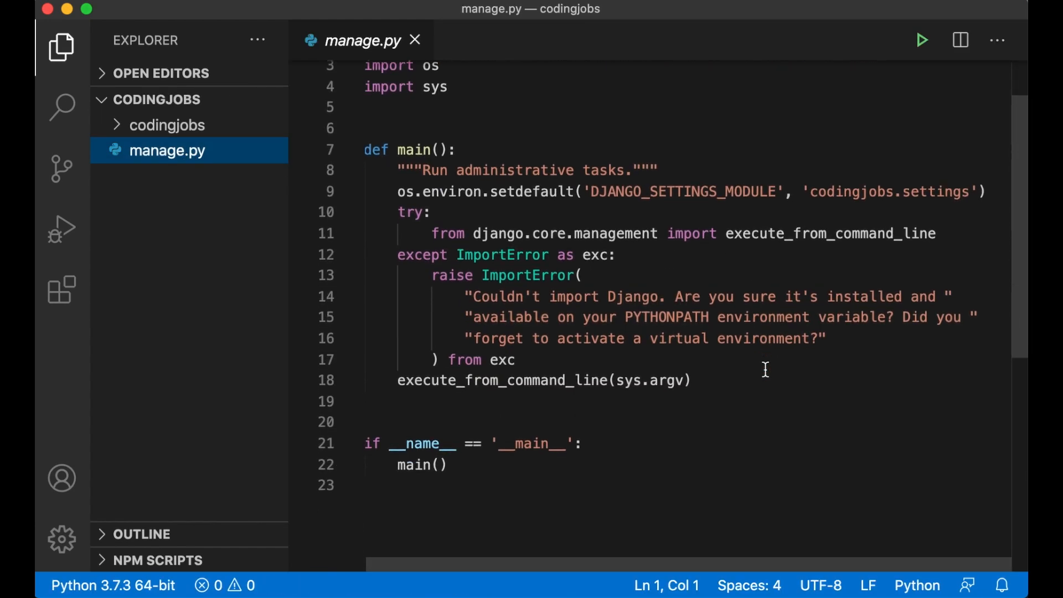
{"action": "scroll", "scroll_direction": "down", "scroll_amount": 3}
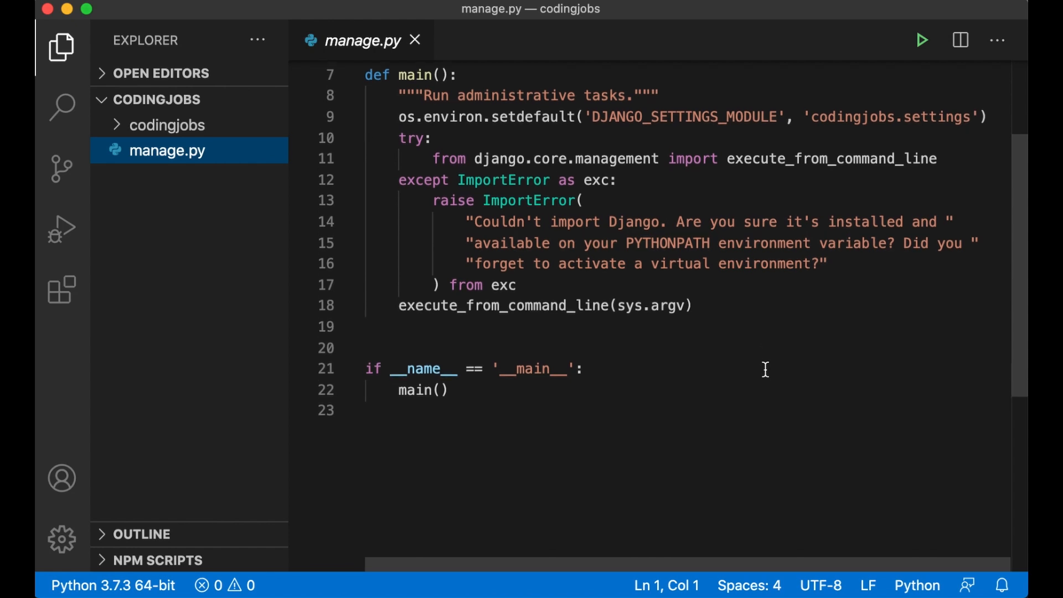
{"action": "scroll", "scroll_direction": "down", "scroll_amount": 3}
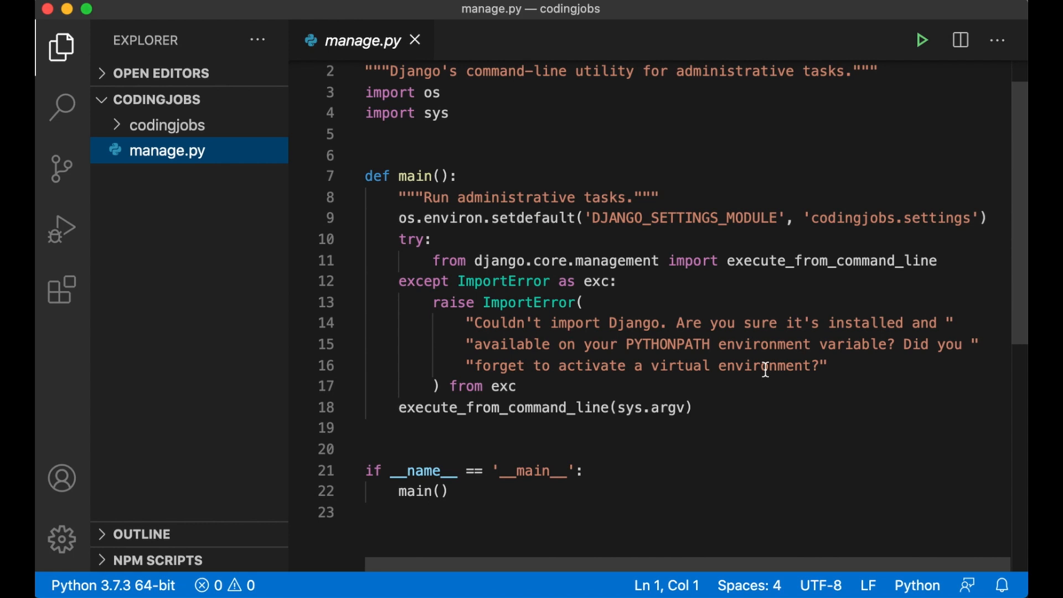
{"action": "mouse_move", "coordinate": [162, 140]}
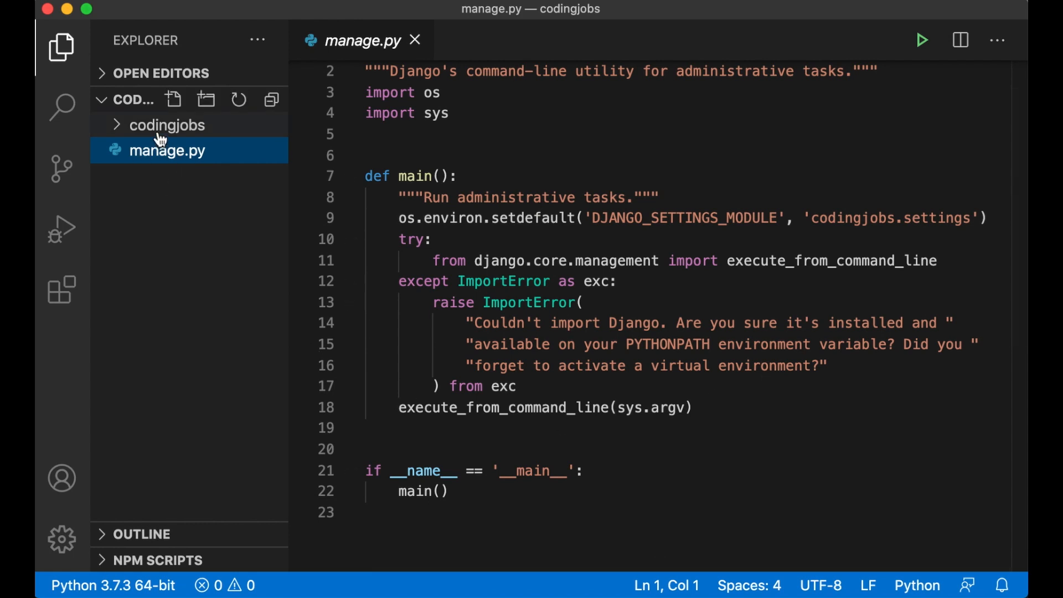
{"action": "left_click", "coordinate": [167, 124]}
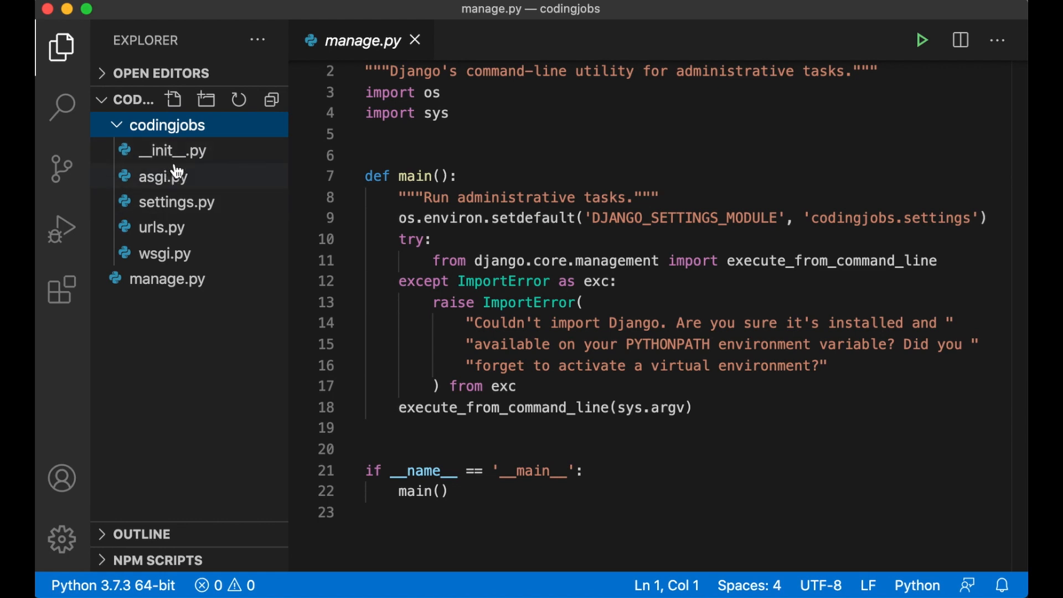
{"action": "mouse_move", "coordinate": [172, 151]}
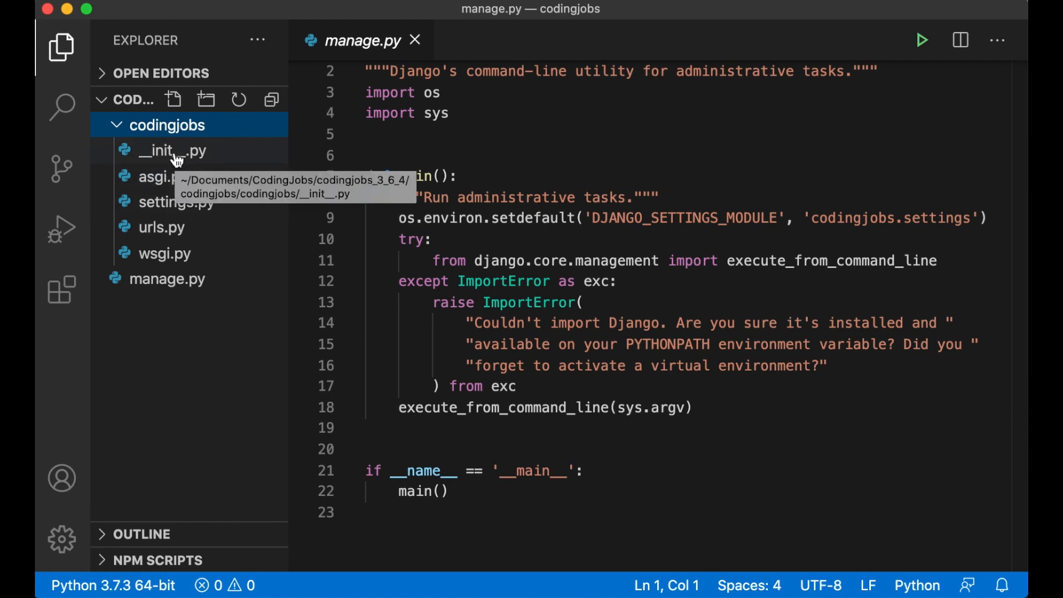
{"action": "mouse_move", "coordinate": [191, 157]}
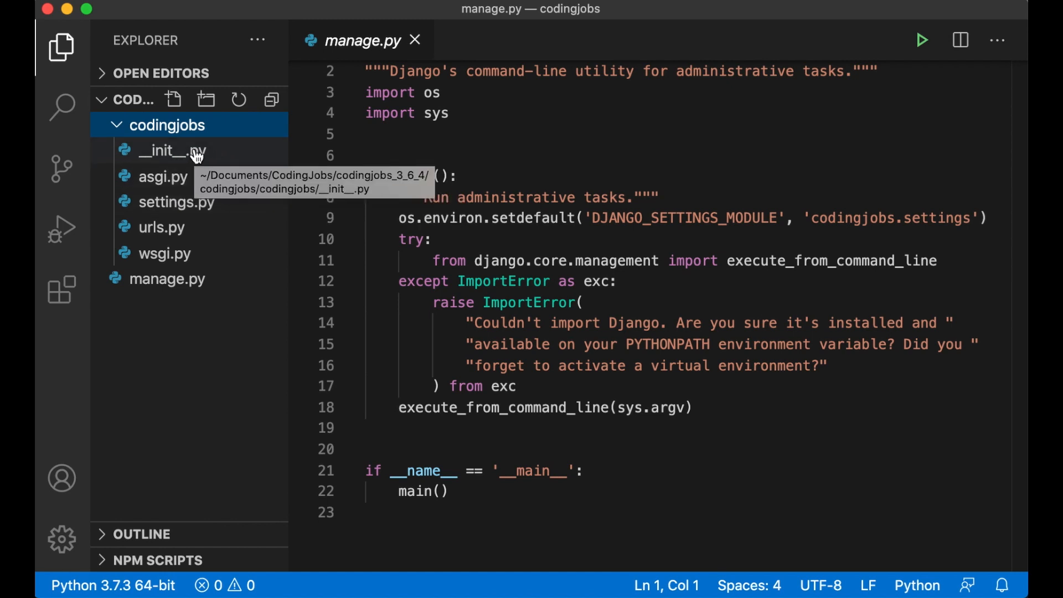
{"action": "mouse_move", "coordinate": [202, 203]}
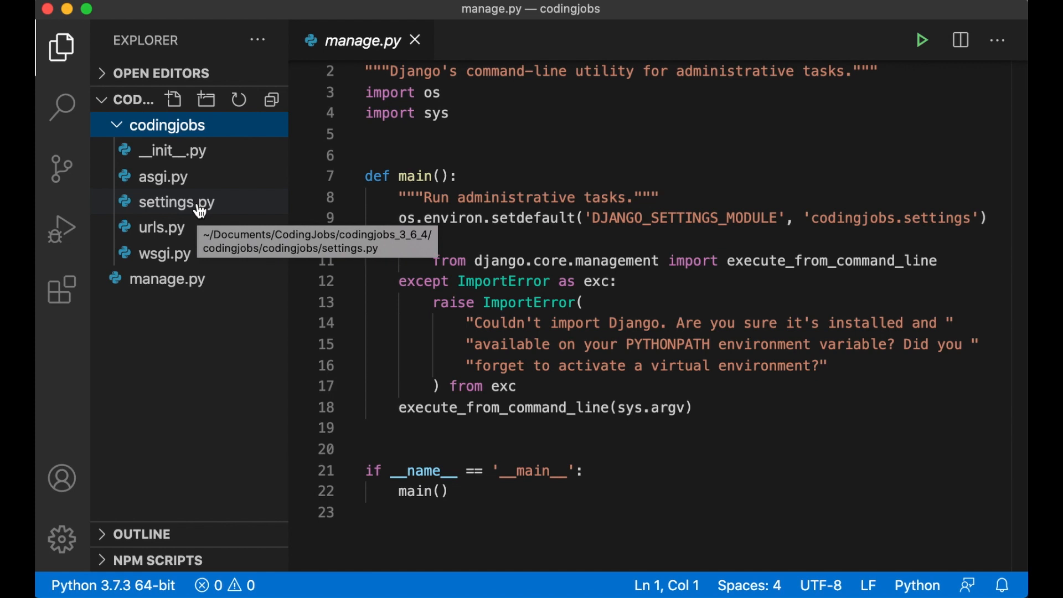
{"action": "mouse_move", "coordinate": [161, 227]}
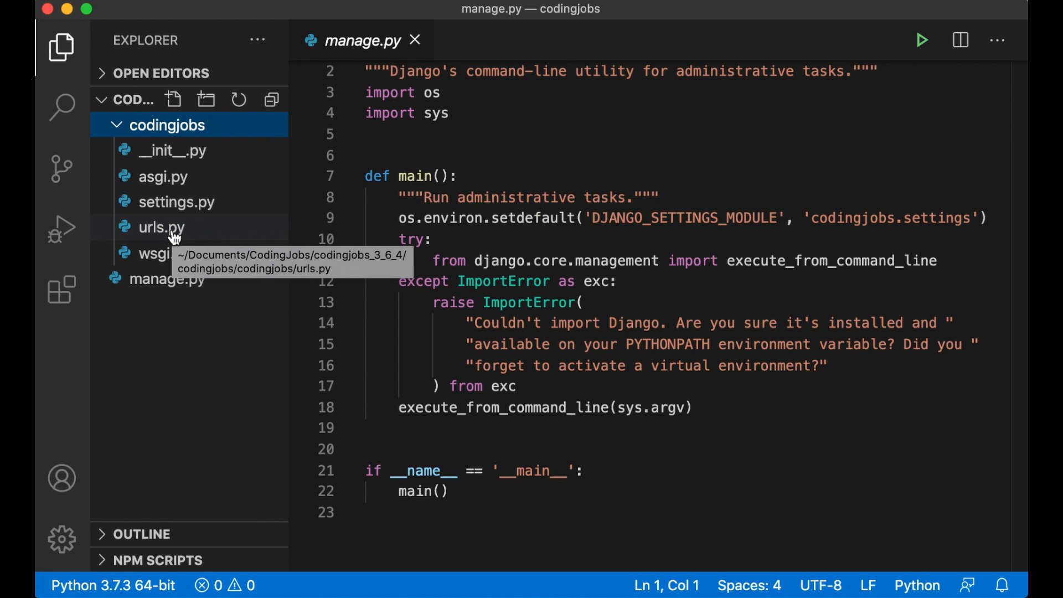
{"action": "mouse_move", "coordinate": [162, 177]}
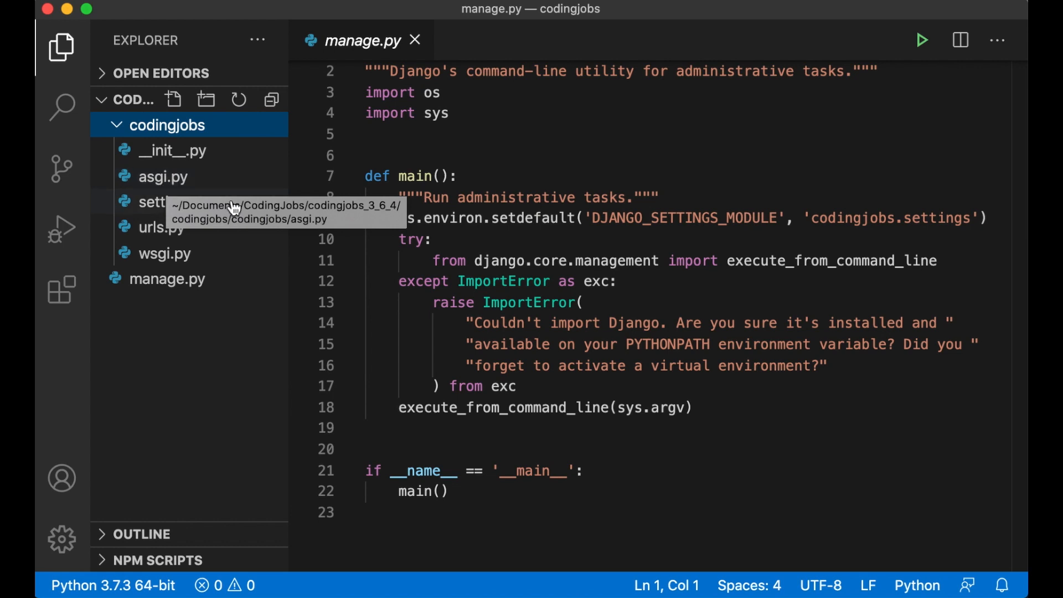
{"action": "mouse_move", "coordinate": [164, 253]}
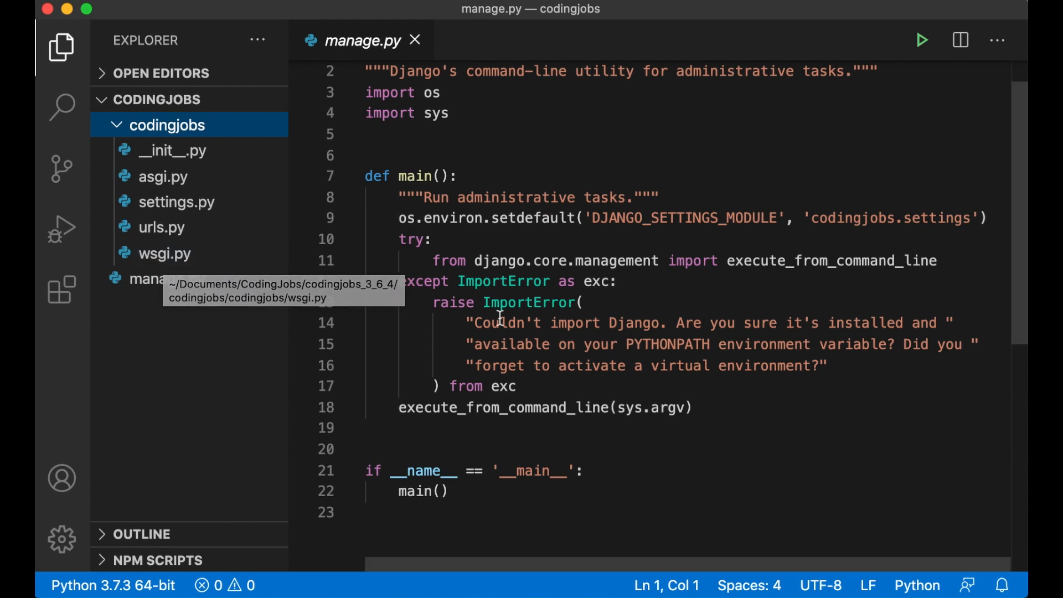
{"action": "mouse_move", "coordinate": [621, 289]}
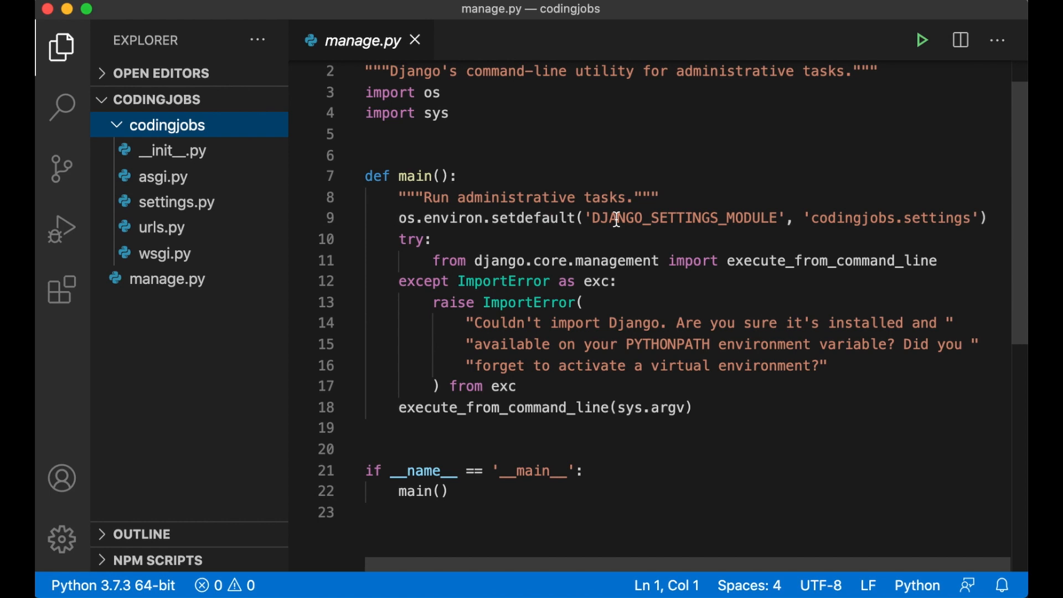
{"action": "mouse_move", "coordinate": [912, 249]}
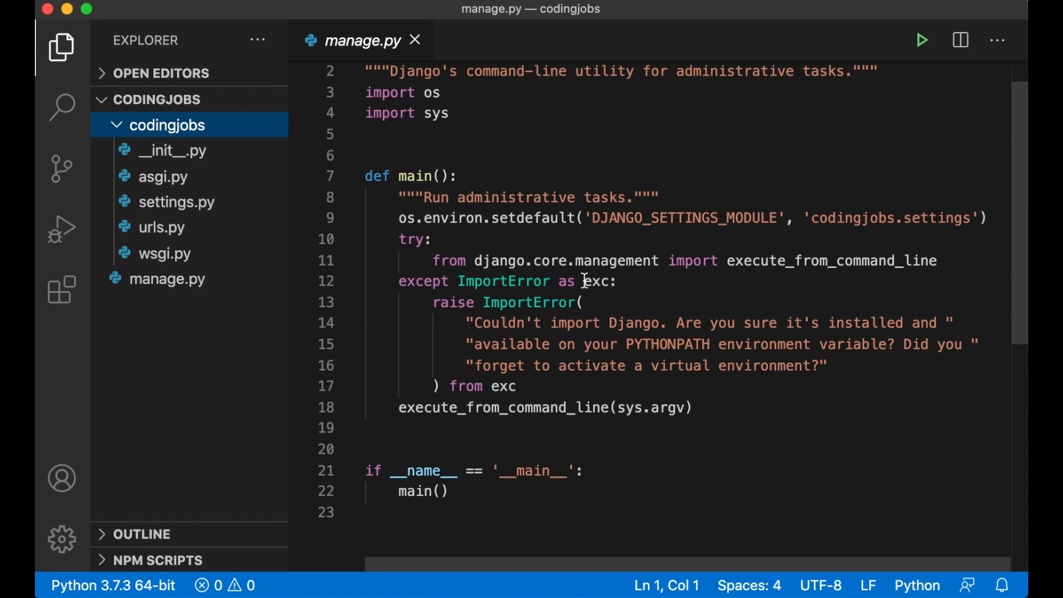
{"action": "mouse_move", "coordinate": [504, 281]}
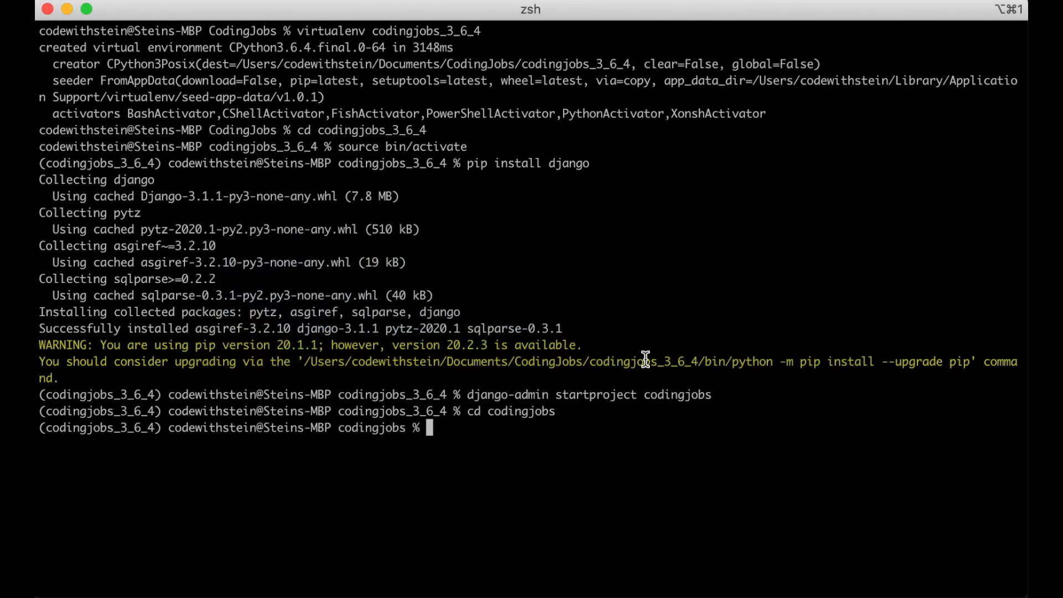
Make an apps folder and an apps/core folder inside the project.
{"action": "type", "text": "mkdir"}
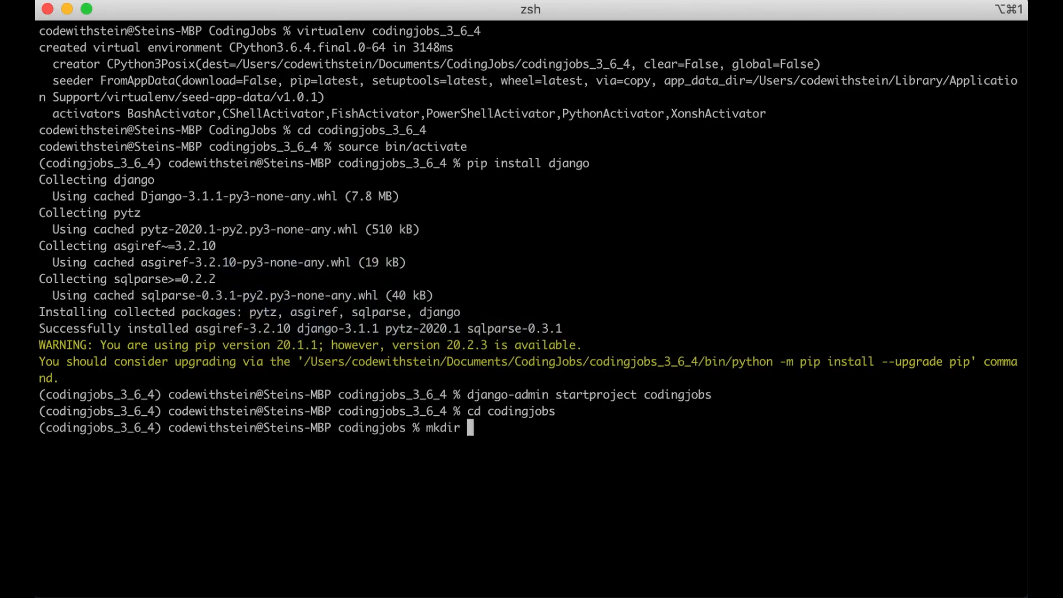
{"action": "type", "text": "apps"}
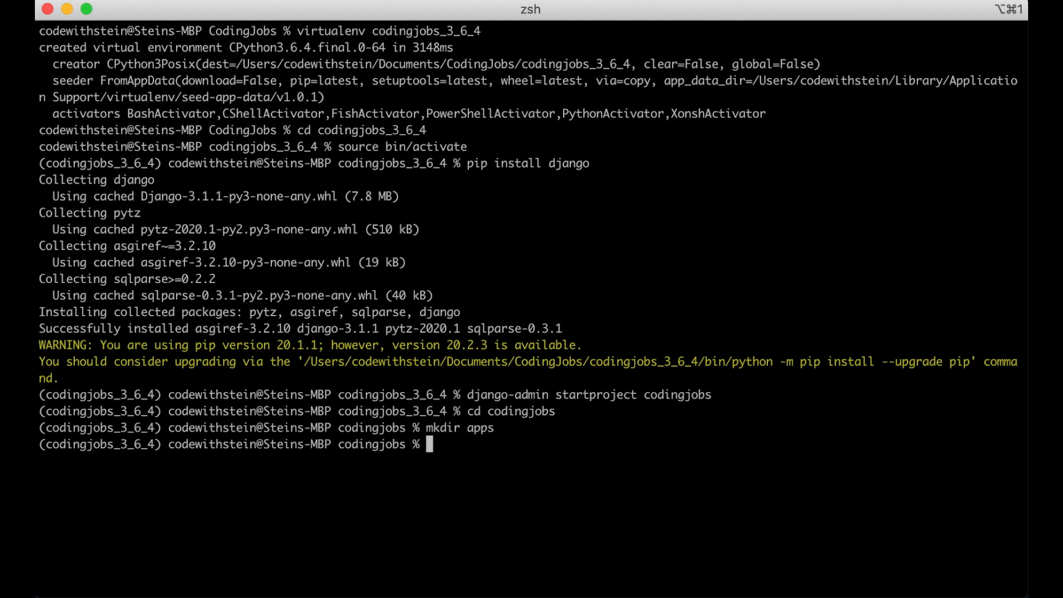
{"action": "type", "text": "mkdir apps/core"}
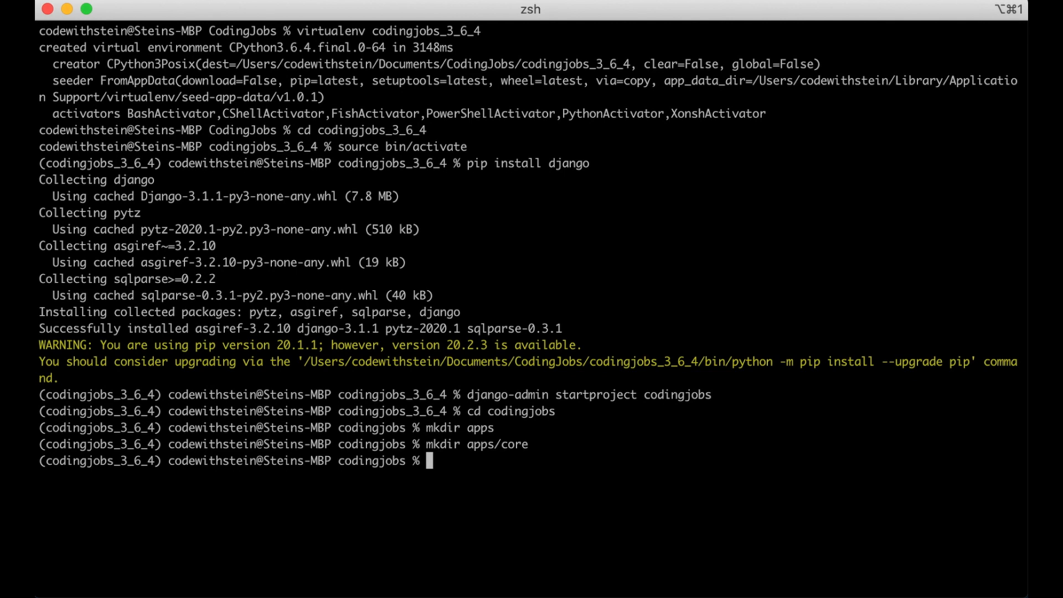
Run python manage.py startapp core apps/core to generate the core app.
{"action": "type", "text": "python manage.py"}
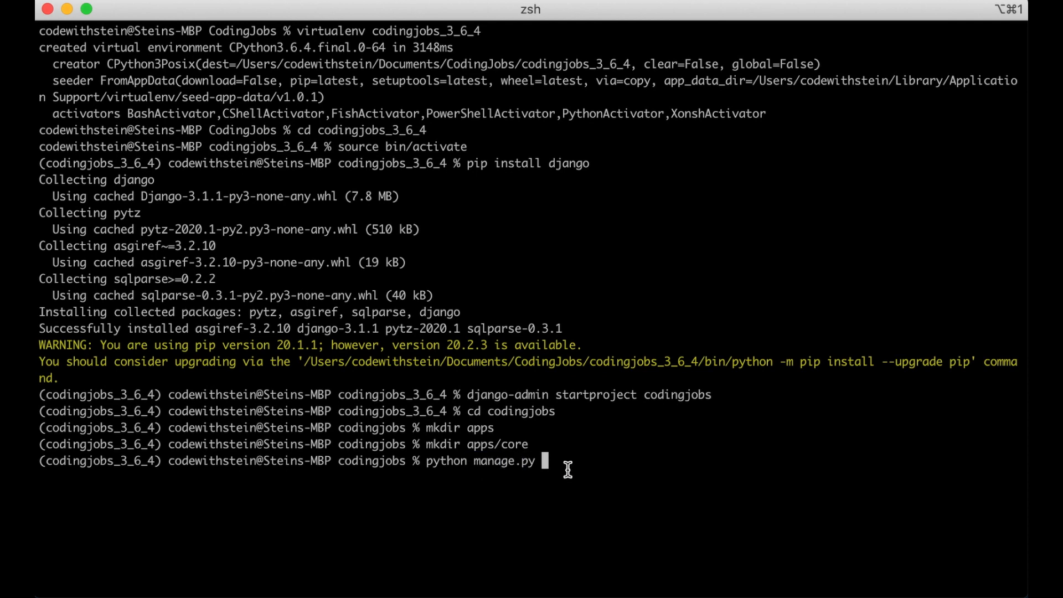
{"action": "type", "text": "startapp"}
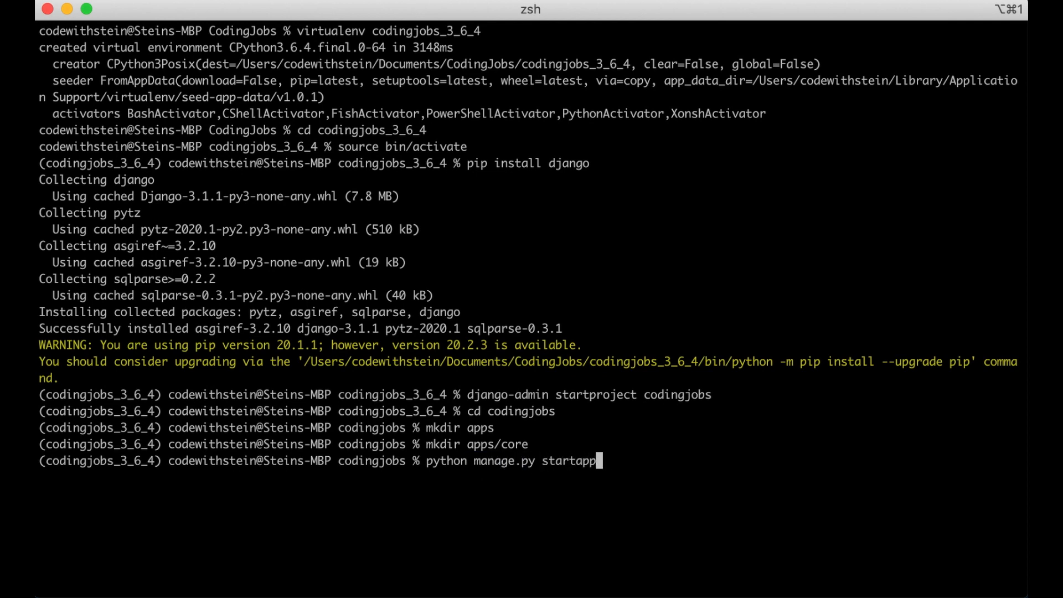
{"action": "type", "text": "core"}
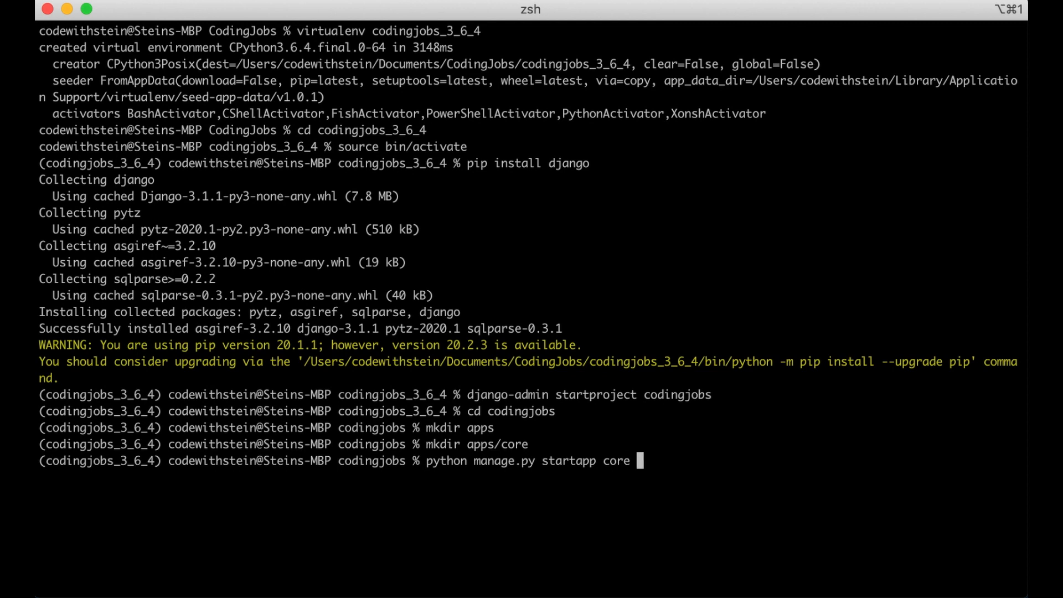
{"action": "type", "text": "apps/core"}
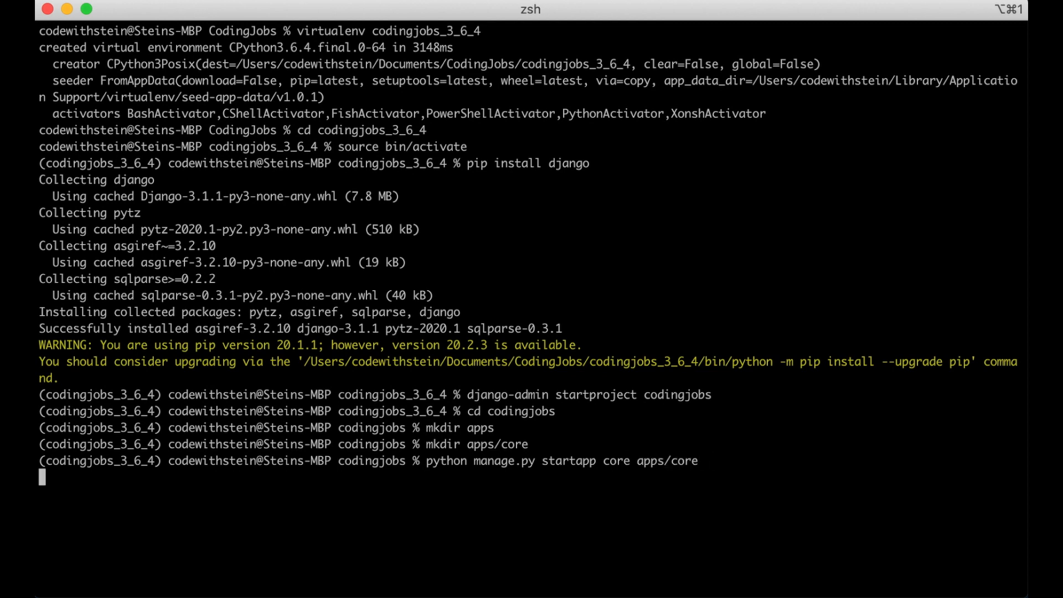
{"action": "key", "text": "Return"}
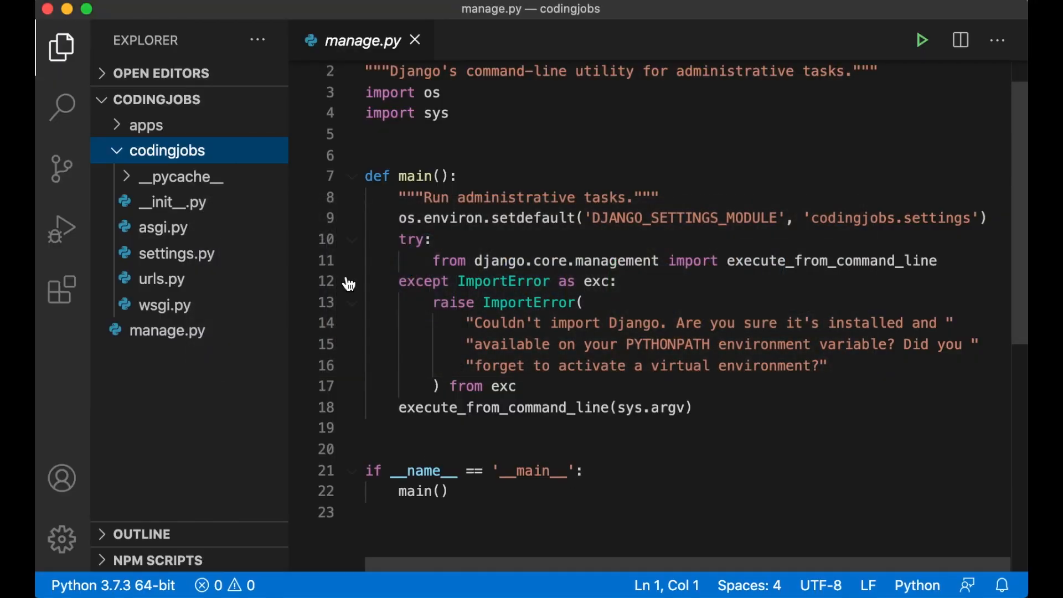
Expand apps/core to show its migrations, admin, apps, models, tests and views files.
{"action": "left_click", "coordinate": [145, 125]}
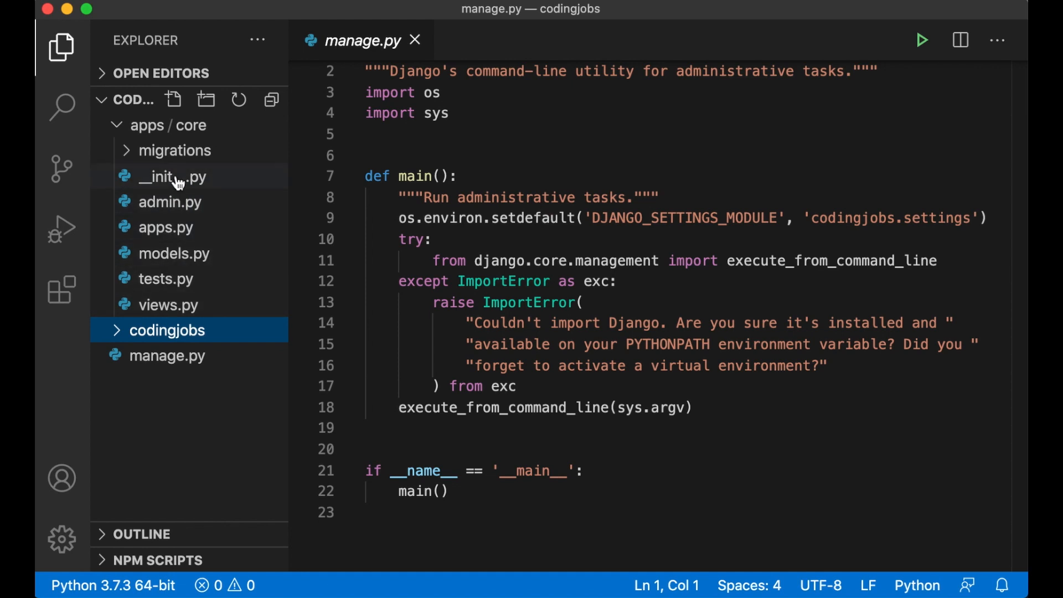
{"action": "mouse_move", "coordinate": [178, 179]}
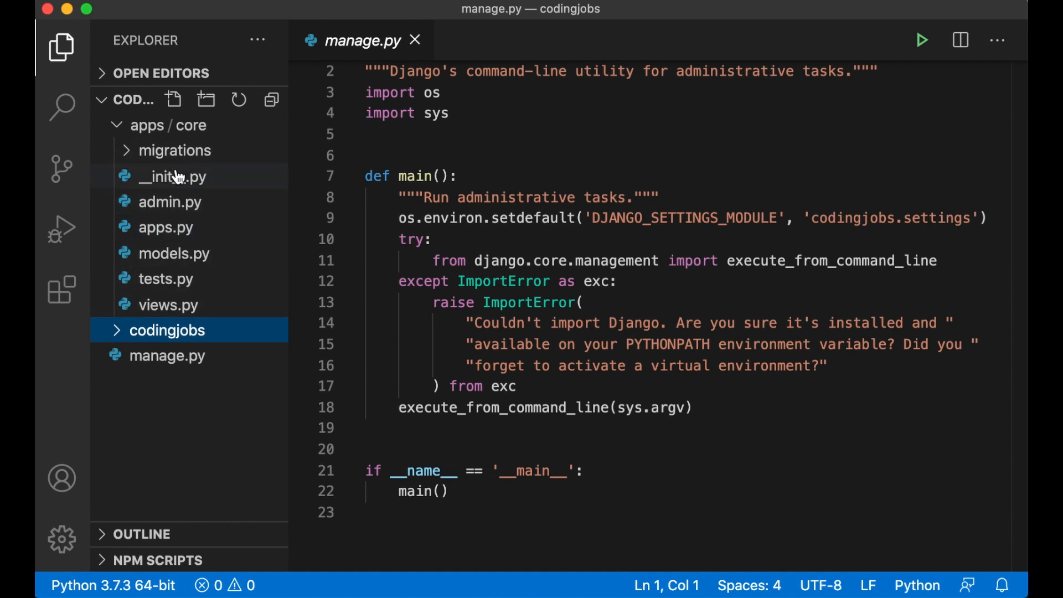
{"action": "mouse_move", "coordinate": [172, 176]}
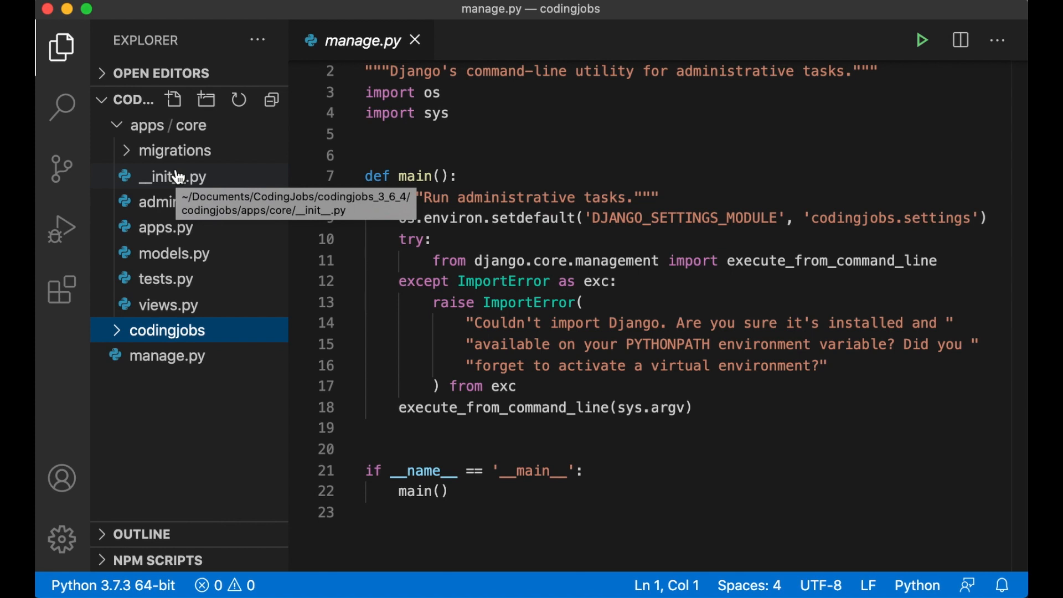
{"action": "mouse_move", "coordinate": [171, 202]}
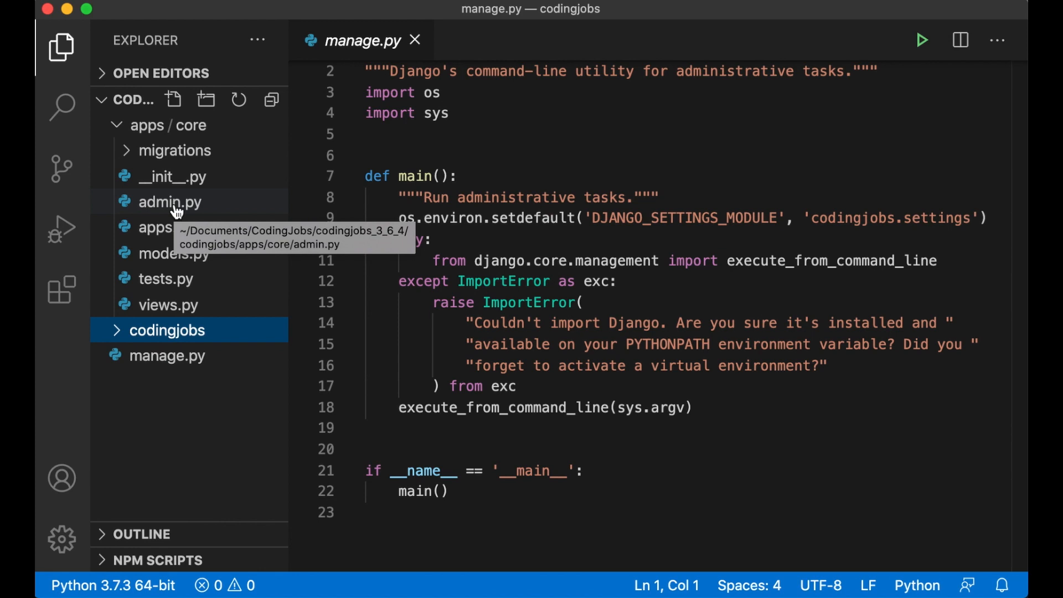
{"action": "mouse_move", "coordinate": [175, 227]}
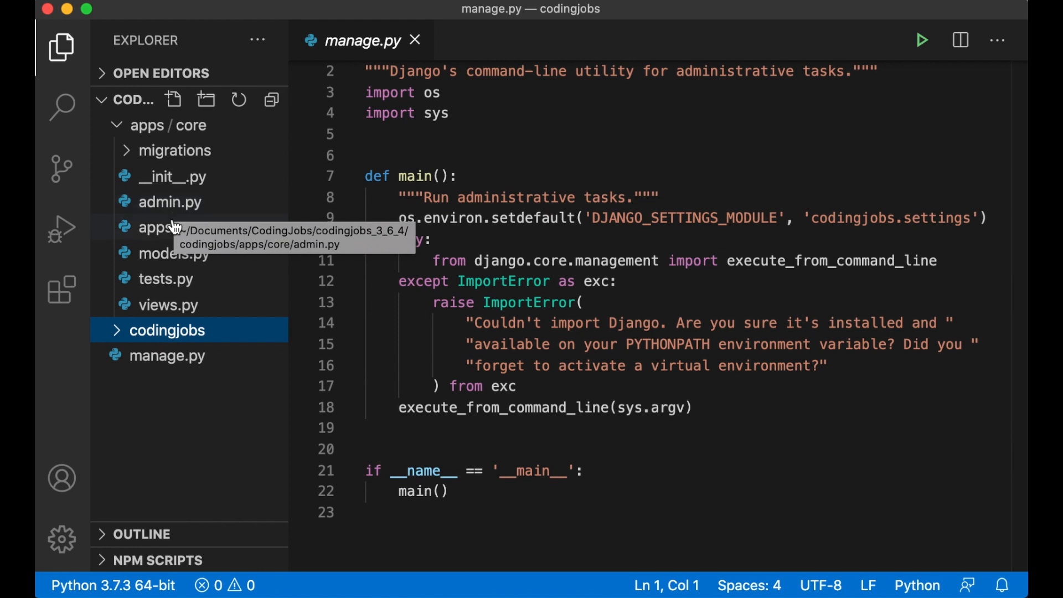
{"action": "mouse_move", "coordinate": [165, 227]}
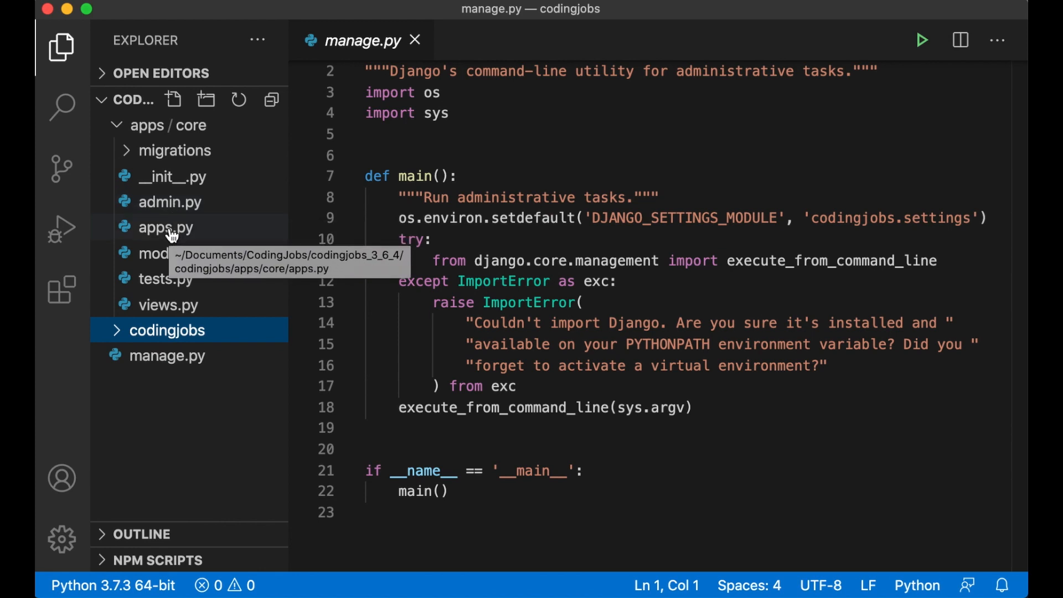
{"action": "mouse_move", "coordinate": [176, 150]}
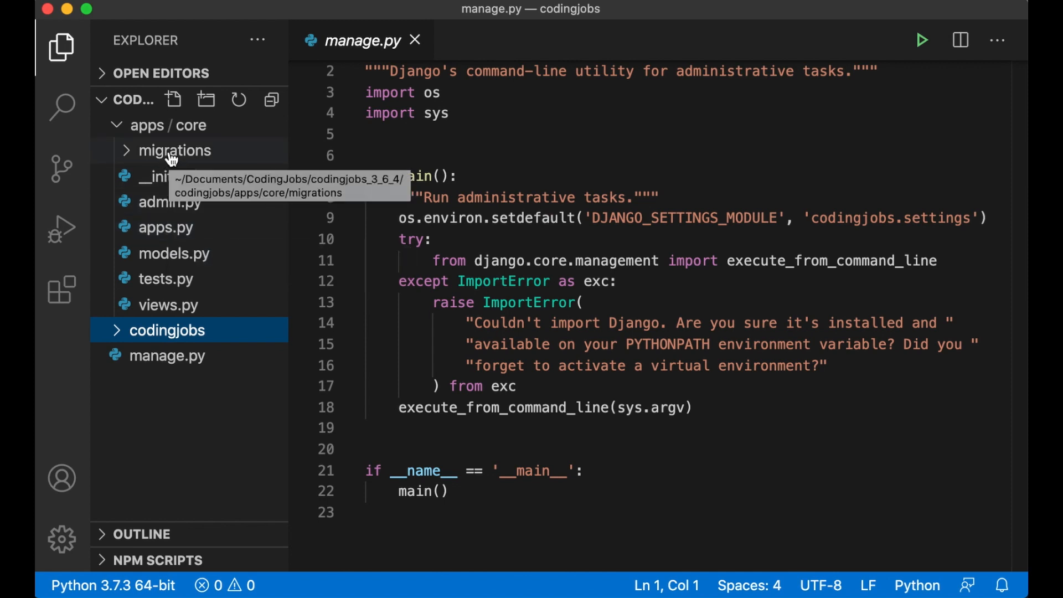
{"action": "mouse_move", "coordinate": [316, 239]}
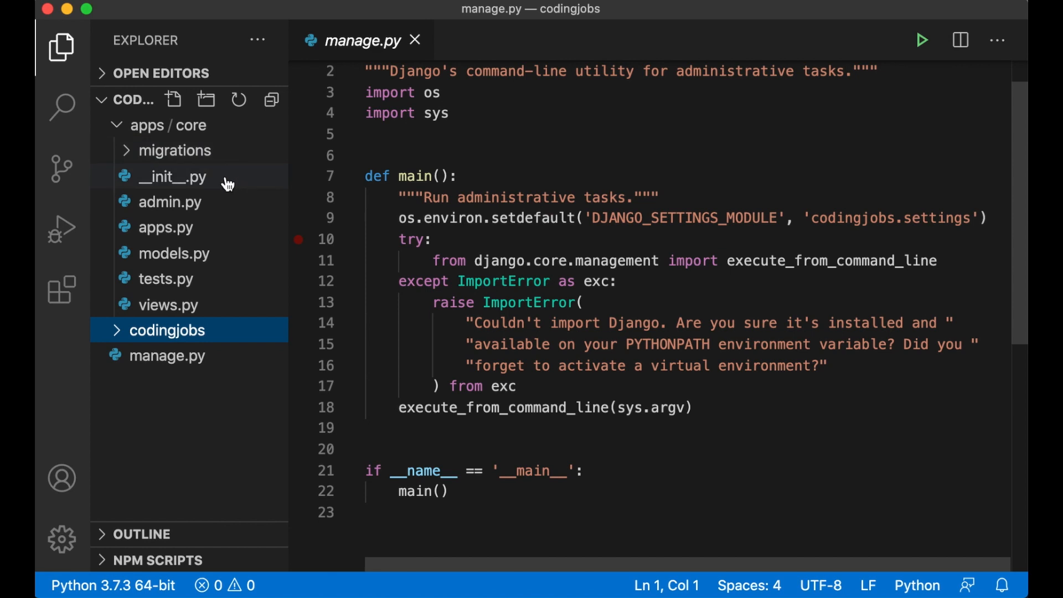
{"action": "mouse_move", "coordinate": [172, 177]}
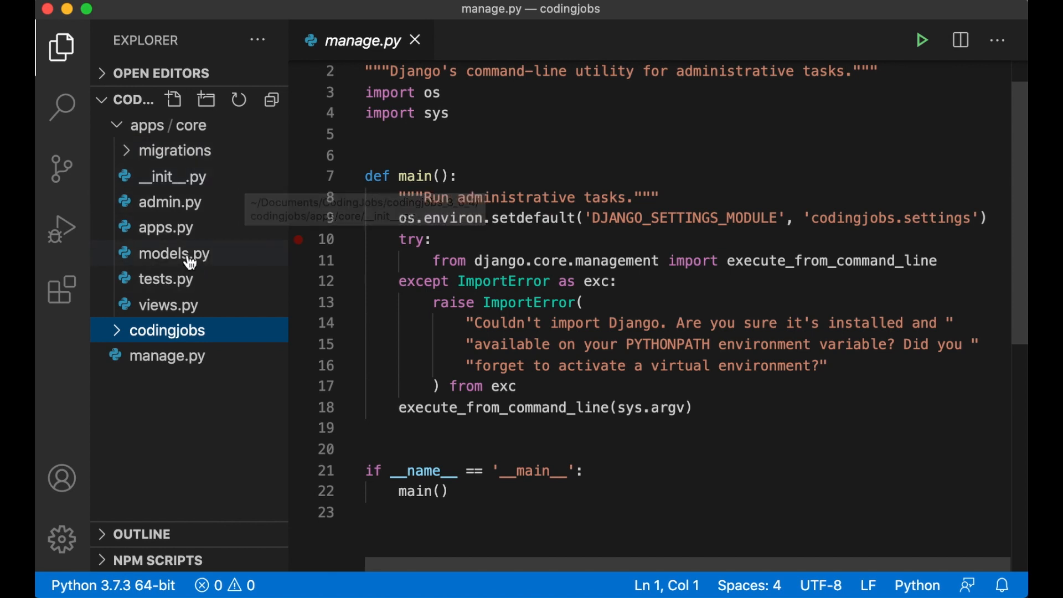
{"action": "mouse_move", "coordinate": [176, 253]}
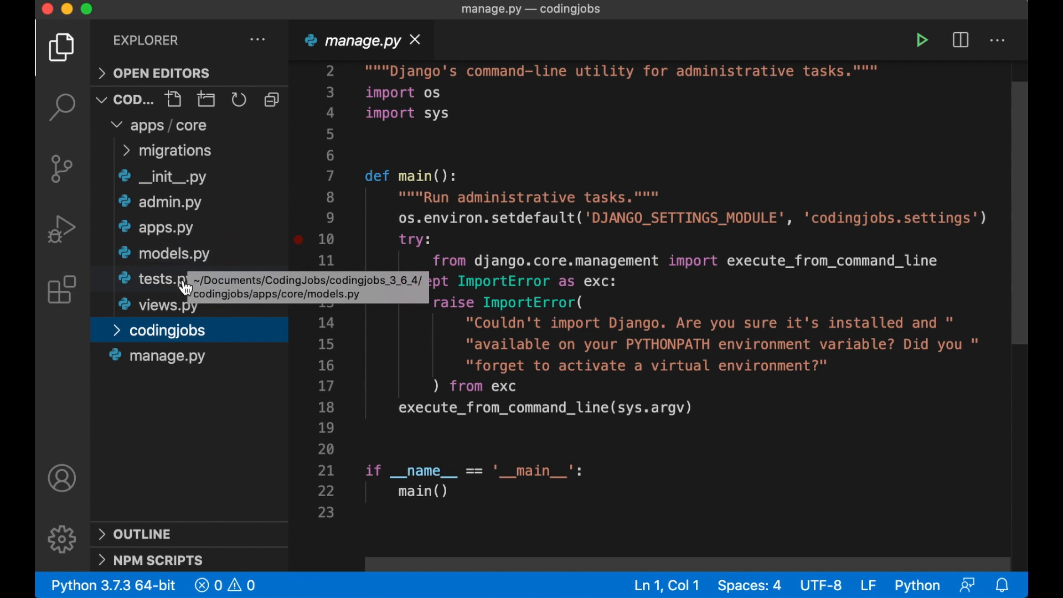
{"action": "mouse_move", "coordinate": [161, 279]}
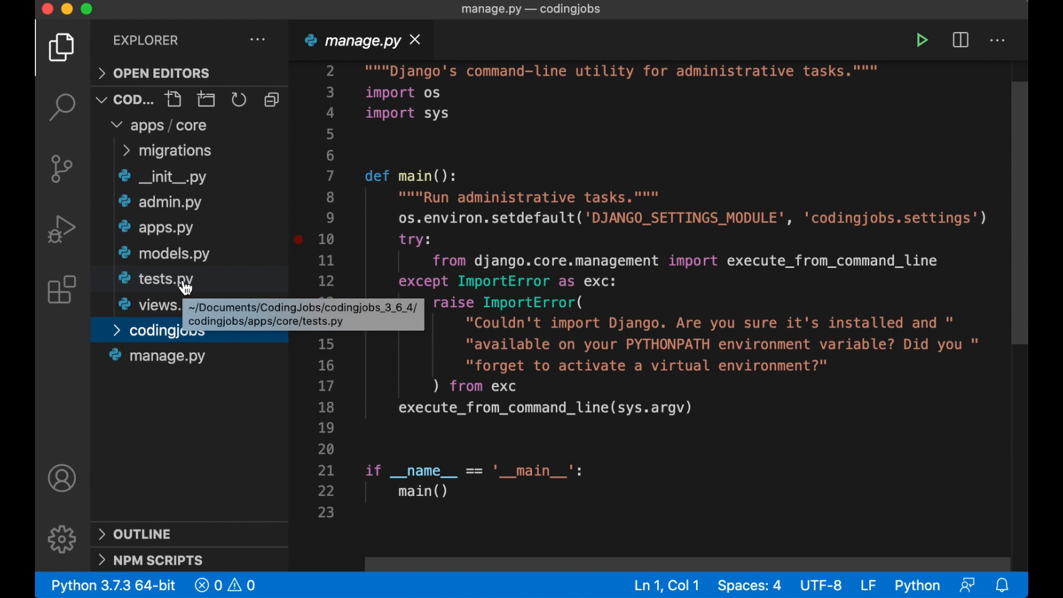
{"action": "mouse_move", "coordinate": [166, 306]}
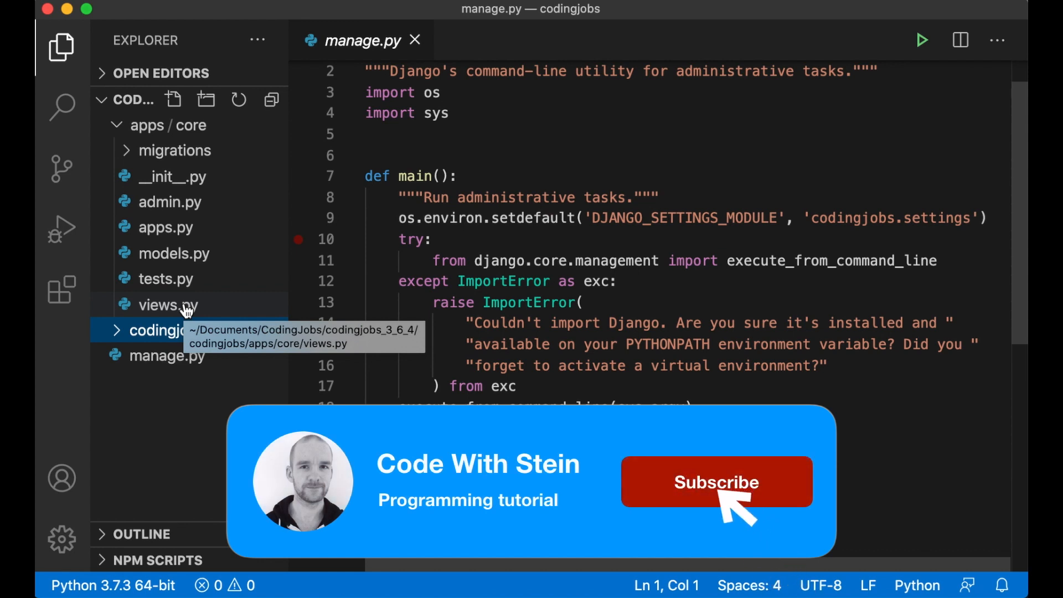
{"action": "left_click", "coordinate": [716, 483]}
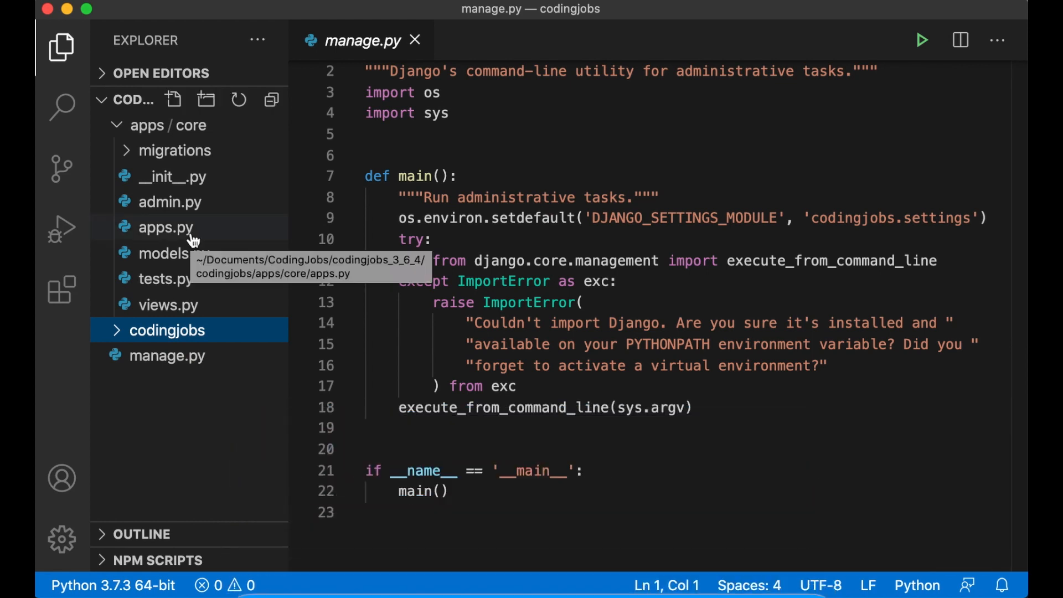
{"action": "mouse_move", "coordinate": [190, 254]}
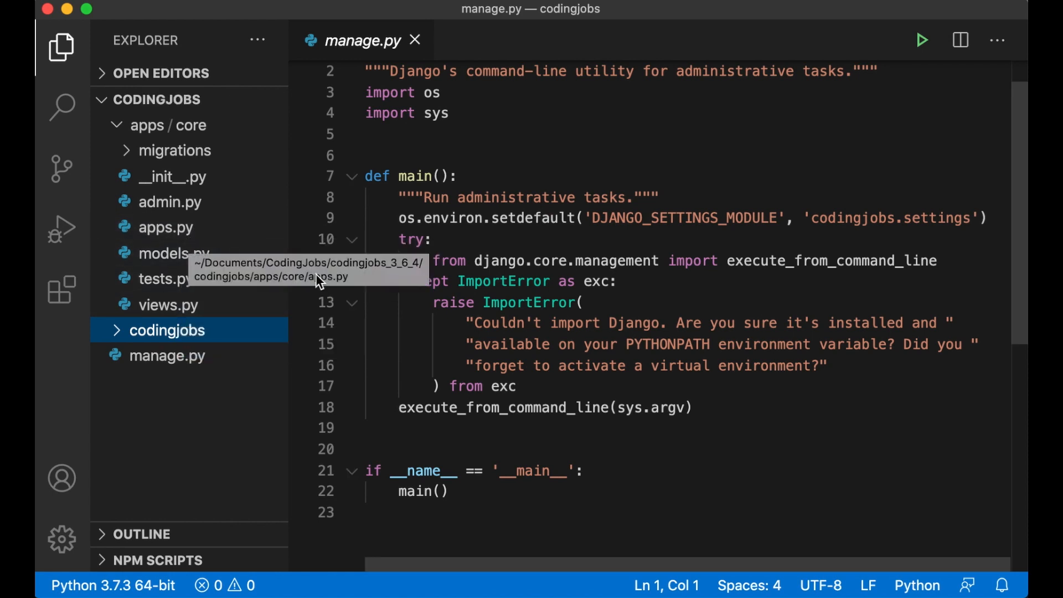
{"action": "mouse_move", "coordinate": [546, 251]}
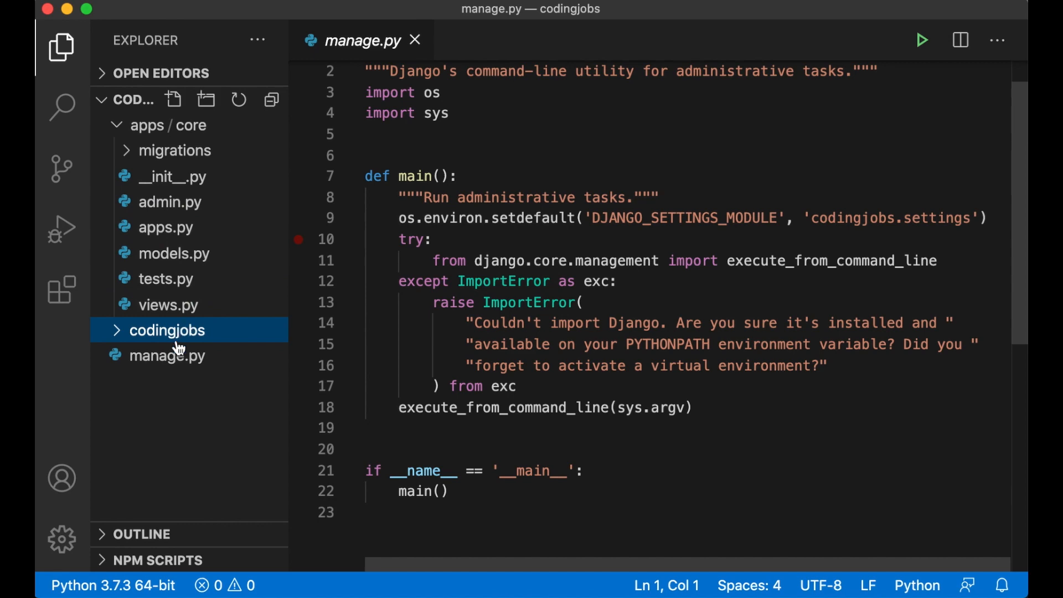
Add 'apps.core', to INSTALLED_APPS in the codingjobs settings.py.
{"action": "left_click", "coordinate": [166, 330]}
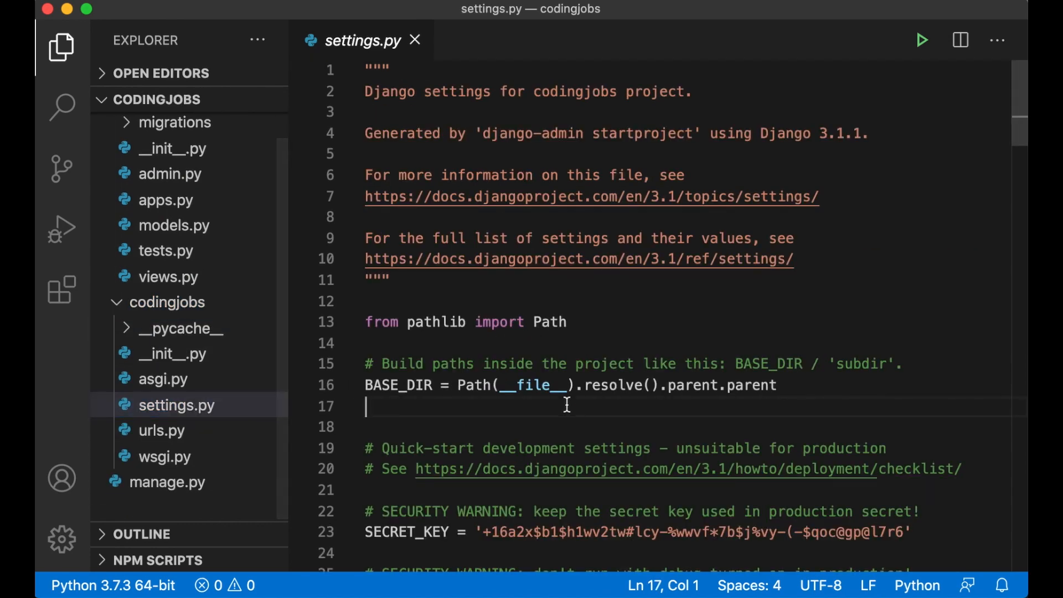
{"action": "scroll", "scroll_direction": "down", "scroll_amount": 3}
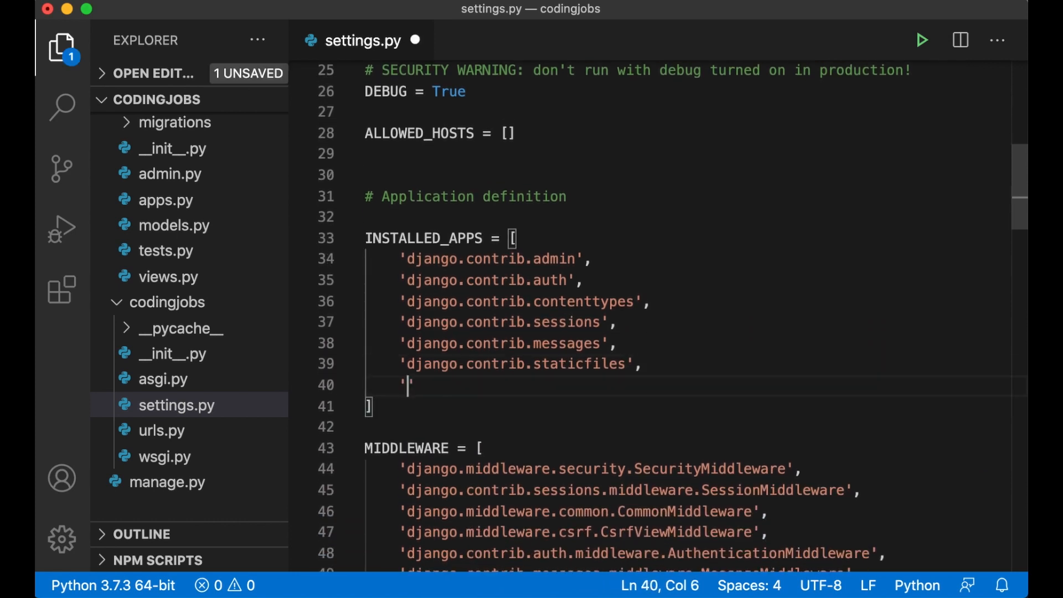
{"action": "type", "text": "apps.core"}
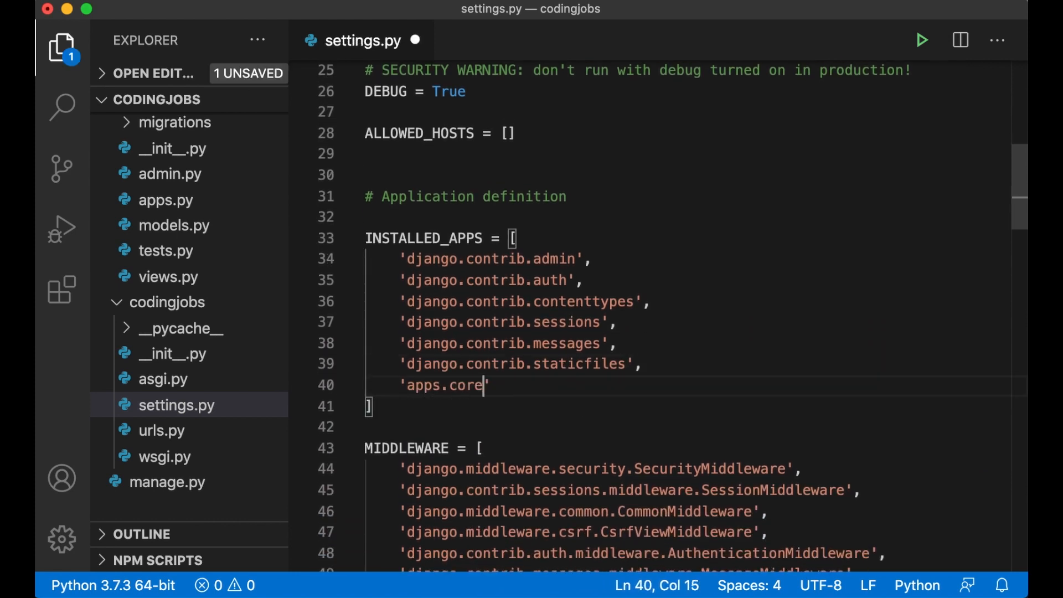
{"action": "type", "text": ","}
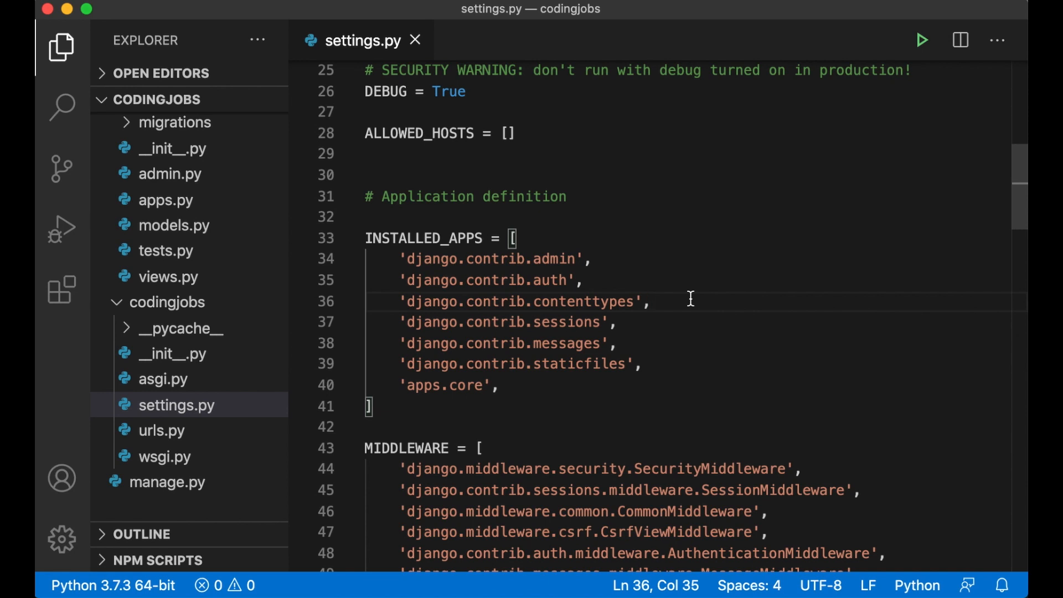
{"action": "mouse_move", "coordinate": [626, 334]}
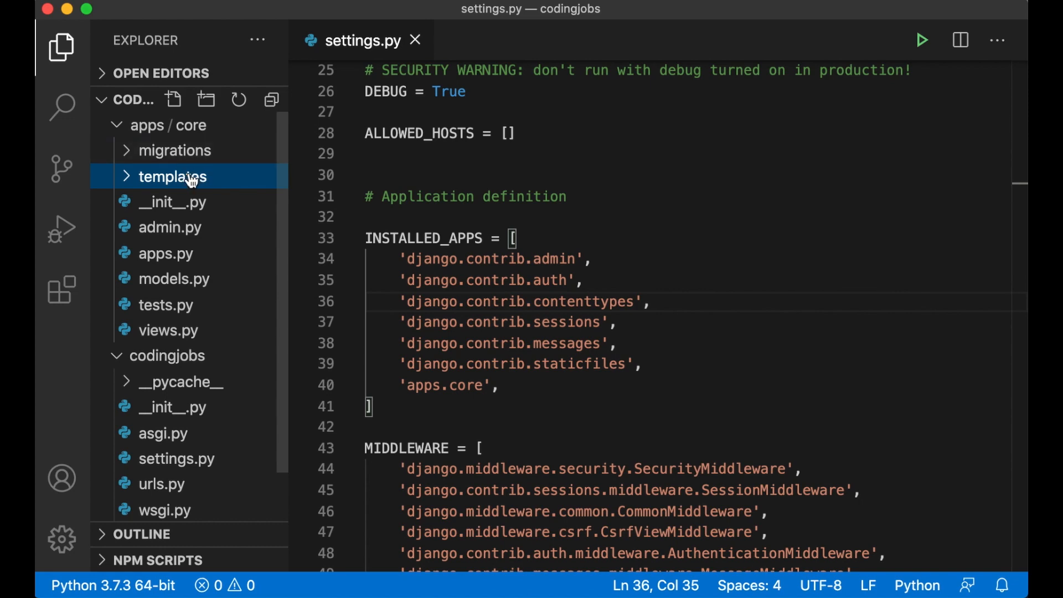
Create a templates/core folder containing a new base.html file.
{"action": "right_click", "coordinate": [172, 176]}
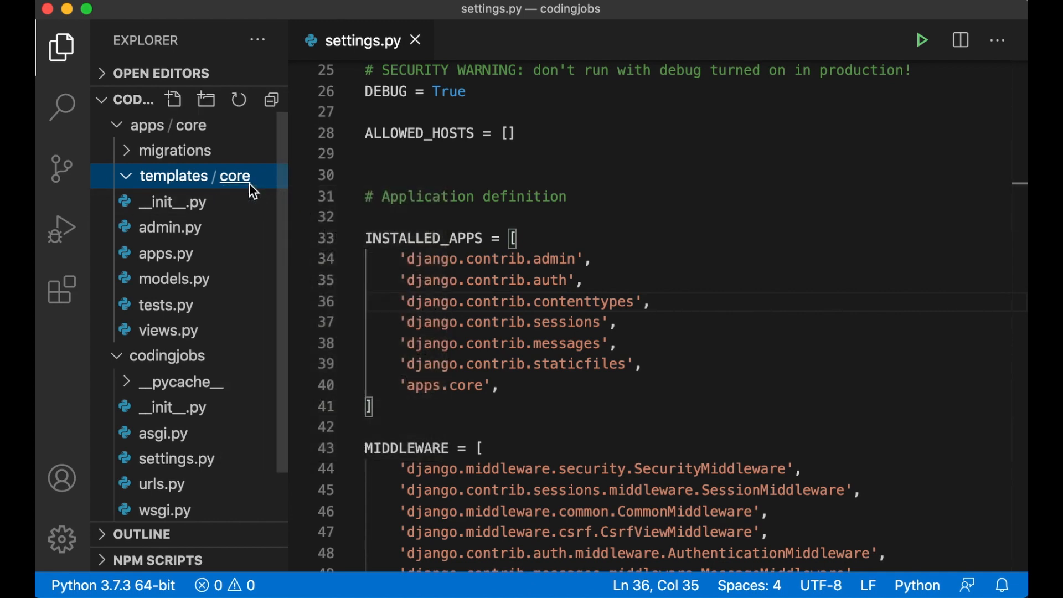
{"action": "type", "text": "b"}
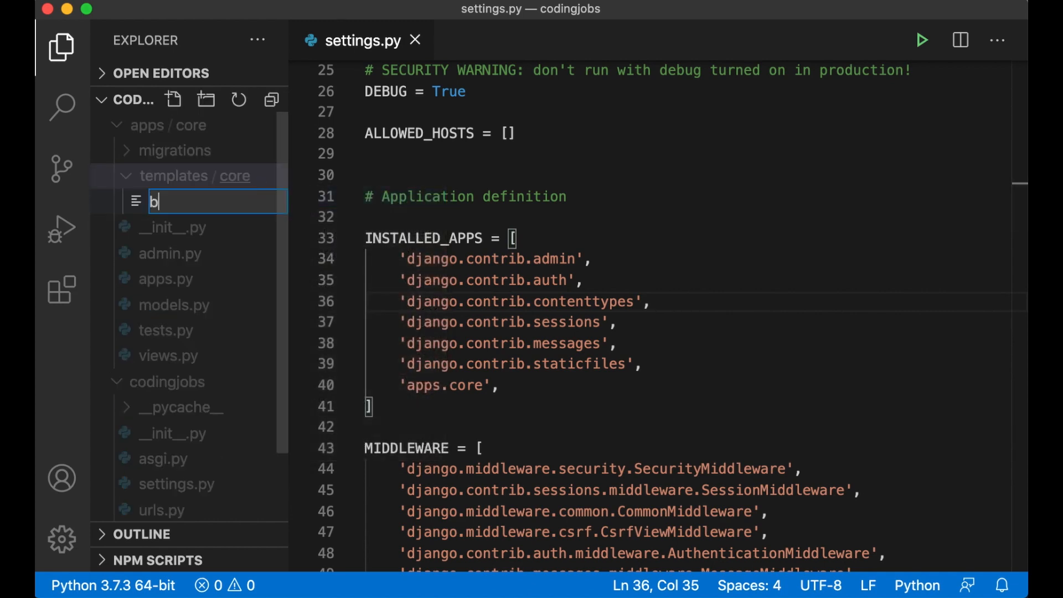
{"action": "type", "text": "ase.html"}
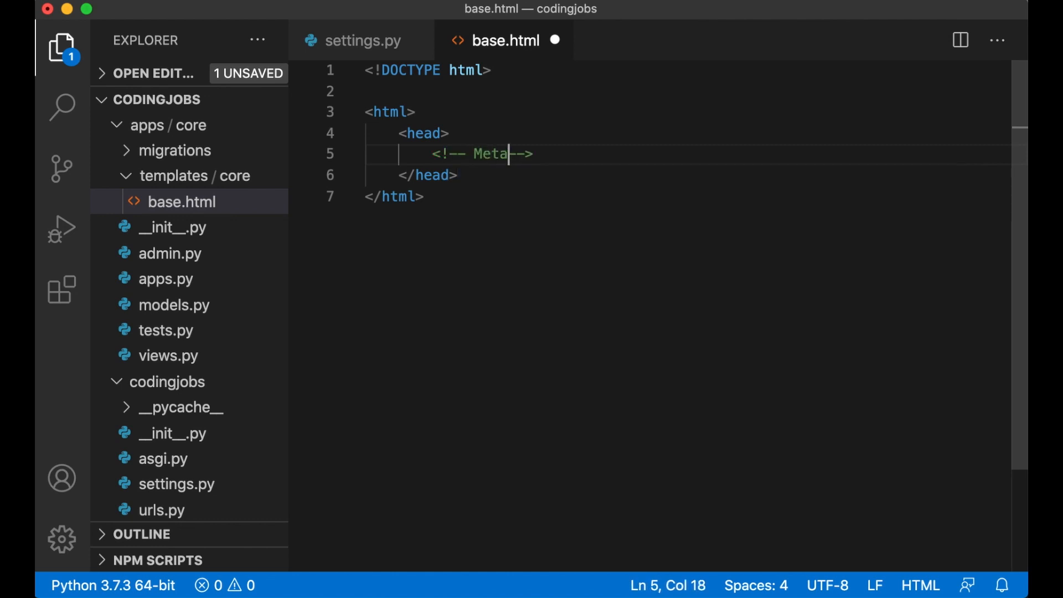
Write base.html with meta charset, title 'Coding Jobs' and a Welcome h1, then save.
{"action": "type", "text": "<meta charset=\"utf-8\">"}
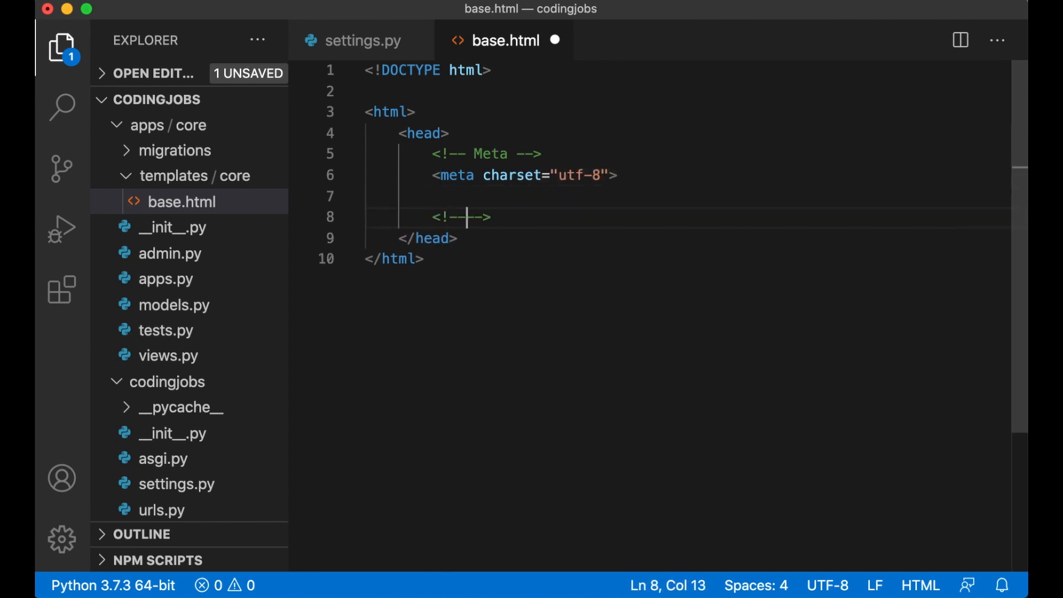
{"action": "type", "text": "Title"}
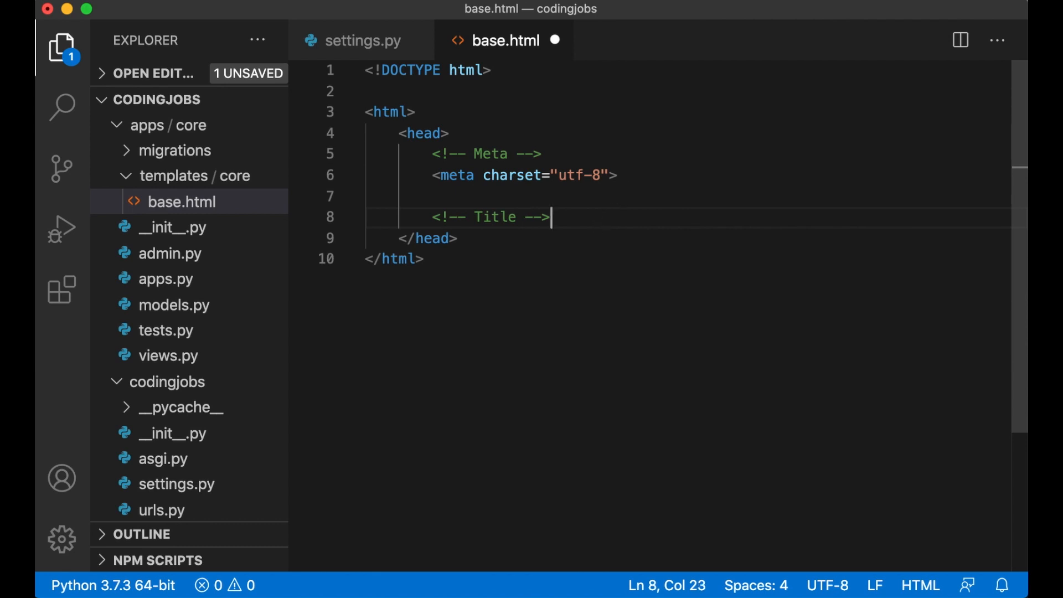
{"action": "type", "text": "<title>Coding Jobs</title>"}
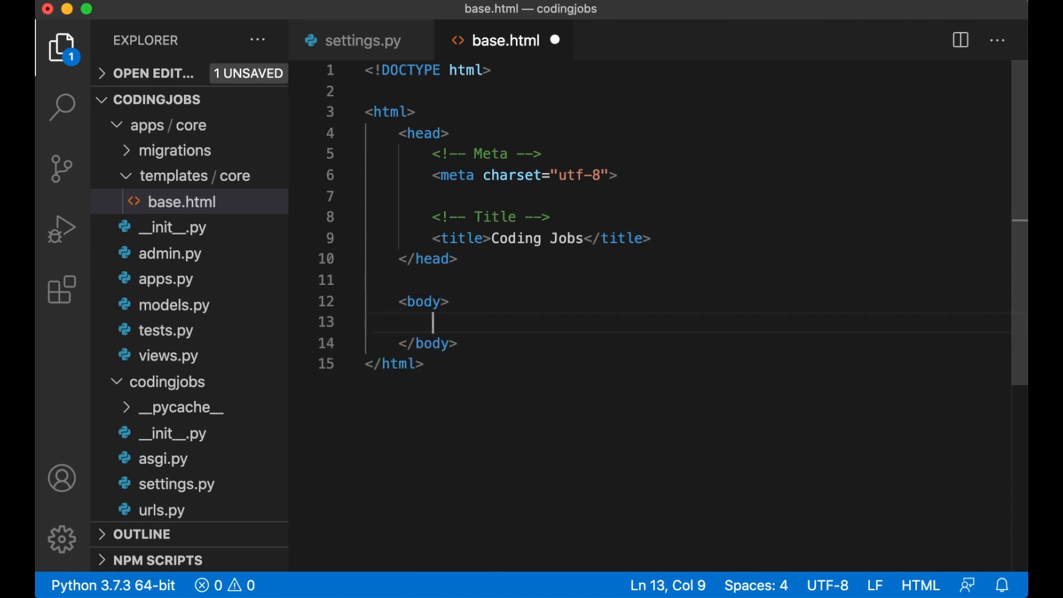
{"action": "type", "text": "<h1>Welcome</h1>"}
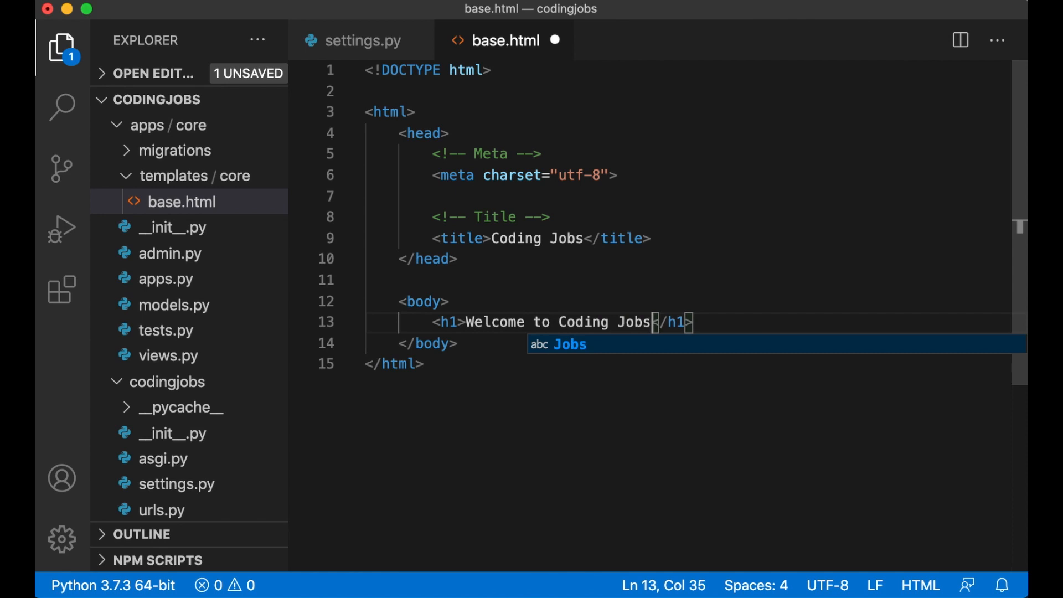
{"action": "key", "text": "cmd+s"}
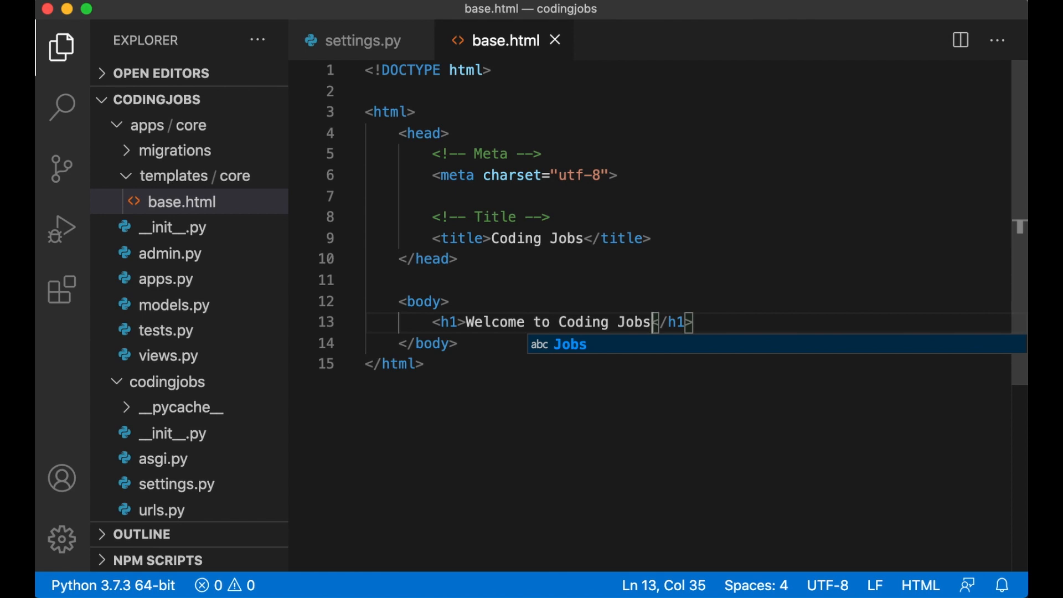
{"action": "mouse_move", "coordinate": [580, 166]}
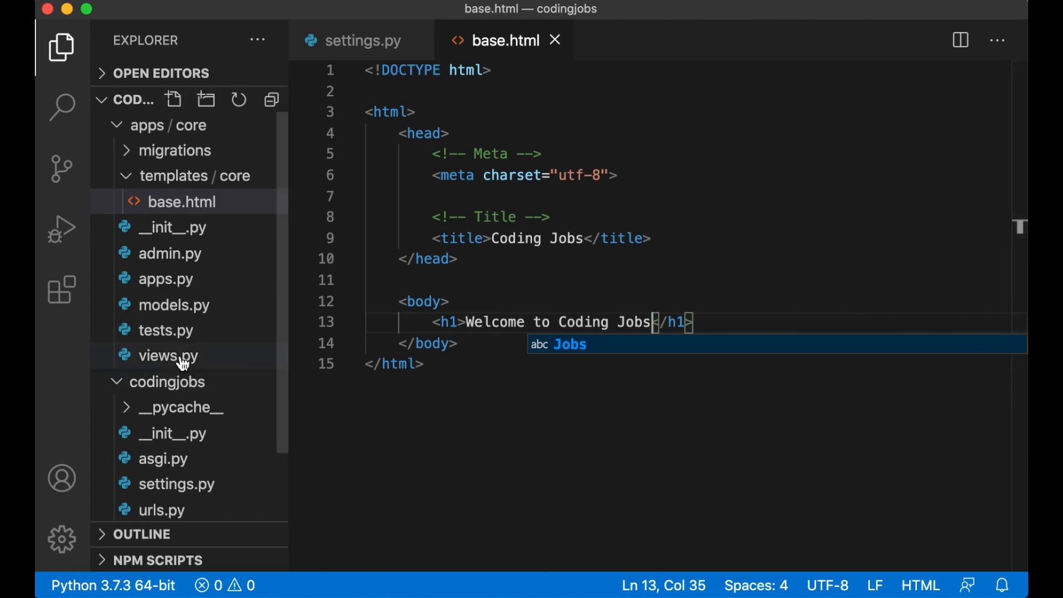
Add def frontpage(request) in core views.py returning render(request, 'core/base.html').
{"action": "left_click", "coordinate": [168, 355]}
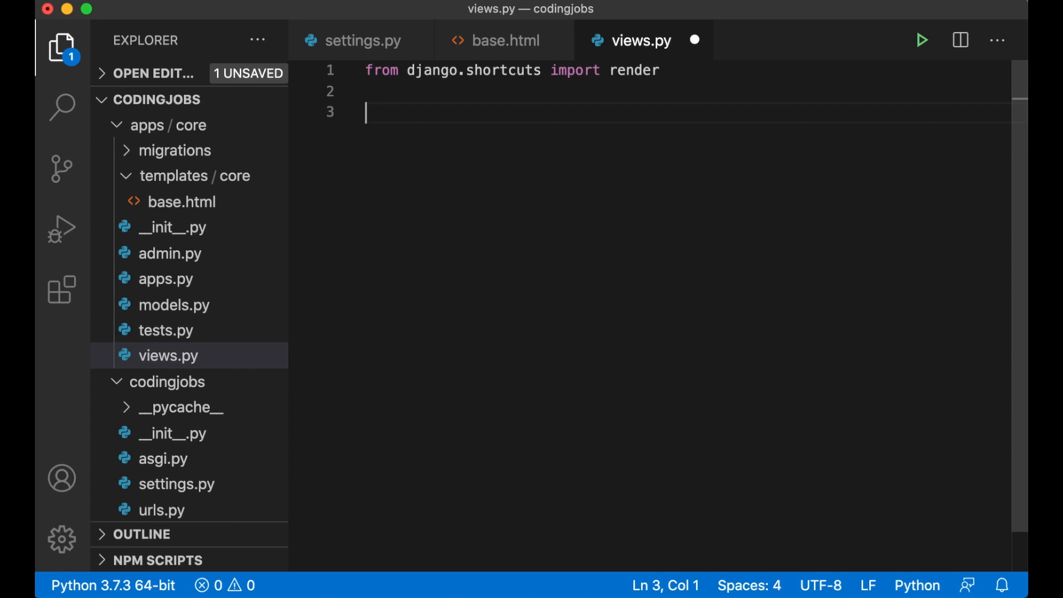
{"action": "type", "text": "def"}
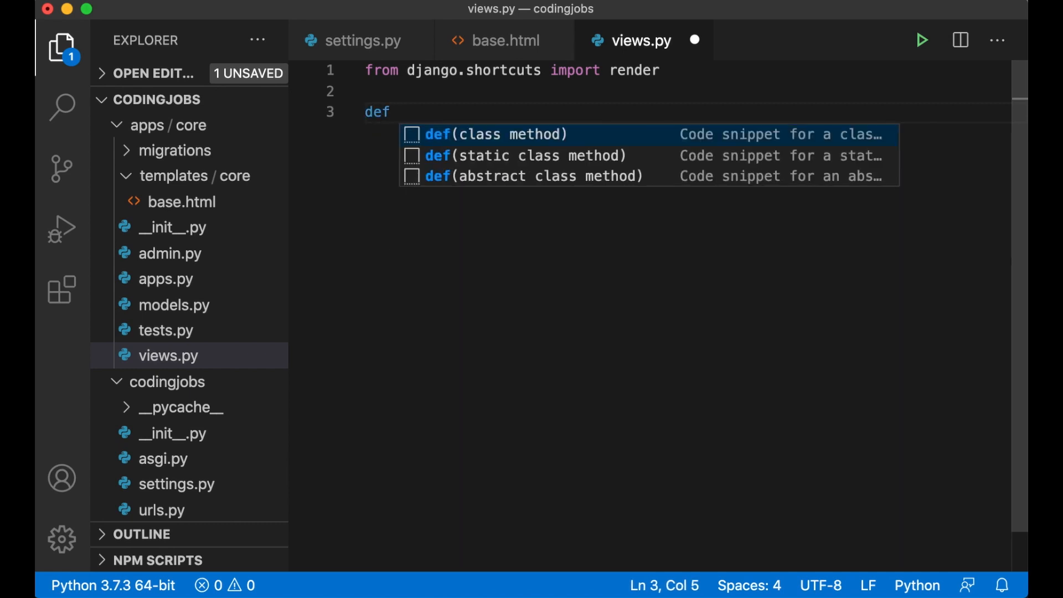
{"action": "type", "text": "frontpage()"}
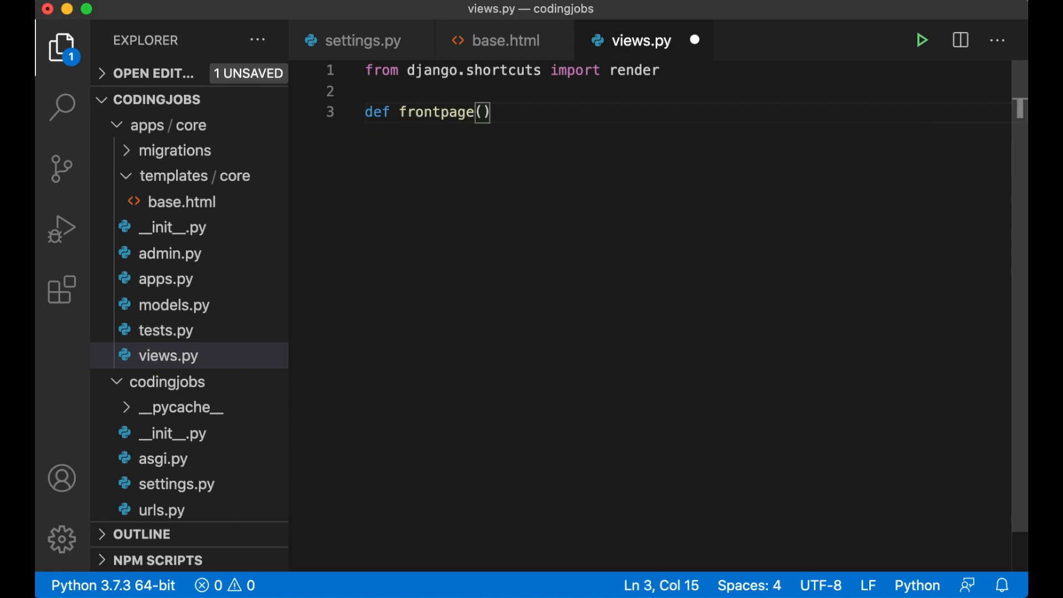
{"action": "type", "text": "request"}
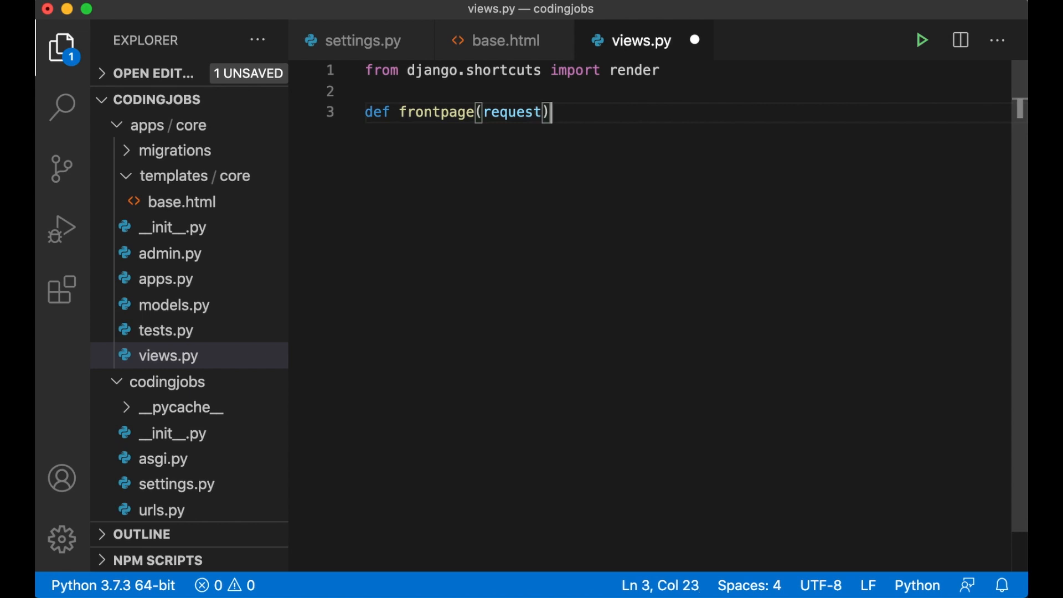
{"action": "key", "text": "enter"}
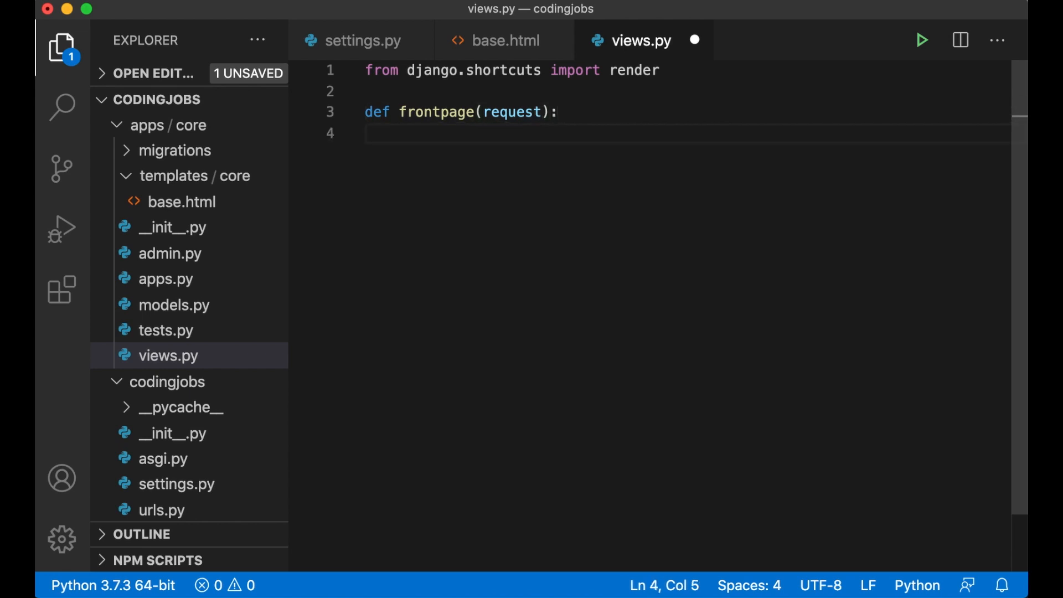
{"action": "type", "text": "return render("}
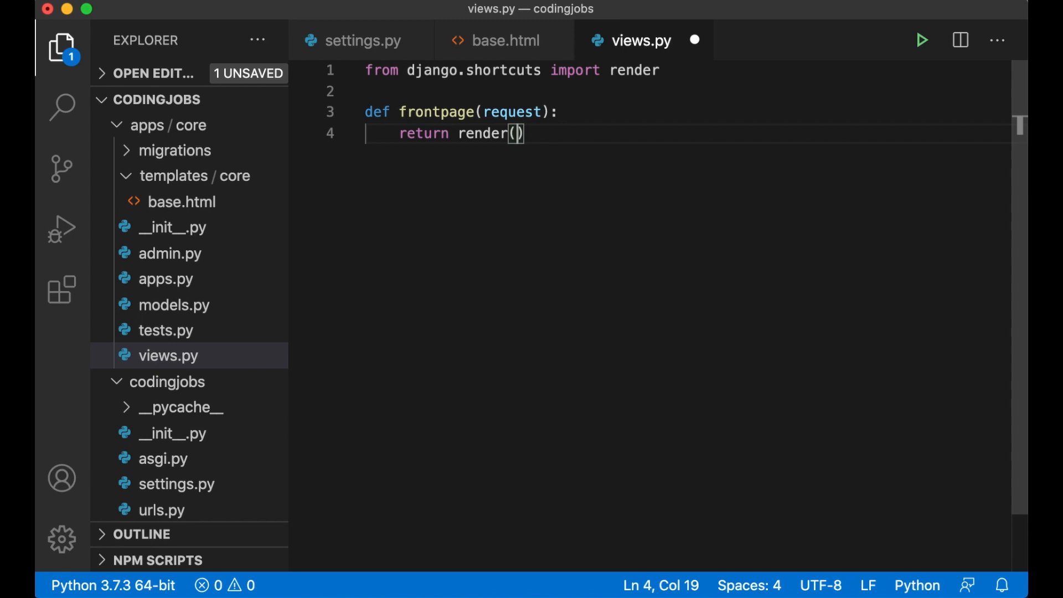
{"action": "mouse_move", "coordinate": [589, 153]}
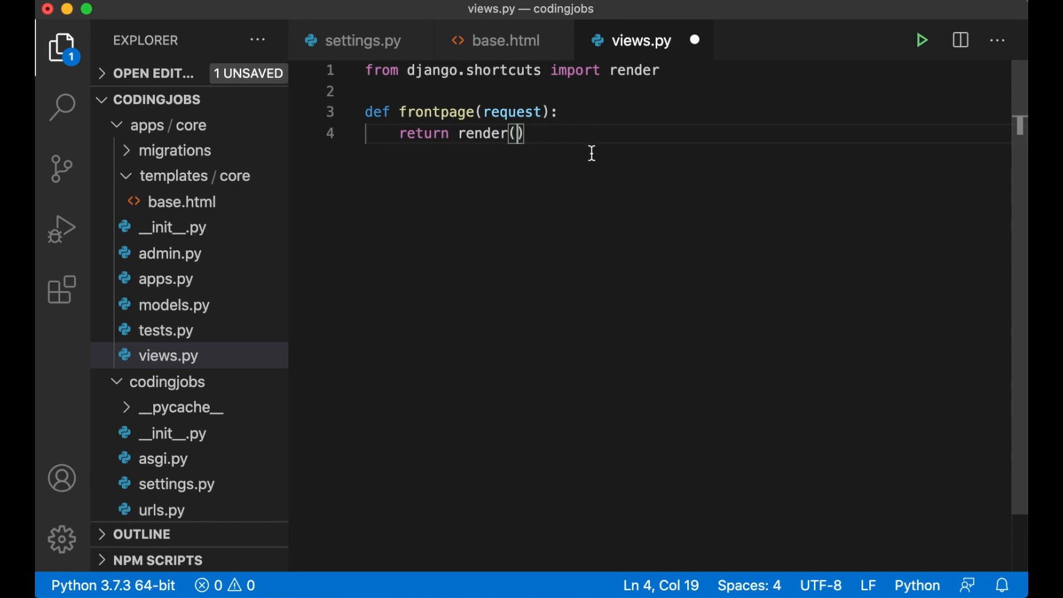
{"action": "type", "text": "request, '"}
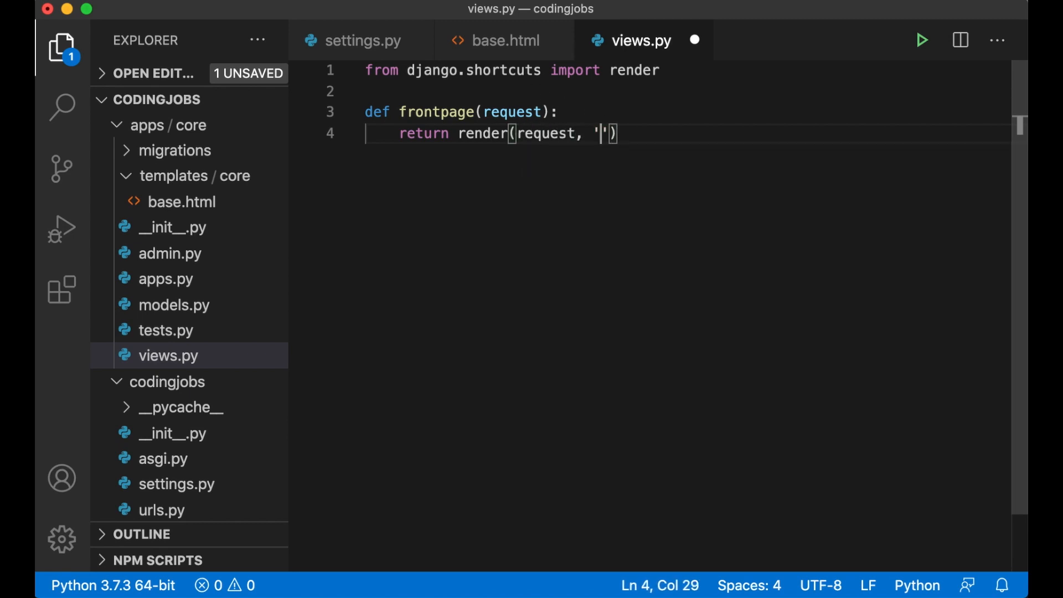
{"action": "type", "text": "core"}
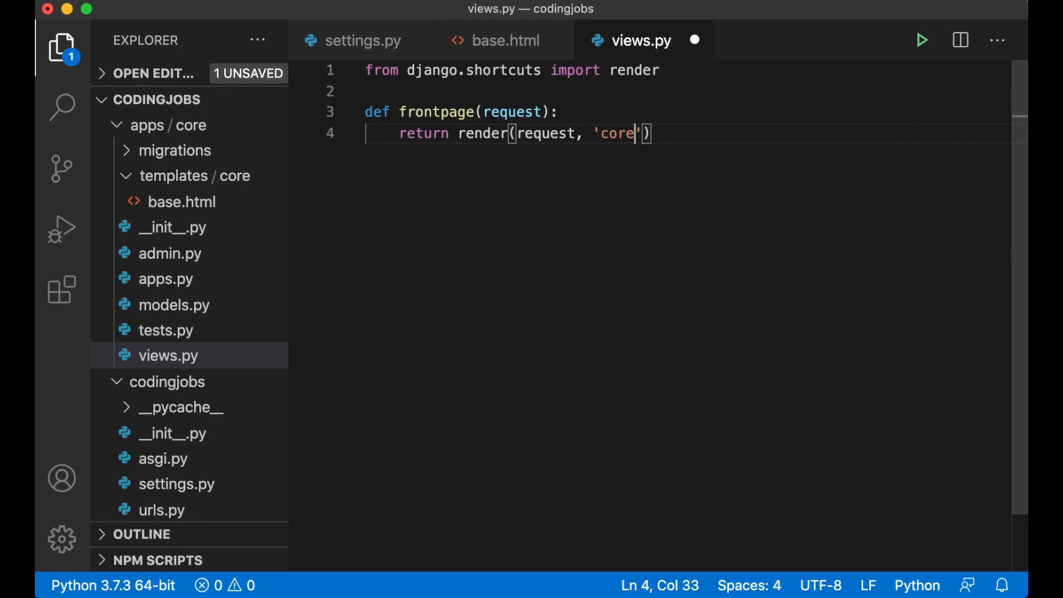
{"action": "type", "text": "/base.html"}
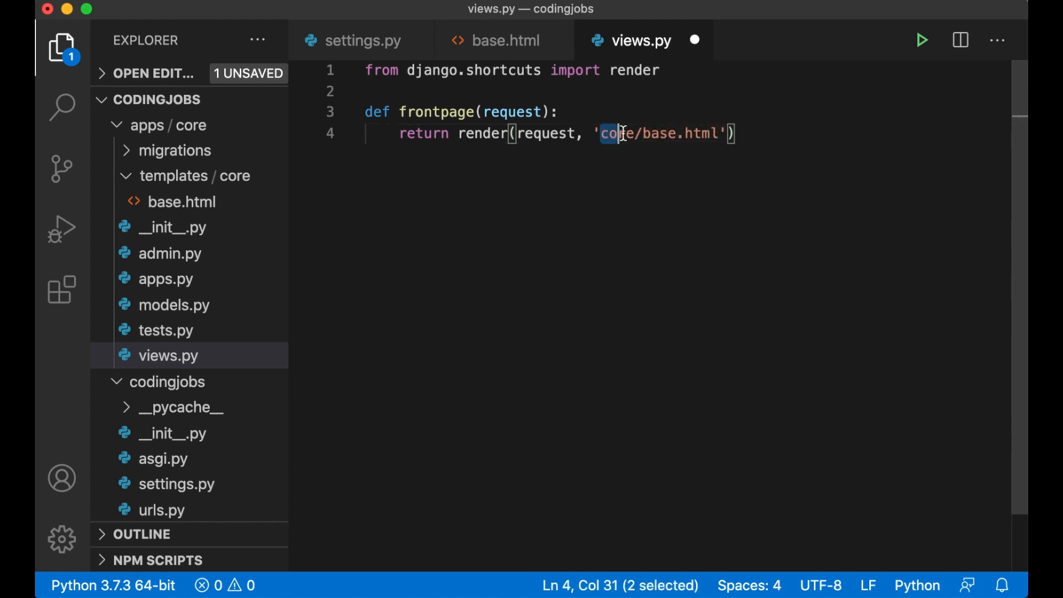
{"action": "double_click", "coordinate": [616, 133]}
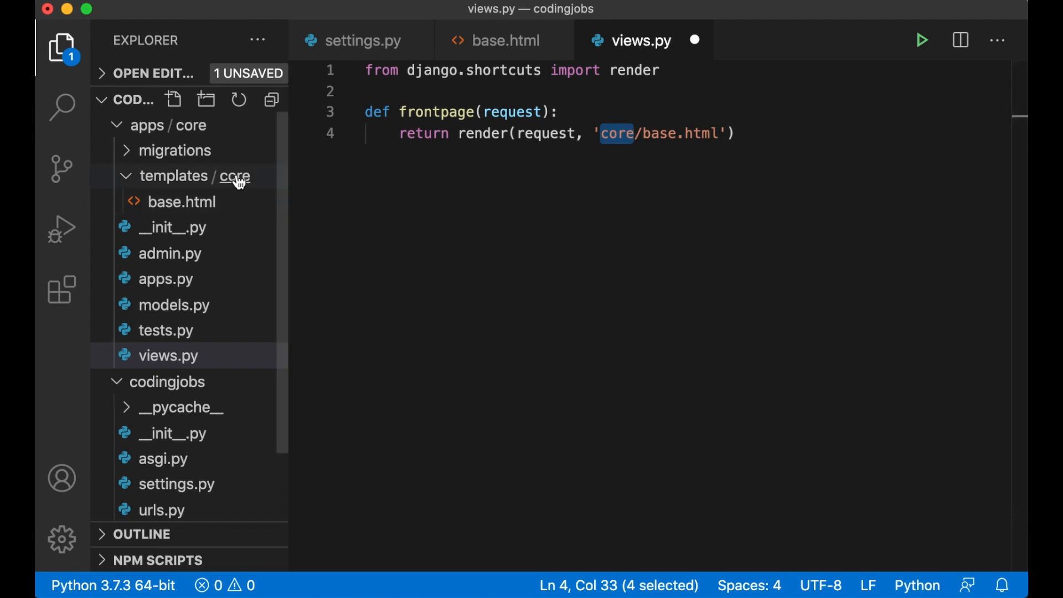
{"action": "mouse_move", "coordinate": [181, 202]}
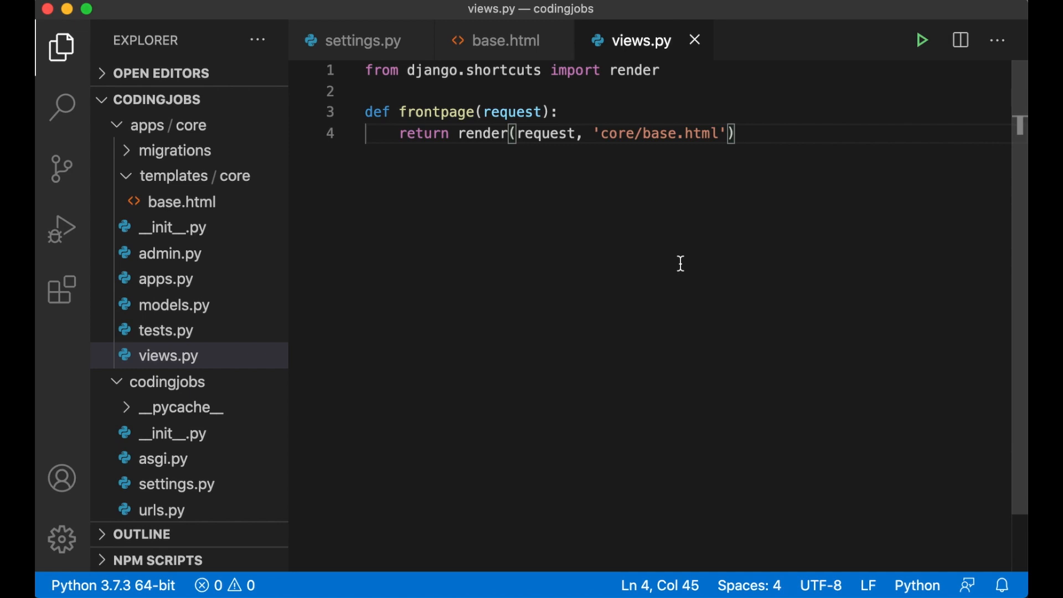
{"action": "mouse_move", "coordinate": [597, 178]}
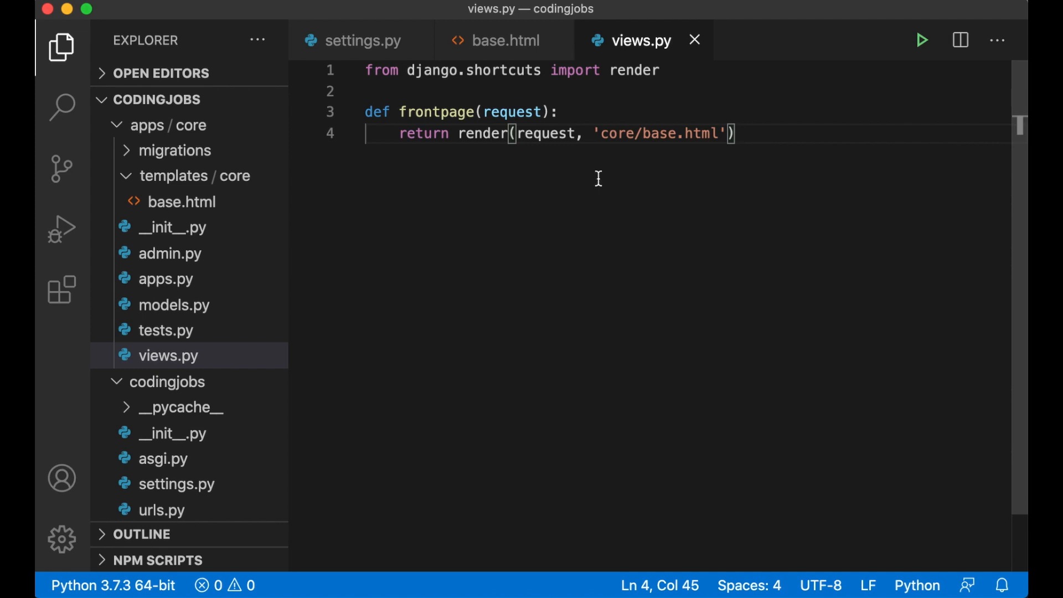
{"action": "mouse_move", "coordinate": [476, 144]}
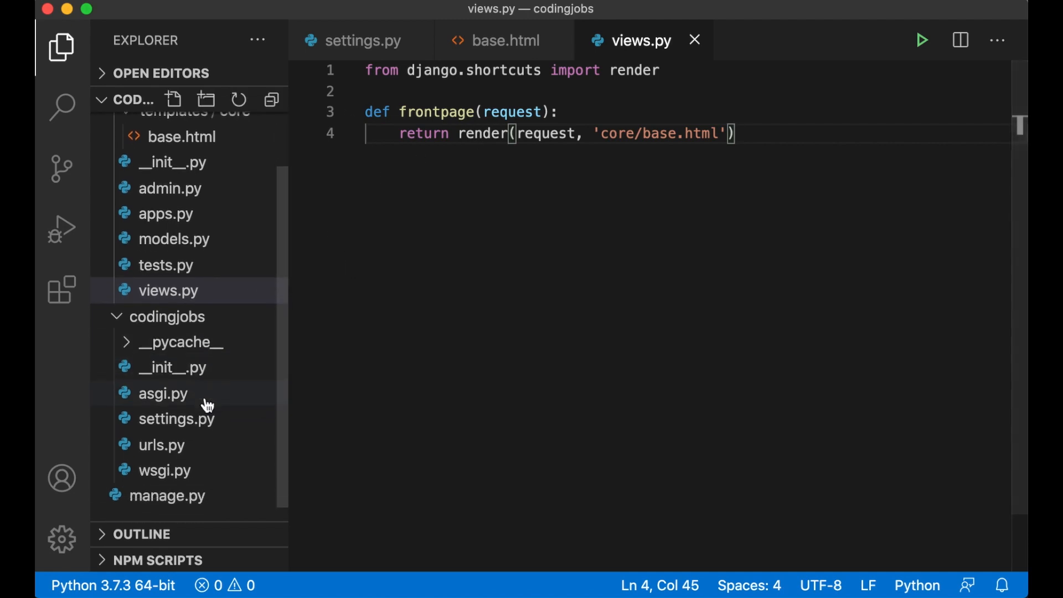
Import frontpage from apps.core.views in the project urls.py.
{"action": "left_click", "coordinate": [162, 419]}
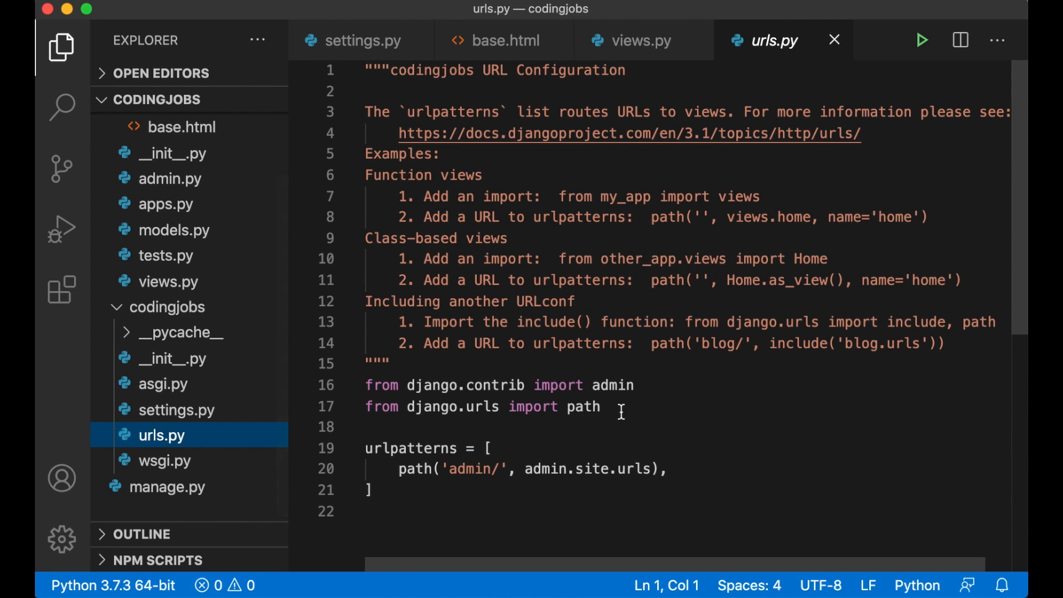
{"action": "key", "text": "enter"}
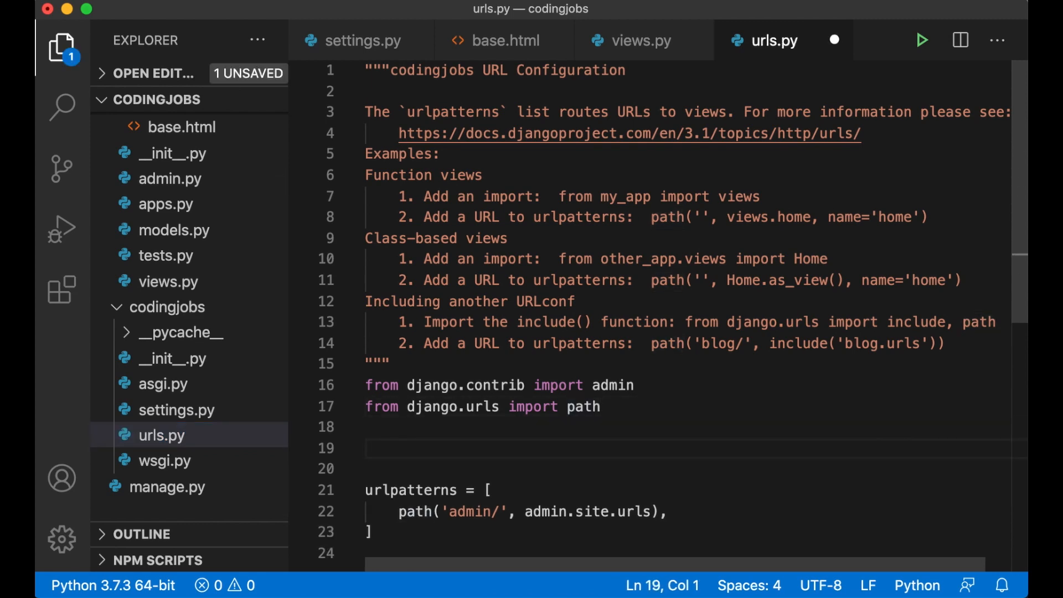
{"action": "type", "text": "from apps.c"}
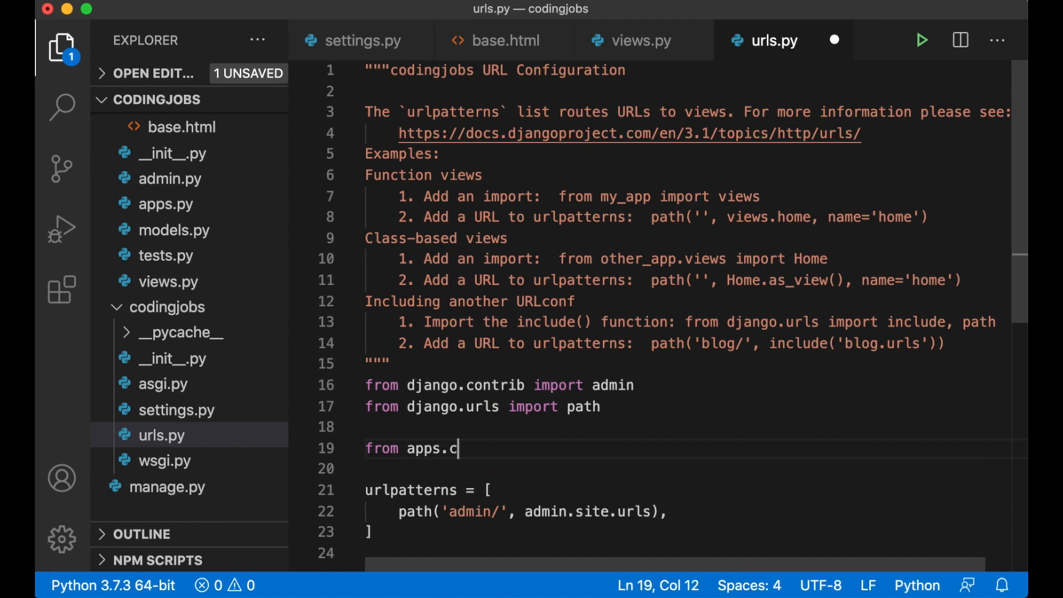
{"action": "type", "text": "ore.views import f"}
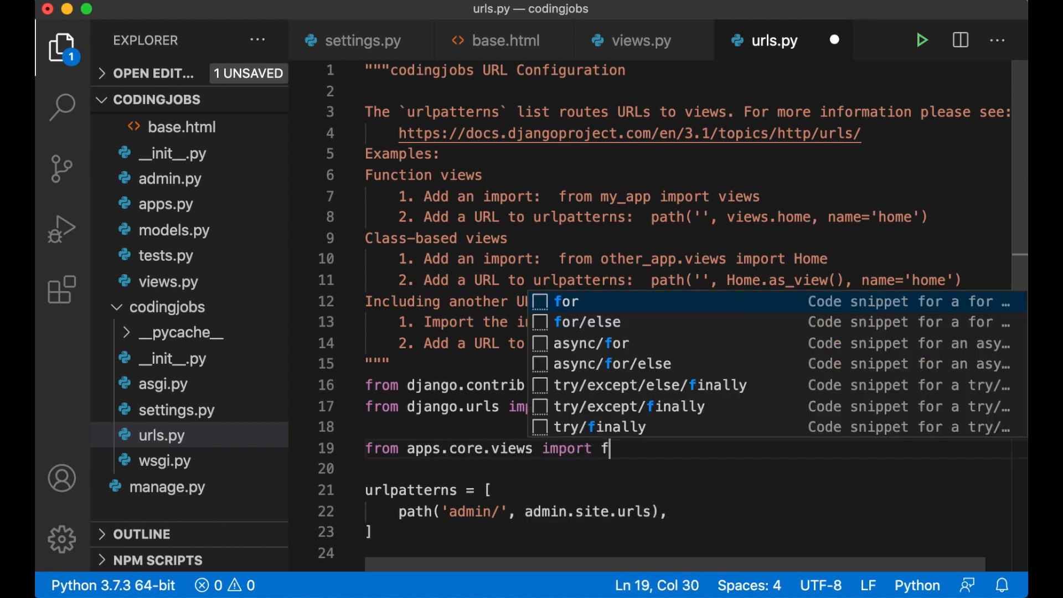
{"action": "type", "text": "rontpage"}
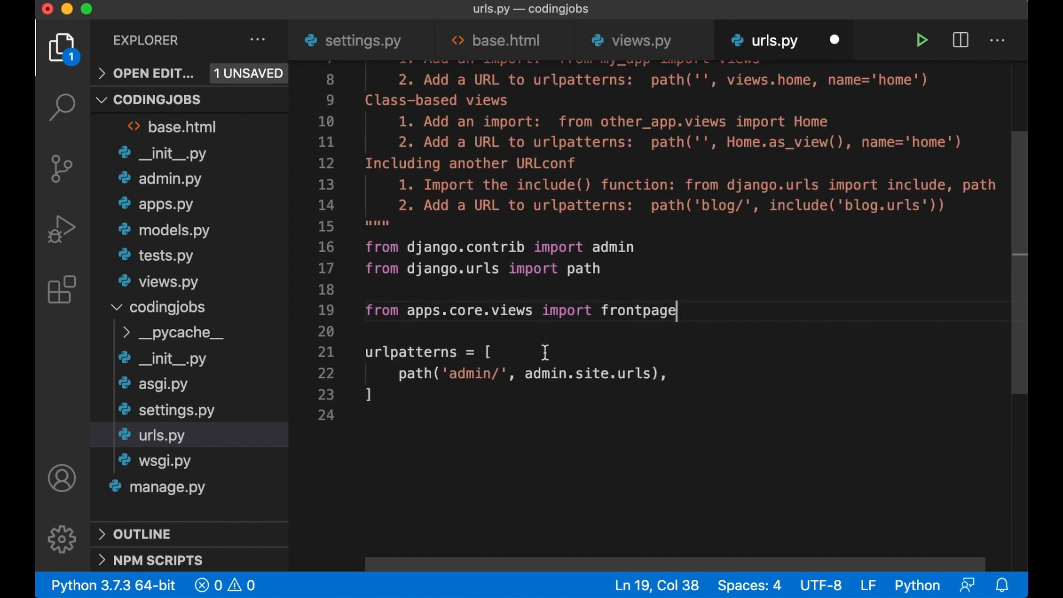
Route path('', frontpage, name='frontpage') in urlpatterns.
{"action": "type", "text": "u"}
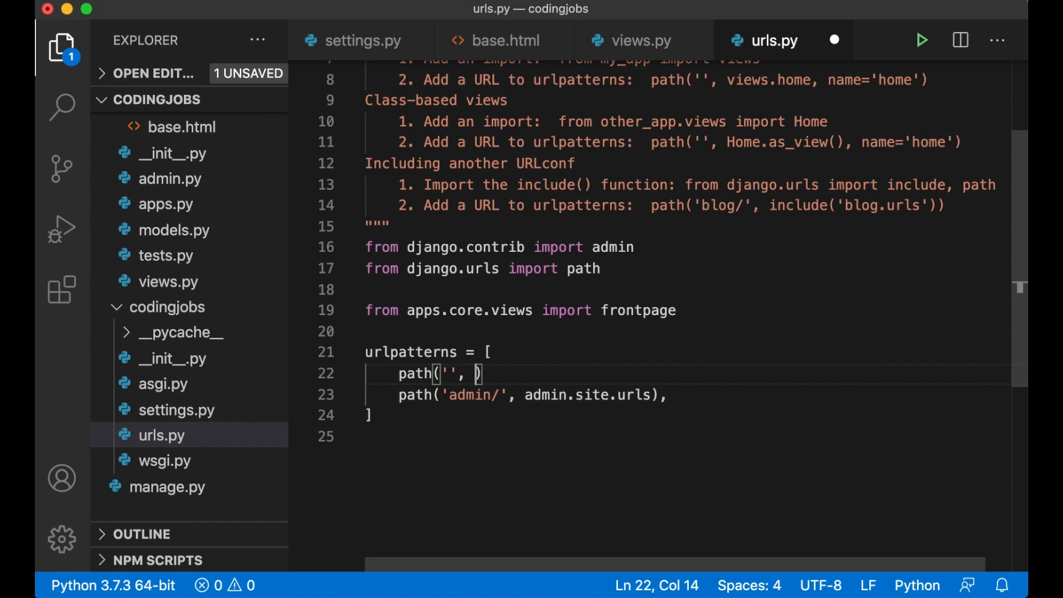
{"action": "type", "text": "fo"}
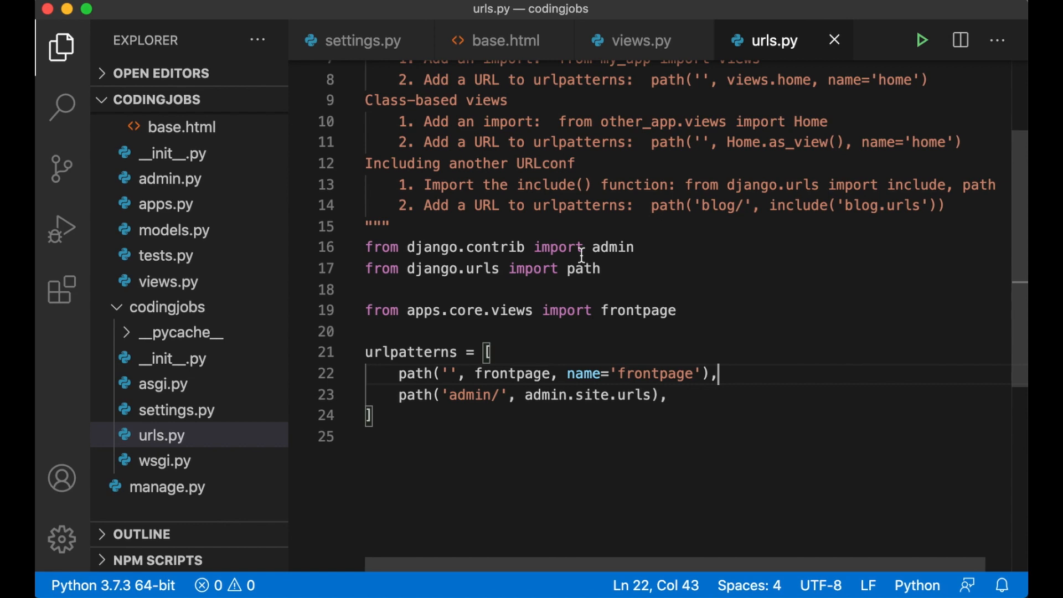
Run 'python manage.py runserver' in iTerm to start the Django development server.
{"action": "key", "text": "cmd+tab"}
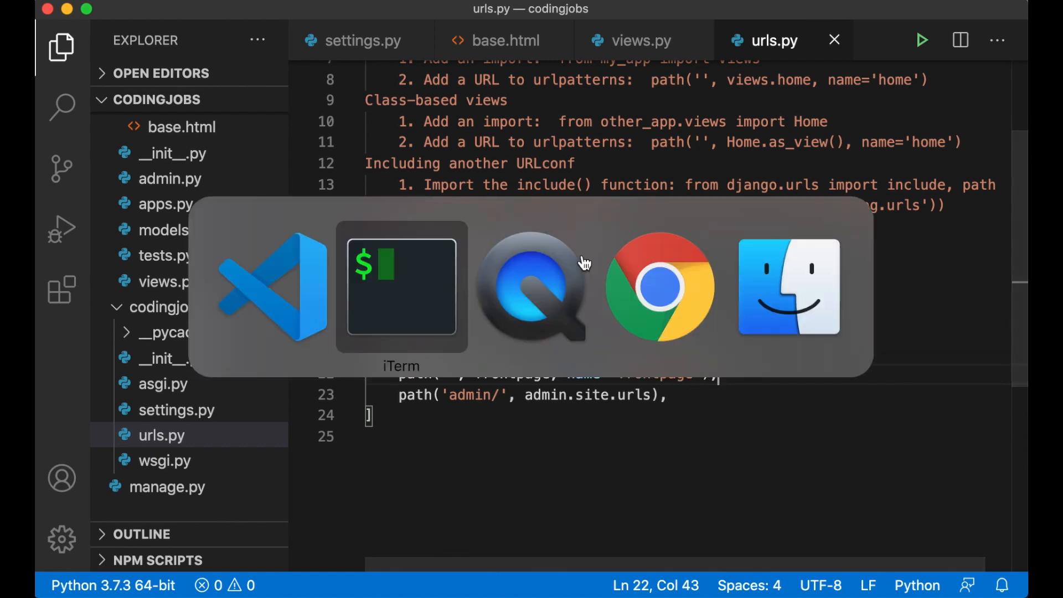
{"action": "left_click", "coordinate": [401, 287]}
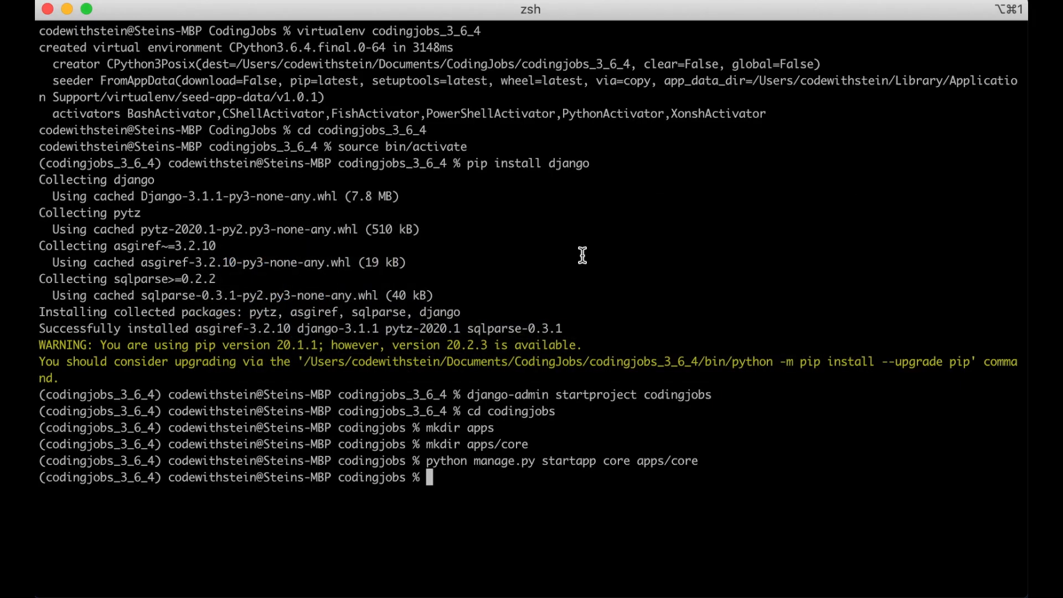
{"action": "type", "text": "python manage.py"}
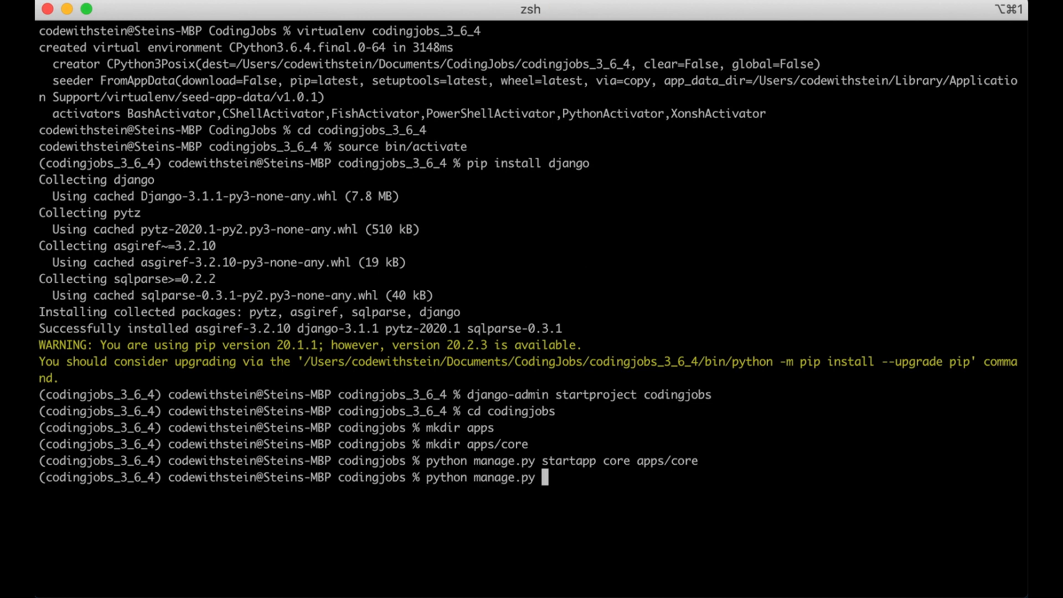
{"action": "type", "text": "runserver"}
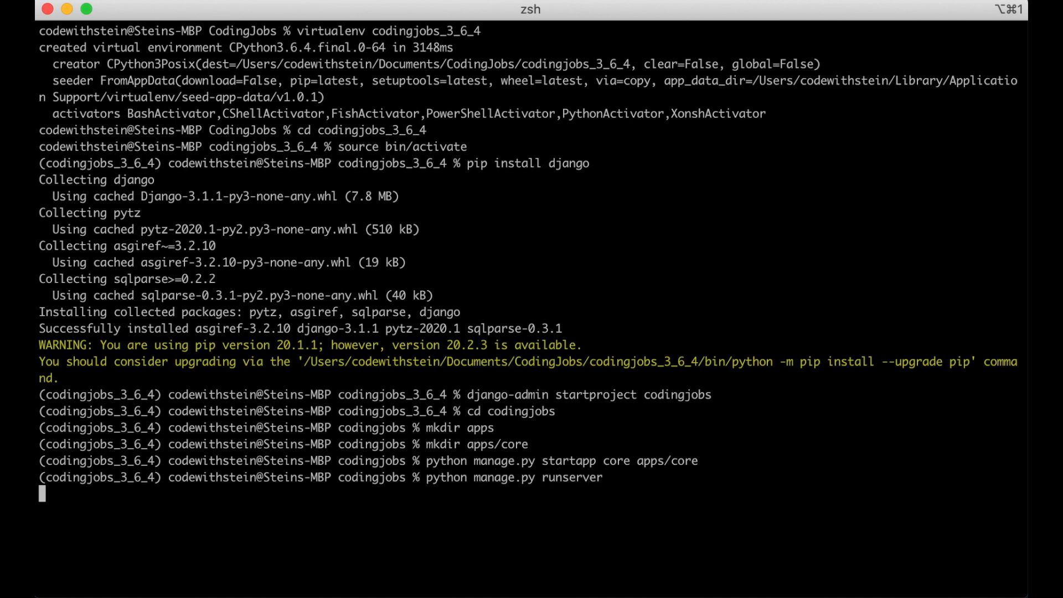
{"action": "key", "text": "Return"}
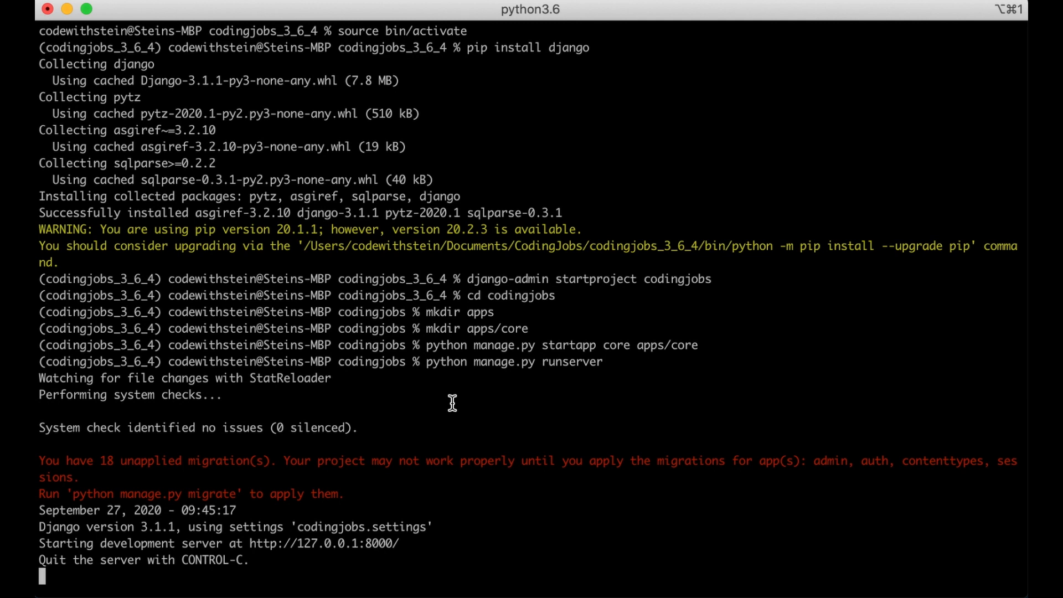
{"action": "mouse_move", "coordinate": [284, 478]}
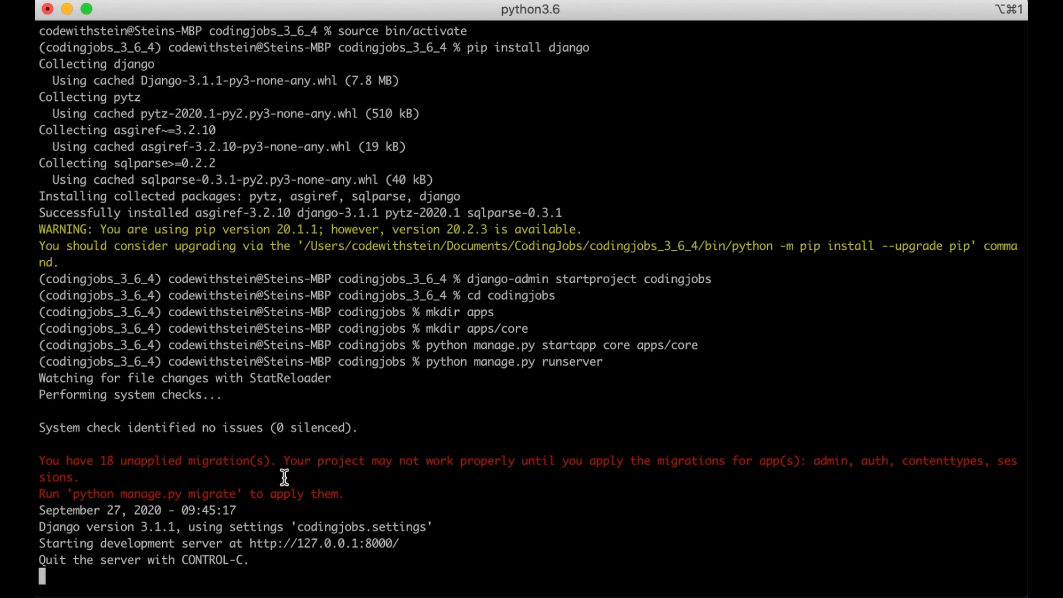
{"action": "double_click", "coordinate": [323, 543]}
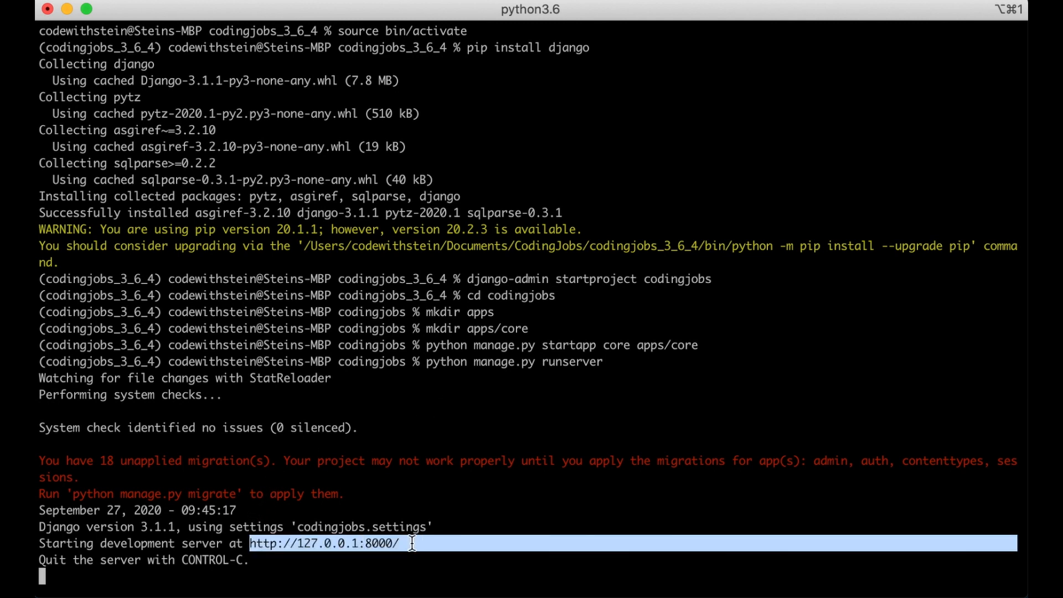
{"action": "key", "text": "cmd+tab"}
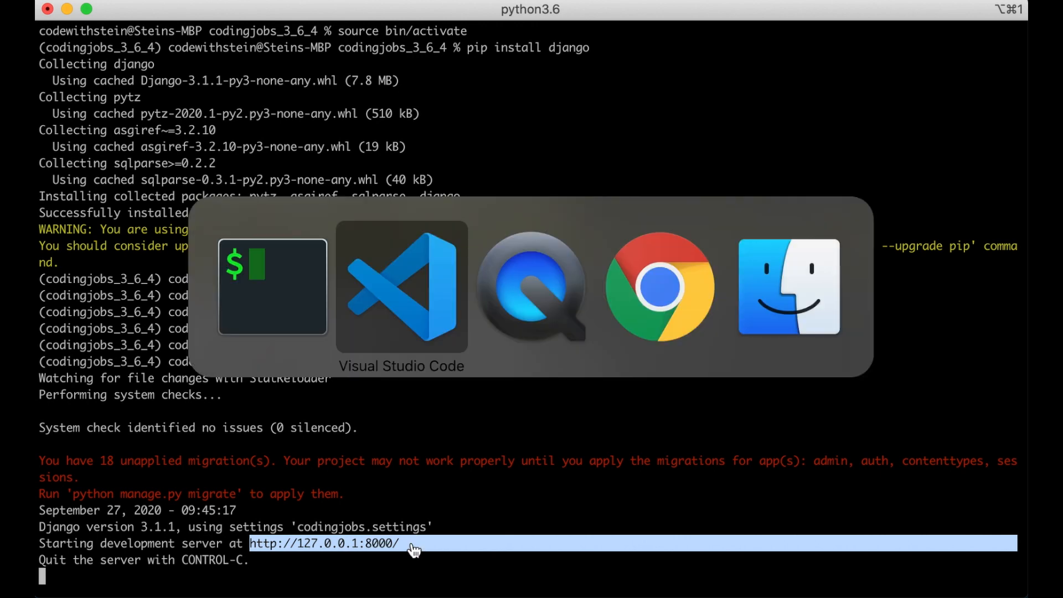
Load 127.0.0.1:8000 in Chrome and check the Welcome to Coding Jobs heading.
{"action": "left_click", "coordinate": [657, 286]}
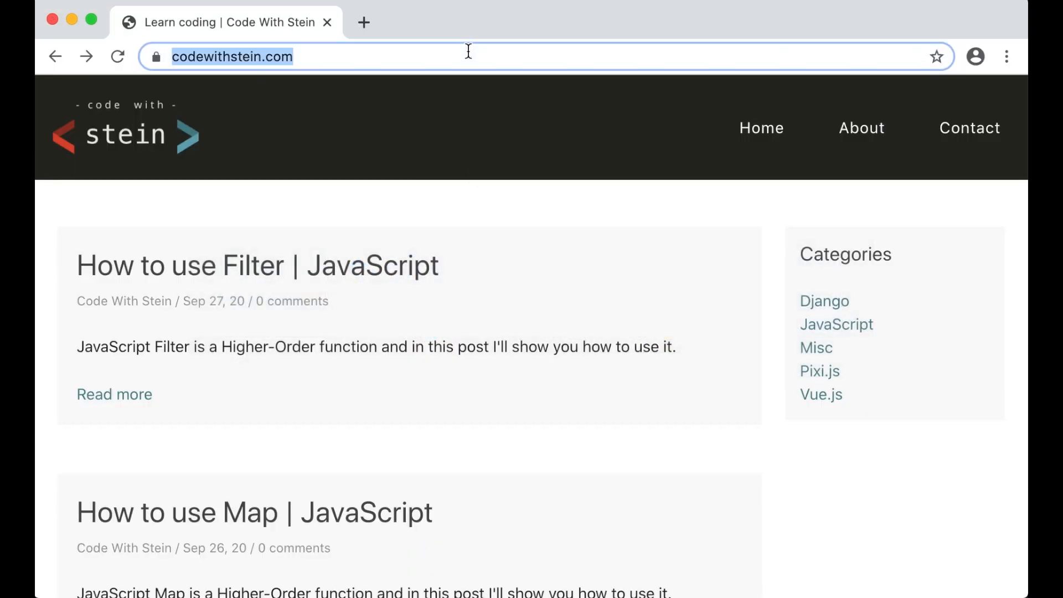
{"action": "type", "text": "127.0.0.1:8000"}
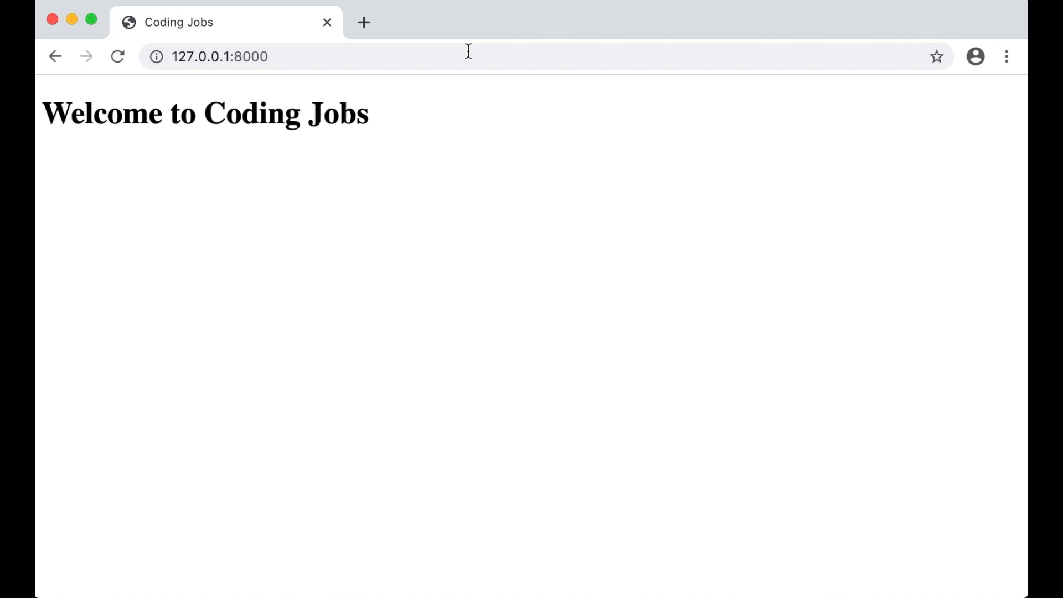
{"action": "left_click_drag", "start_coordinate": [123, 113], "coordinate": [324, 113]}
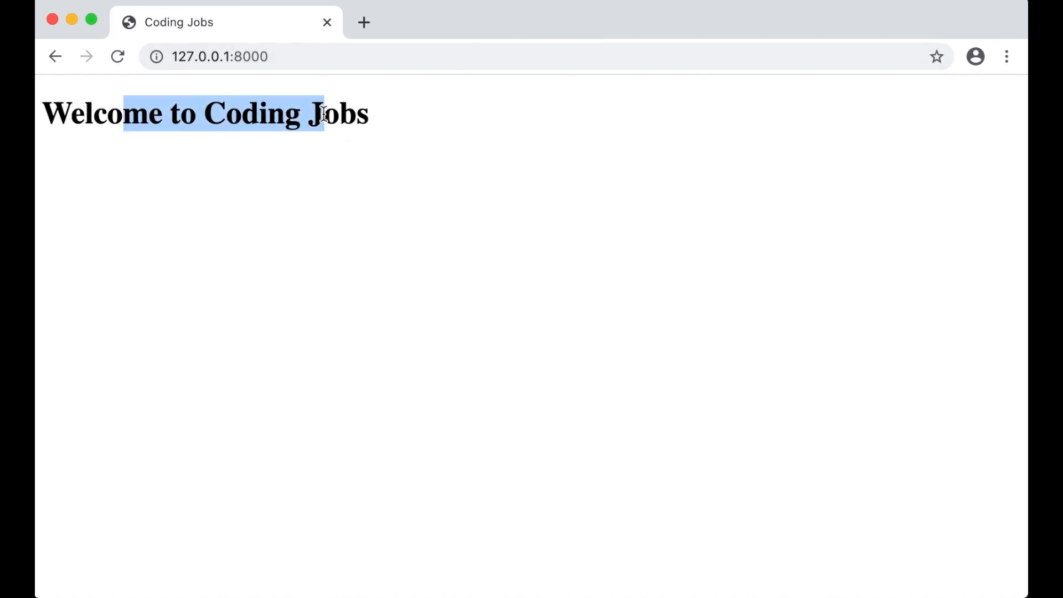
{"action": "left_click", "coordinate": [399, 161]}
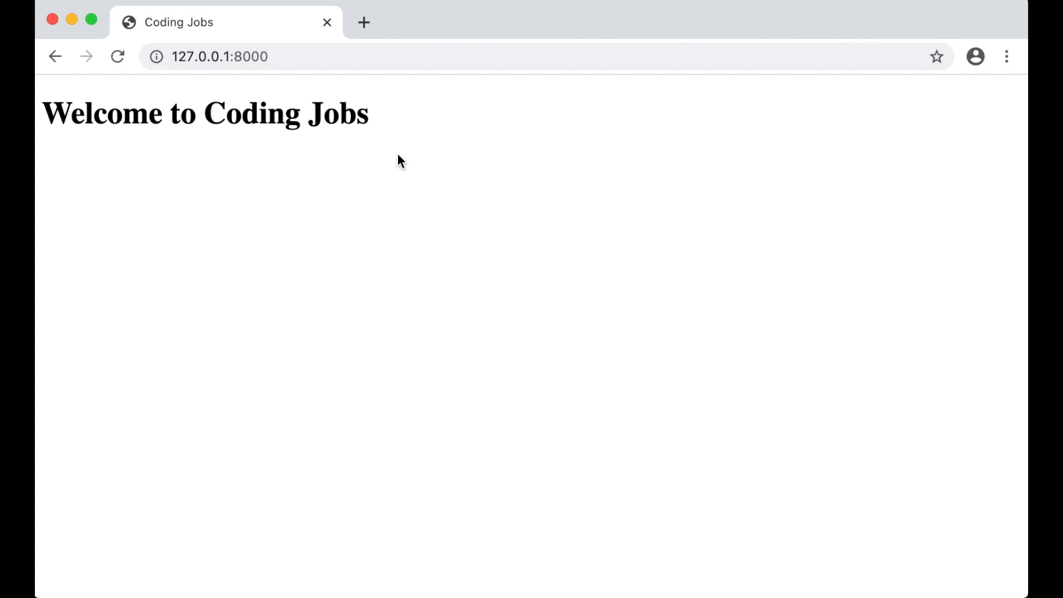
{"action": "mouse_move", "coordinate": [483, 183]}
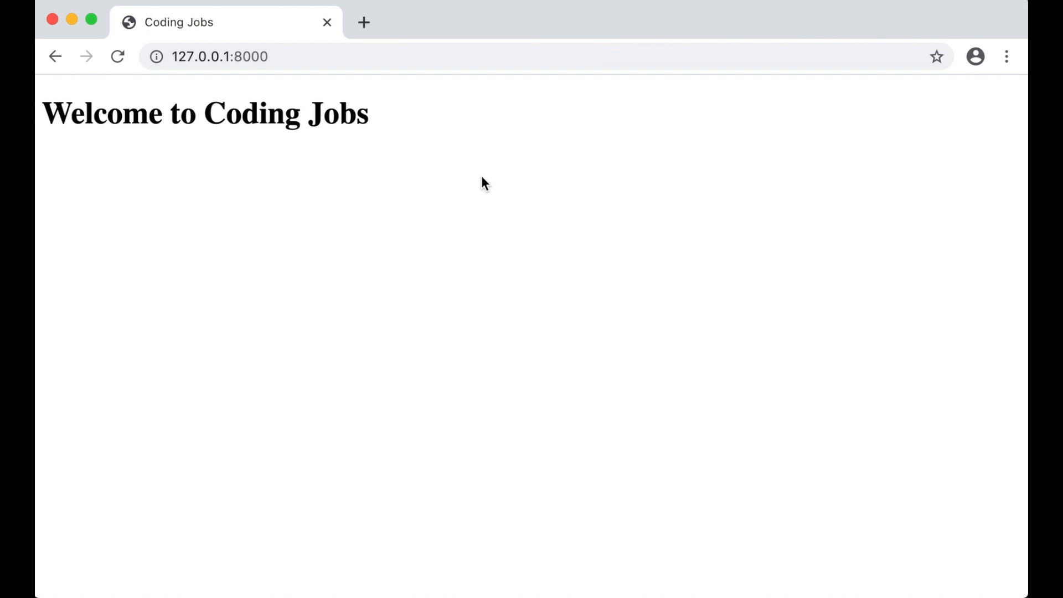
{"action": "mouse_move", "coordinate": [398, 236]}
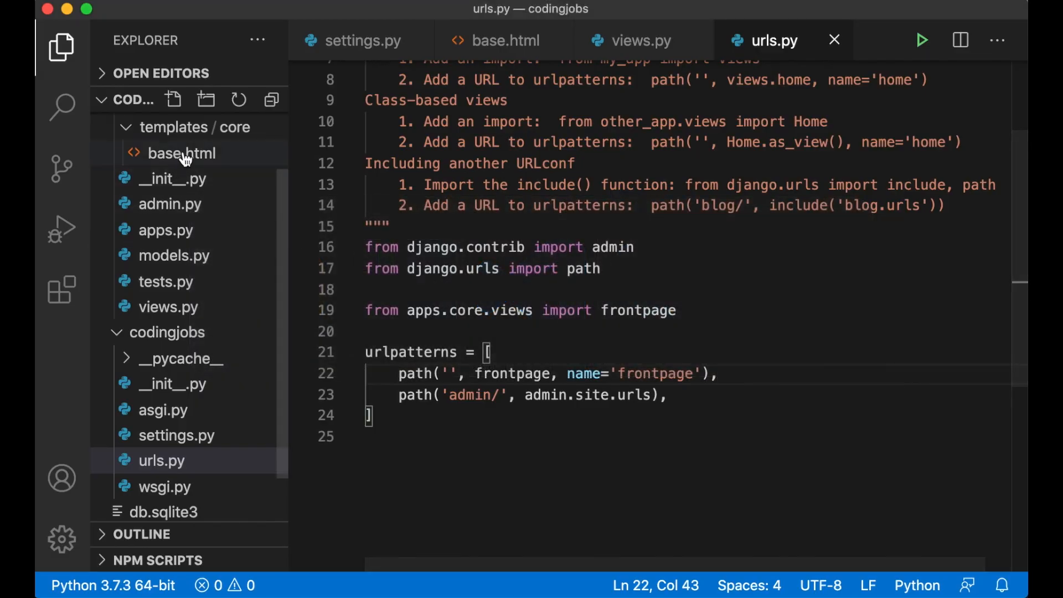
Create frontpage.html in templates/core reading {% extends 'core/base.html' %}.
{"action": "right_click", "coordinate": [196, 181]}
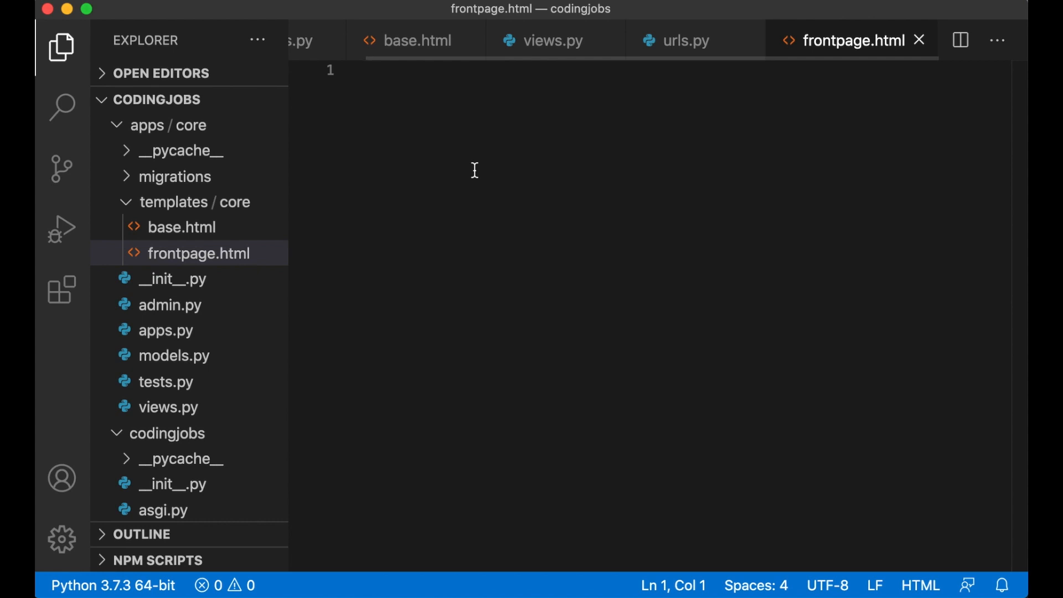
{"action": "type", "text": "{% extends 'core"}
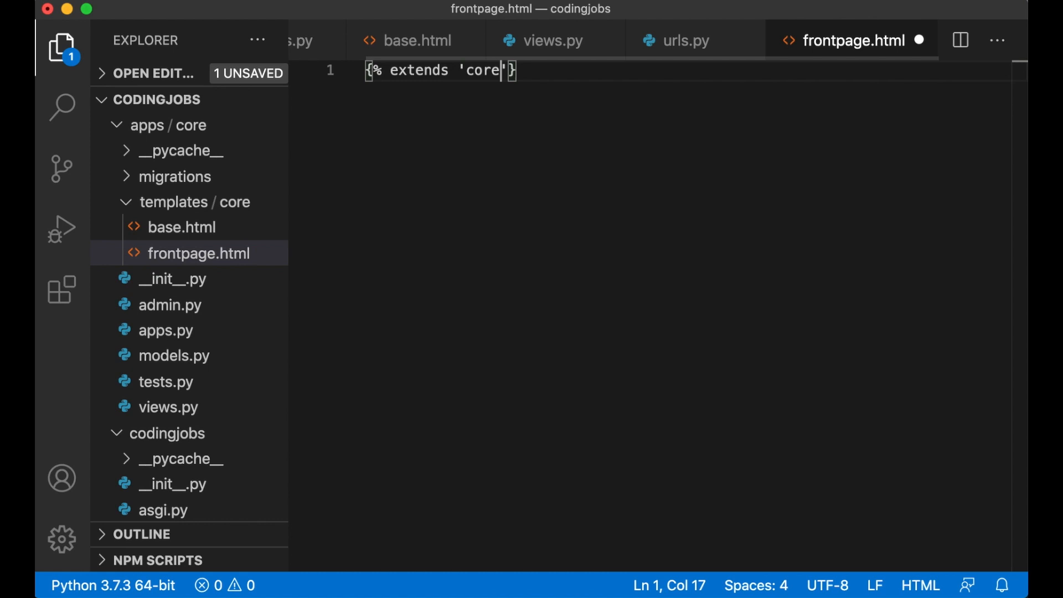
{"action": "type", "text": "/base.html' %"}
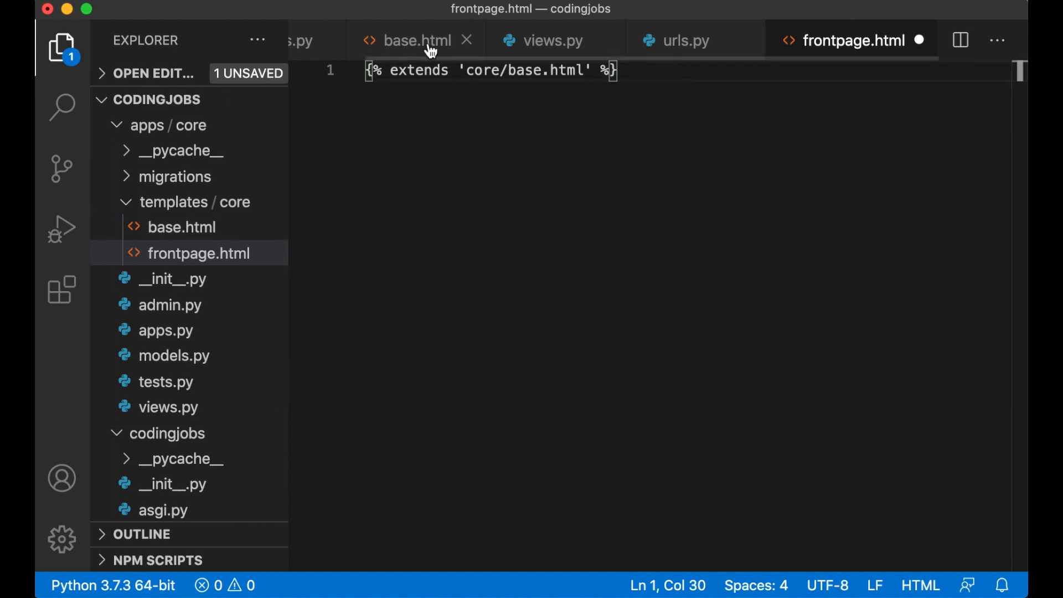
In base.html replace the welcome heading with {% block content %}{% endblock %}.
{"action": "left_click", "coordinate": [414, 40]}
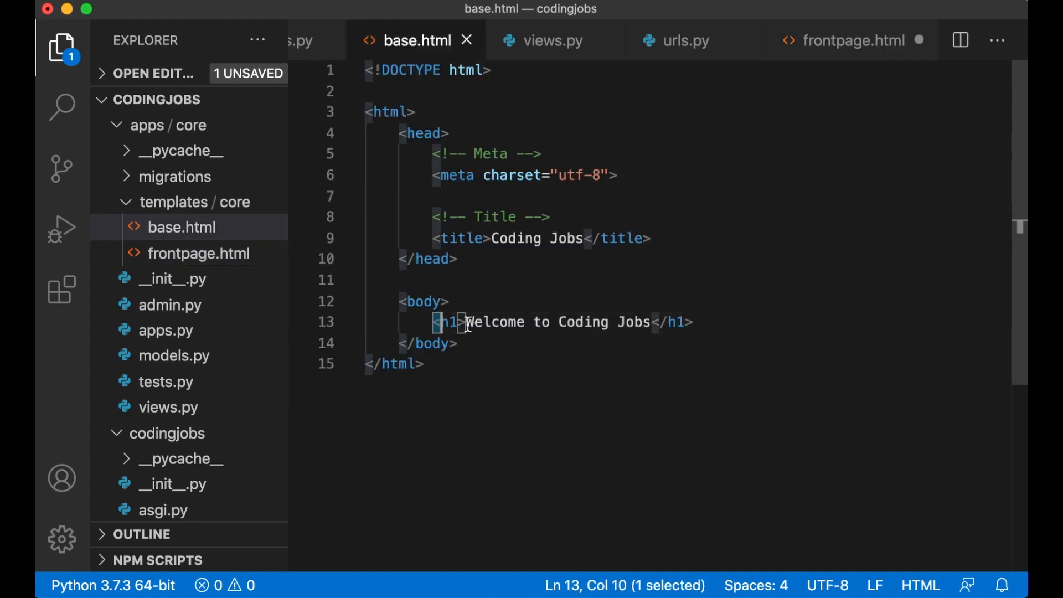
{"action": "key", "text": "Backspace"}
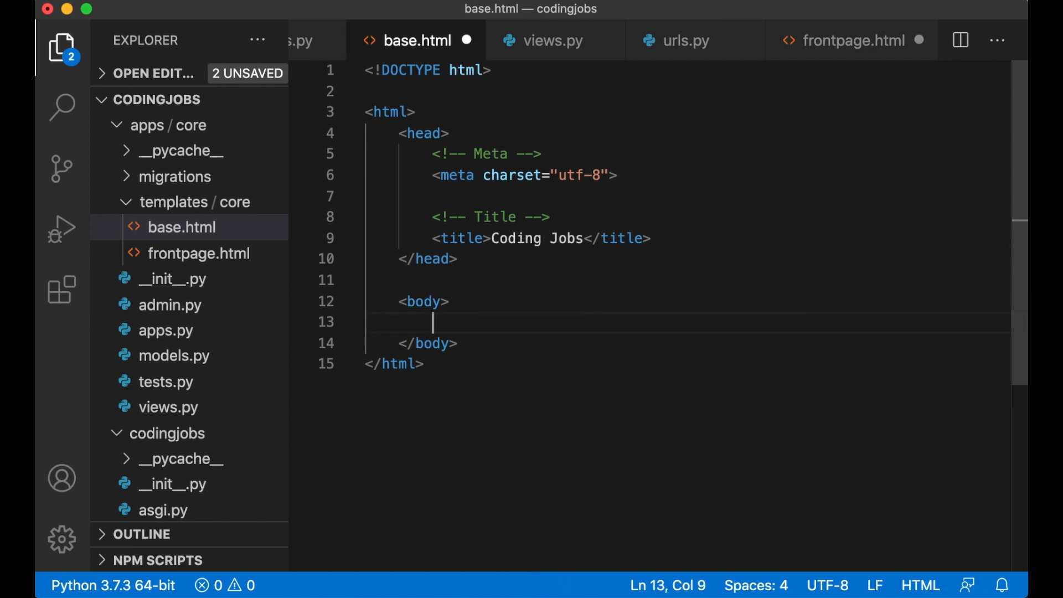
{"action": "type", "text": "{% block content %"}
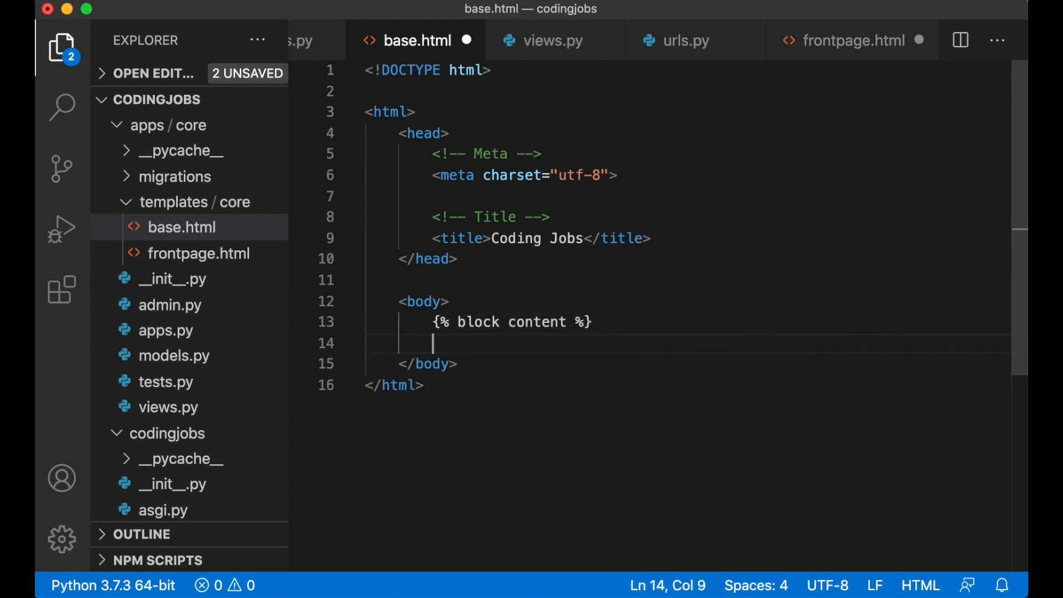
{"action": "type", "text": "{% endblock %}"}
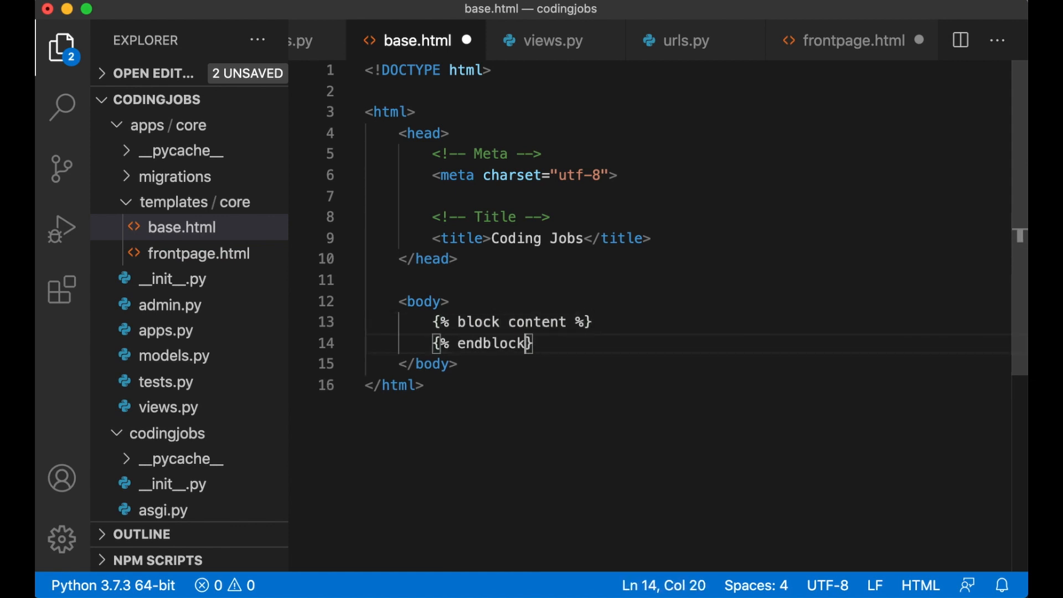
{"action": "type", "text": "%"}
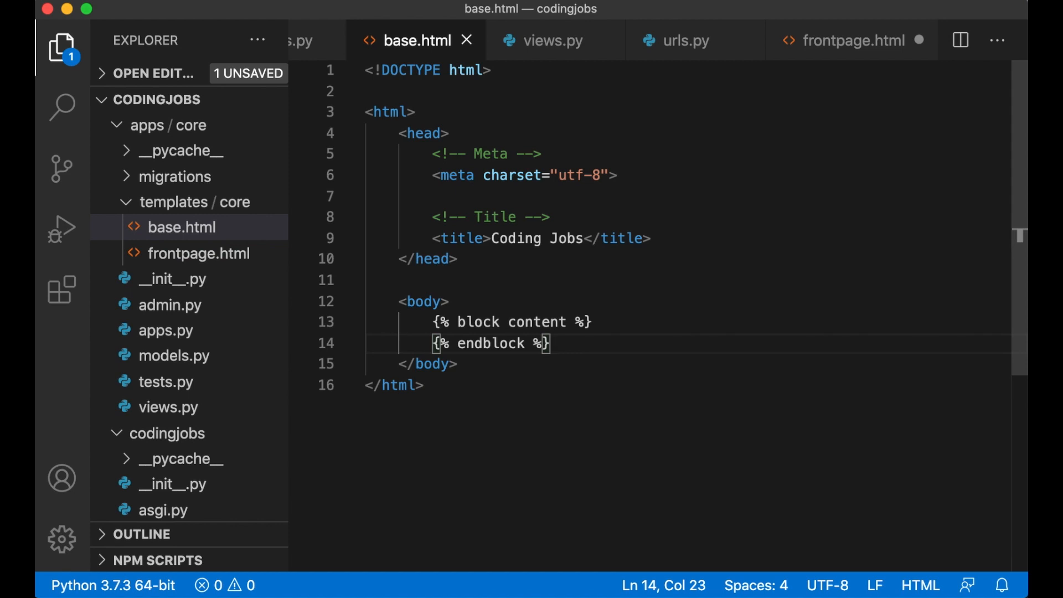
{"action": "mouse_move", "coordinate": [685, 304]}
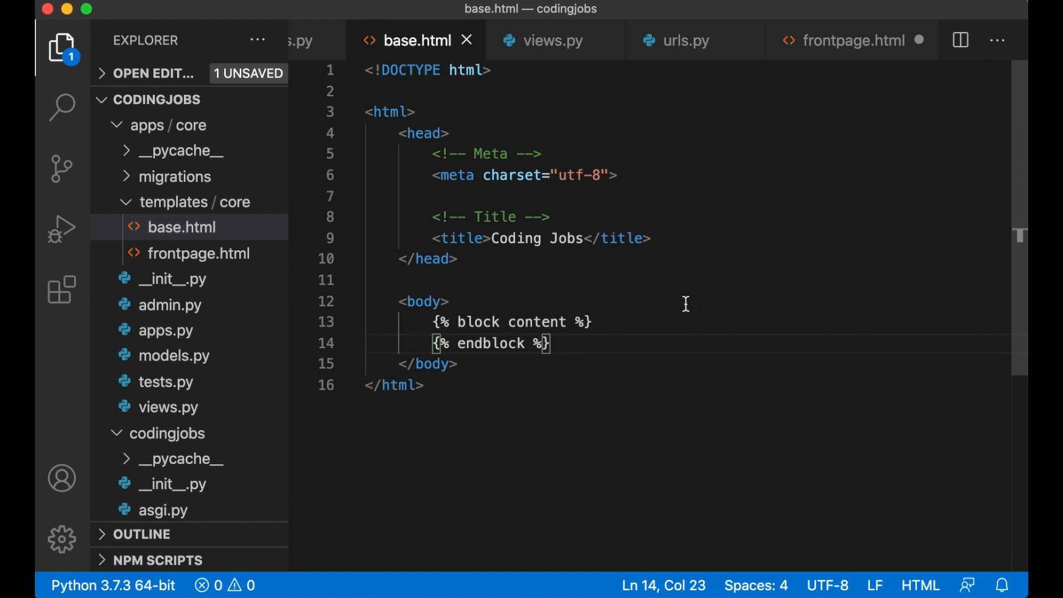
Add a nav reading Coding Jobs in bold to base.html and save it.
{"action": "key", "text": "Enter"}
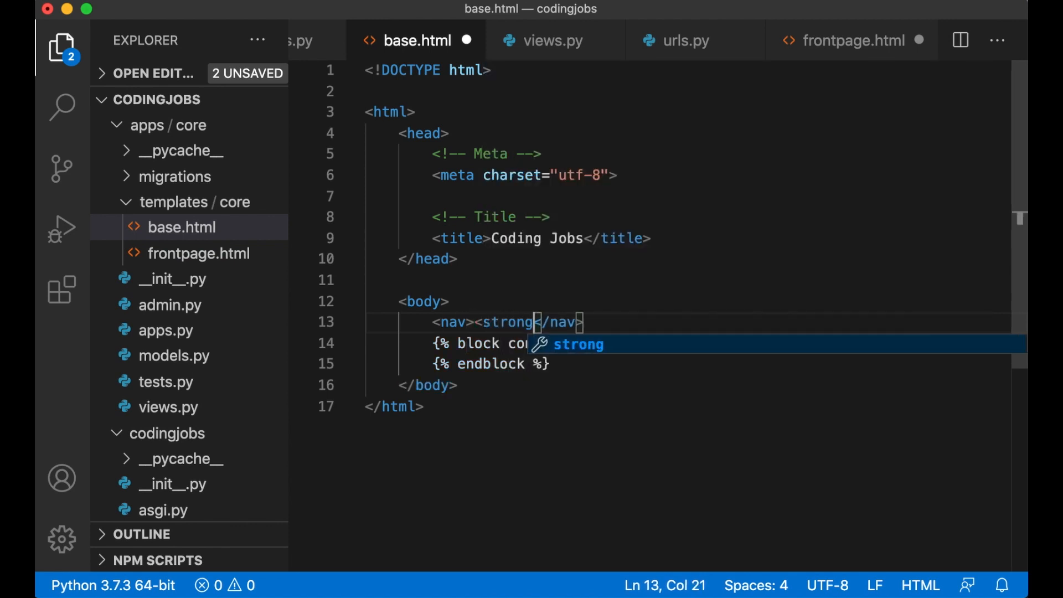
{"action": "type", "text": "Coding J</strong>"}
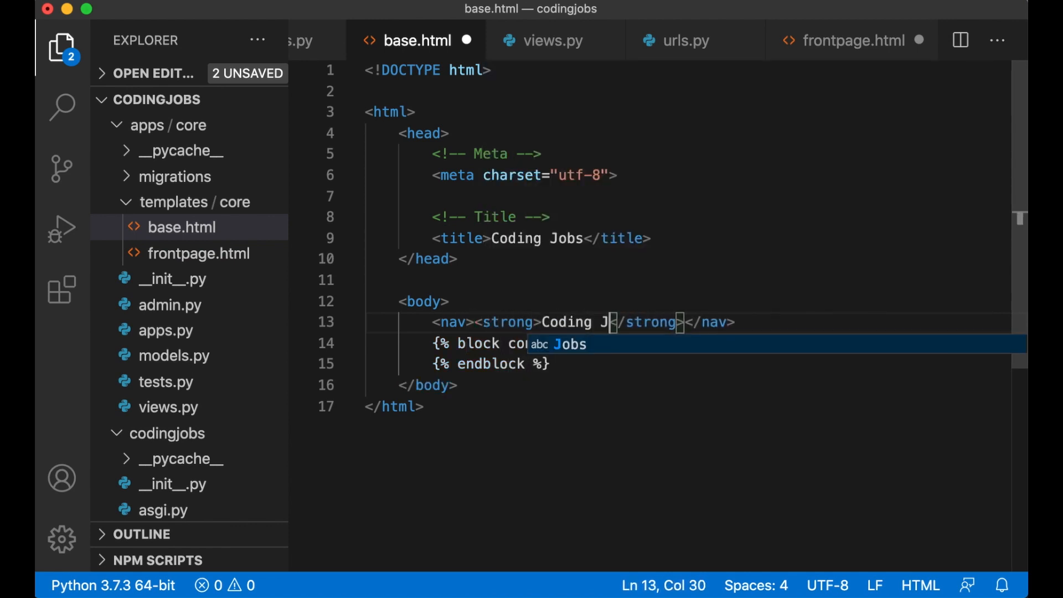
{"action": "type", "text": "obs"}
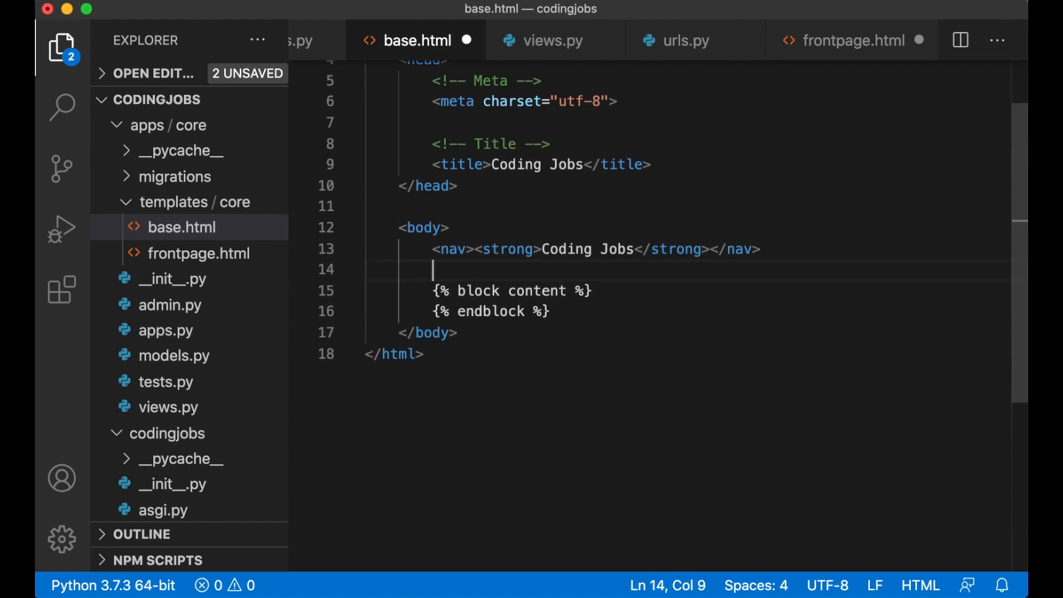
{"action": "key", "text": "cmd+s"}
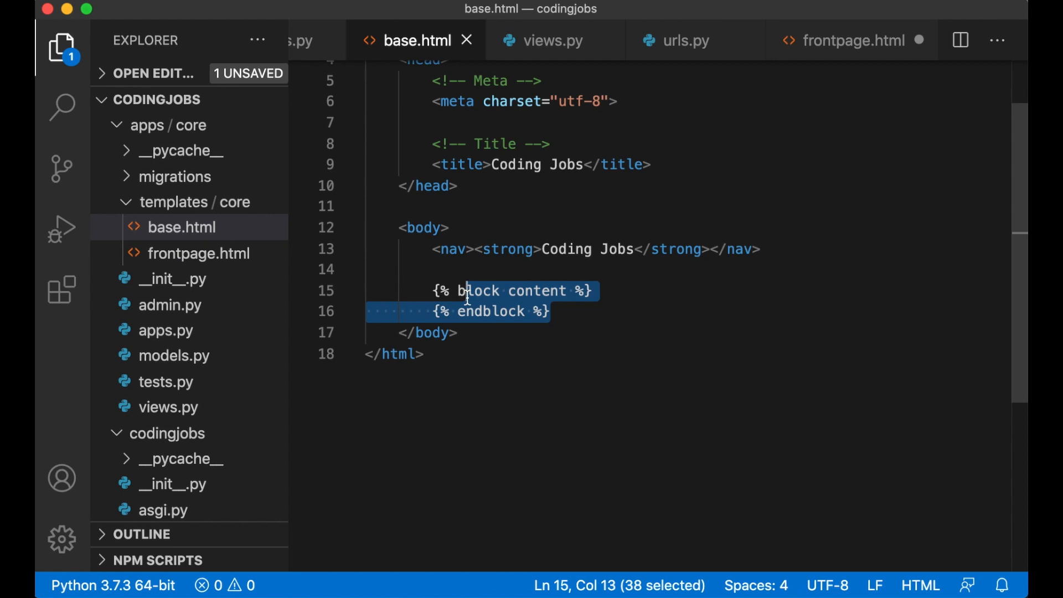
{"action": "left_click", "coordinate": [434, 291]}
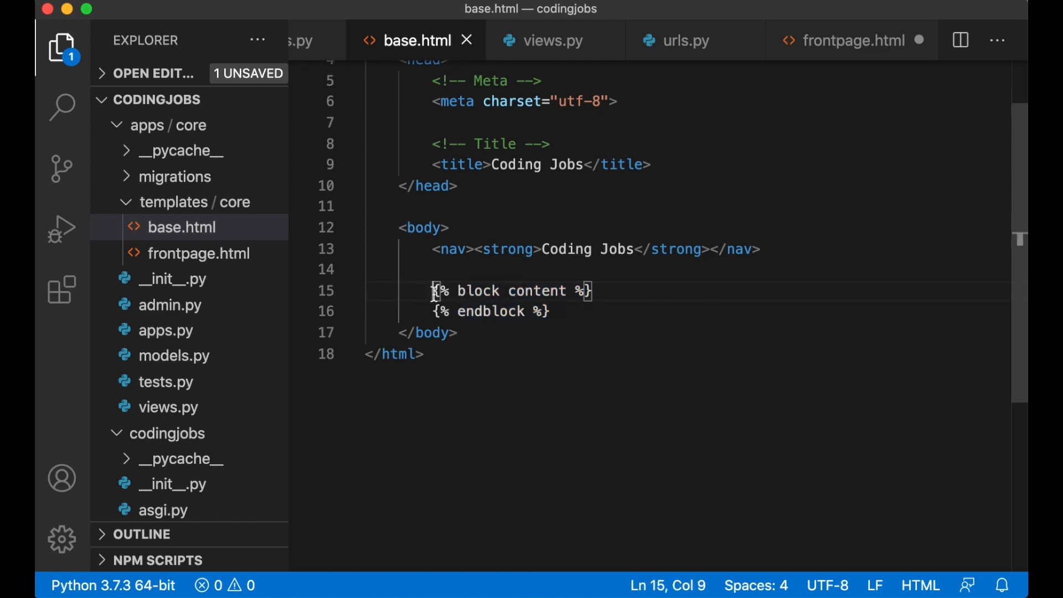
{"action": "left_click", "coordinate": [852, 40]}
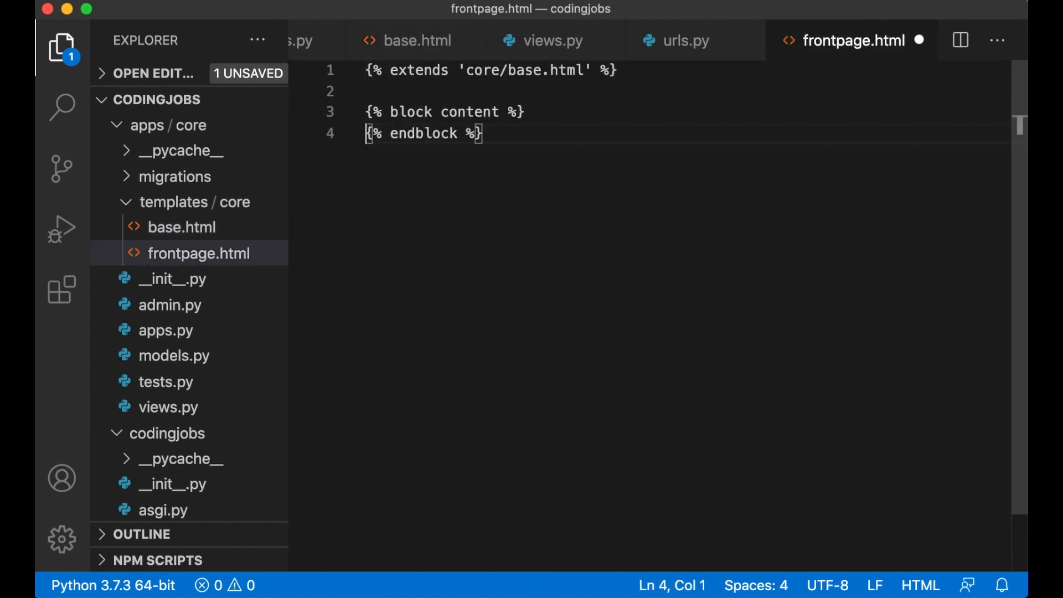
Add an <h1>Front page</h1> heading inside frontpage.html's content block.
{"action": "type", "text": "<h1>Front page</h1>"}
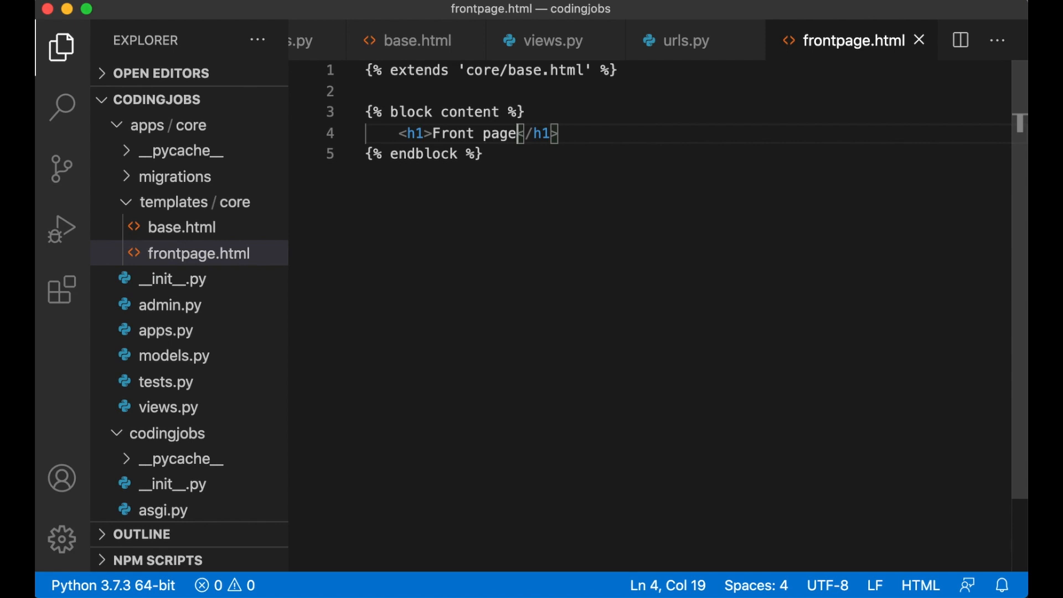
{"action": "mouse_move", "coordinate": [562, 178]}
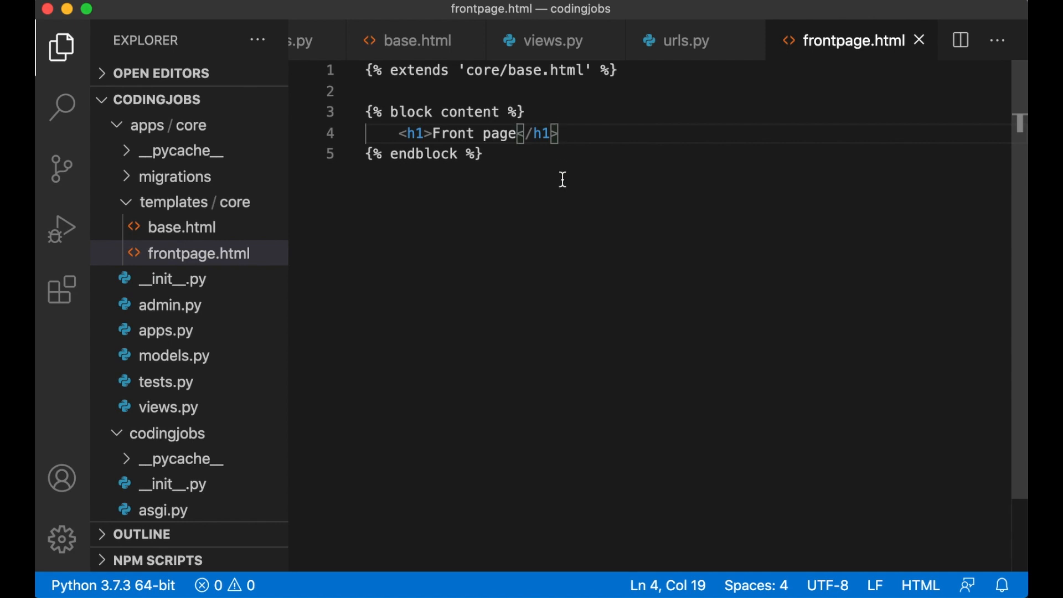
{"action": "left_click_drag", "start_coordinate": [555, 134], "coordinate": [447, 133]}
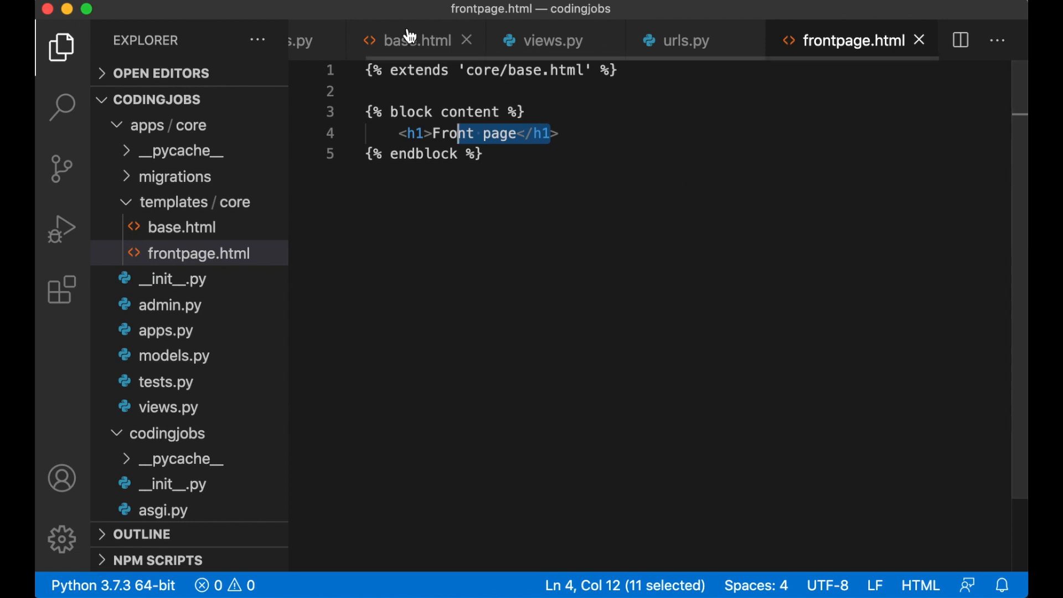
Change the frontpage view in views.py to render 'core/frontpage.html'.
{"action": "left_click", "coordinate": [417, 39]}
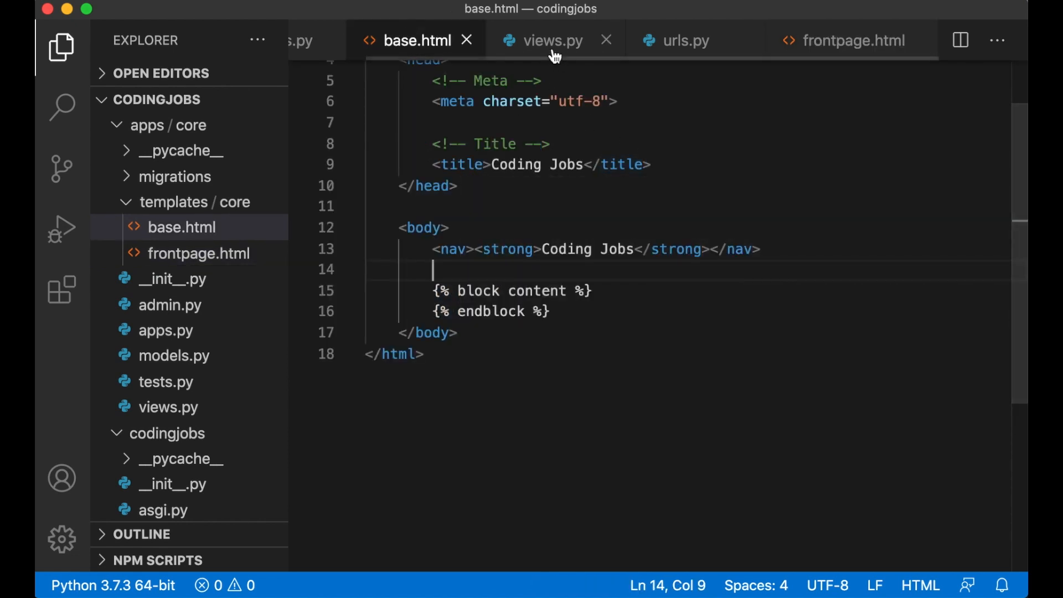
{"action": "left_click", "coordinate": [551, 40]}
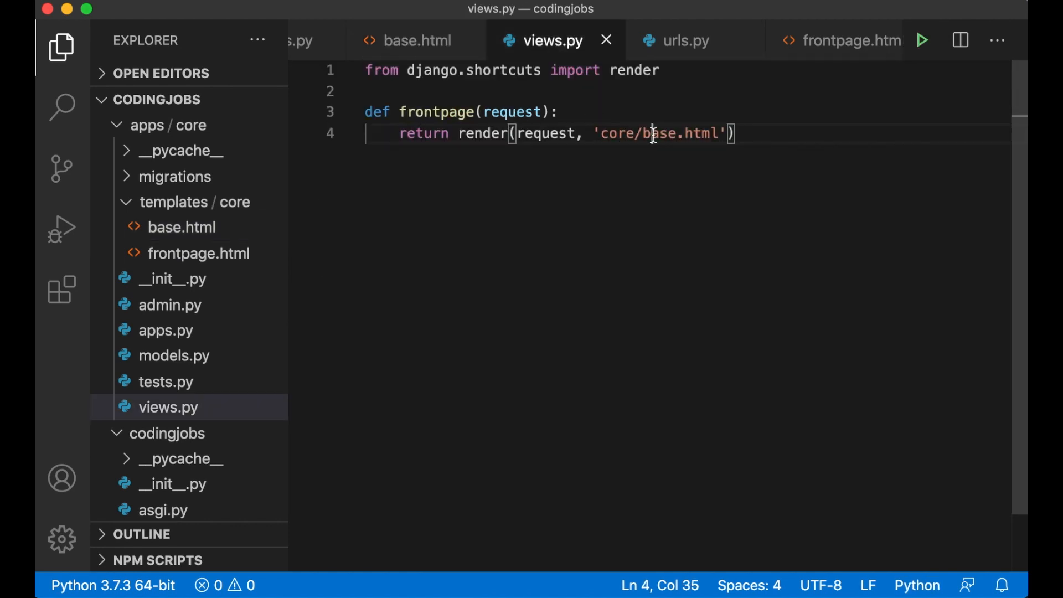
{"action": "type", "text": "frontpage"}
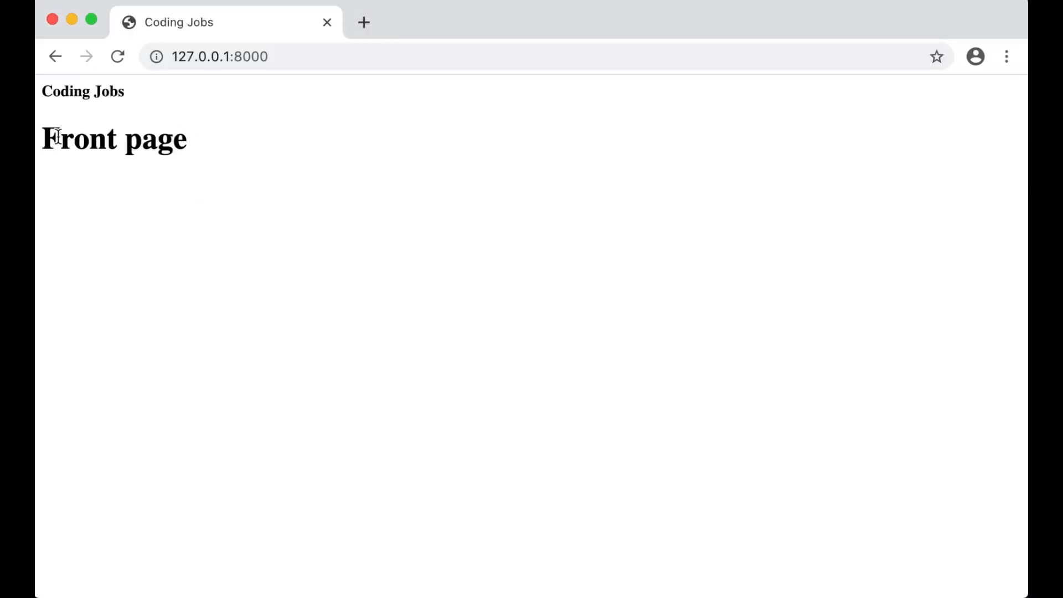
{"action": "double_click", "coordinate": [83, 91]}
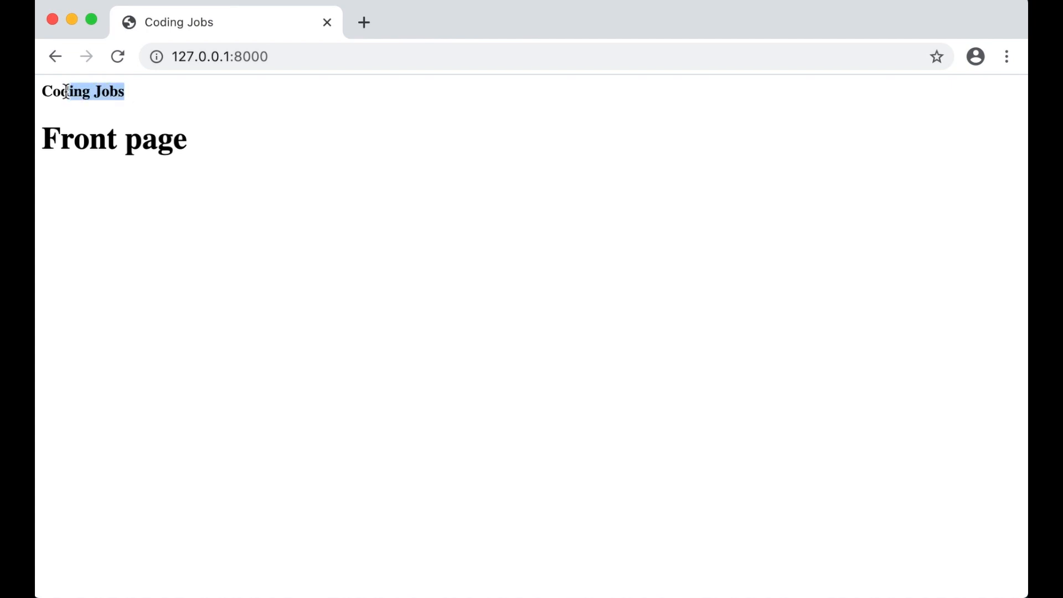
{"action": "left_click", "coordinate": [81, 92]}
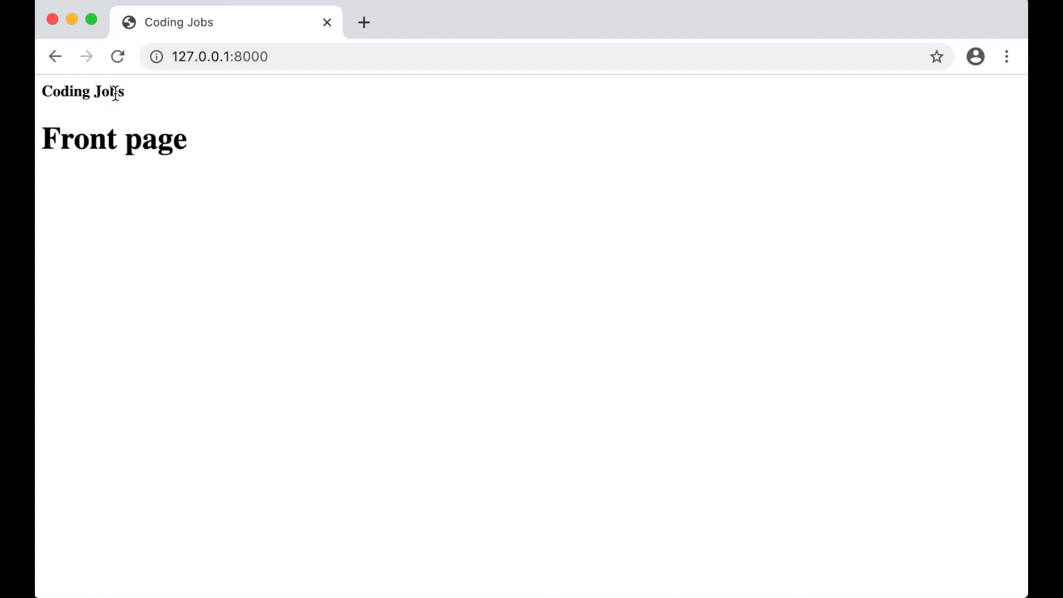
{"action": "double_click", "coordinate": [158, 139]}
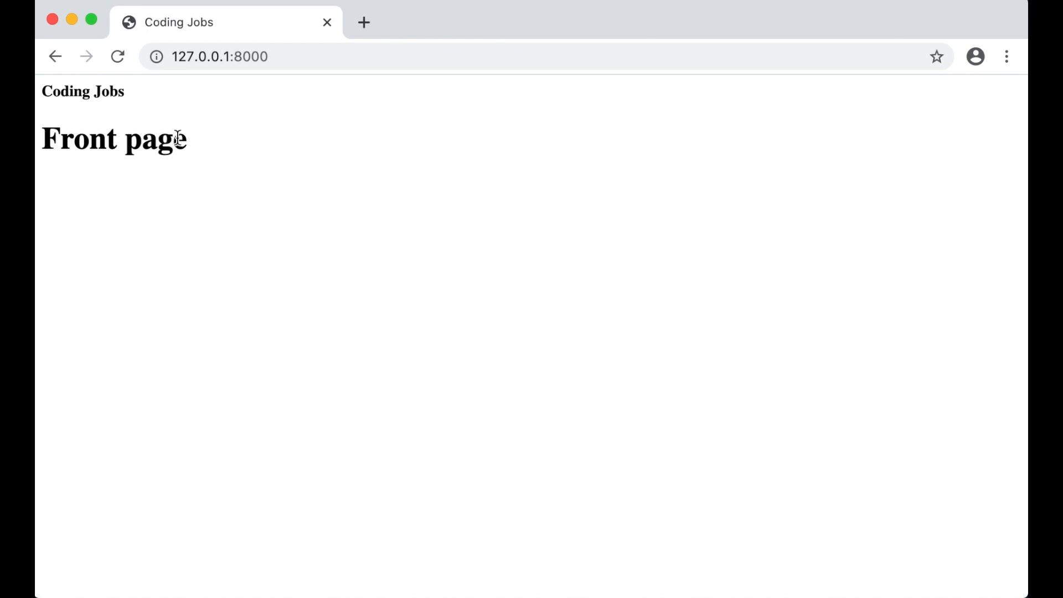
{"action": "mouse_move", "coordinate": [112, 142]}
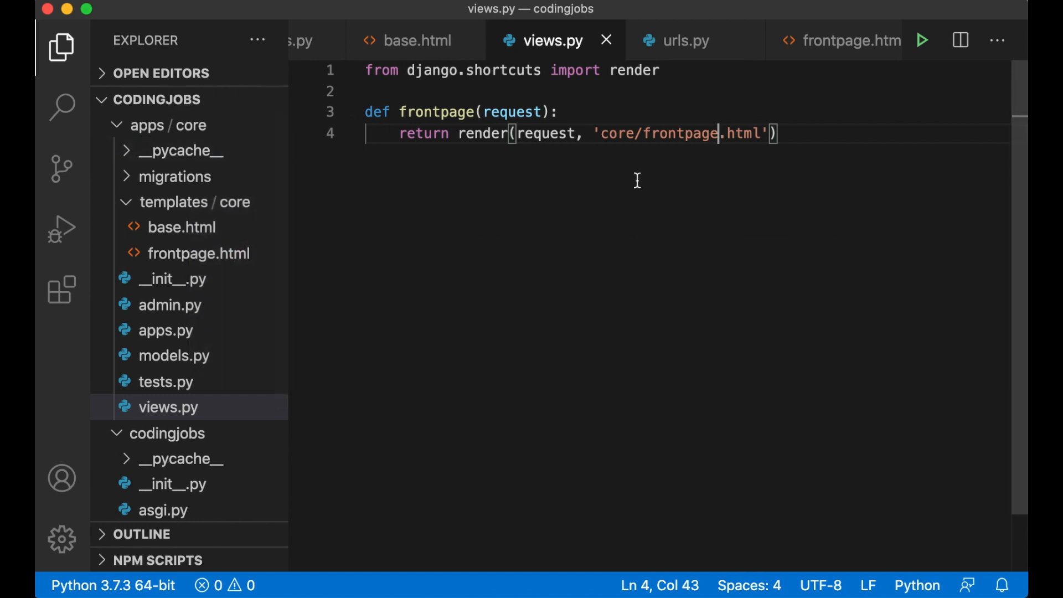
{"action": "mouse_move", "coordinate": [667, 232]}
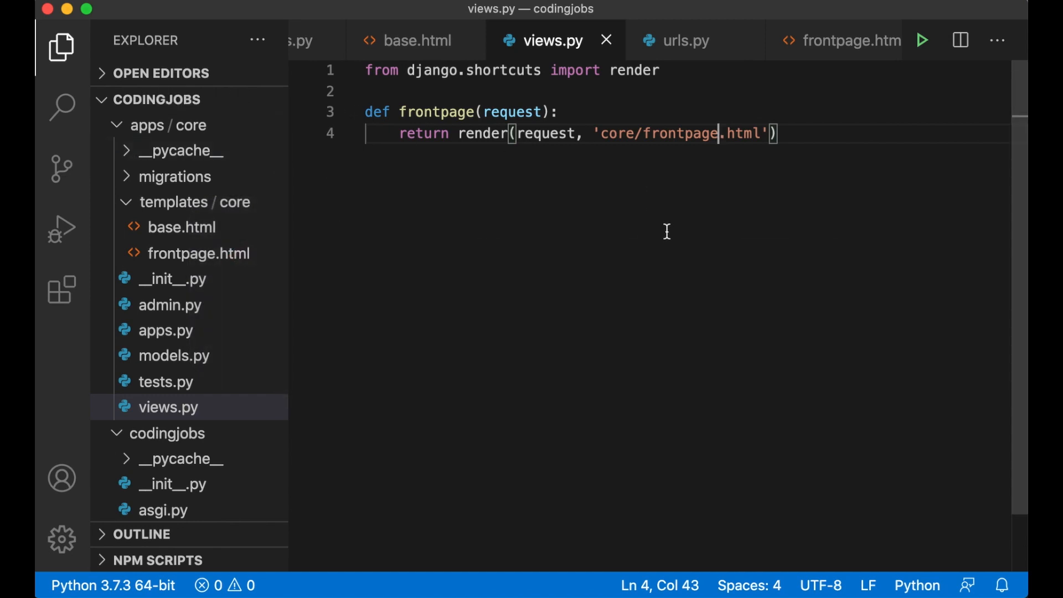
{"action": "mouse_move", "coordinate": [674, 211]}
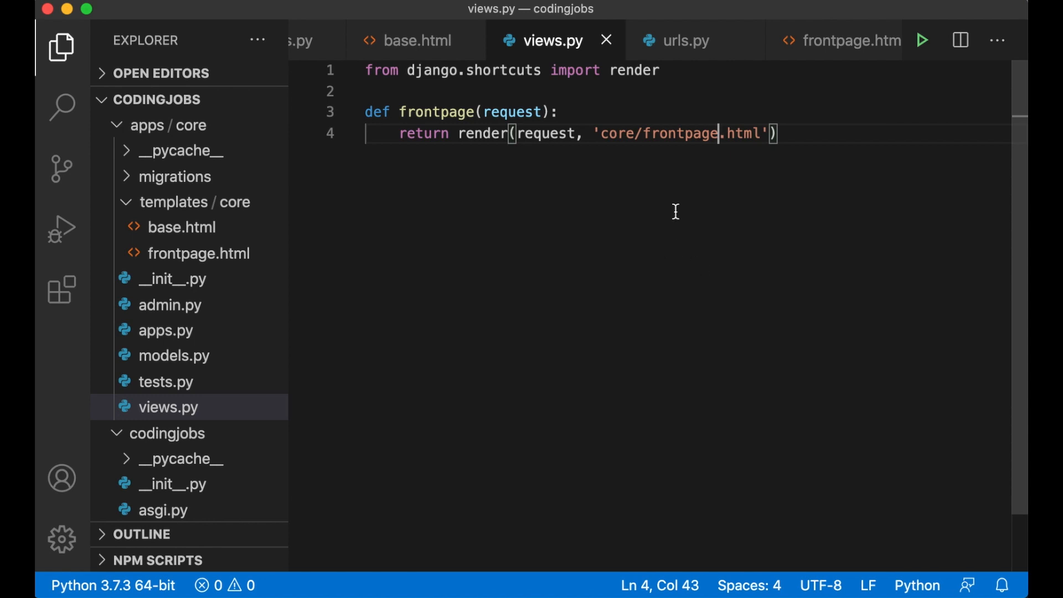
Add a Styles comment and start a stylesheet link tag in base.html's head.
{"action": "left_click", "coordinate": [418, 39]}
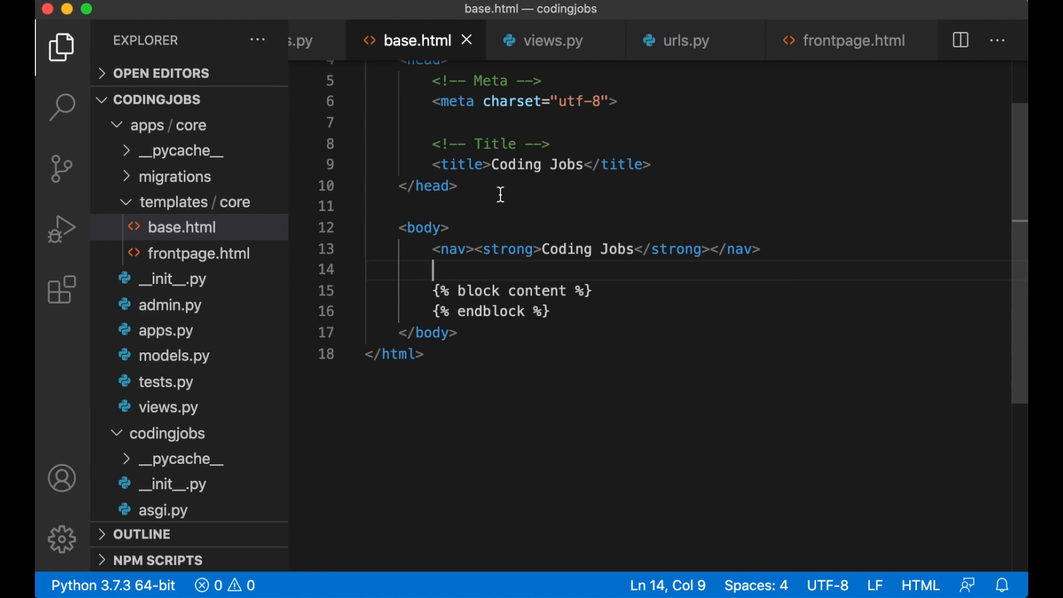
{"action": "mouse_move", "coordinate": [522, 145]}
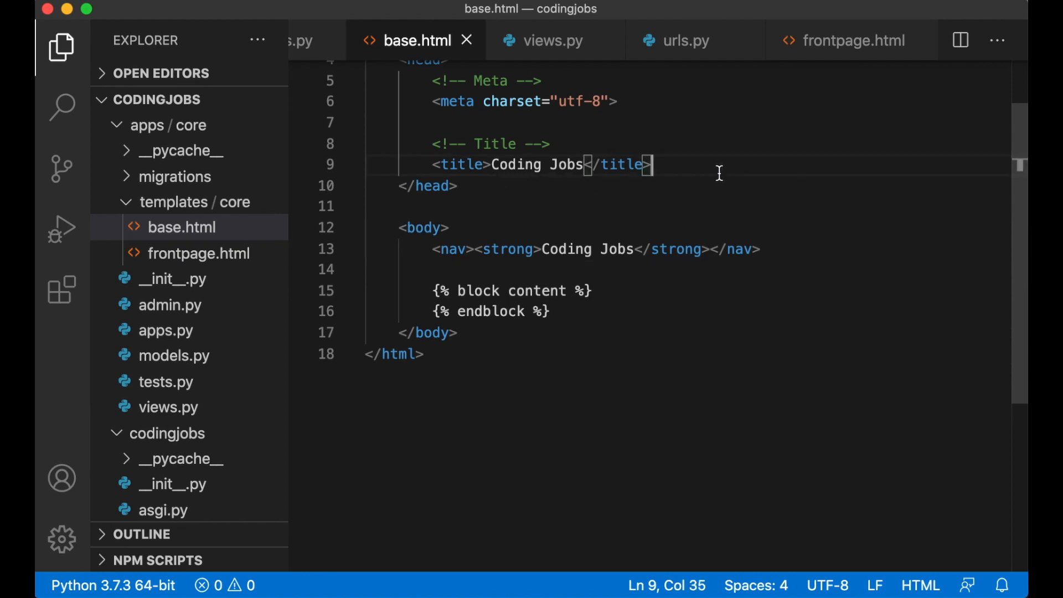
{"action": "type", "text": "<!.--"}
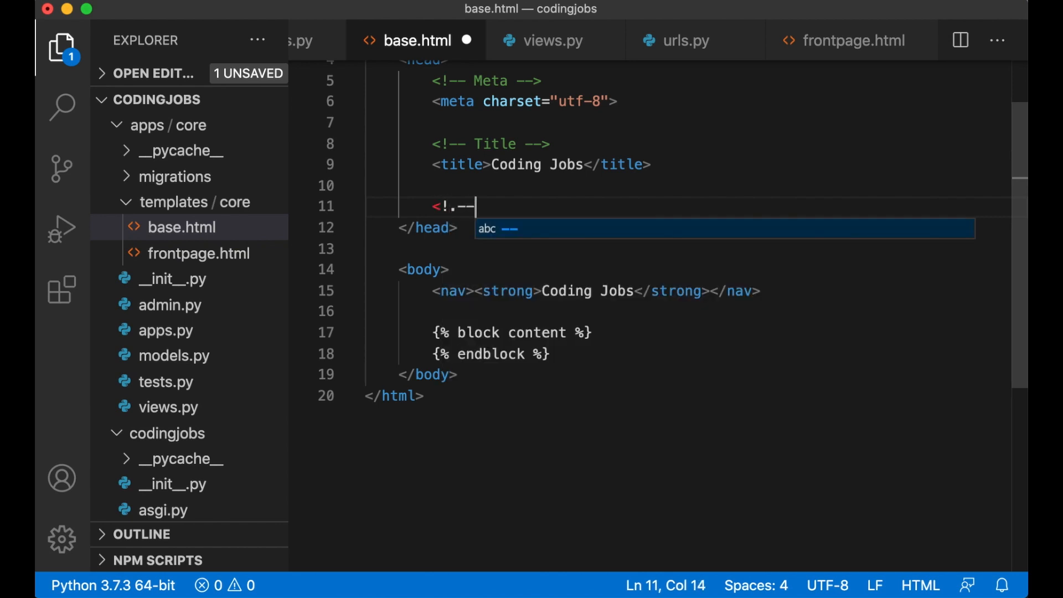
{"action": "type", "text": "St-->"}
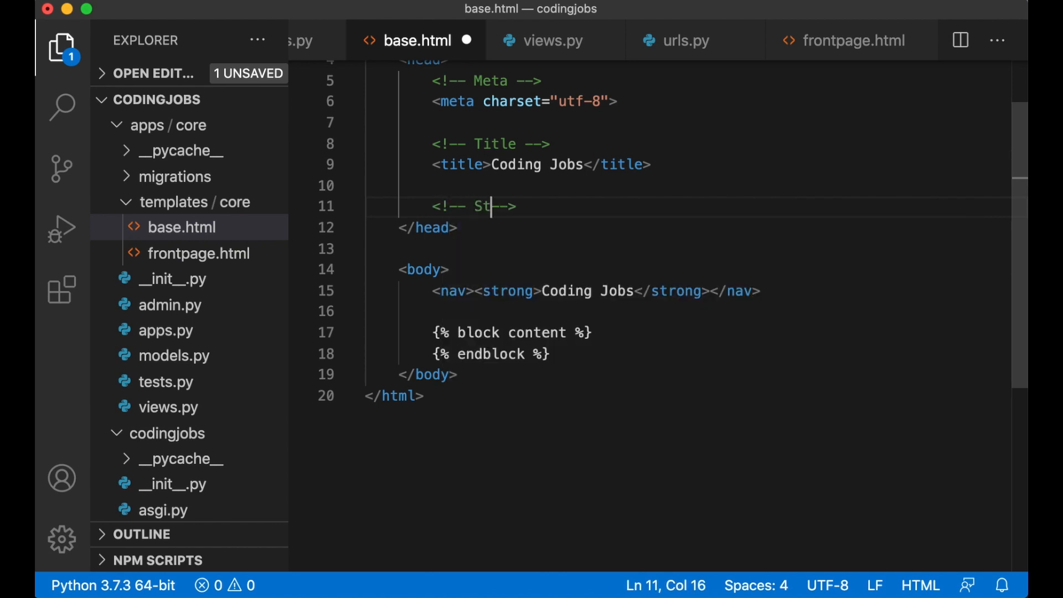
{"action": "type", "text": "yles"}
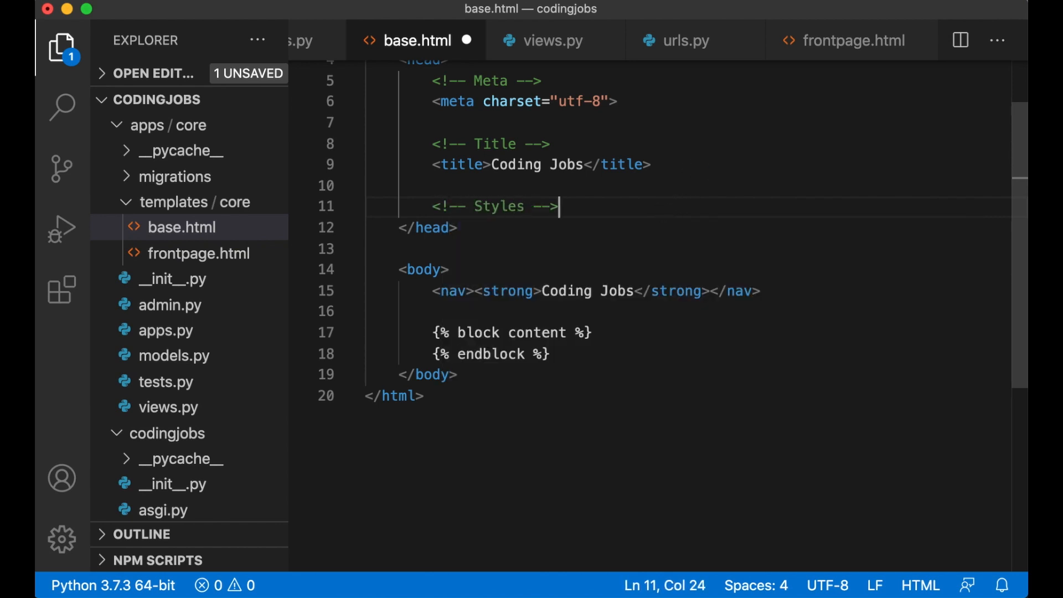
{"action": "type", "text": "<"}
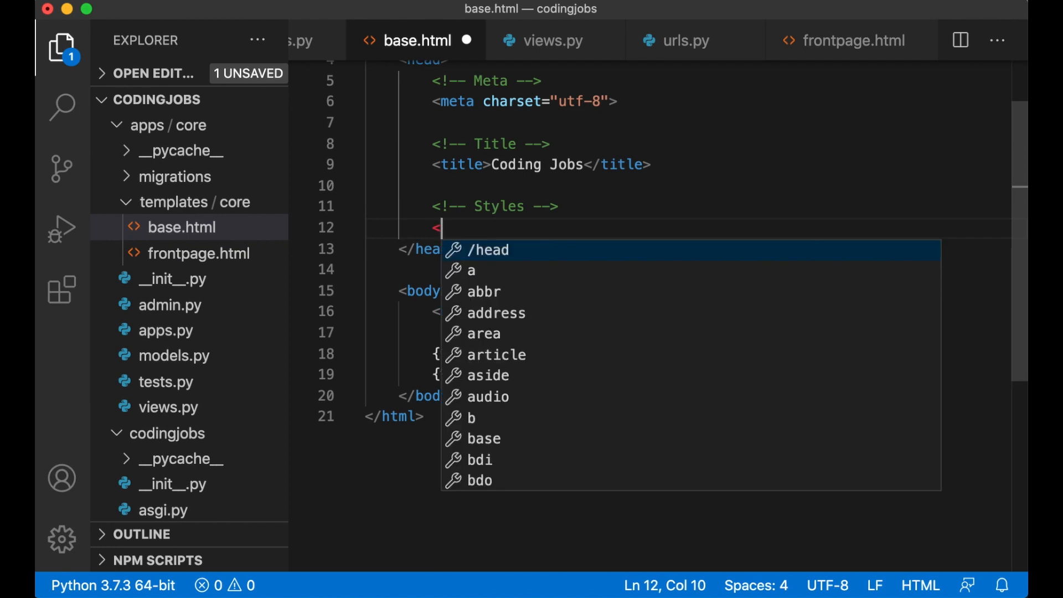
{"action": "type", "text": "link rel=\""}
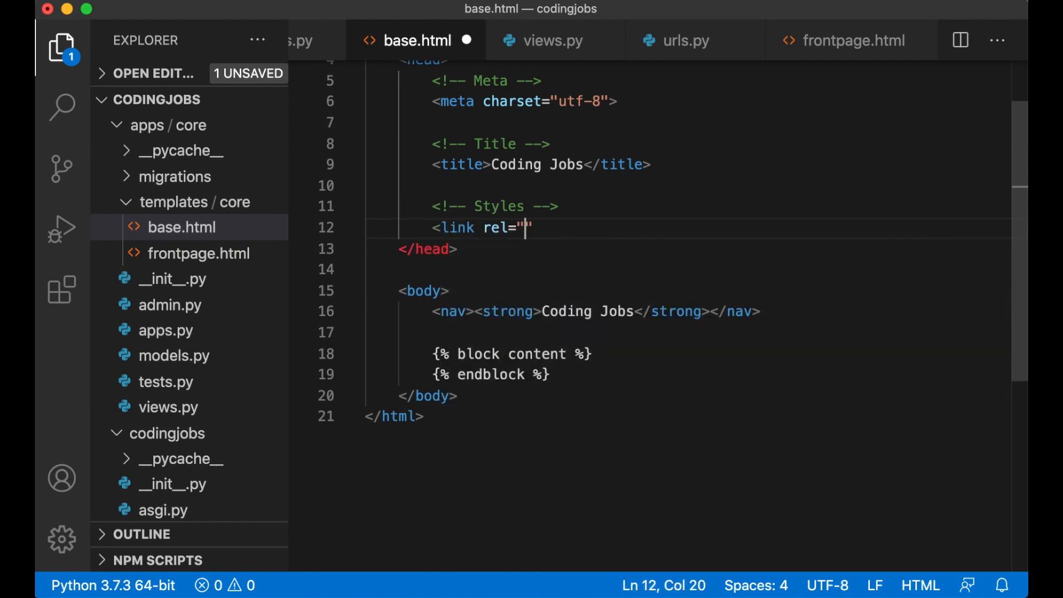
{"action": "type", "text": "stylesheet"}
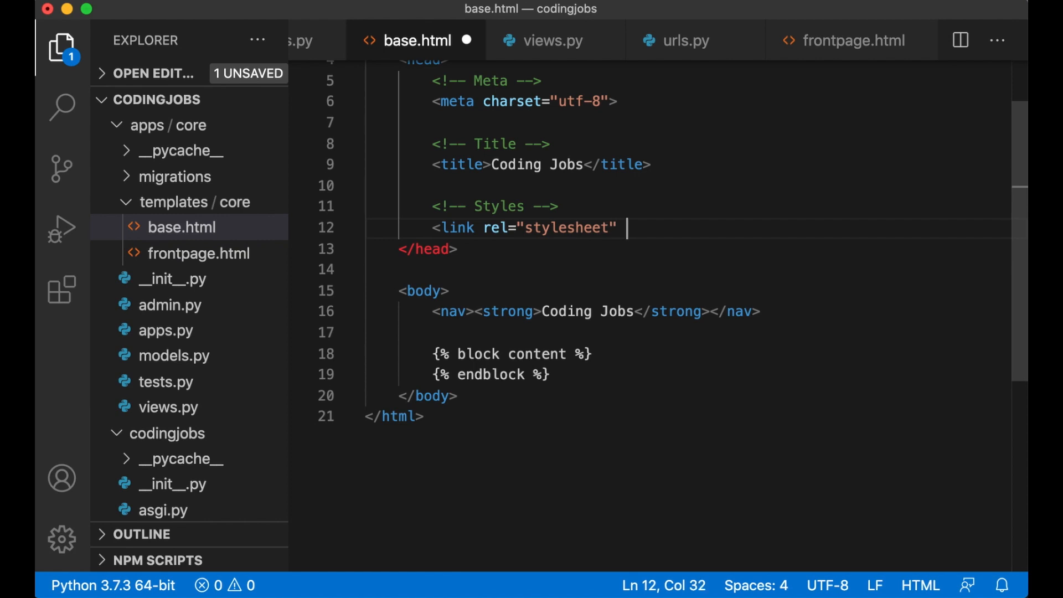
Point the link's href at the Bulma 0.9.0 CSS on cdn.jsdelivr.net.
{"action": "type", "text": "href=\"https\""}
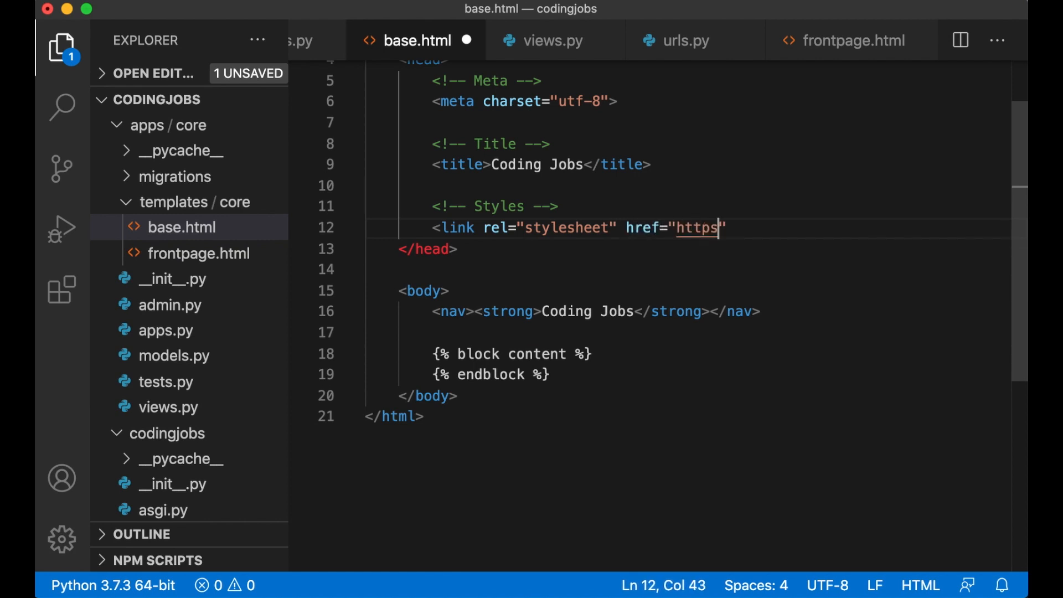
{"action": "type", "text": "://cdn."}
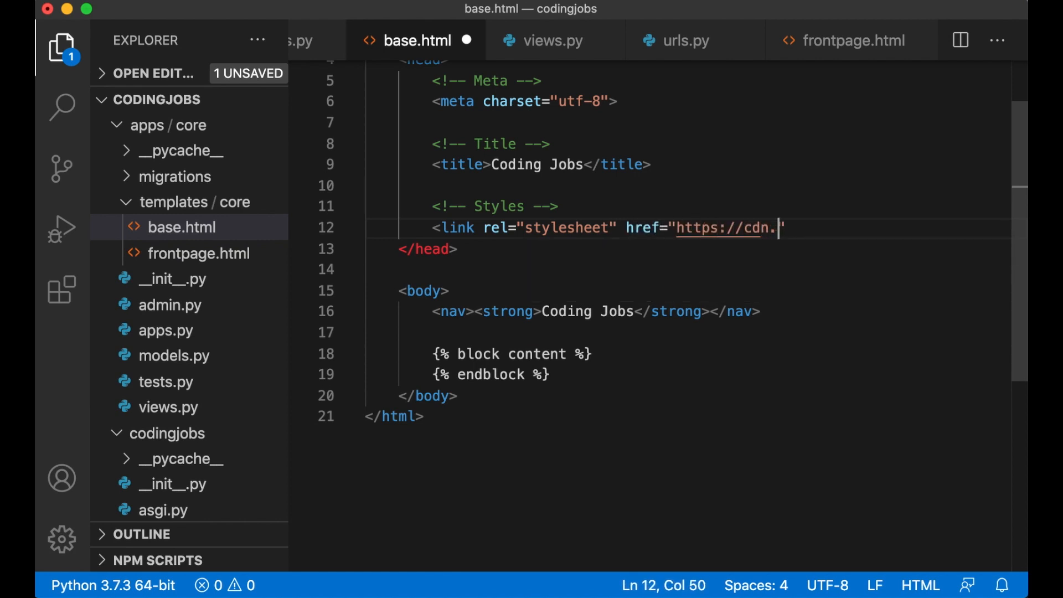
{"action": "type", "text": "jsdelivr.net"}
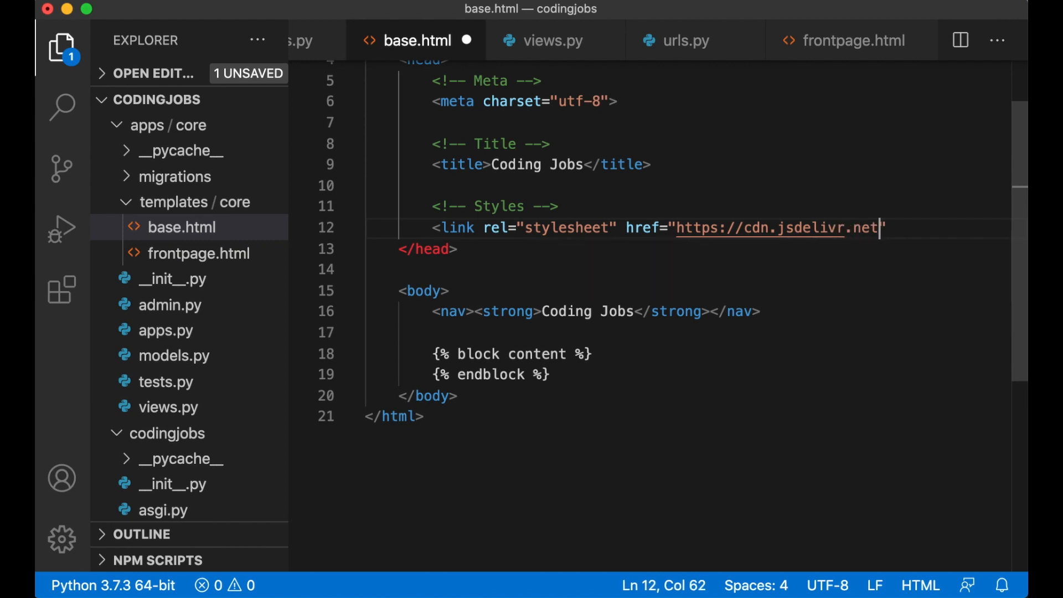
{"action": "type", "text": "/npm/bu"}
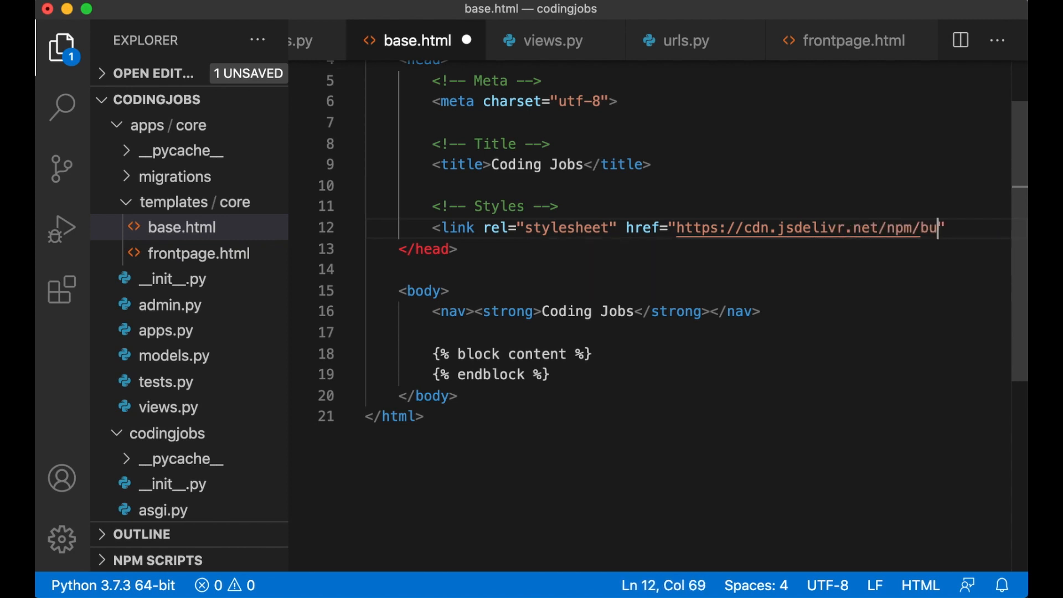
{"action": "type", "text": "lma@0."}
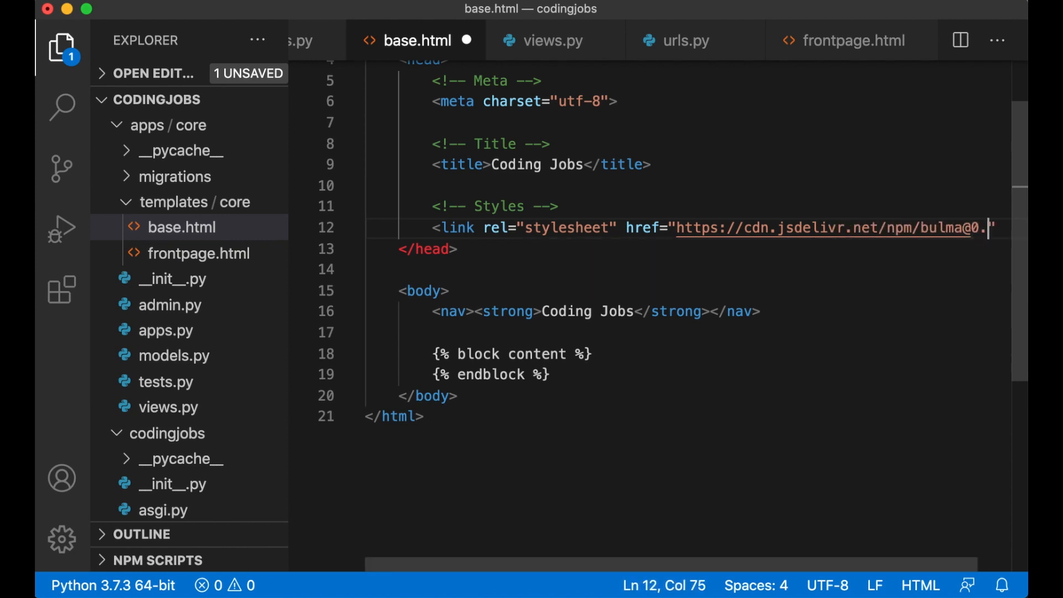
{"action": "type", "text": "9.0"}
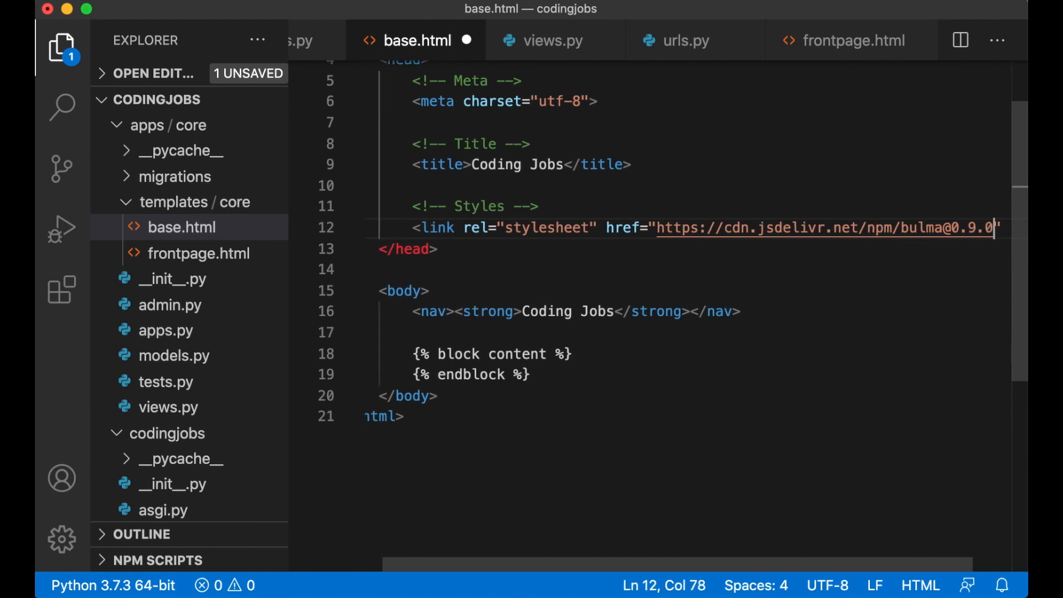
{"action": "type", "text": "/css/bulma"}
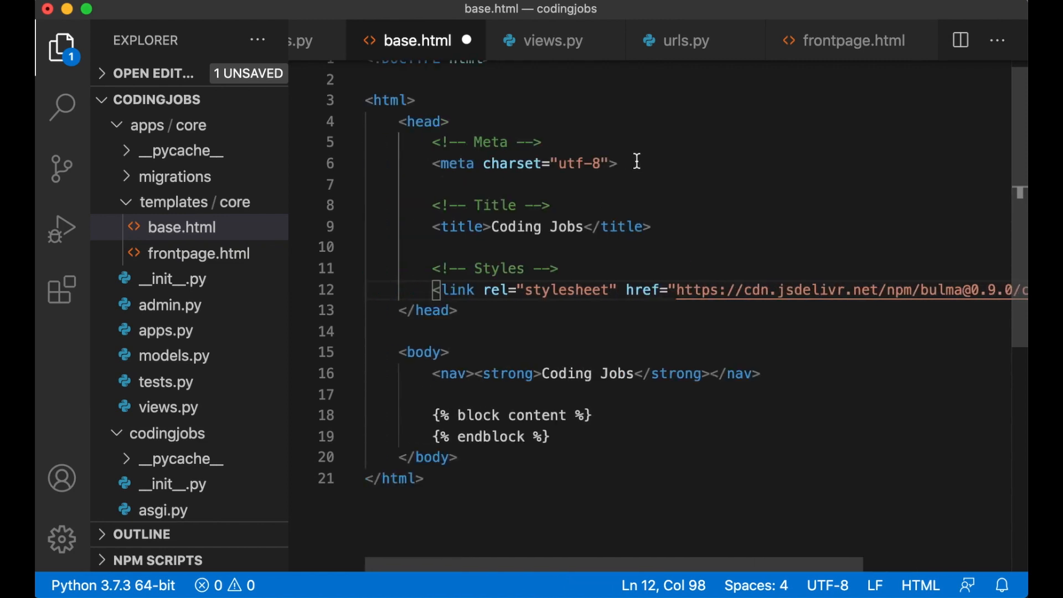
Add <meta name="viewport" content="width=device-width, initial-scale=1"> to base.html's head.
{"action": "type", "text": "<"}
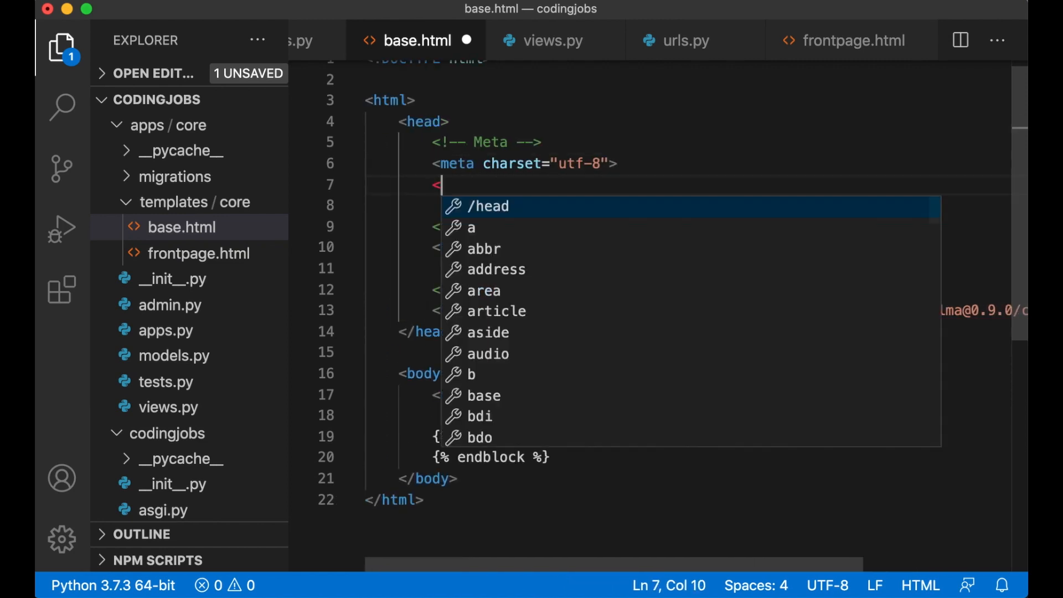
{"action": "type", "text": "meta"}
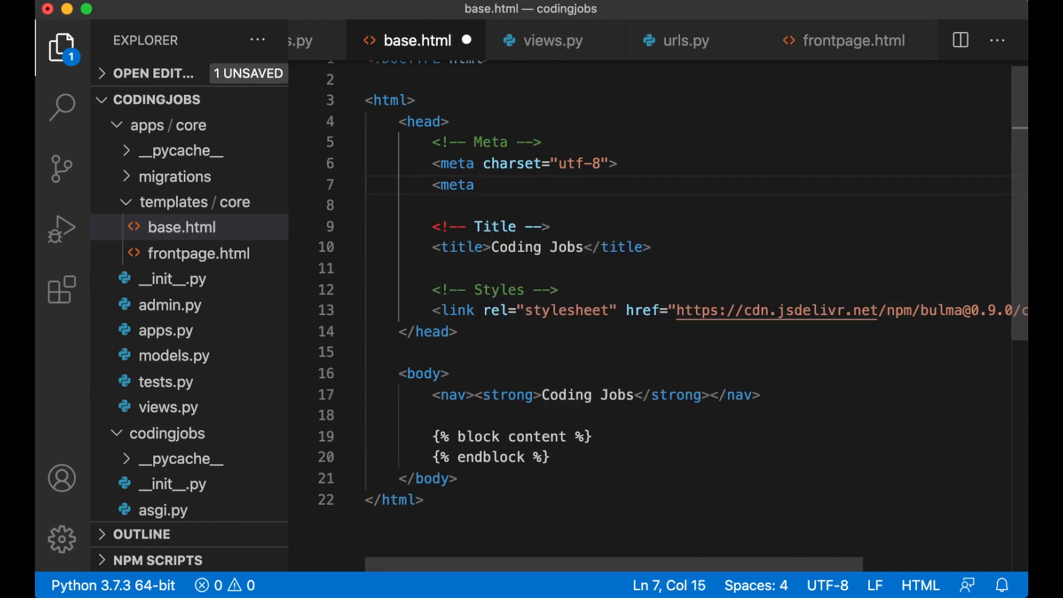
{"action": "type", "text": "name=\"view\""}
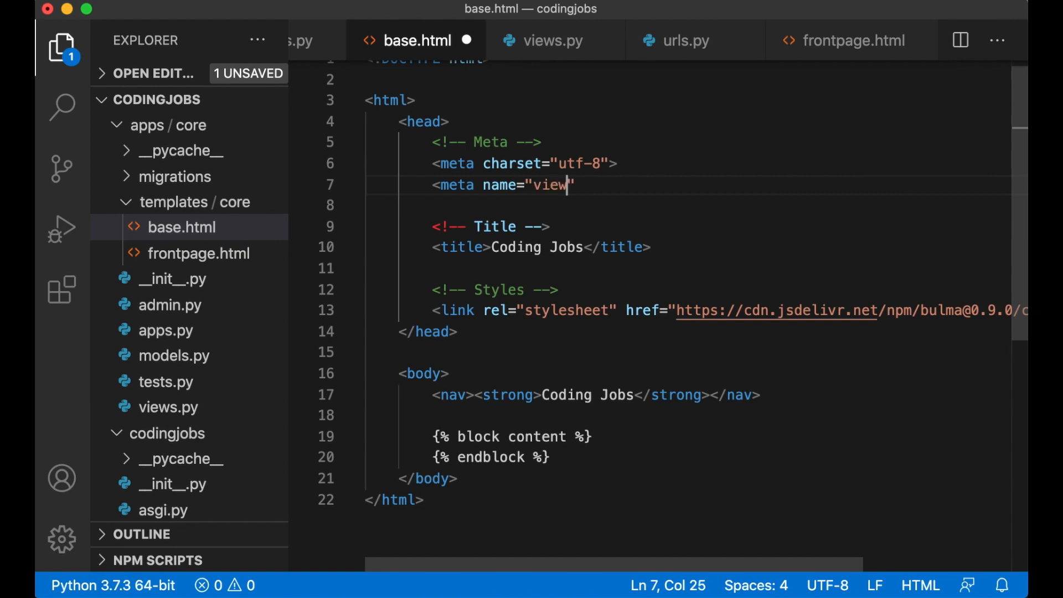
{"action": "type", "text": "port\" content="}
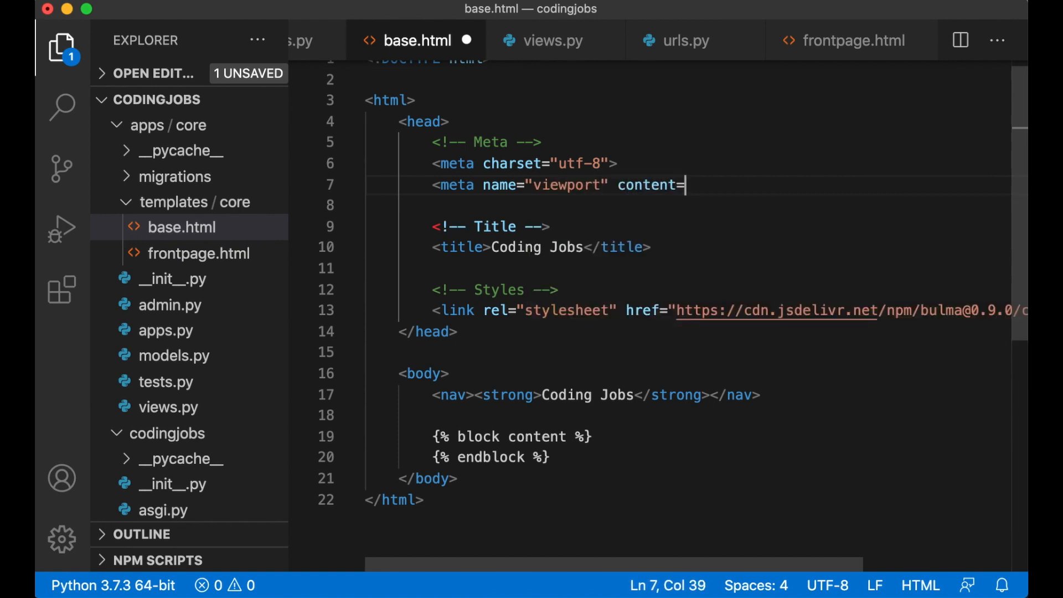
{"action": "type", "text": "\"width="}
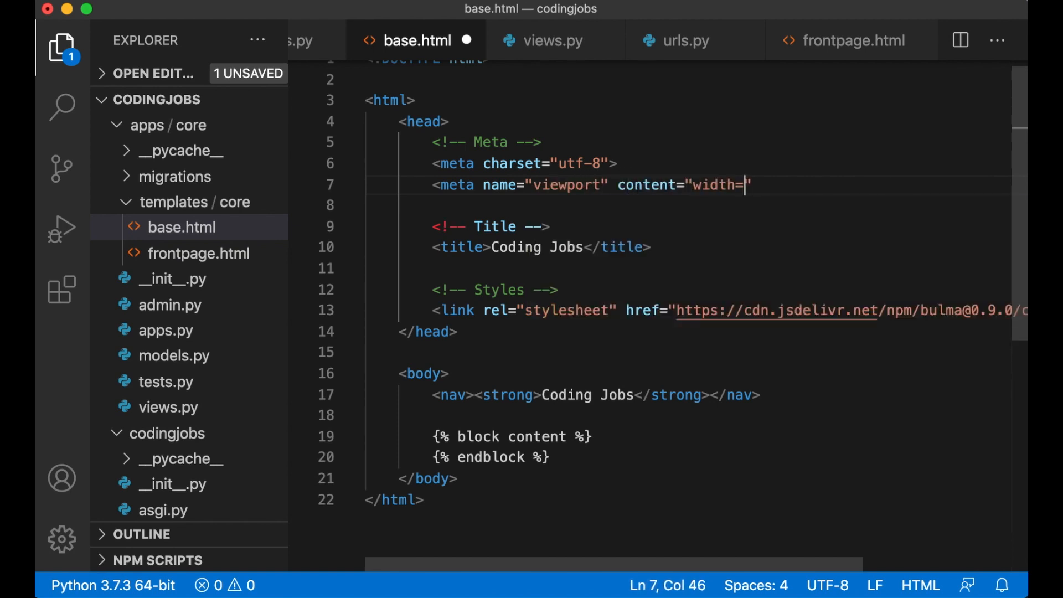
{"action": "type", "text": "device-wit"}
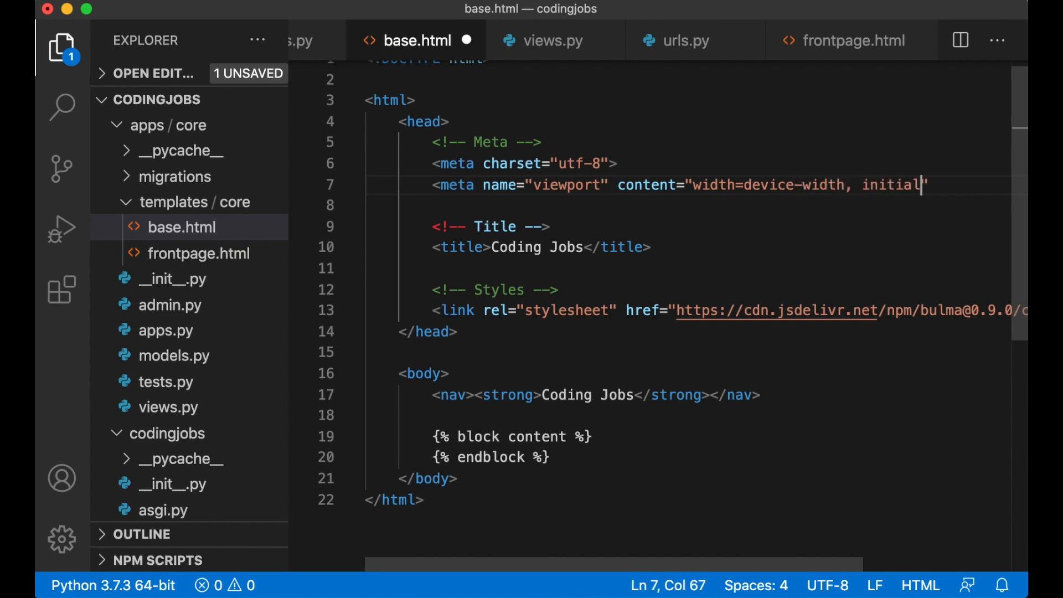
{"action": "type", "text": "-scale=1"}
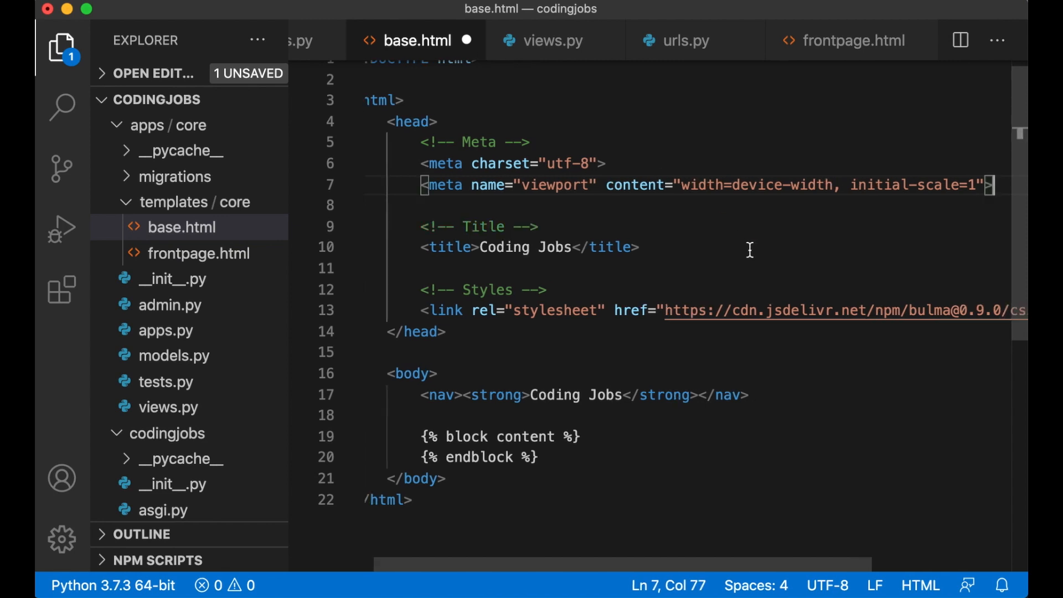
{"action": "scroll", "scroll_direction": "down", "scroll_amount": 3}
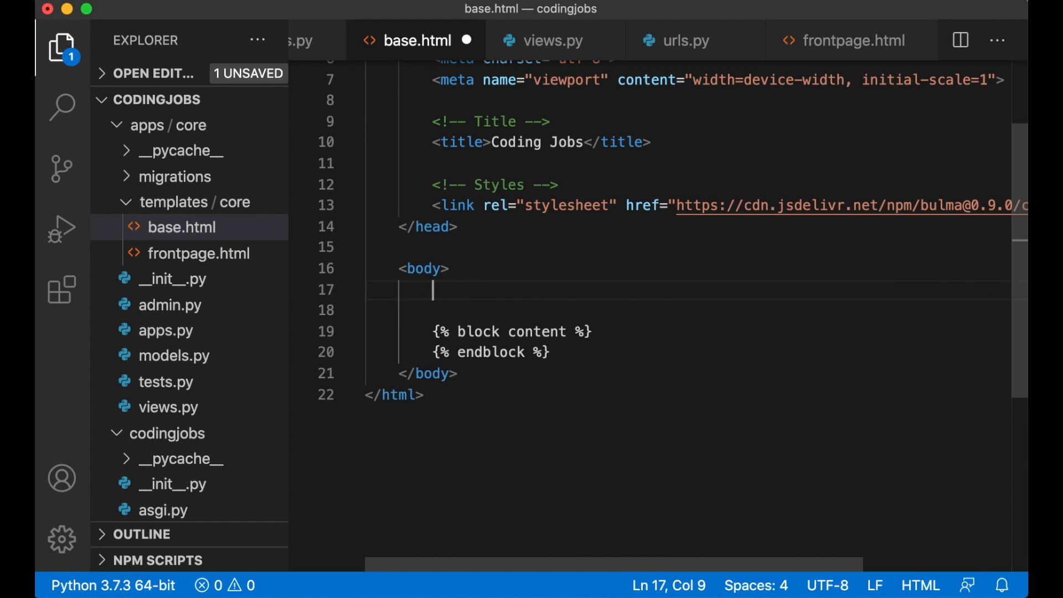
Add a Navbar comment and a nav class="navbar is-light" with a navbar-brand div.
{"action": "type", "text": "<!-- -->"}
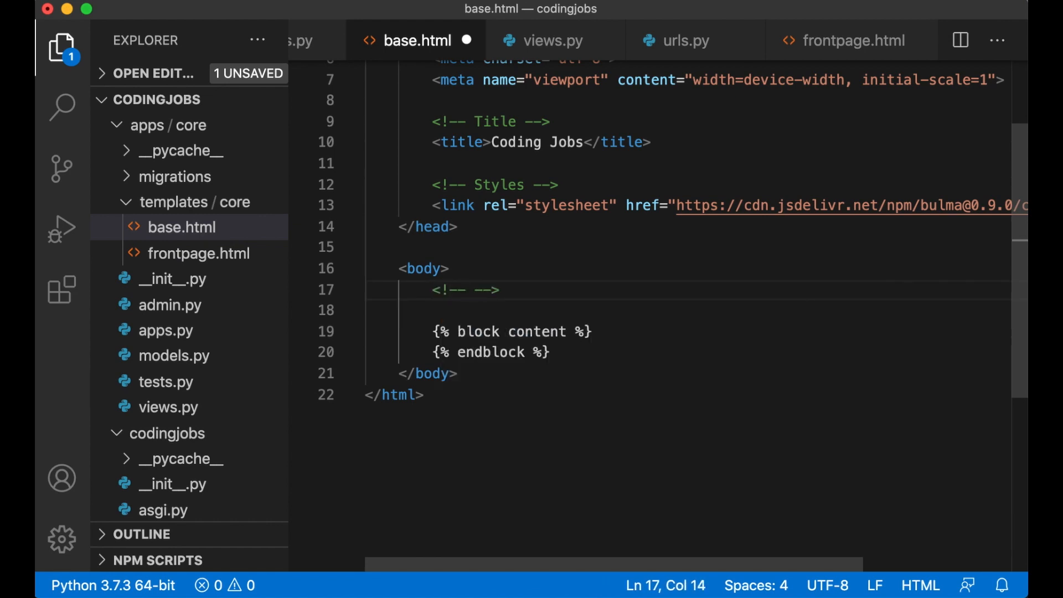
{"action": "type", "text": "Navbar"}
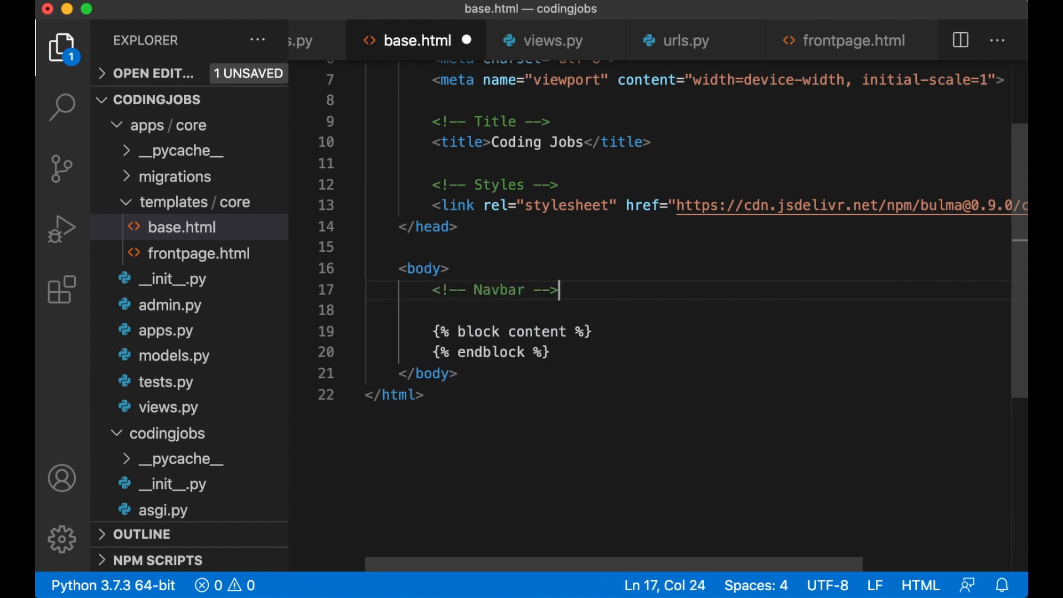
{"action": "type", "text": "<nav lc"}
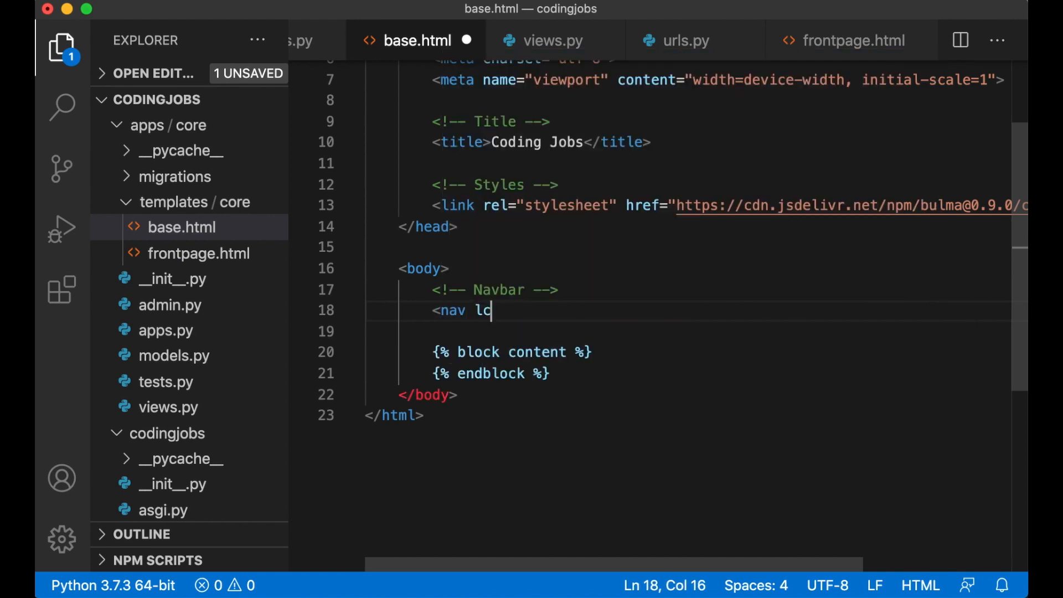
{"action": "type", "text": "class=\"nav\""}
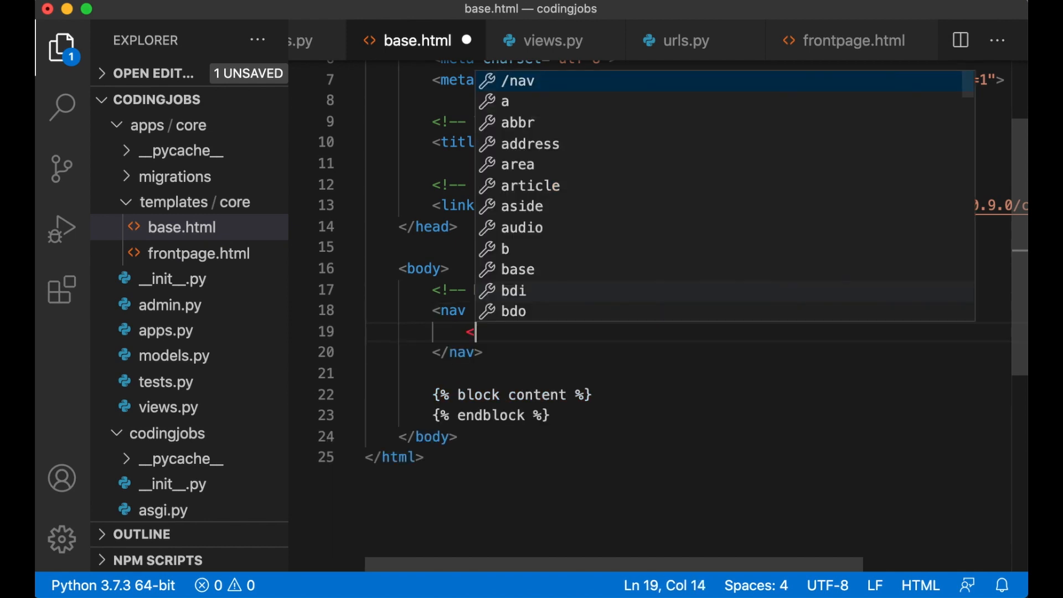
{"action": "type", "text": "div class=\"navbar-brand"}
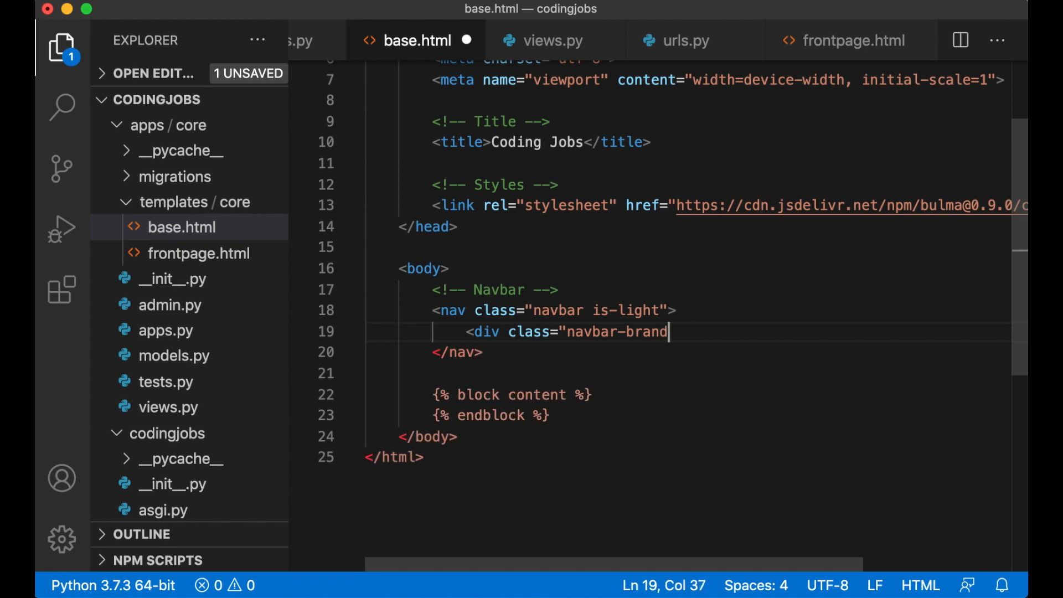
{"action": "type", "text": ">"}
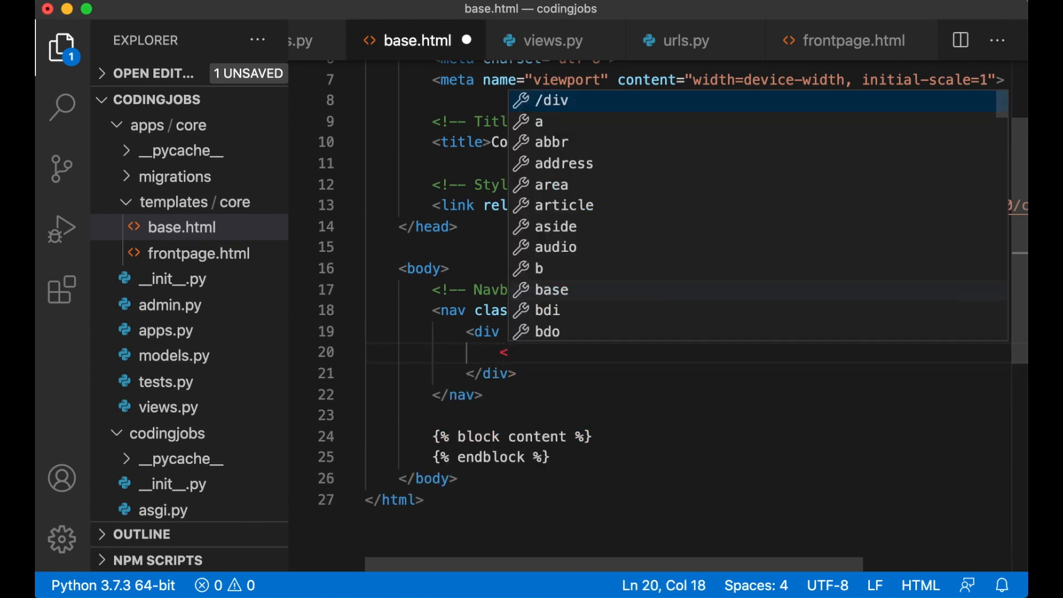
Add a navbar-item link reading CodingJobs and close with an End Navbar comment.
{"action": "type", "text": "a"}
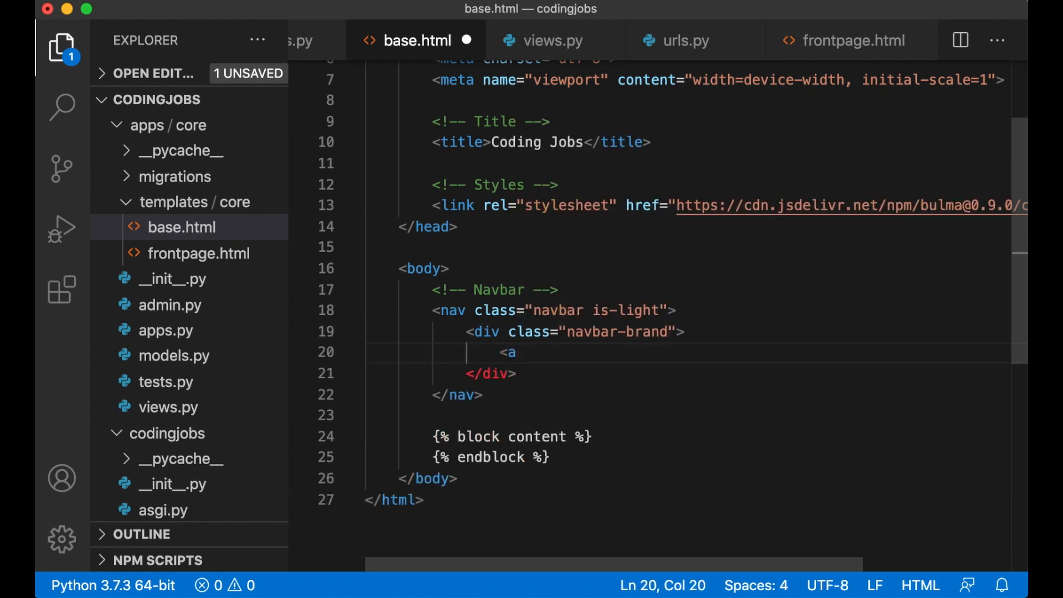
{"action": "type", "text": "class=\"navbar-item\"><strong>Coding</strong></a>"}
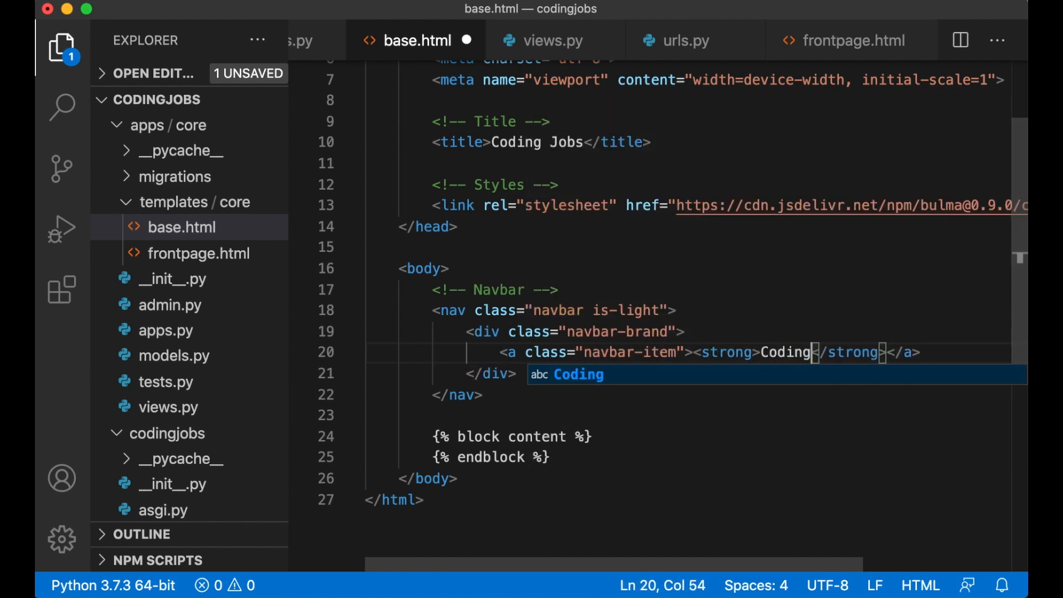
{"action": "type", "text": "Jobs"}
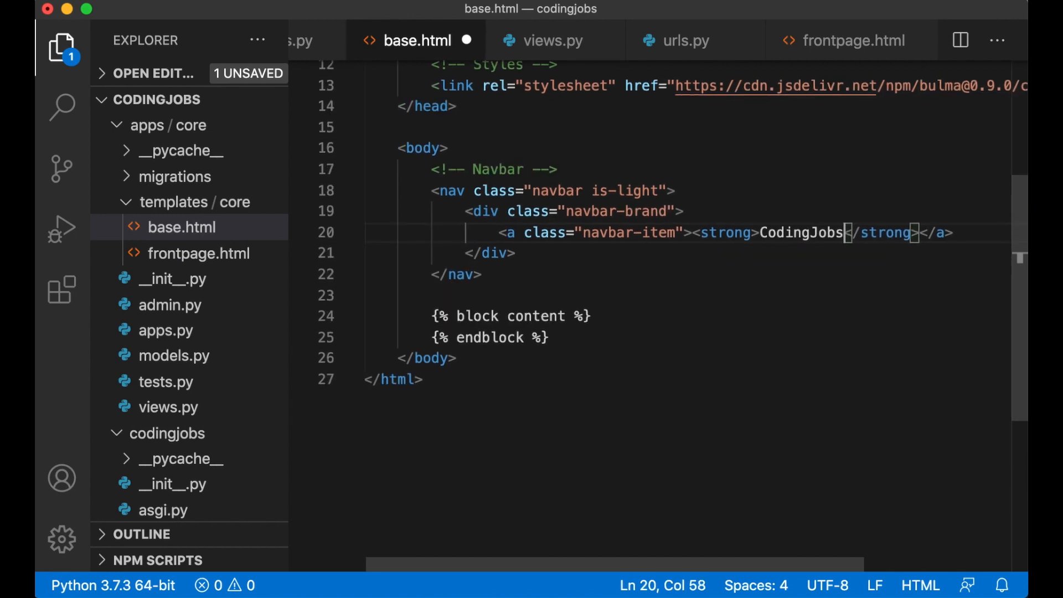
{"action": "type", "text": "<!-- End Navba-->"}
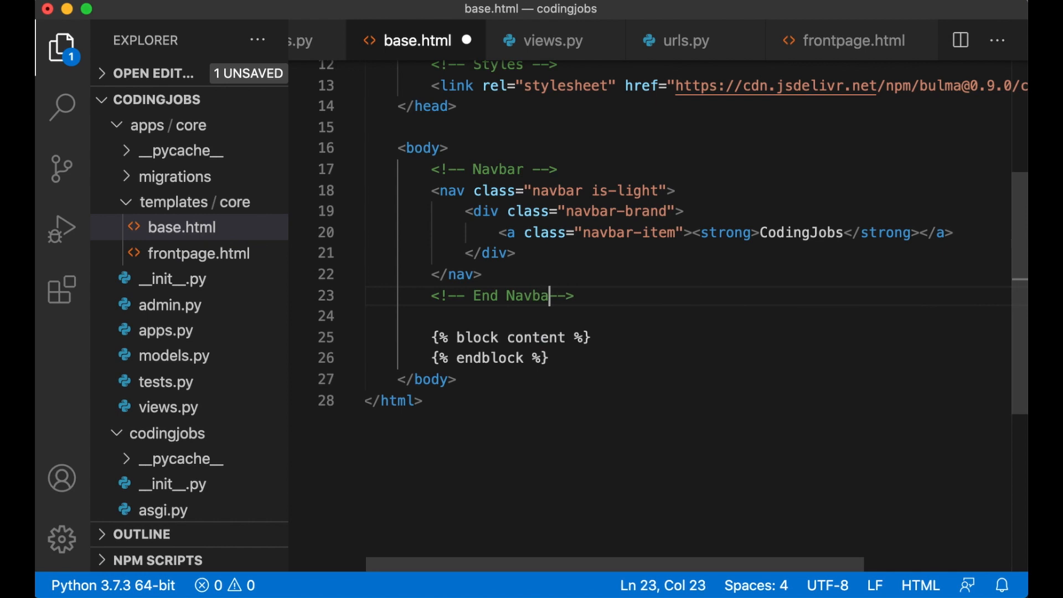
{"action": "key", "text": "enter"}
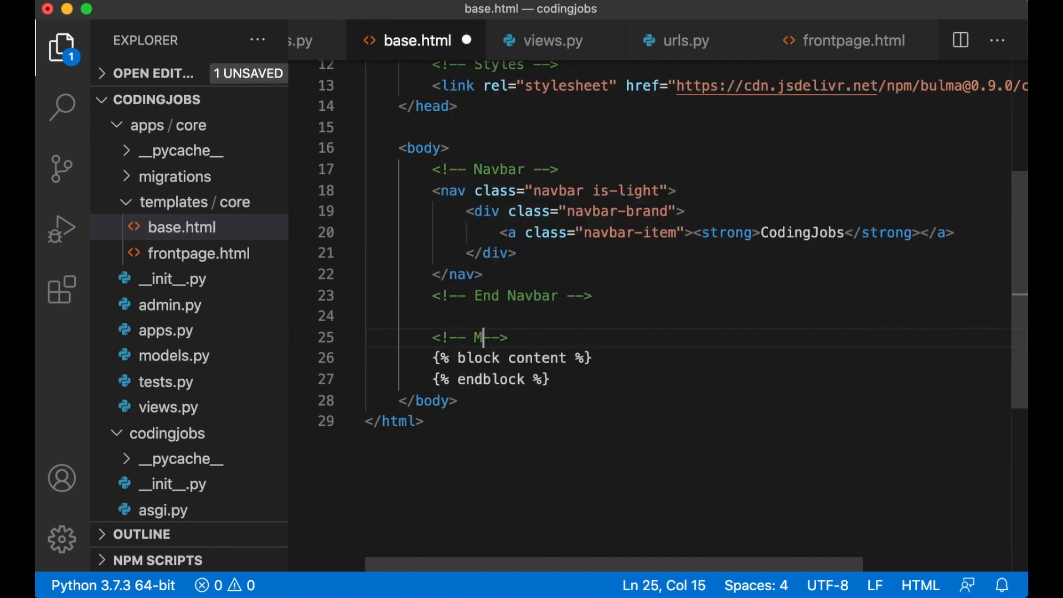
Wrap the content block in <section class="section"> with Main content and End Main content comments.
{"action": "type", "text": "ain conten"}
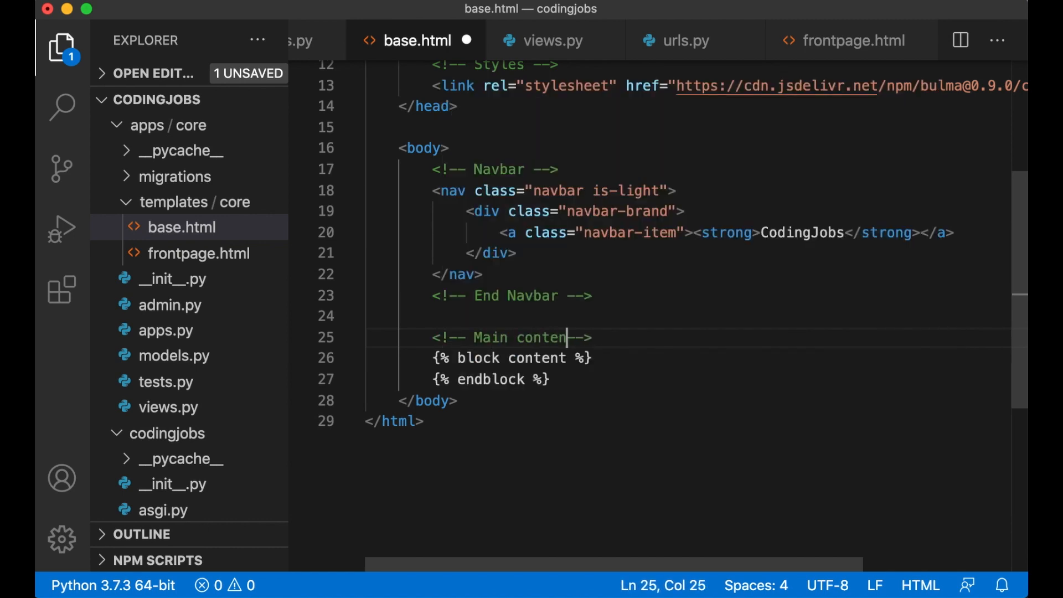
{"action": "type", "text": "<"}
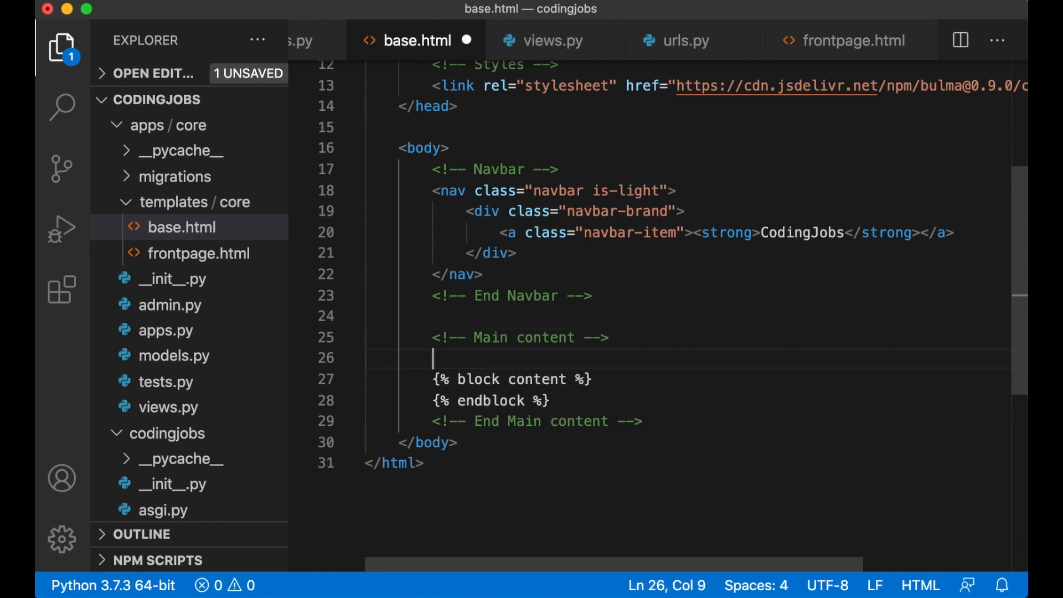
{"action": "type", "text": "<section class"}
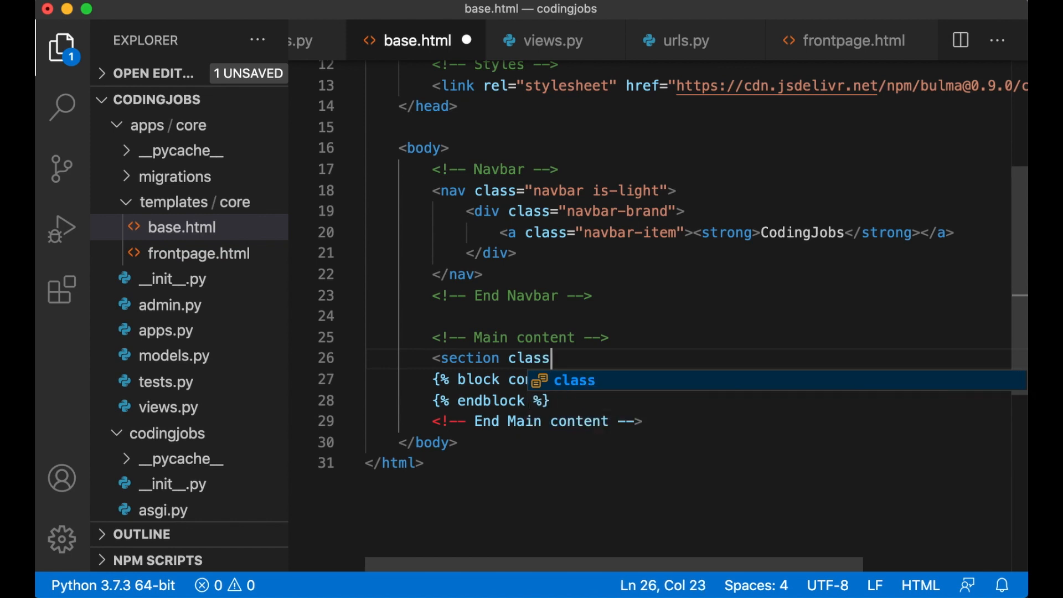
{"action": "type", "text": "=\"sectino\"></section>"}
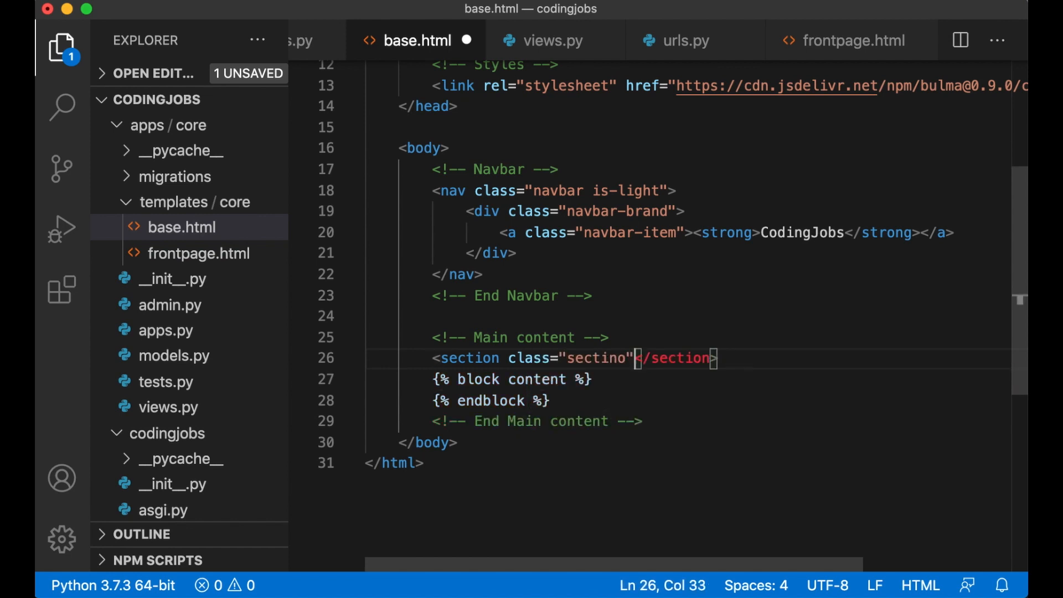
{"action": "type", "text": "n"}
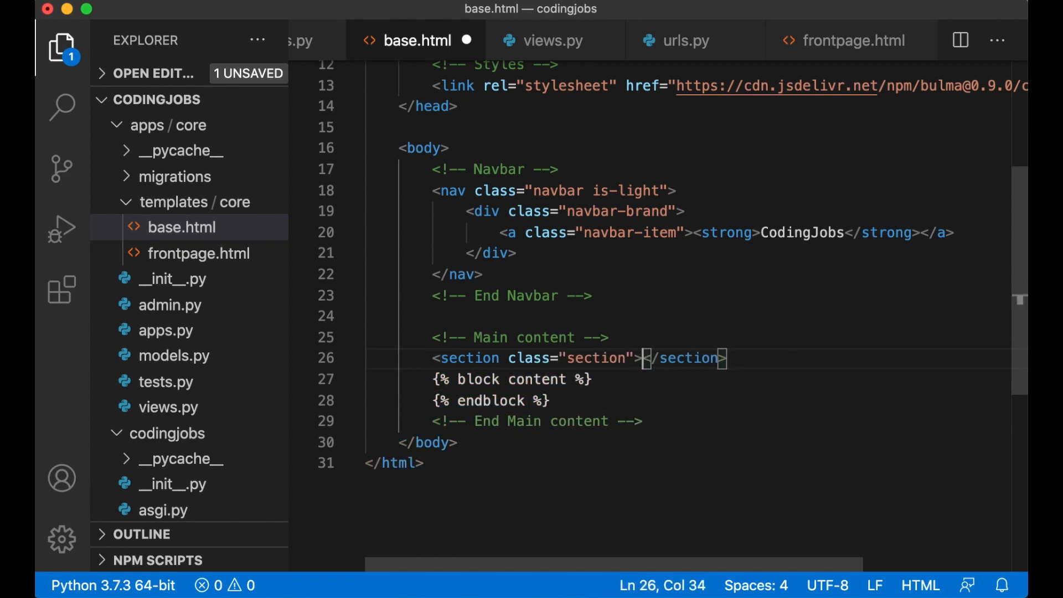
{"action": "left_click_drag", "start_coordinate": [645, 358], "coordinate": [725, 358]}
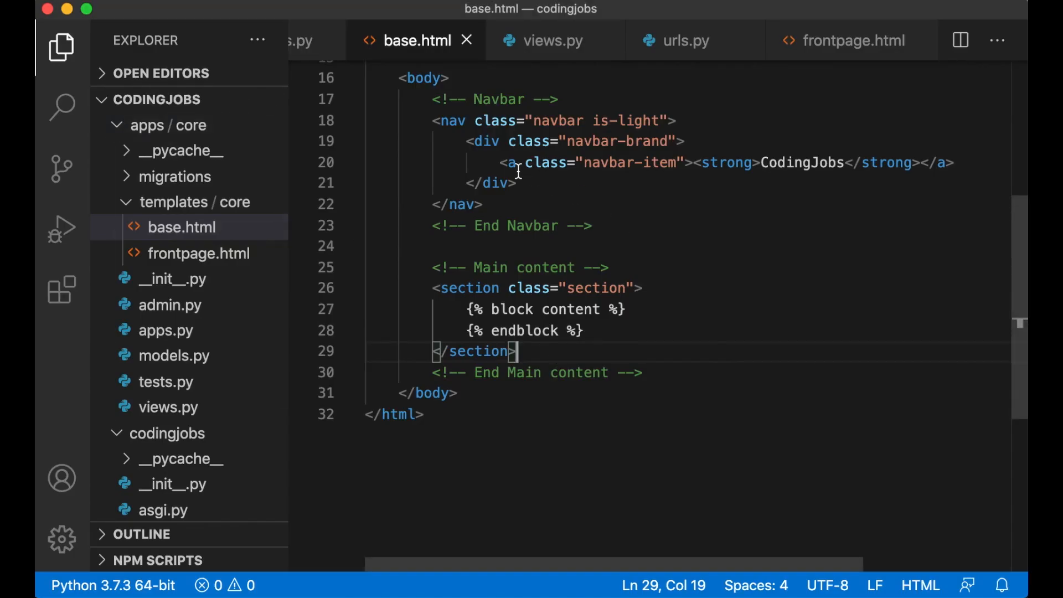
Set the CodingJobs brand link's href to {% url 'frontpage' %} and save base.html.
{"action": "type", "text": "href=\"\""}
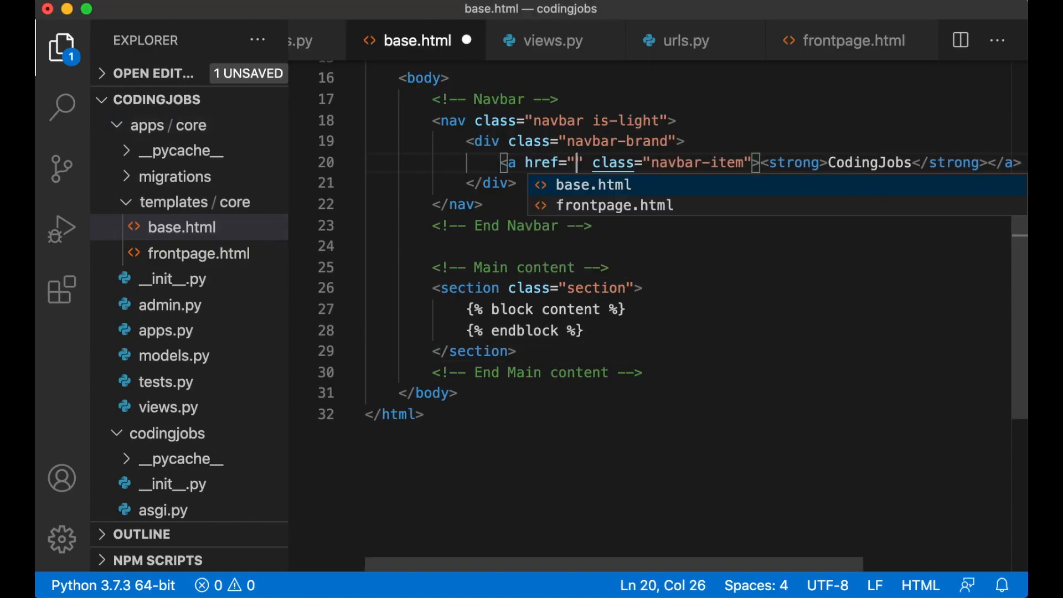
{"action": "type", "text": "{%"}
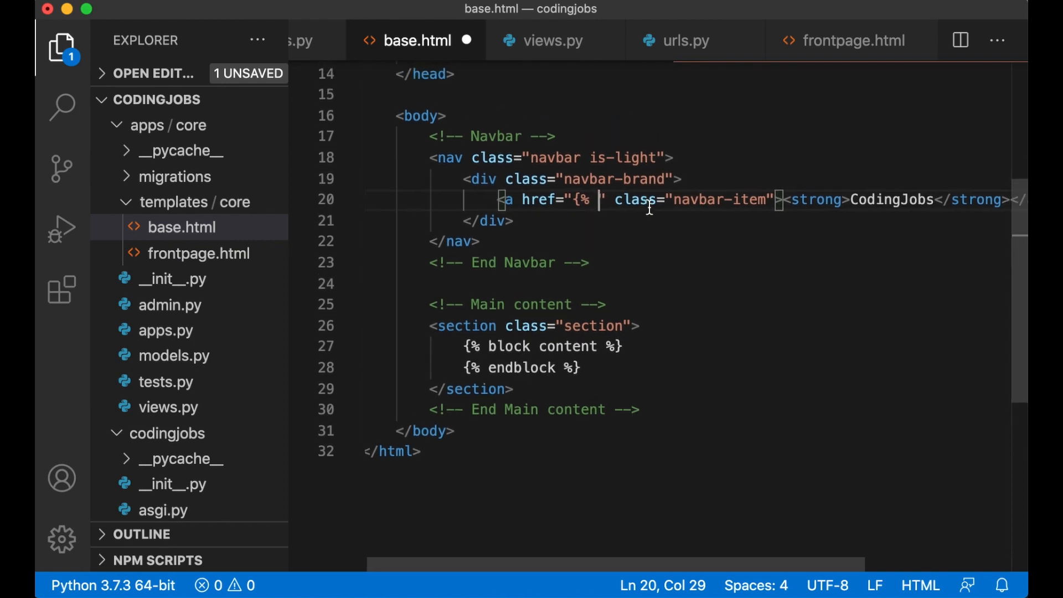
{"action": "type", "text": "url"}
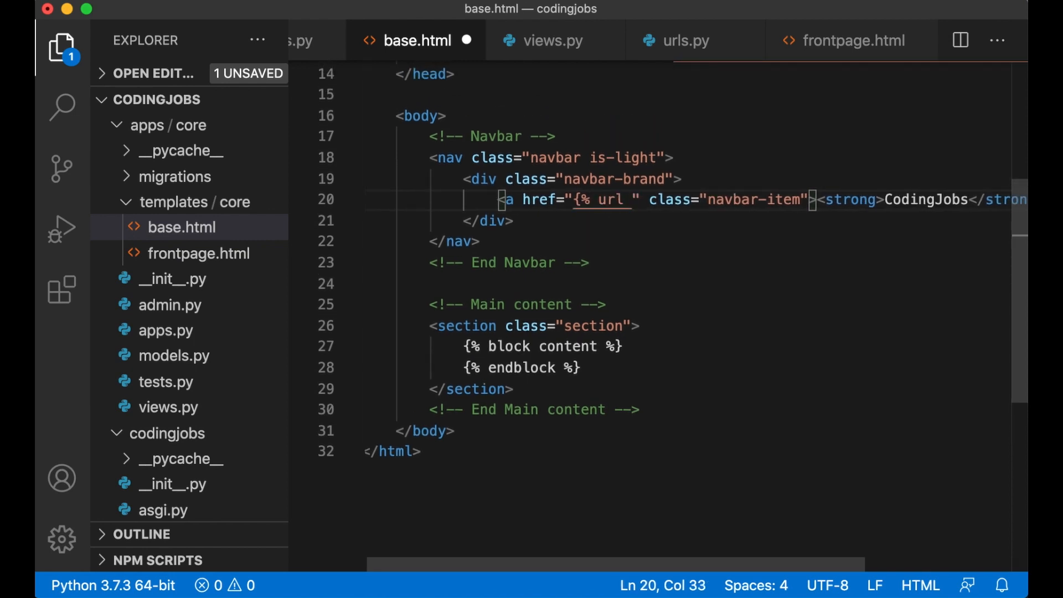
{"action": "type", "text": "'ront'"}
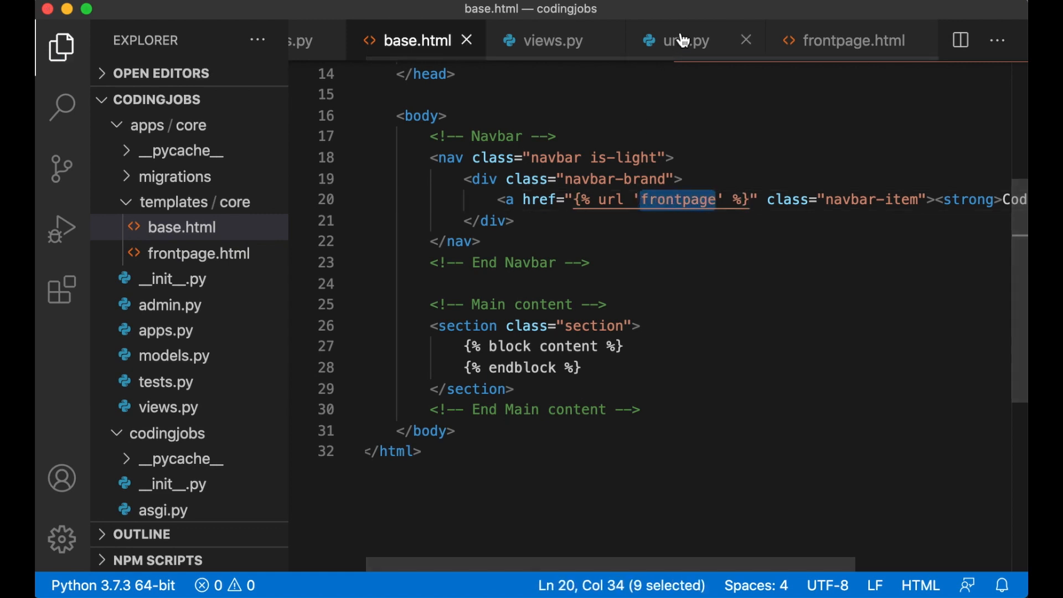
{"action": "left_click", "coordinate": [687, 40]}
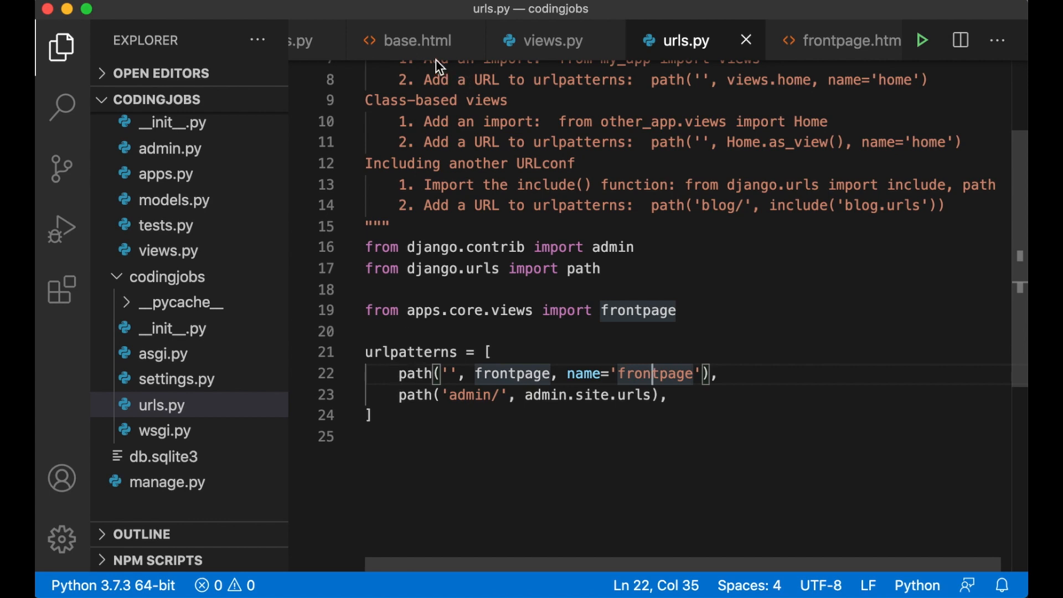
{"action": "left_click", "coordinate": [501, 374]}
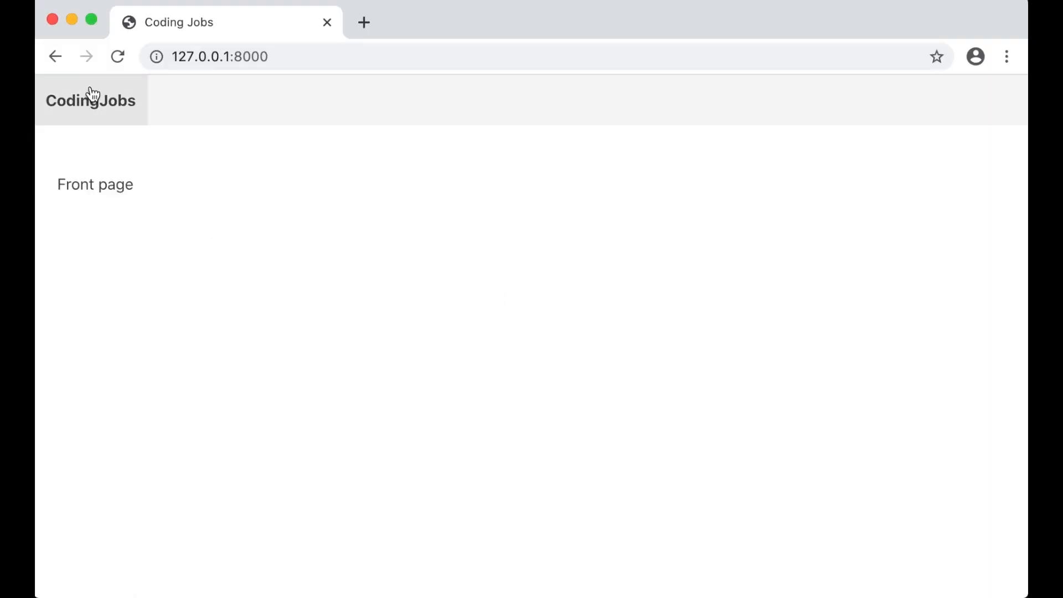
{"action": "mouse_move", "coordinate": [134, 109]}
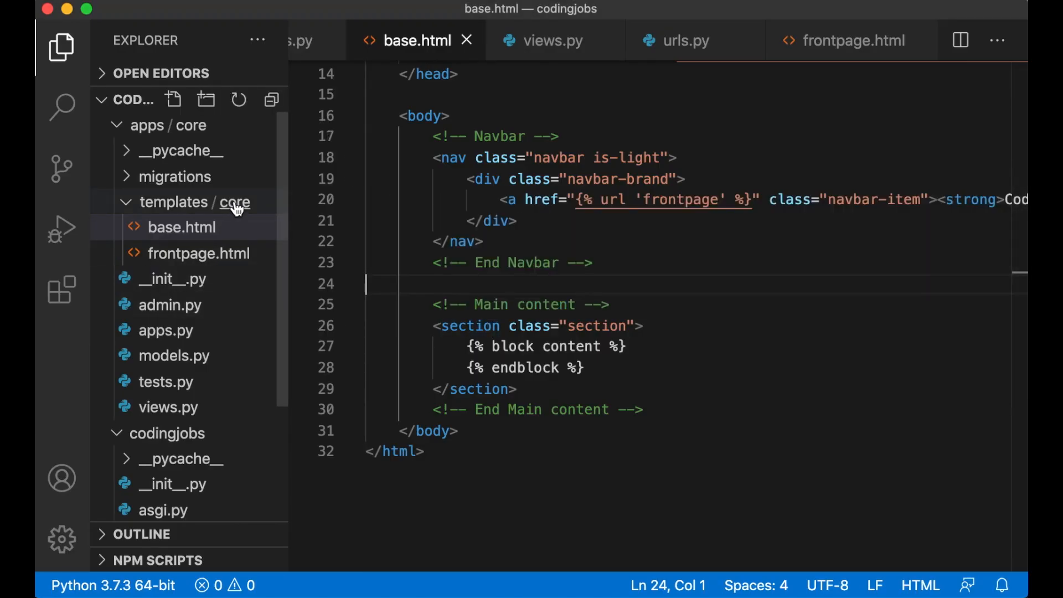
Create signup.html in templates/core extending 'core/base.html' with a content block.
{"action": "right_click", "coordinate": [182, 227]}
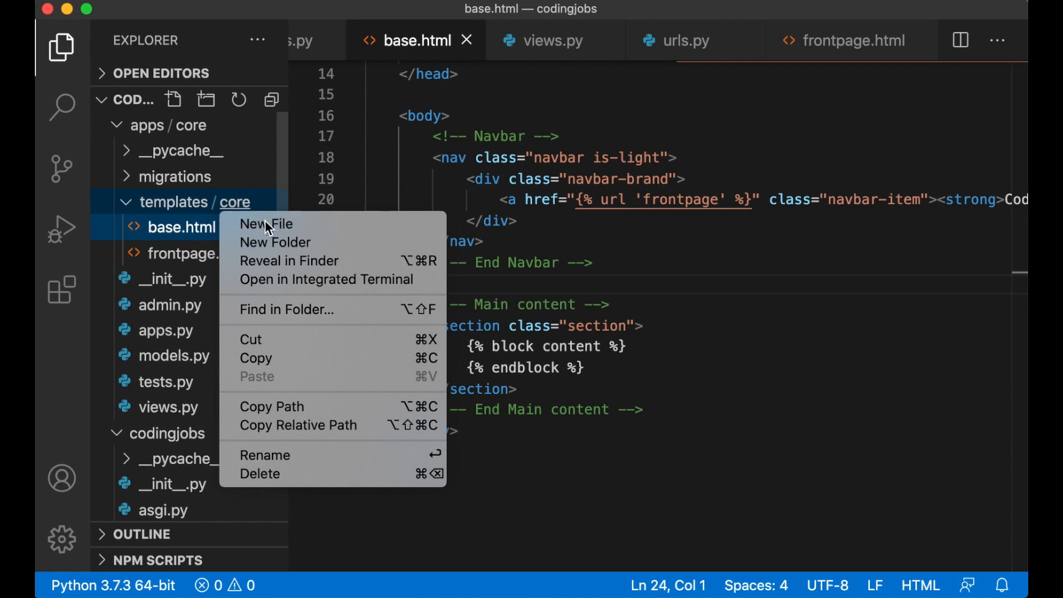
{"action": "left_click", "coordinate": [266, 224]}
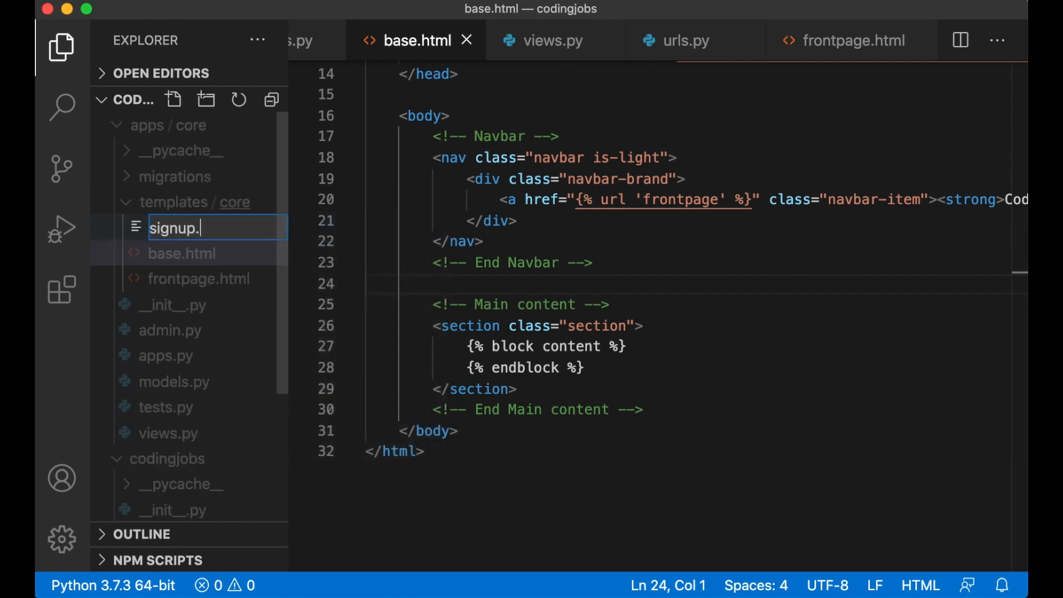
{"action": "key", "text": "Enter"}
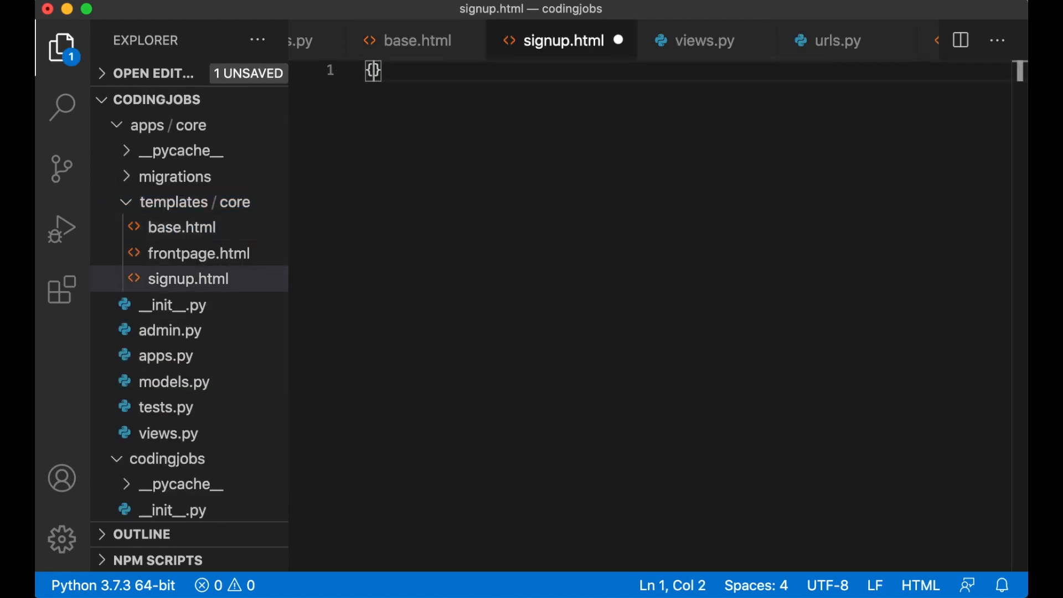
{"action": "type", "text": "% extednd"}
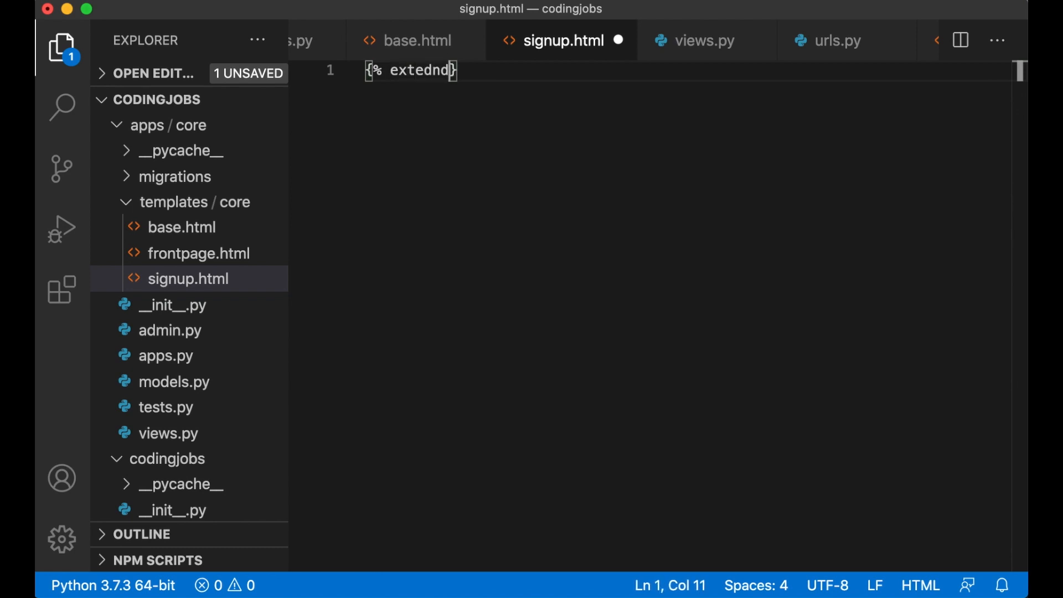
{"action": "type", "text": "extends 'core'"}
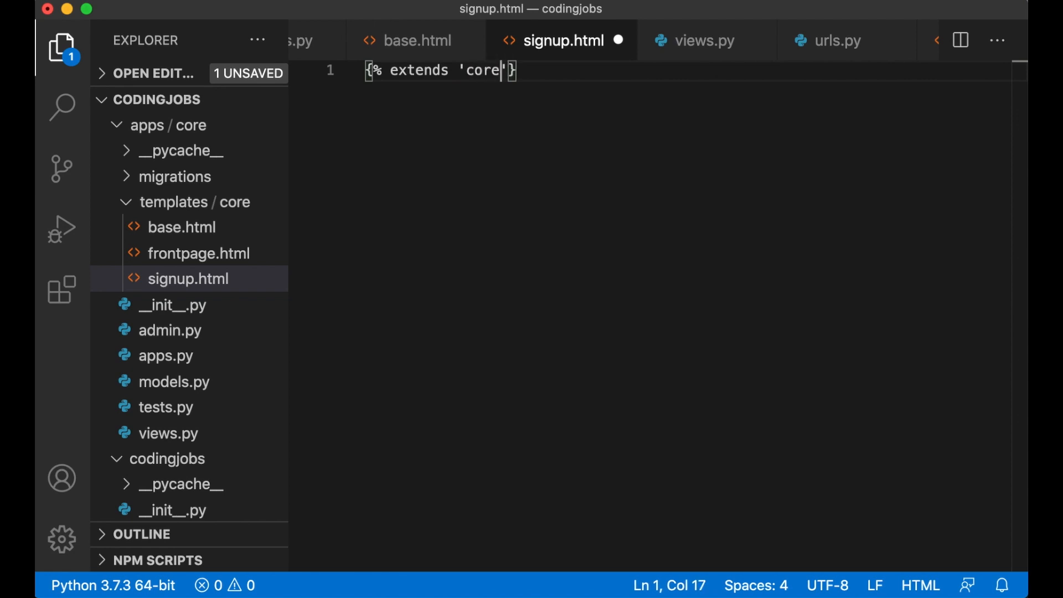
{"action": "type", "text": "/base.html' %"}
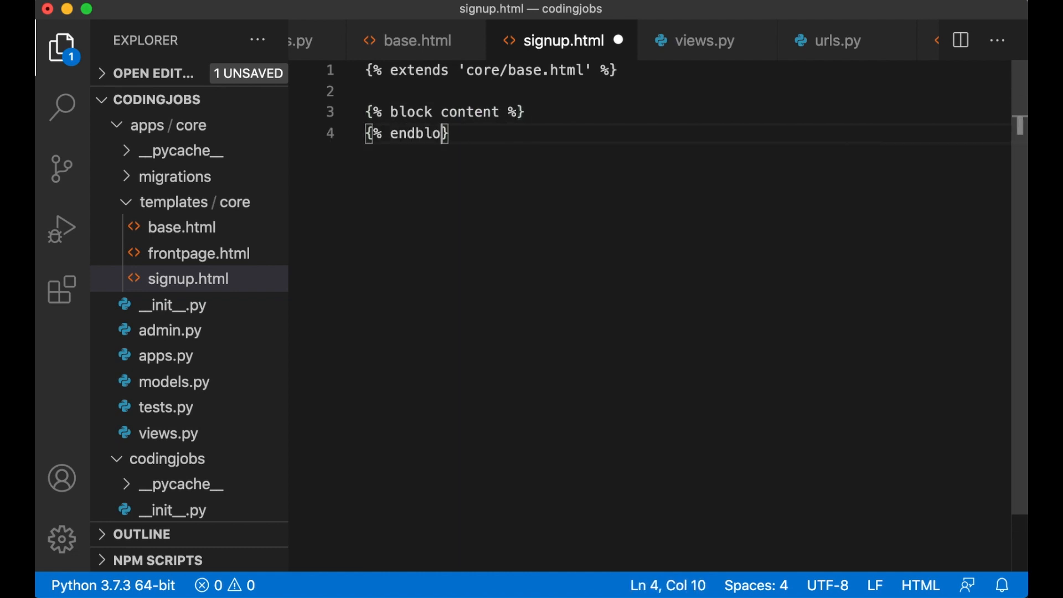
{"action": "type", "text": "ck %}"}
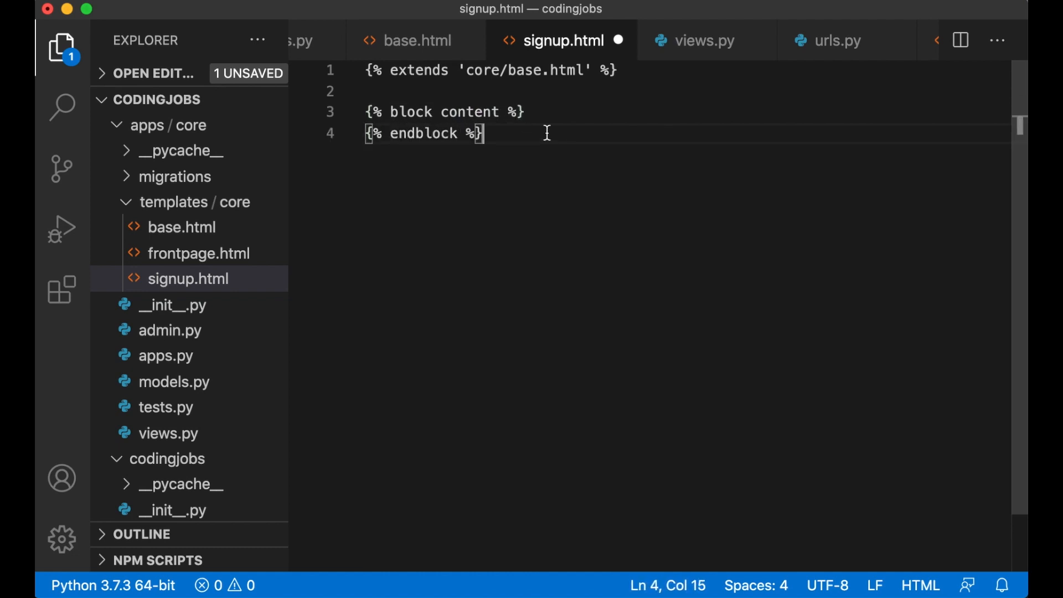
Add a columns layout (column is-6 is-offset-3) with an h1 title 'Sign up' and a placeholder paragraph.
{"action": "type", "text": "<div>"}
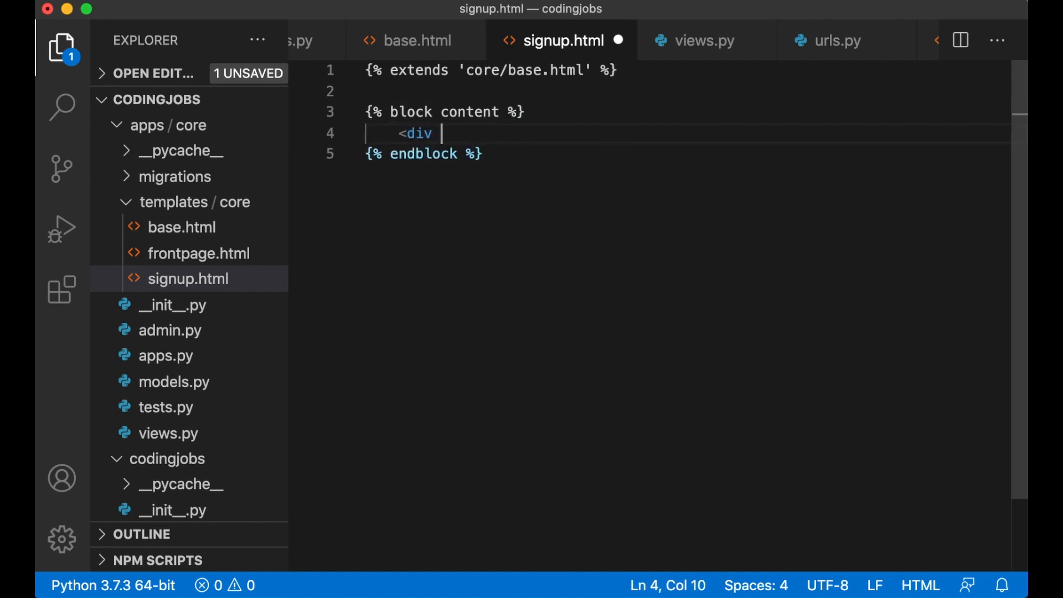
{"action": "type", "text": "class=\"\""}
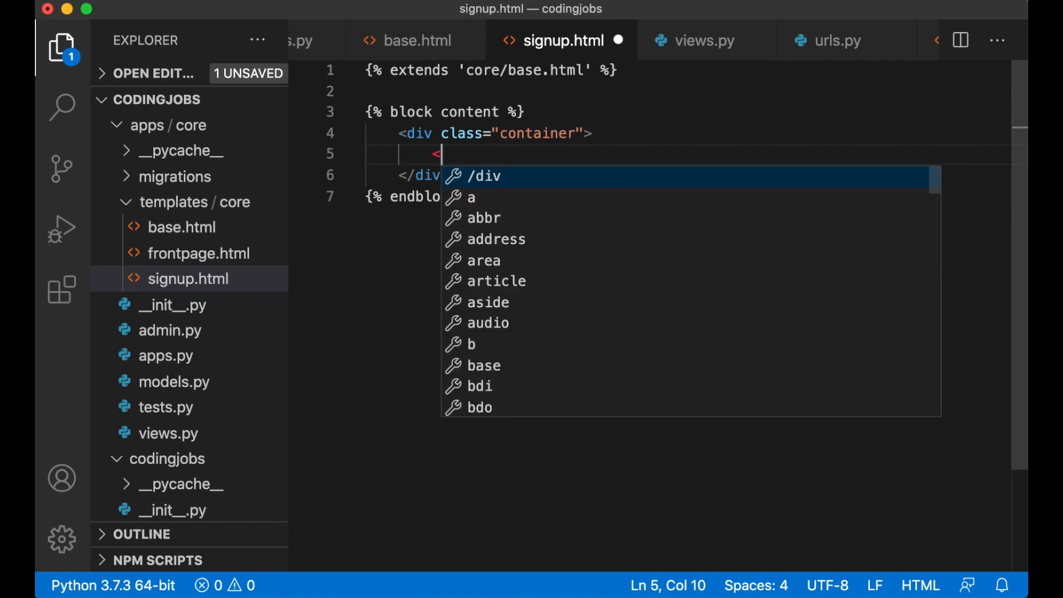
{"action": "type", "text": "div class=\"colum\""}
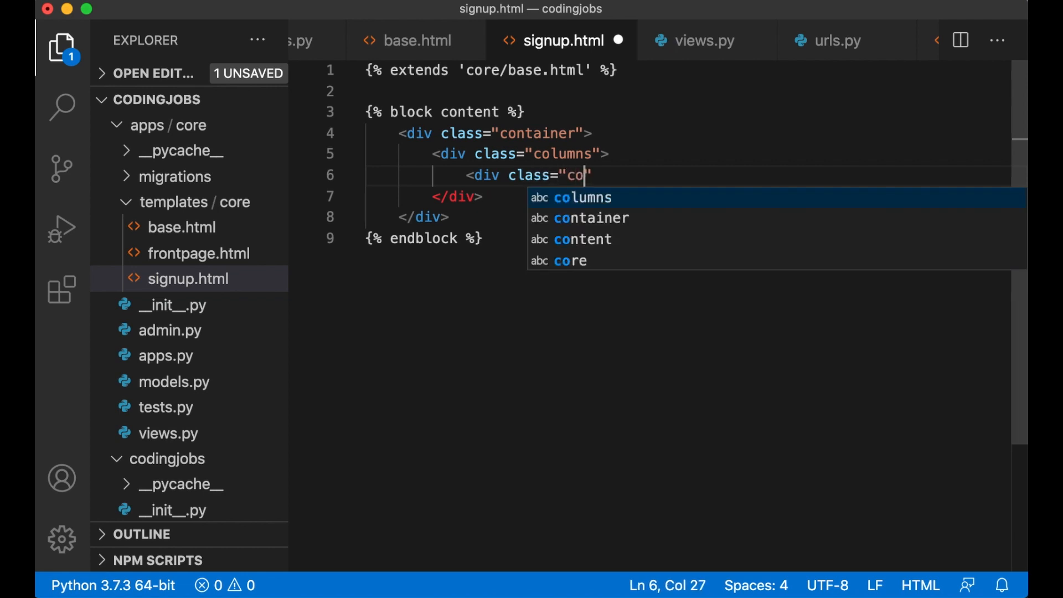
{"action": "type", "text": "lumn is-6"}
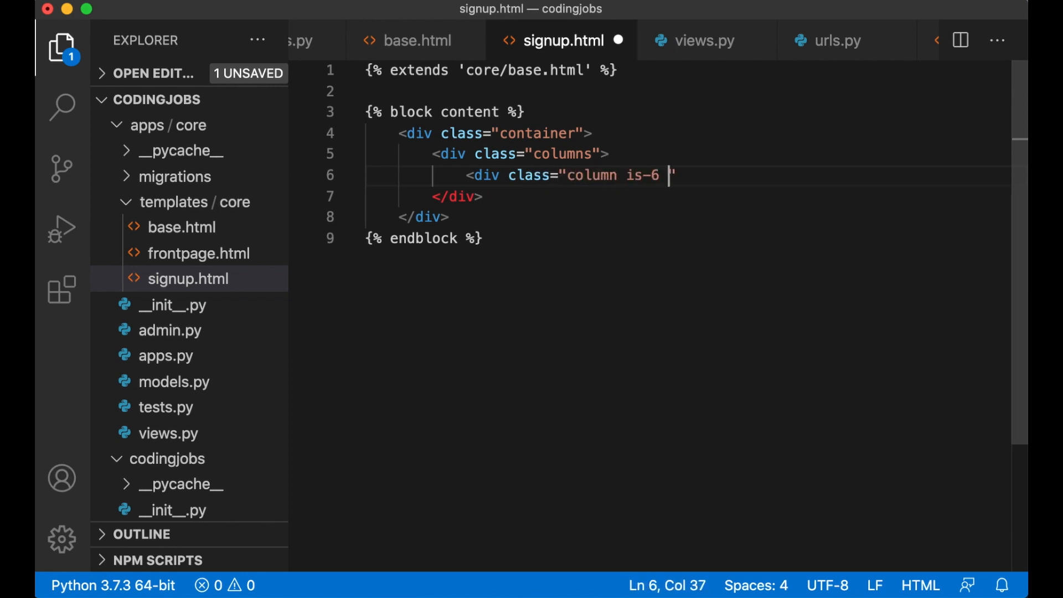
{"action": "type", "text": "is-offset-3\""}
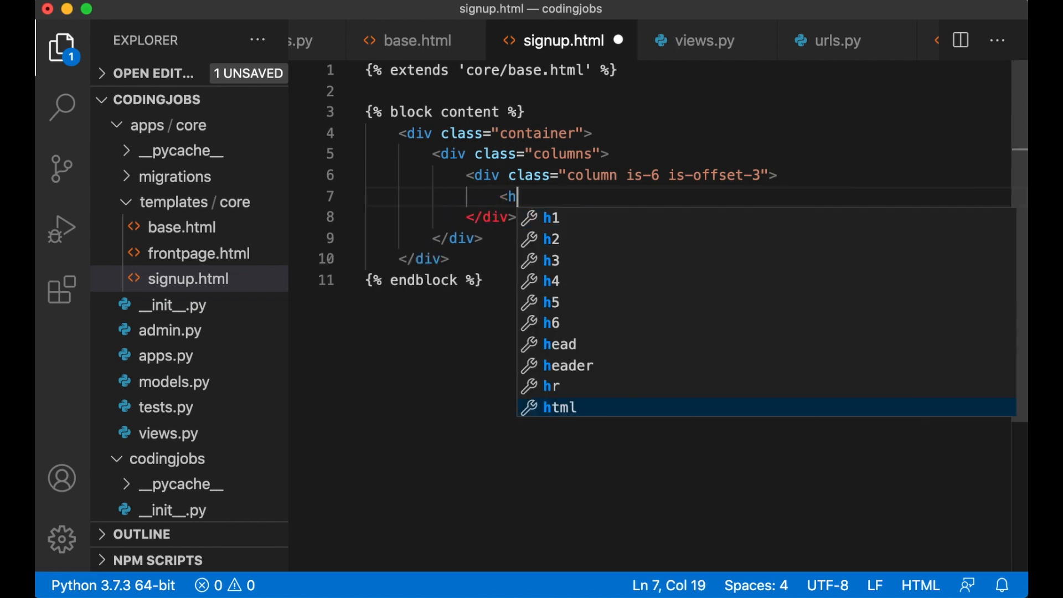
{"action": "type", "text": "1 class=\"ti\""}
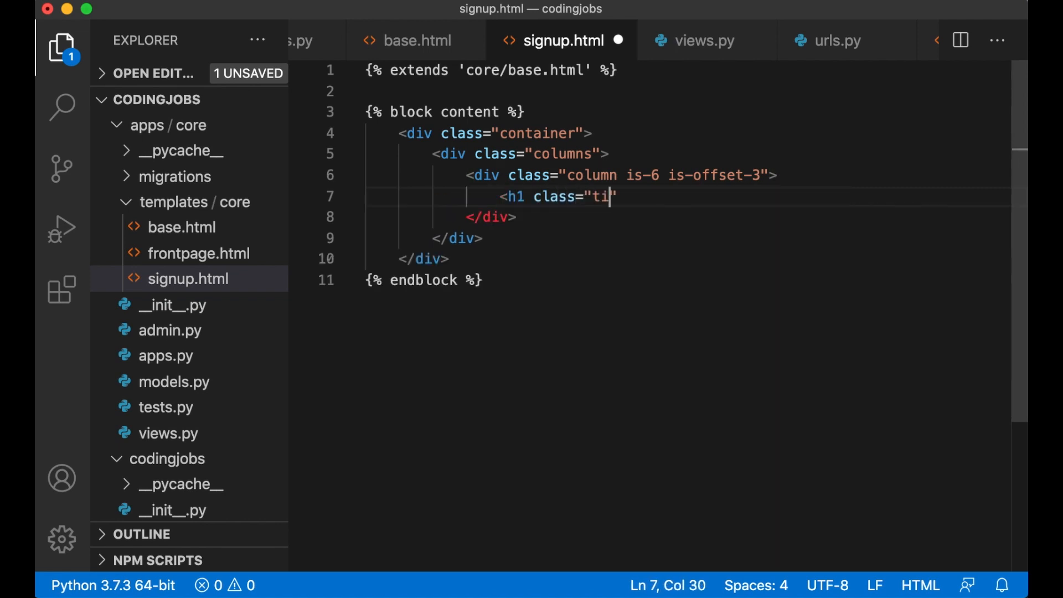
{"action": "type", "text": "tle\">Sign up</h1>"}
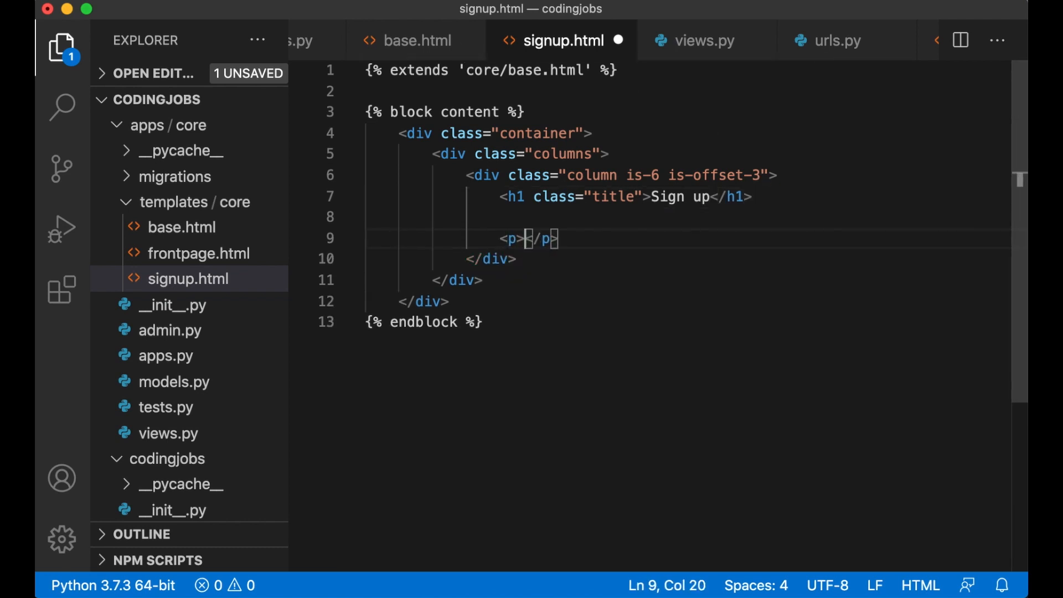
{"action": "type", "text": "Show sign up for here."}
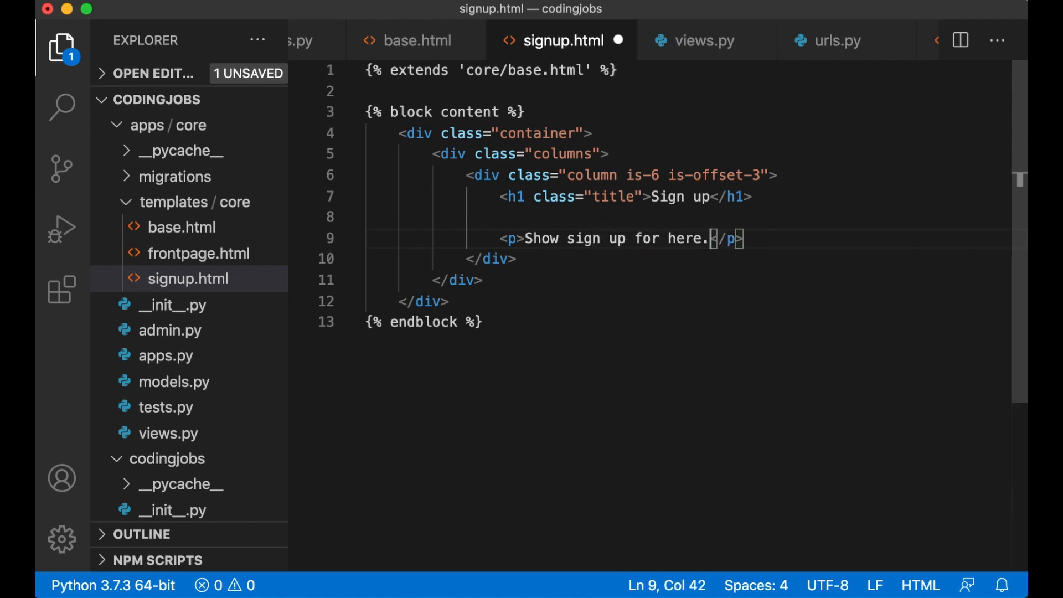
{"action": "double_click", "coordinate": [616, 239]}
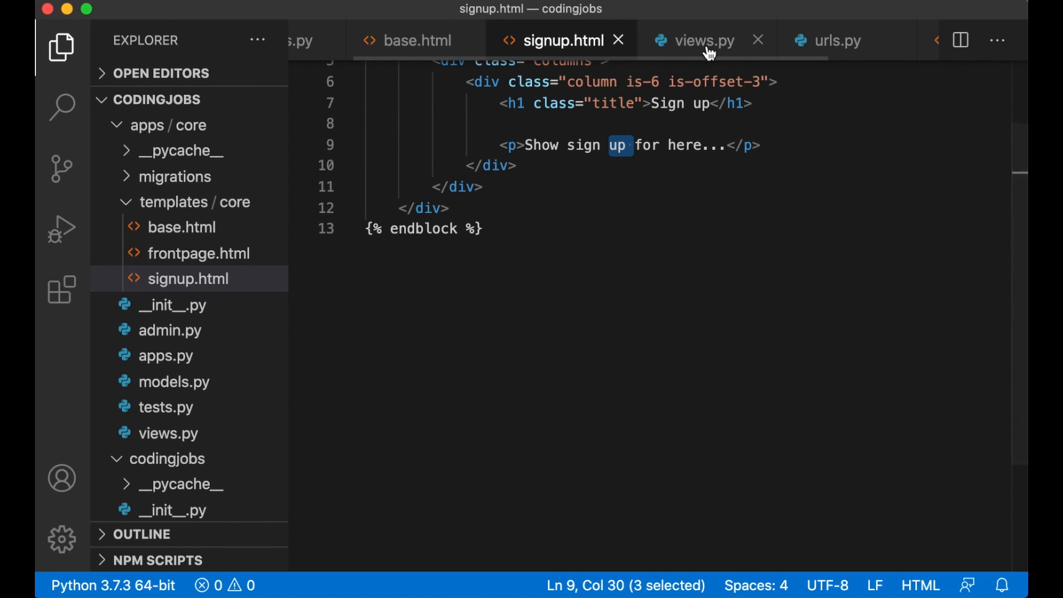
In views.py define signup(request) returning render(request, 'core/signup.html').
{"action": "left_click", "coordinate": [704, 40]}
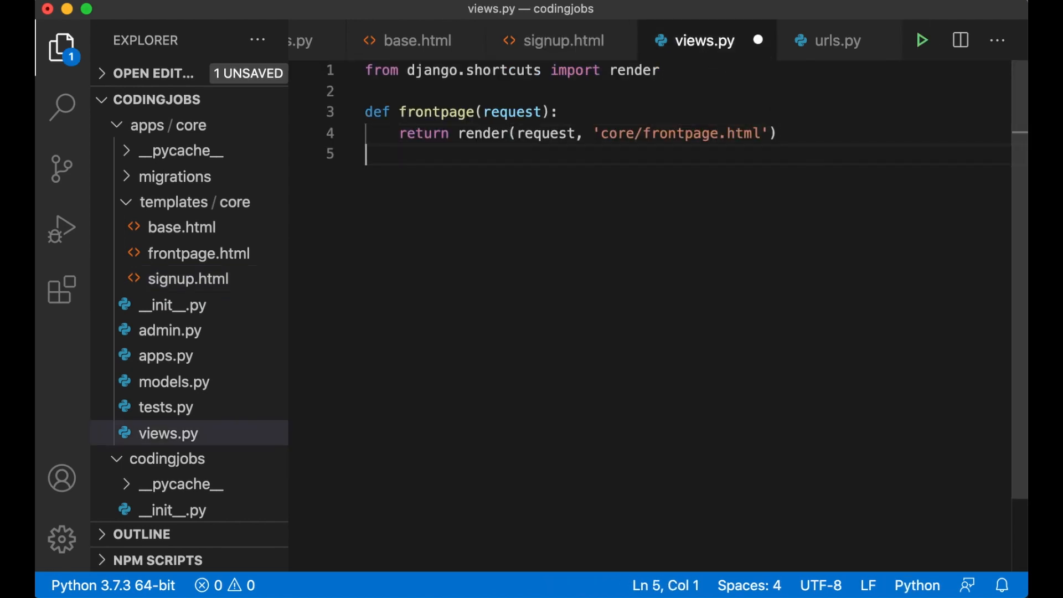
{"action": "type", "text": "def signup("}
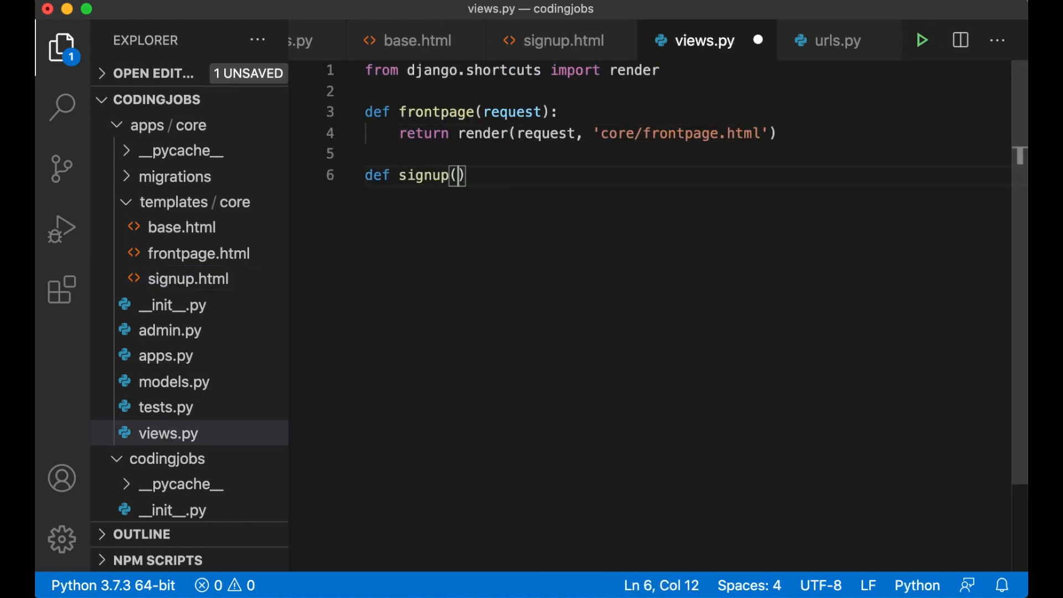
{"action": "type", "text": "request):"}
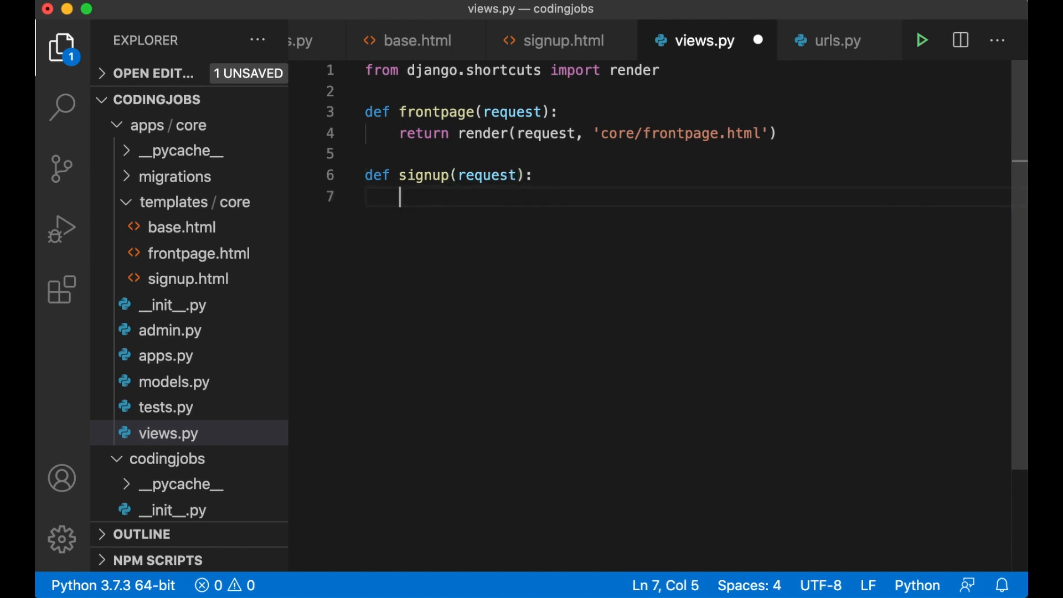
{"action": "type", "text": "return render("}
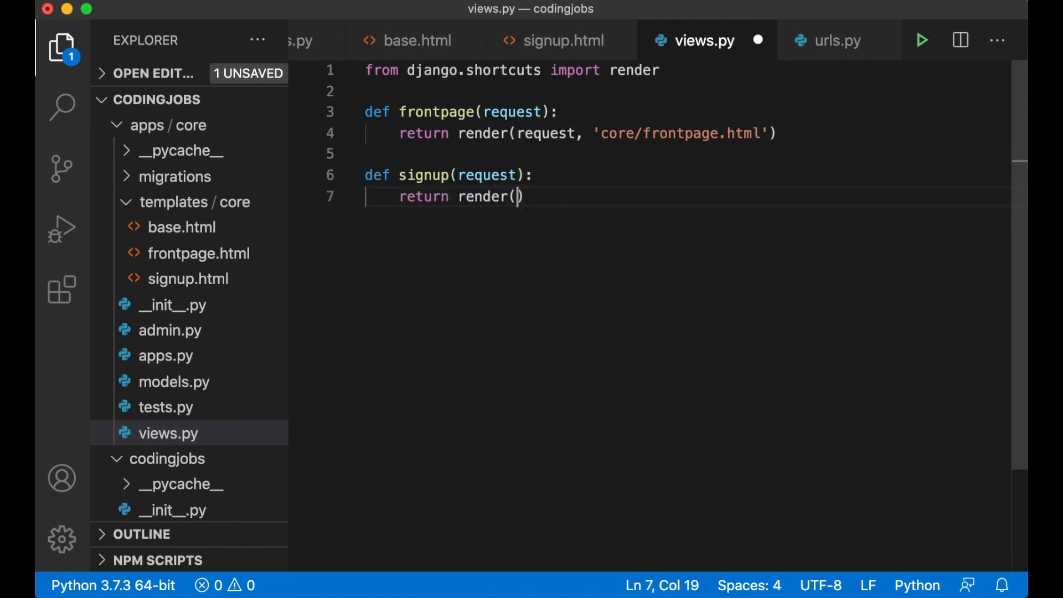
{"action": "type", "text": "request, 'core/'"}
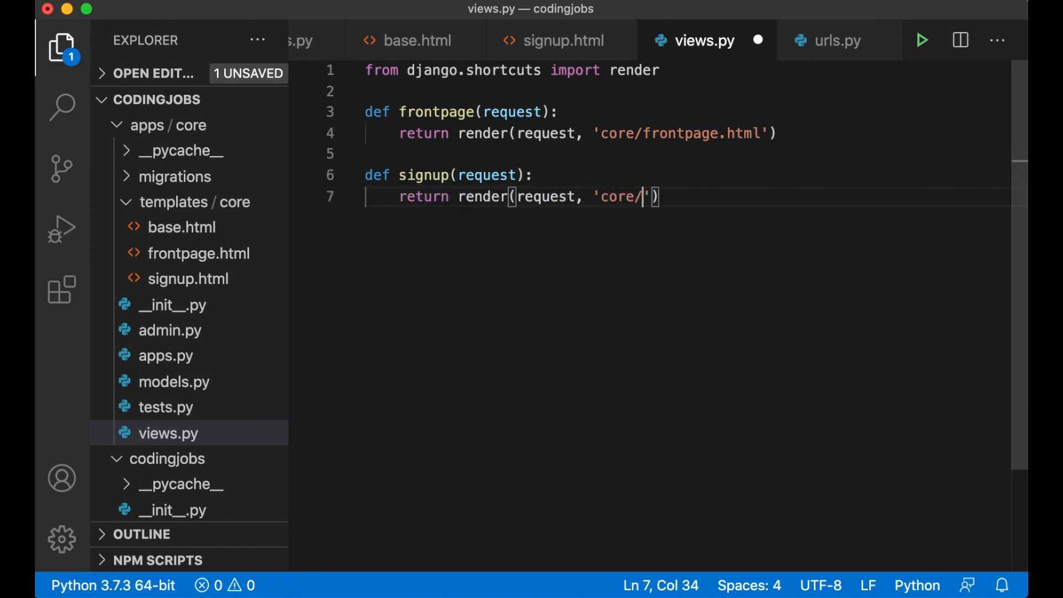
{"action": "type", "text": "signup.ht"}
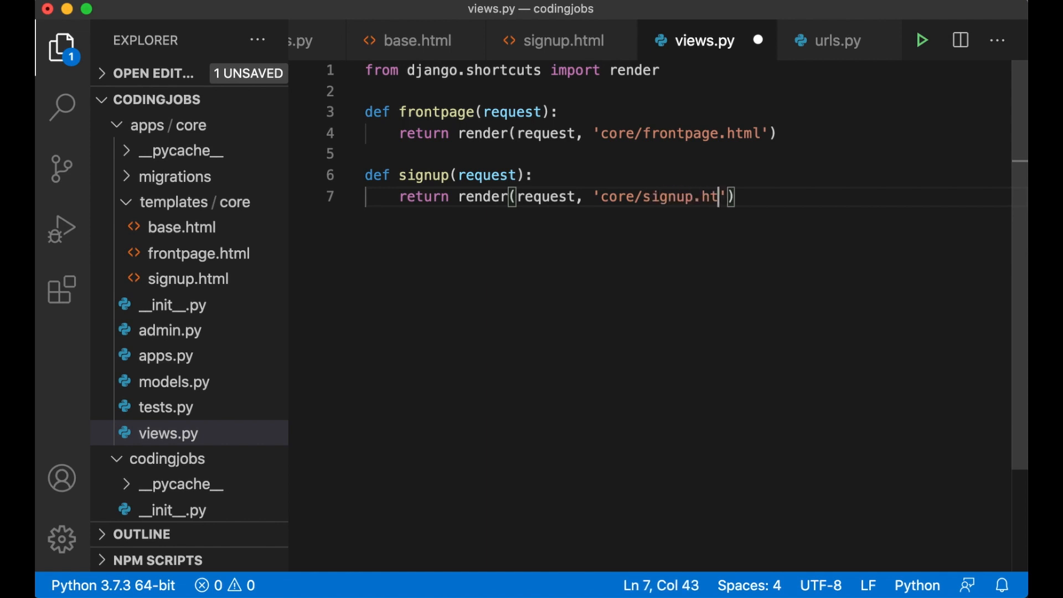
{"action": "type", "text": "ml"}
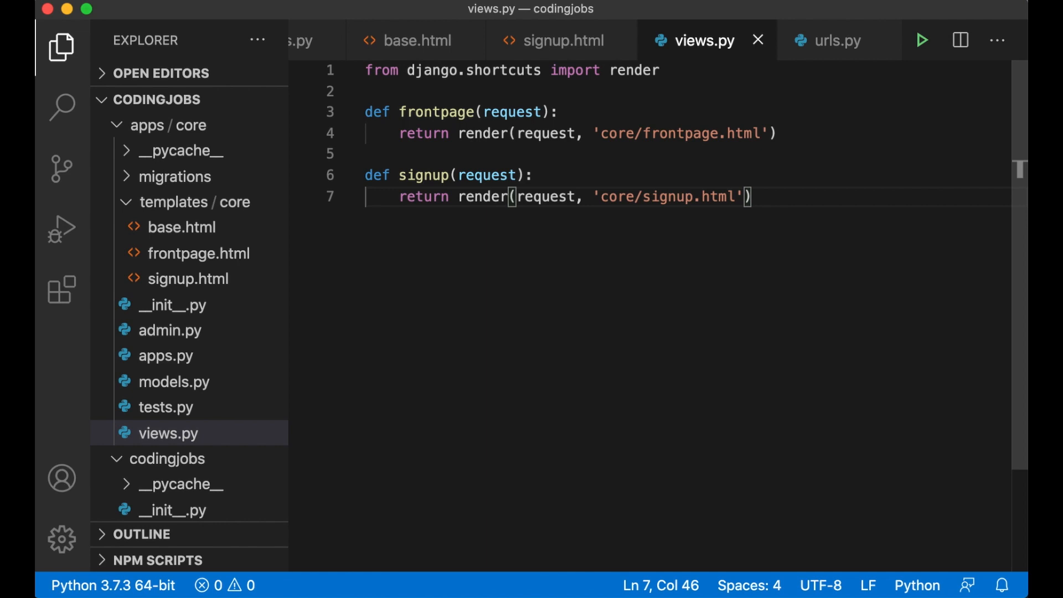
{"action": "double_click", "coordinate": [424, 175]}
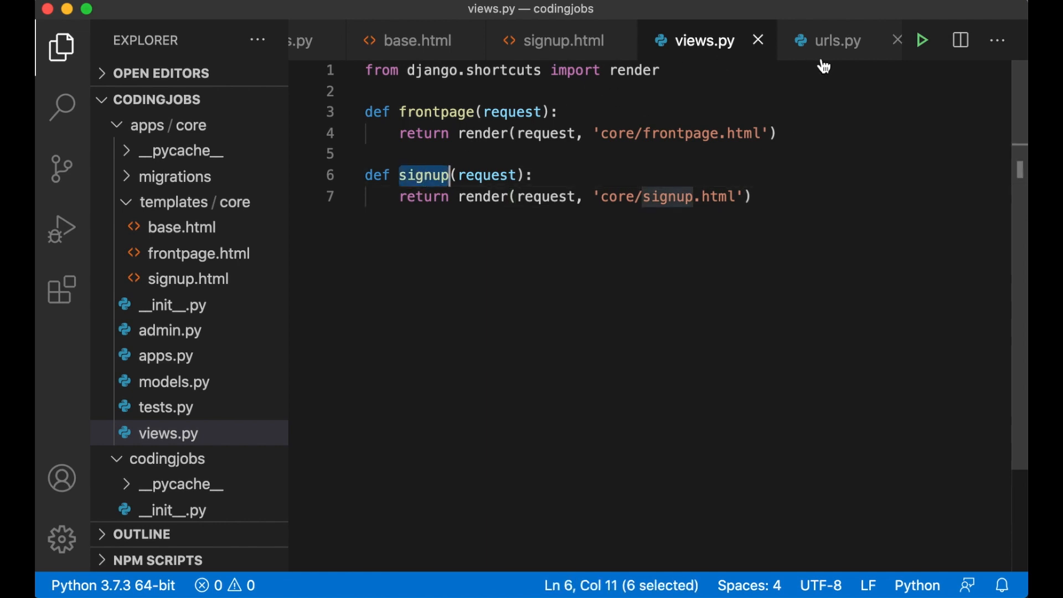
In urls.py import signup and add path('signup/', signup, name='signup') to urlpatterns.
{"action": "left_click", "coordinate": [827, 40]}
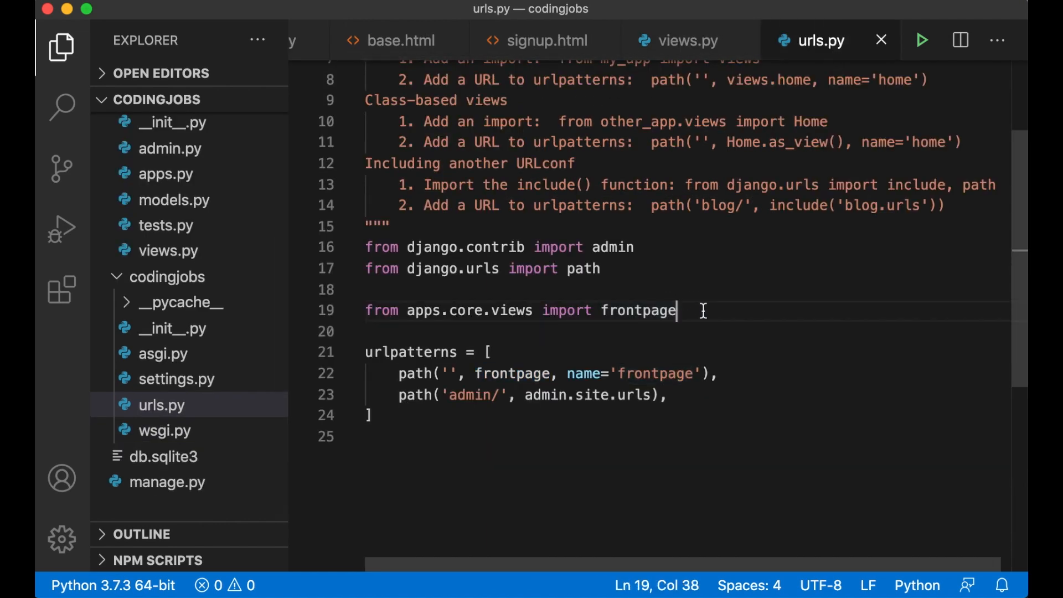
{"action": "type", "text": ", signup"}
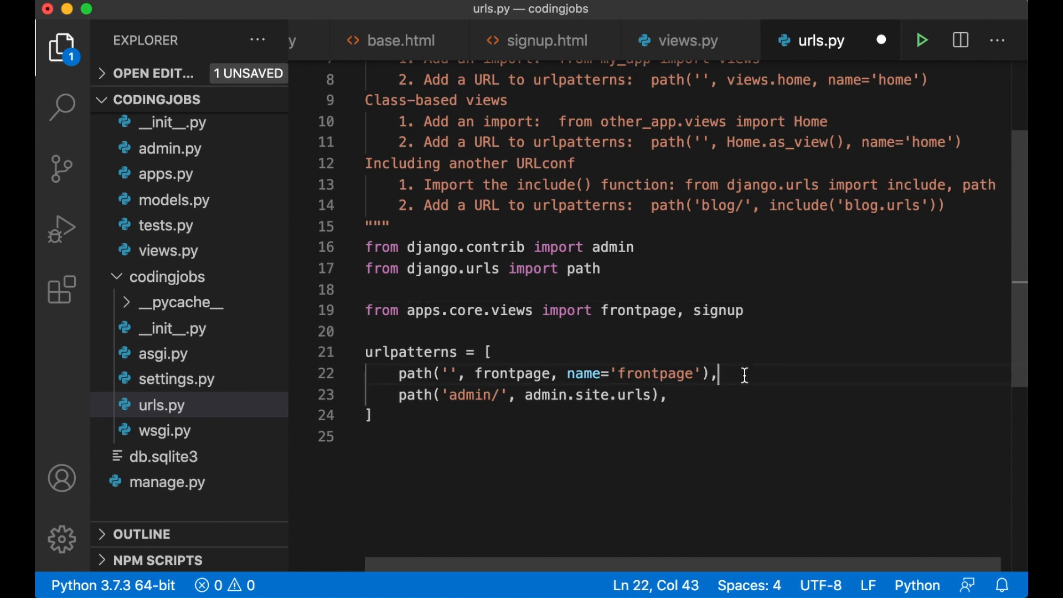
{"action": "type", "text": "path('signup"}
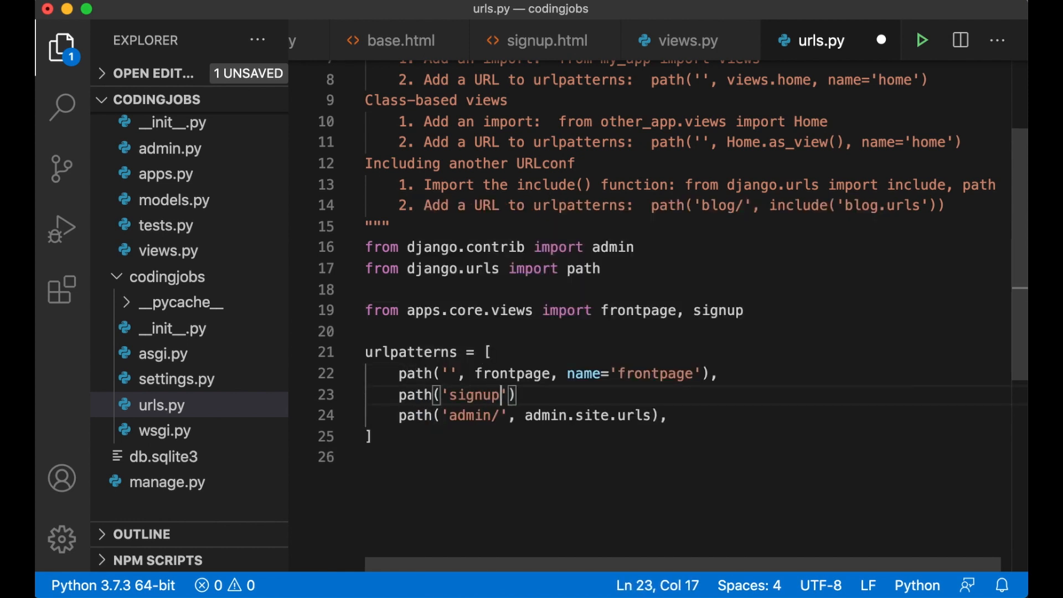
{"action": "type", "text": "/', signup"}
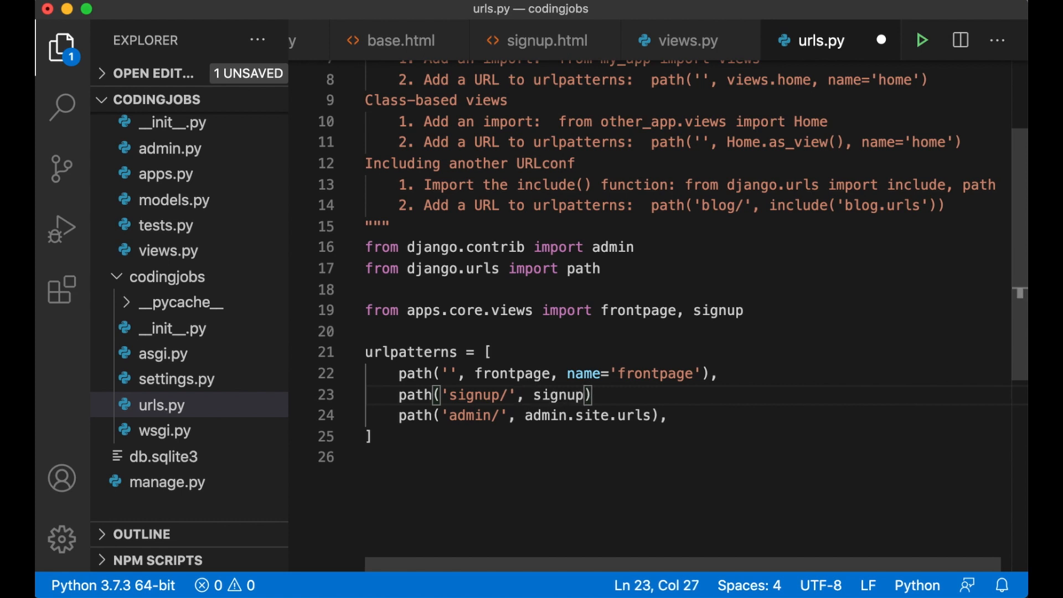
{"action": "type", "text": ", name='signup'"}
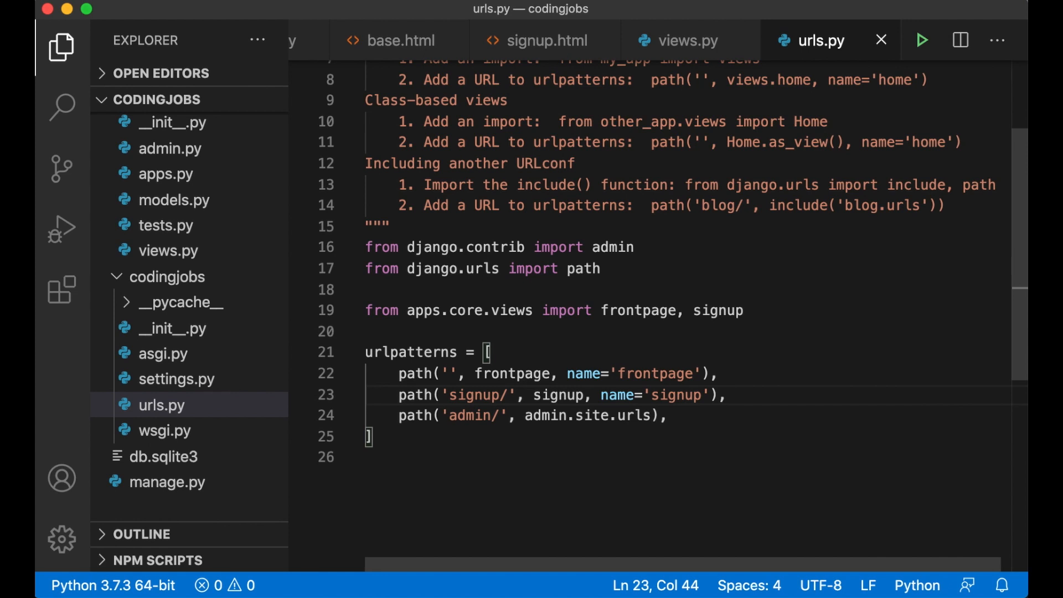
{"action": "mouse_move", "coordinate": [620, 221]}
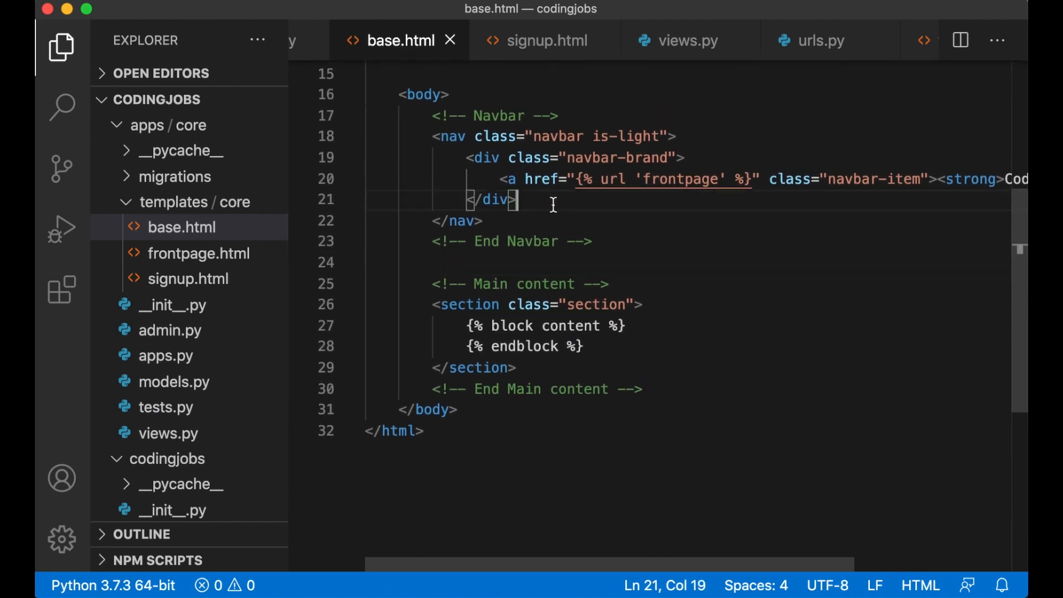
Add navbar-menu, navbar-end, navbar-item and buttons divs to the base.html navbar.
{"action": "type", "text": "<div"}
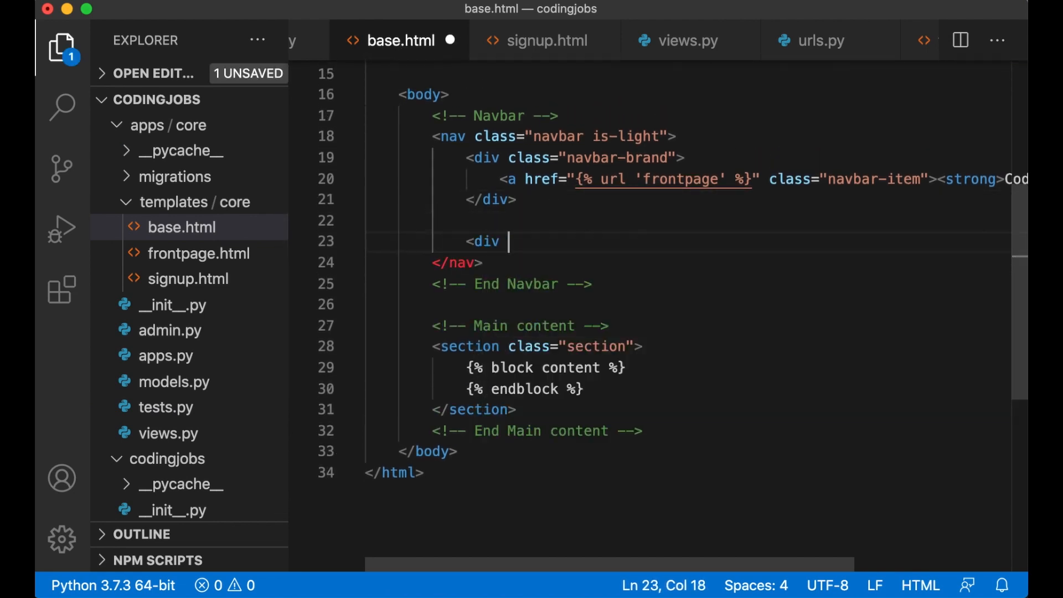
{"action": "type", "text": "class=\"navbar-menu\">"}
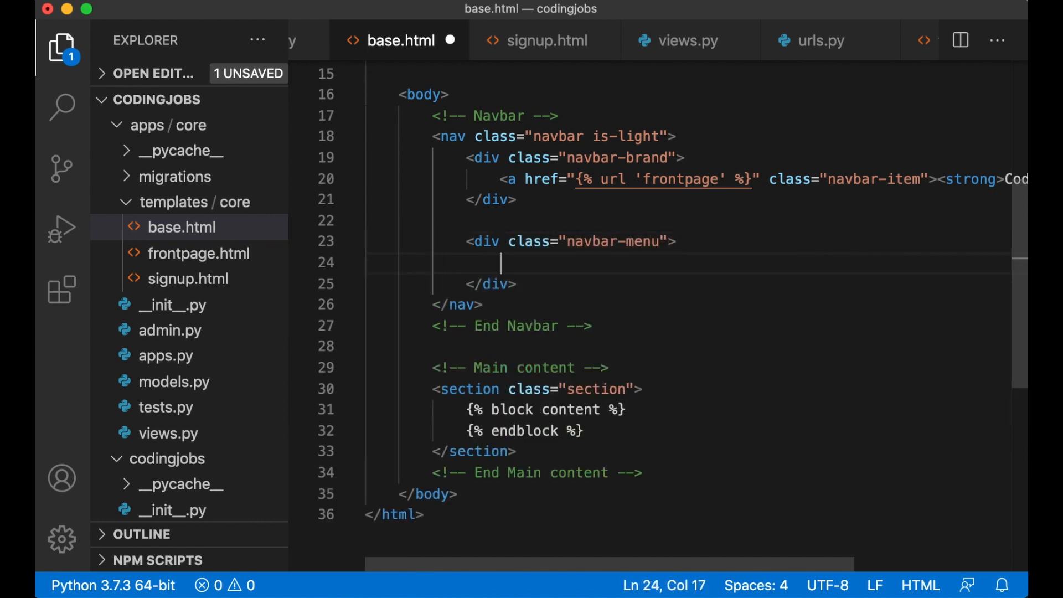
{"action": "type", "text": "<div class=\"\""}
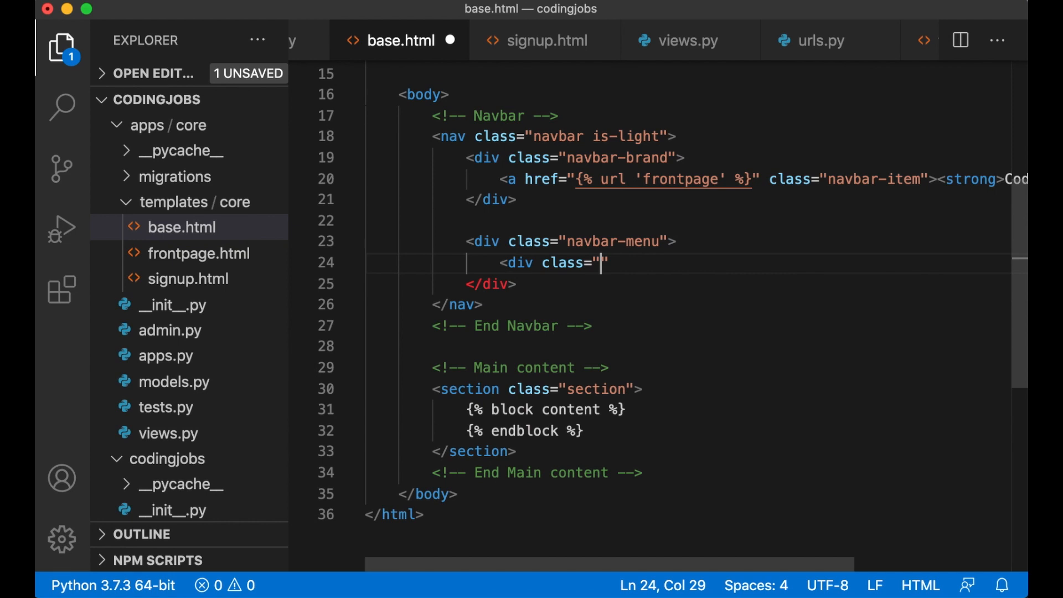
{"action": "type", "text": "navbar-end"}
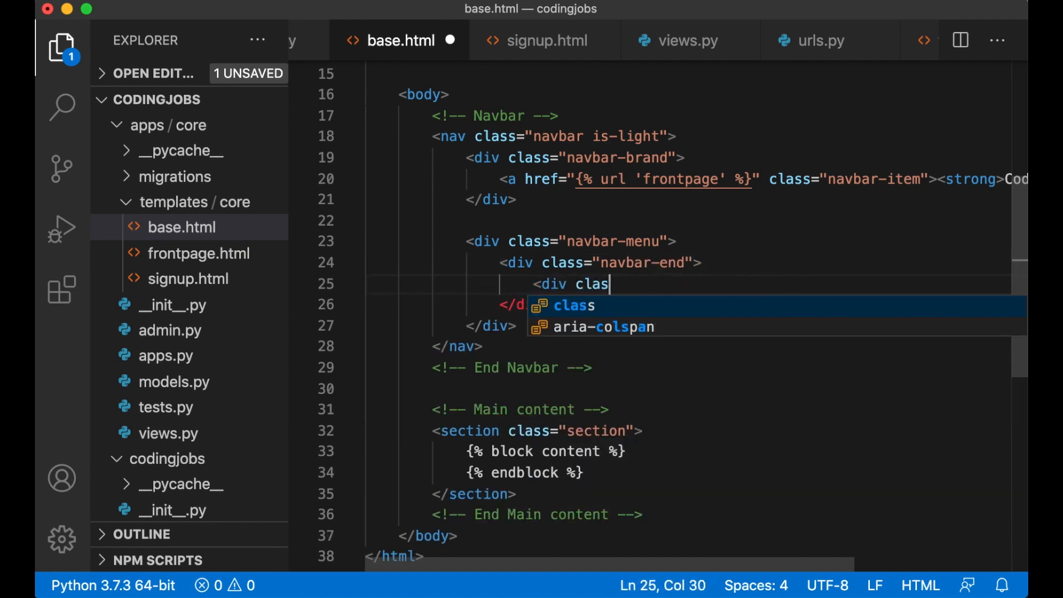
{"action": "type", "text": "=\"nab"}
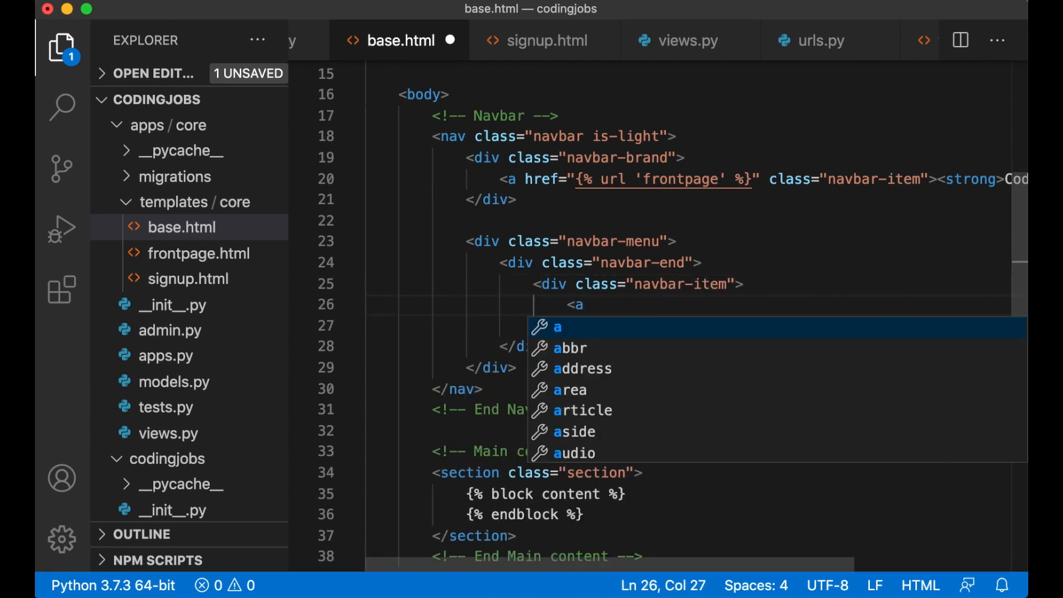
{"action": "type", "text": "div"}
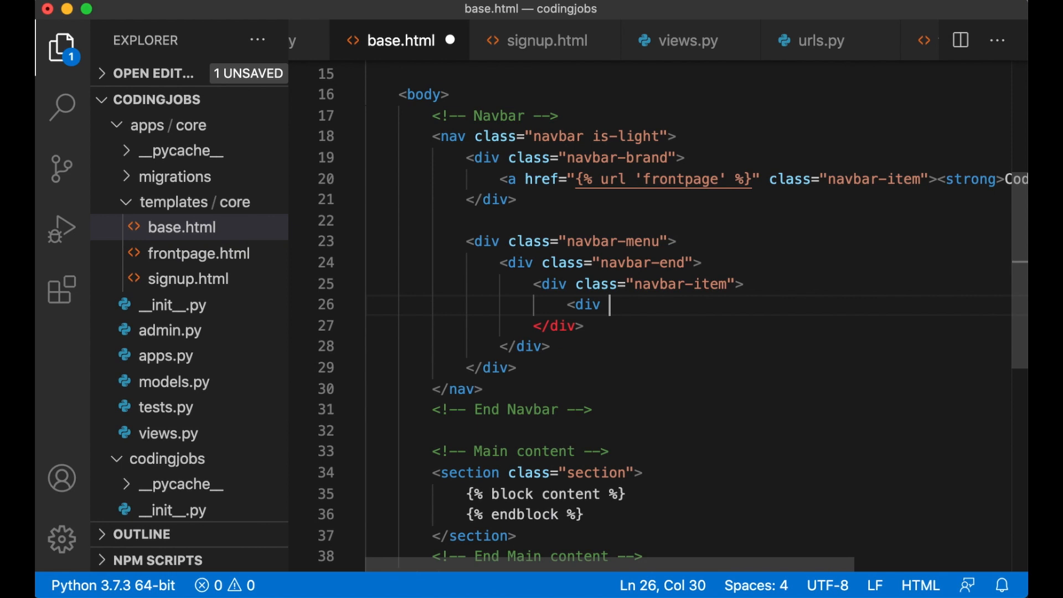
{"action": "type", "text": "class=\"button\""}
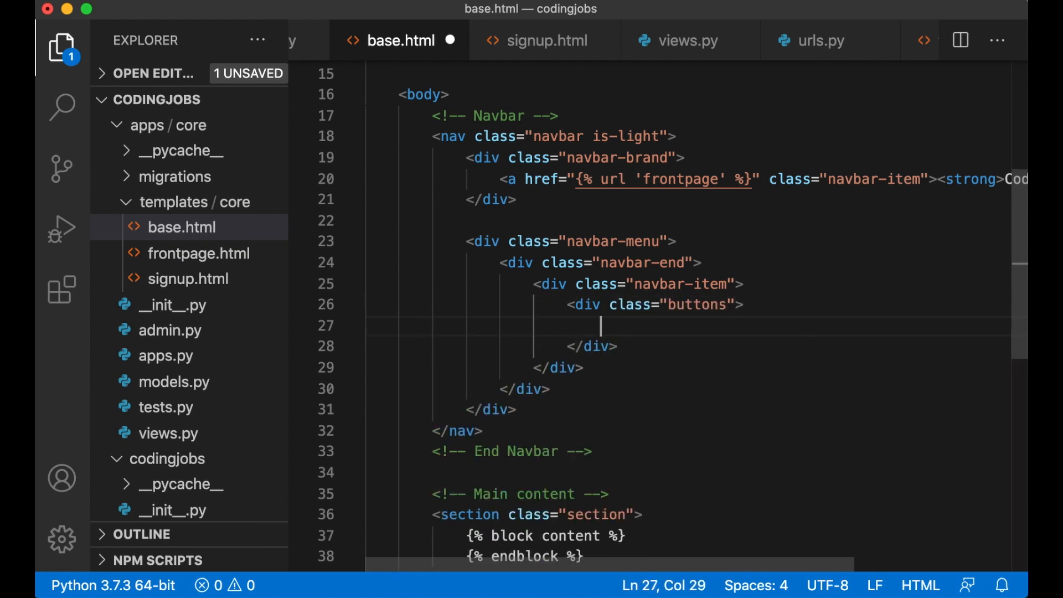
Add a button is-success link to {% url 'signup' %} labelled Sign up in strong text.
{"action": "type", "text": "<a href=\"\""}
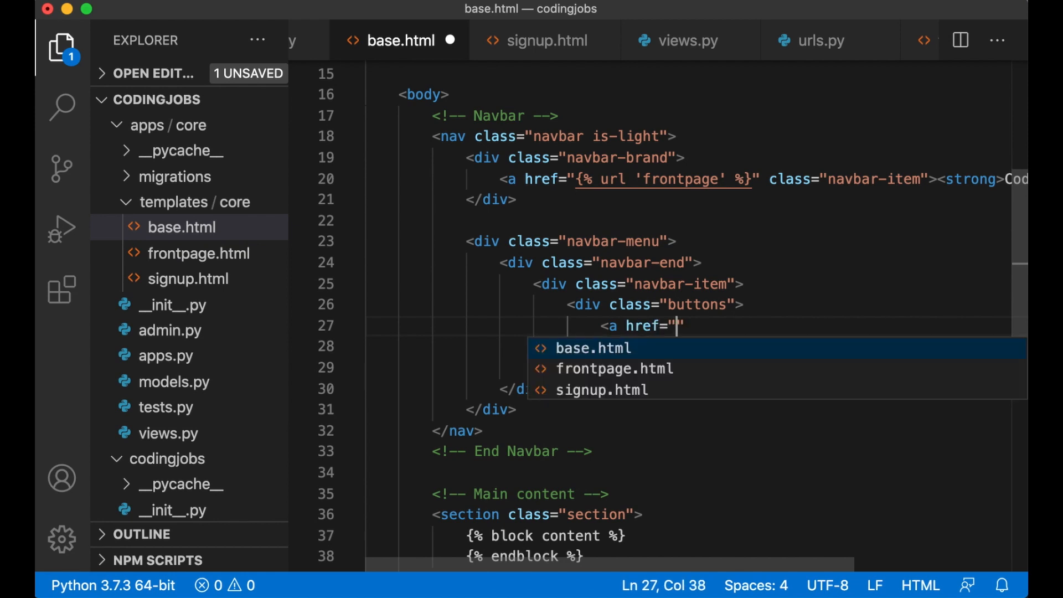
{"action": "type", "text": "{% url ''"}
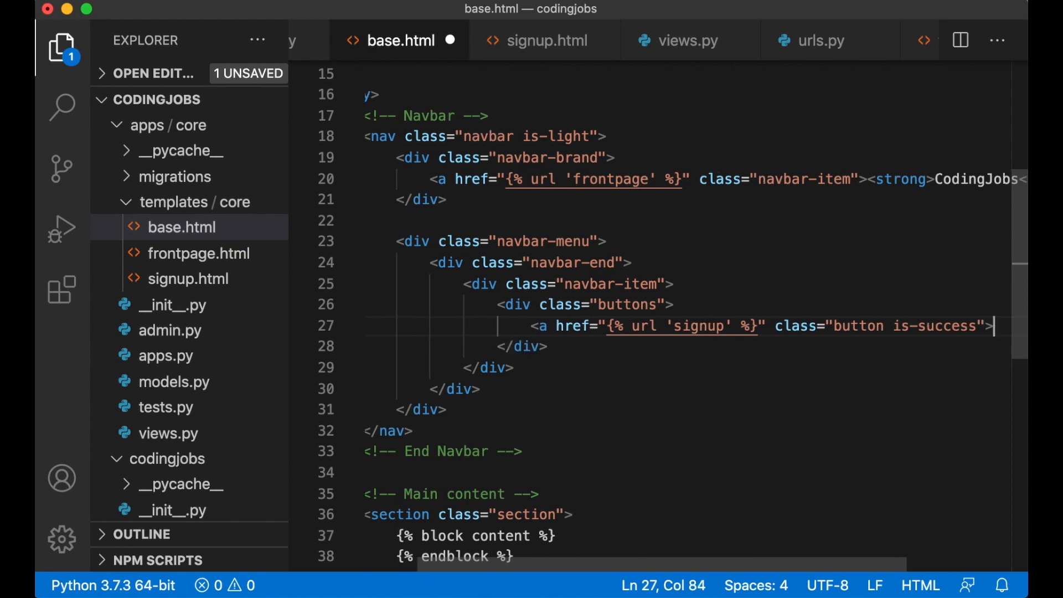
{"action": "type", "text": "<strong></st"}
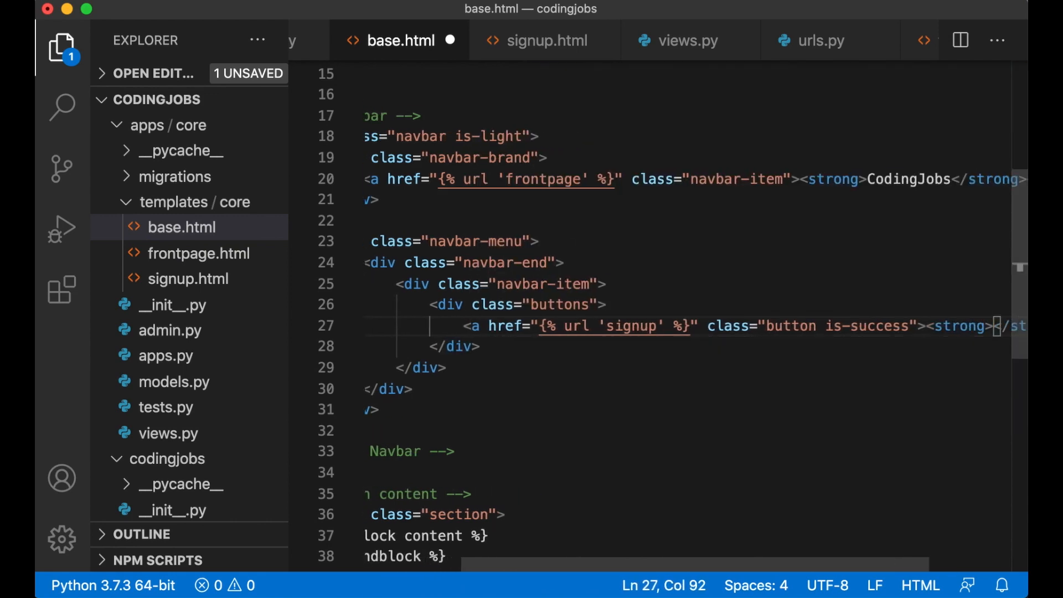
{"action": "type", "text": "Sign up"}
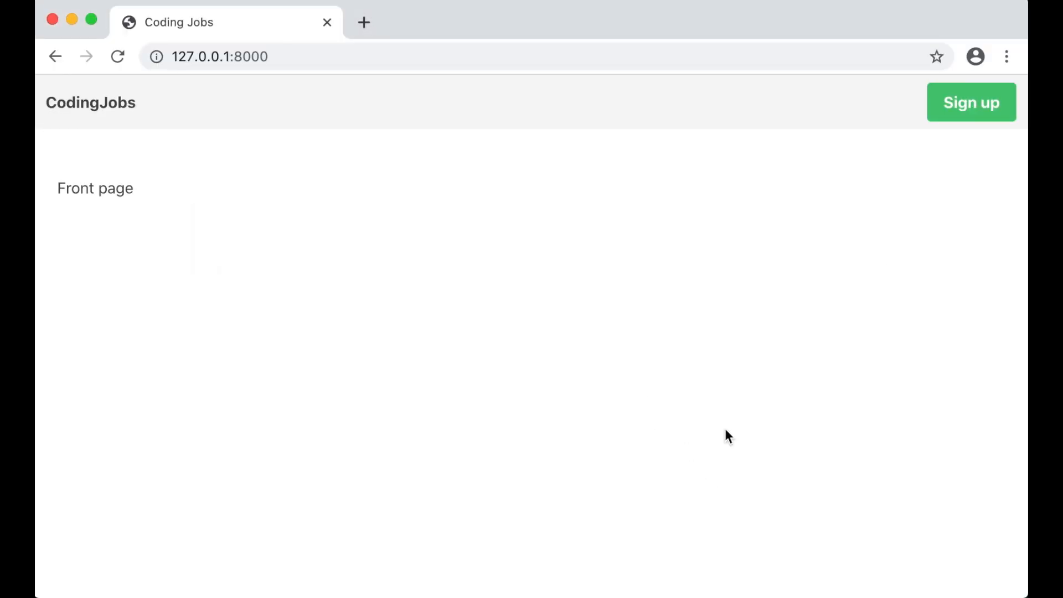
{"action": "mouse_move", "coordinate": [971, 103]}
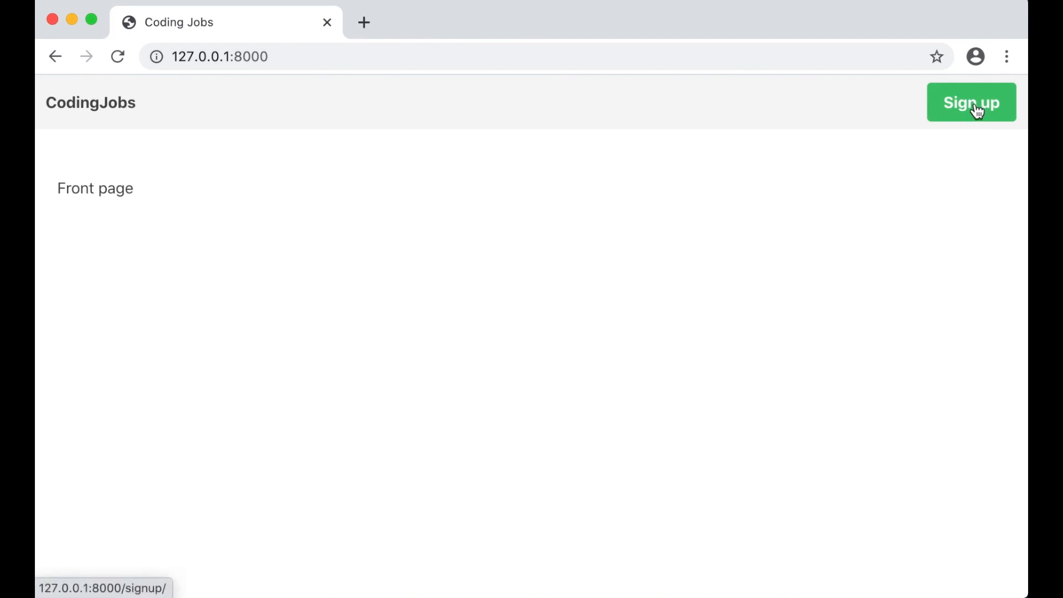
{"action": "left_click", "coordinate": [971, 103]}
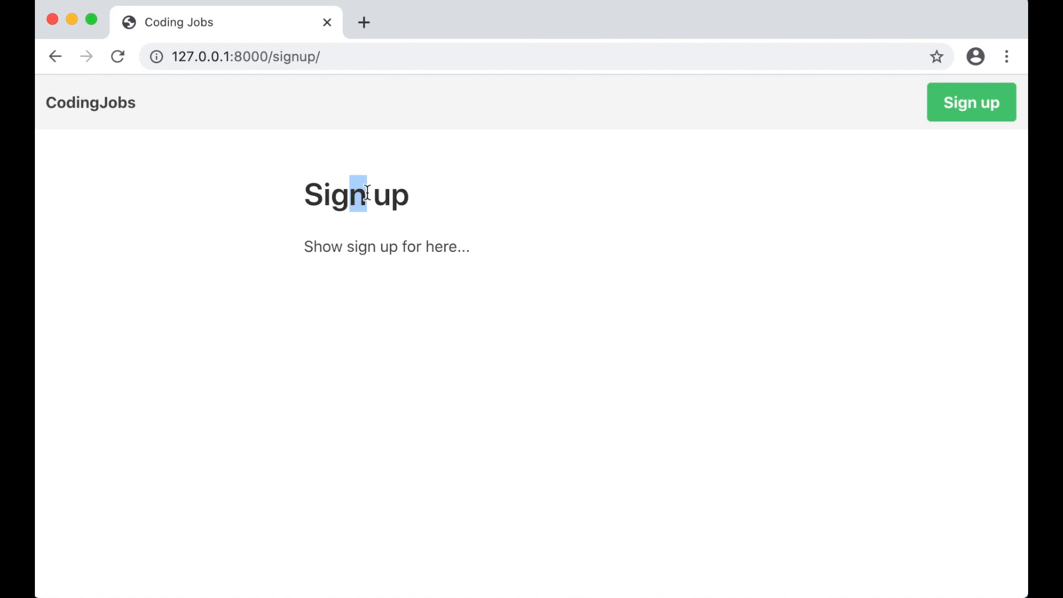
{"action": "left_click", "coordinate": [90, 102]}
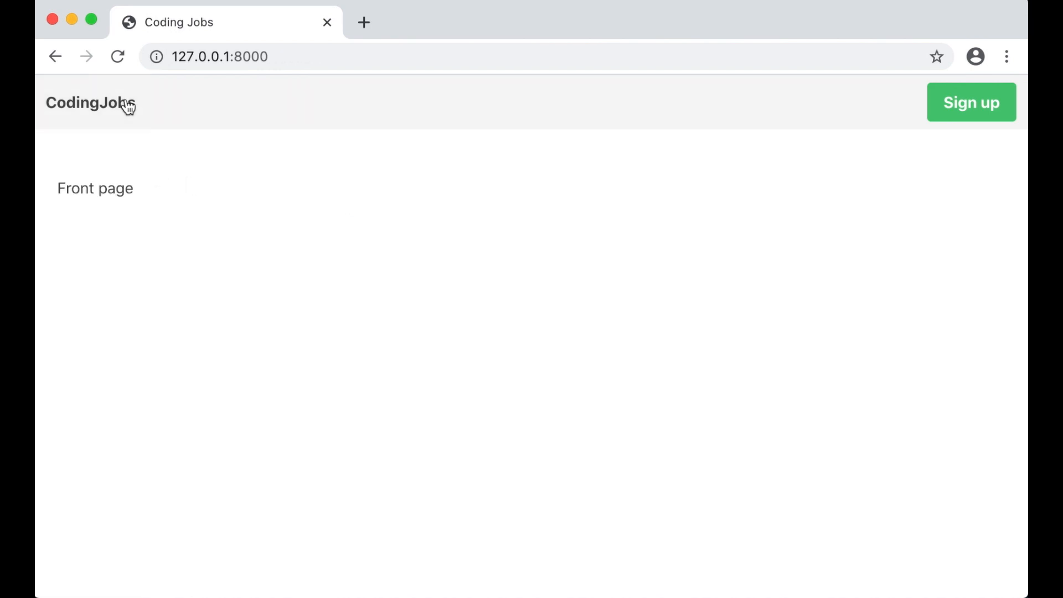
{"action": "left_click", "coordinate": [971, 103]}
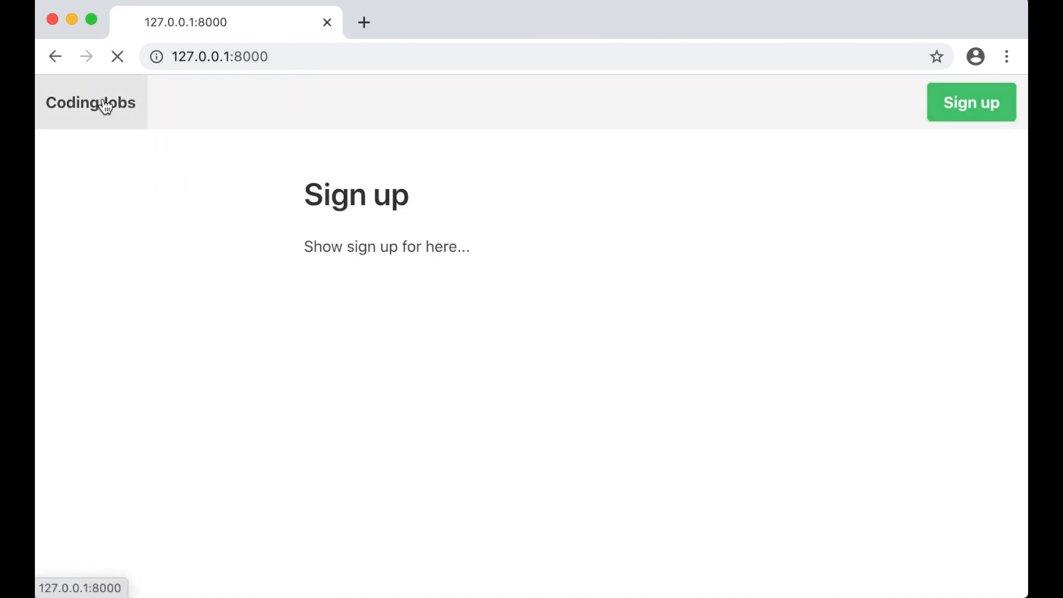
{"action": "left_click", "coordinate": [91, 102]}
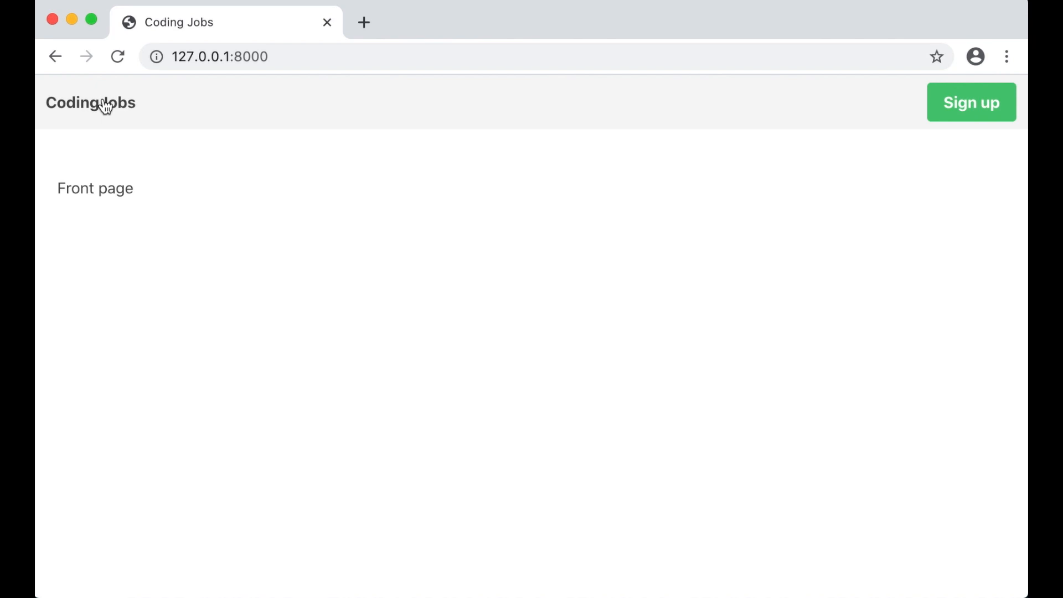
{"action": "mouse_move", "coordinate": [244, 269]}
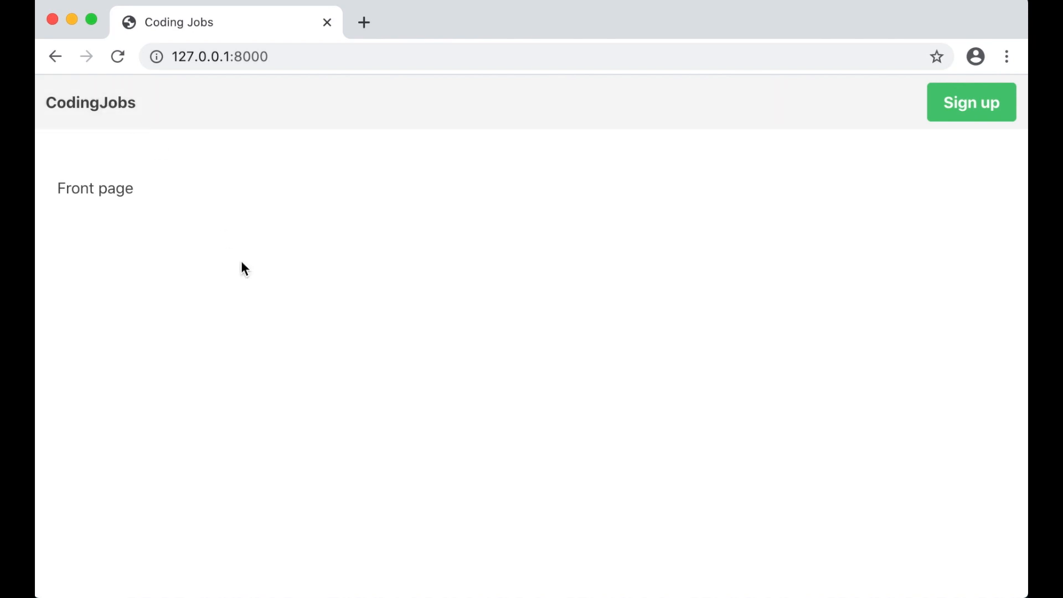
{"action": "mouse_move", "coordinate": [514, 287]}
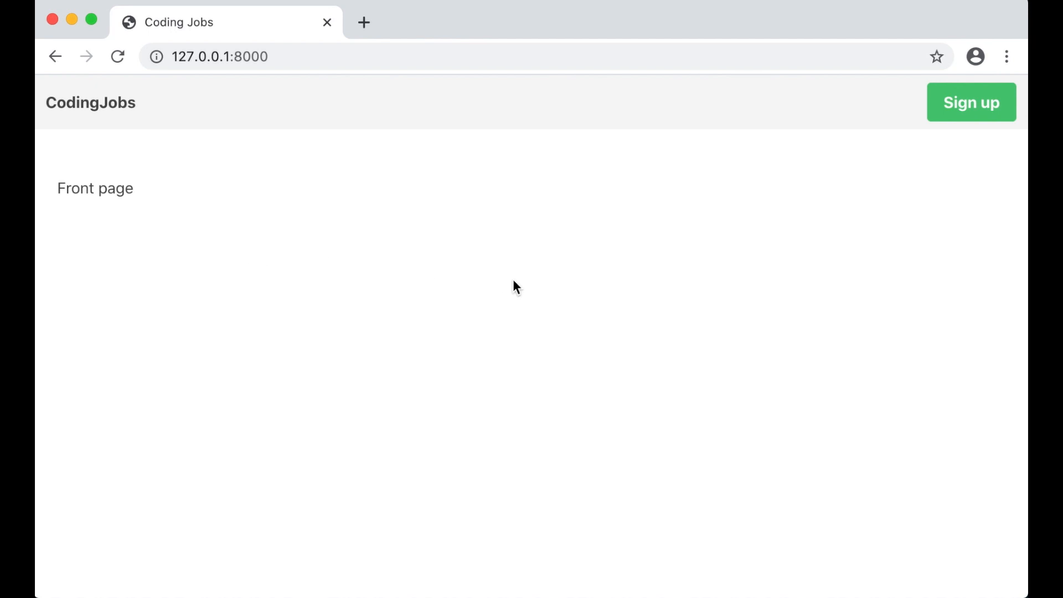